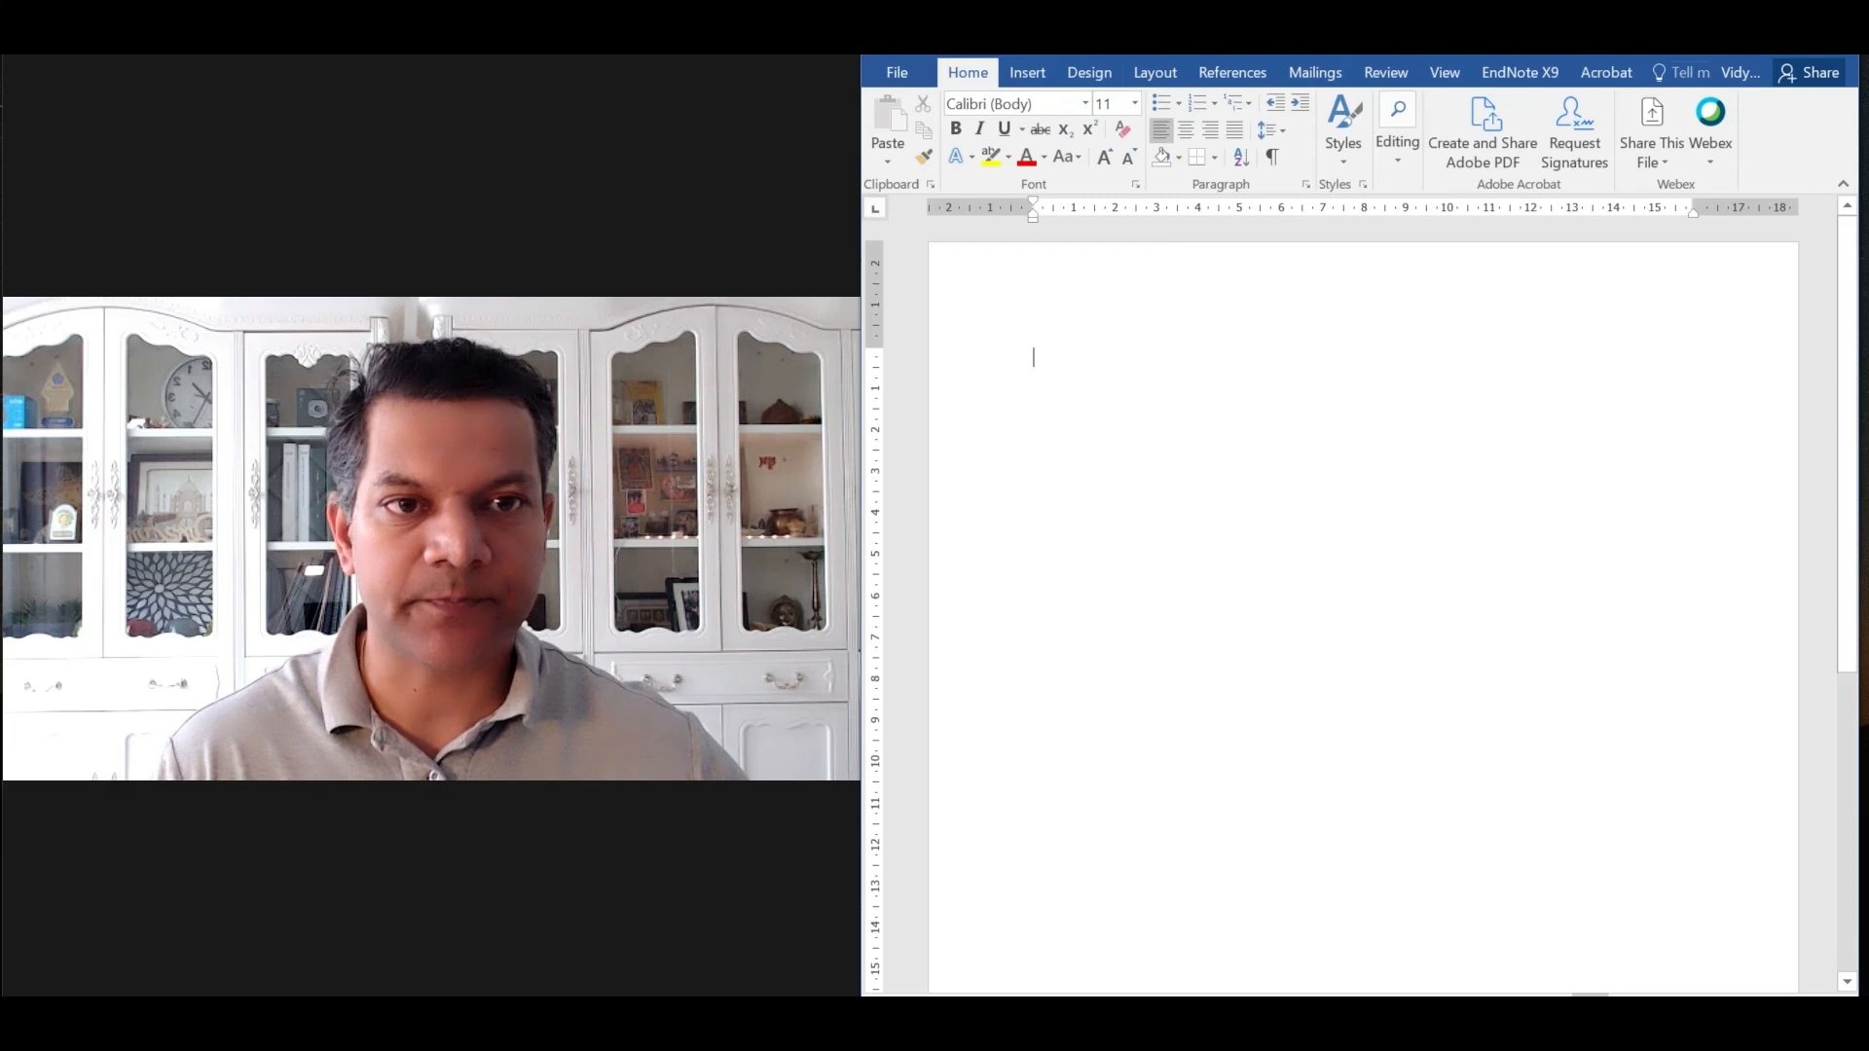
# Show the Styles pane listing Normal, headings, Title and other paragraph styles
pyautogui.click(1363, 185)
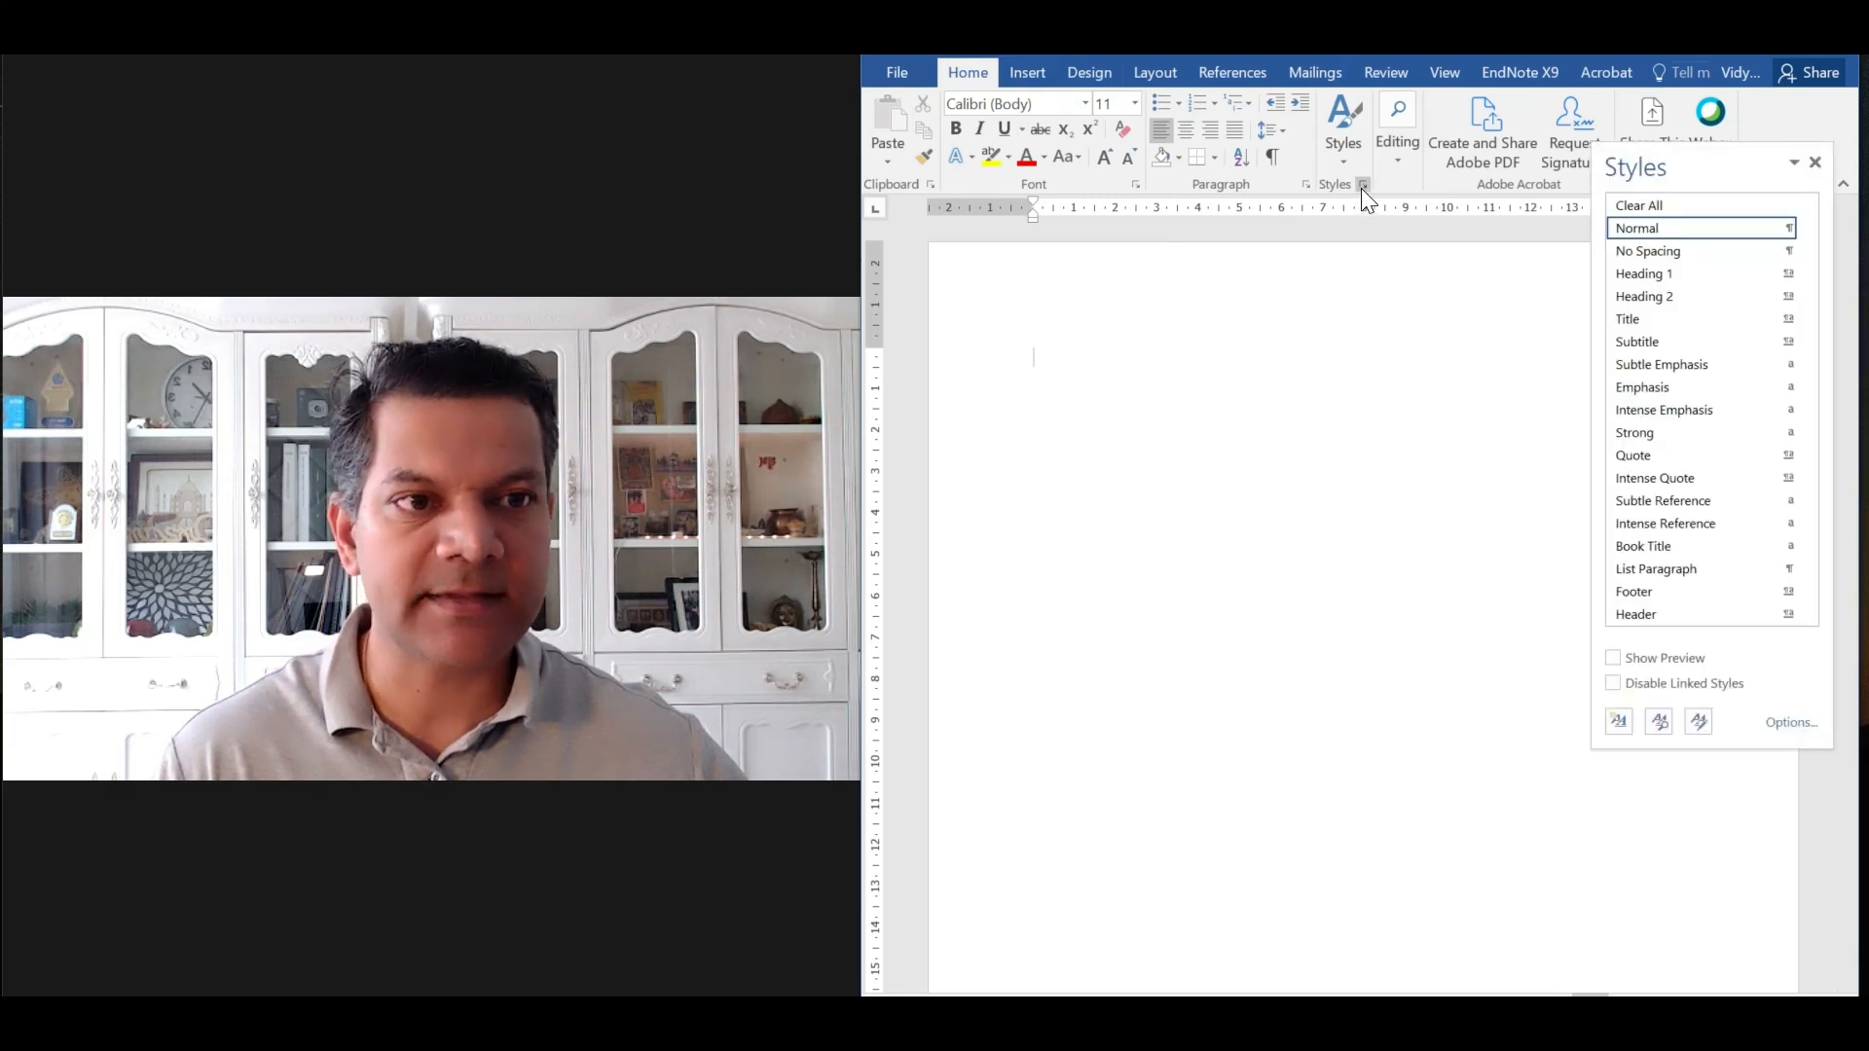
pyautogui.moveTo(1643, 296)
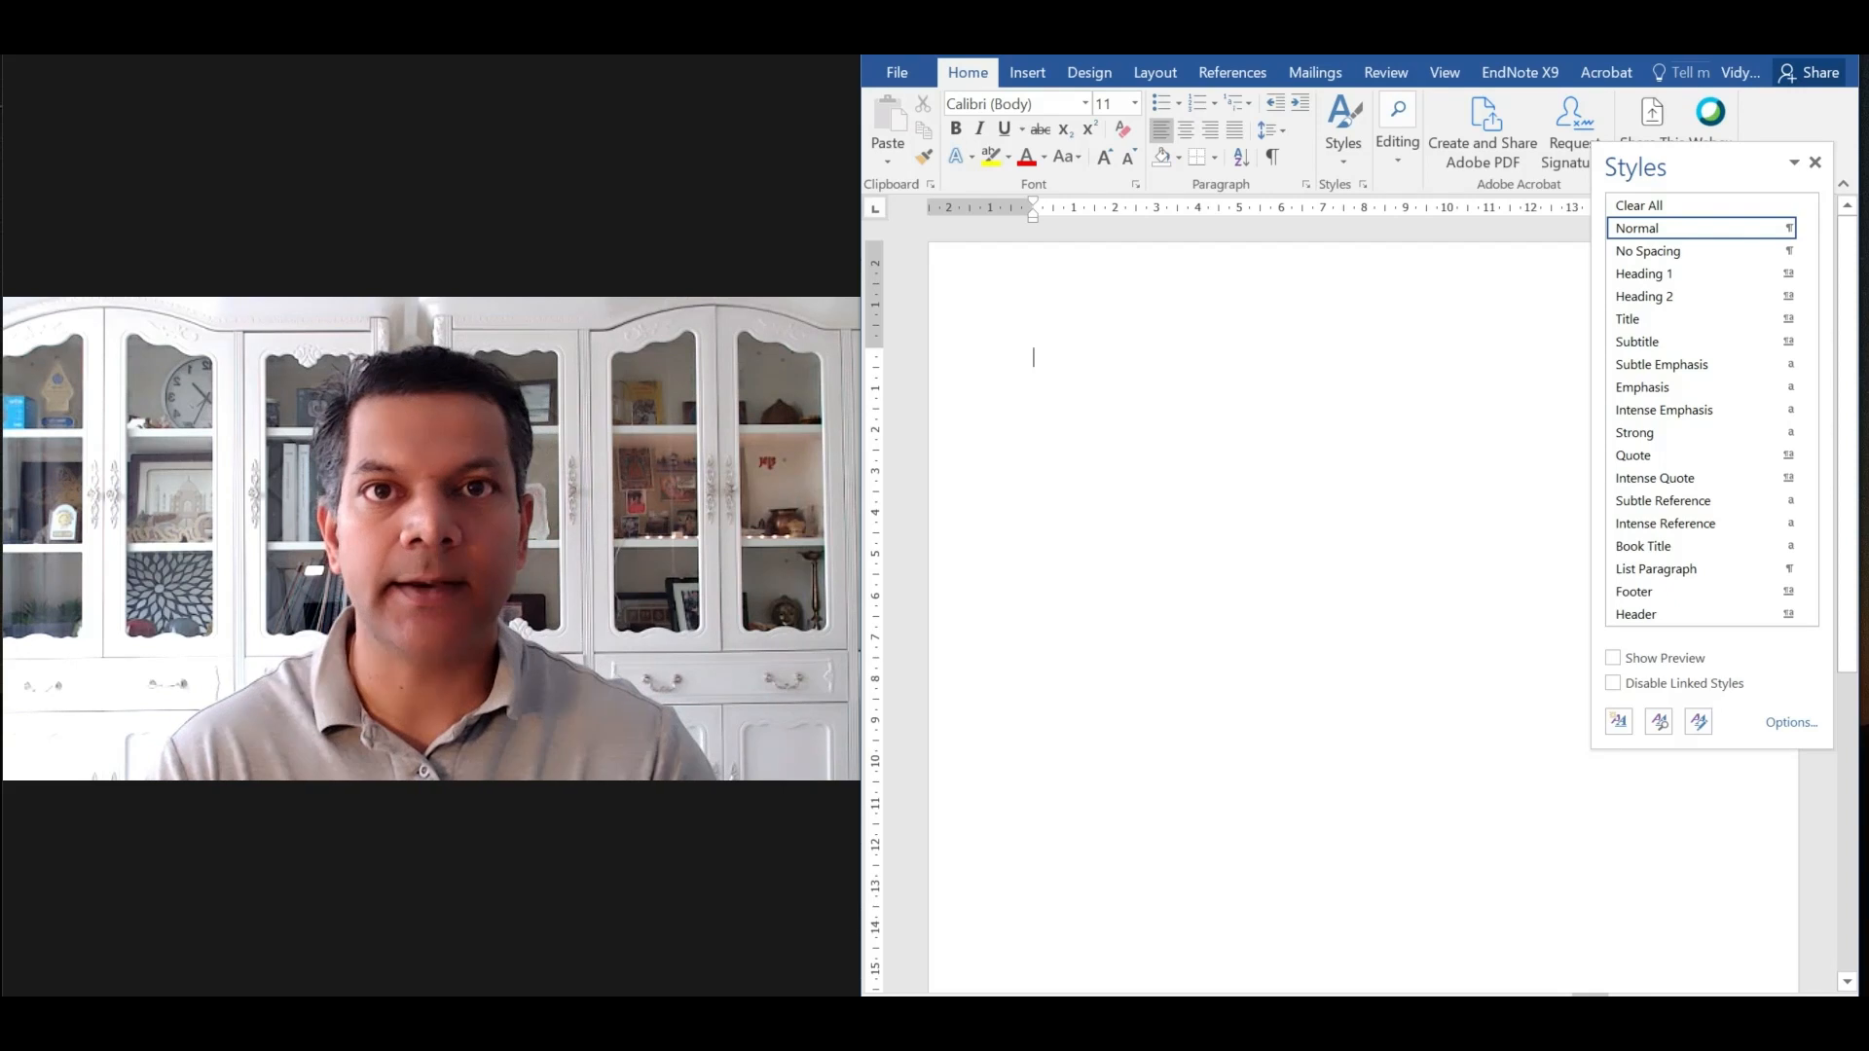
# Write 'A Systematic Literature Review of Research Topic' and give it the Title style
pyautogui.write('Ti')
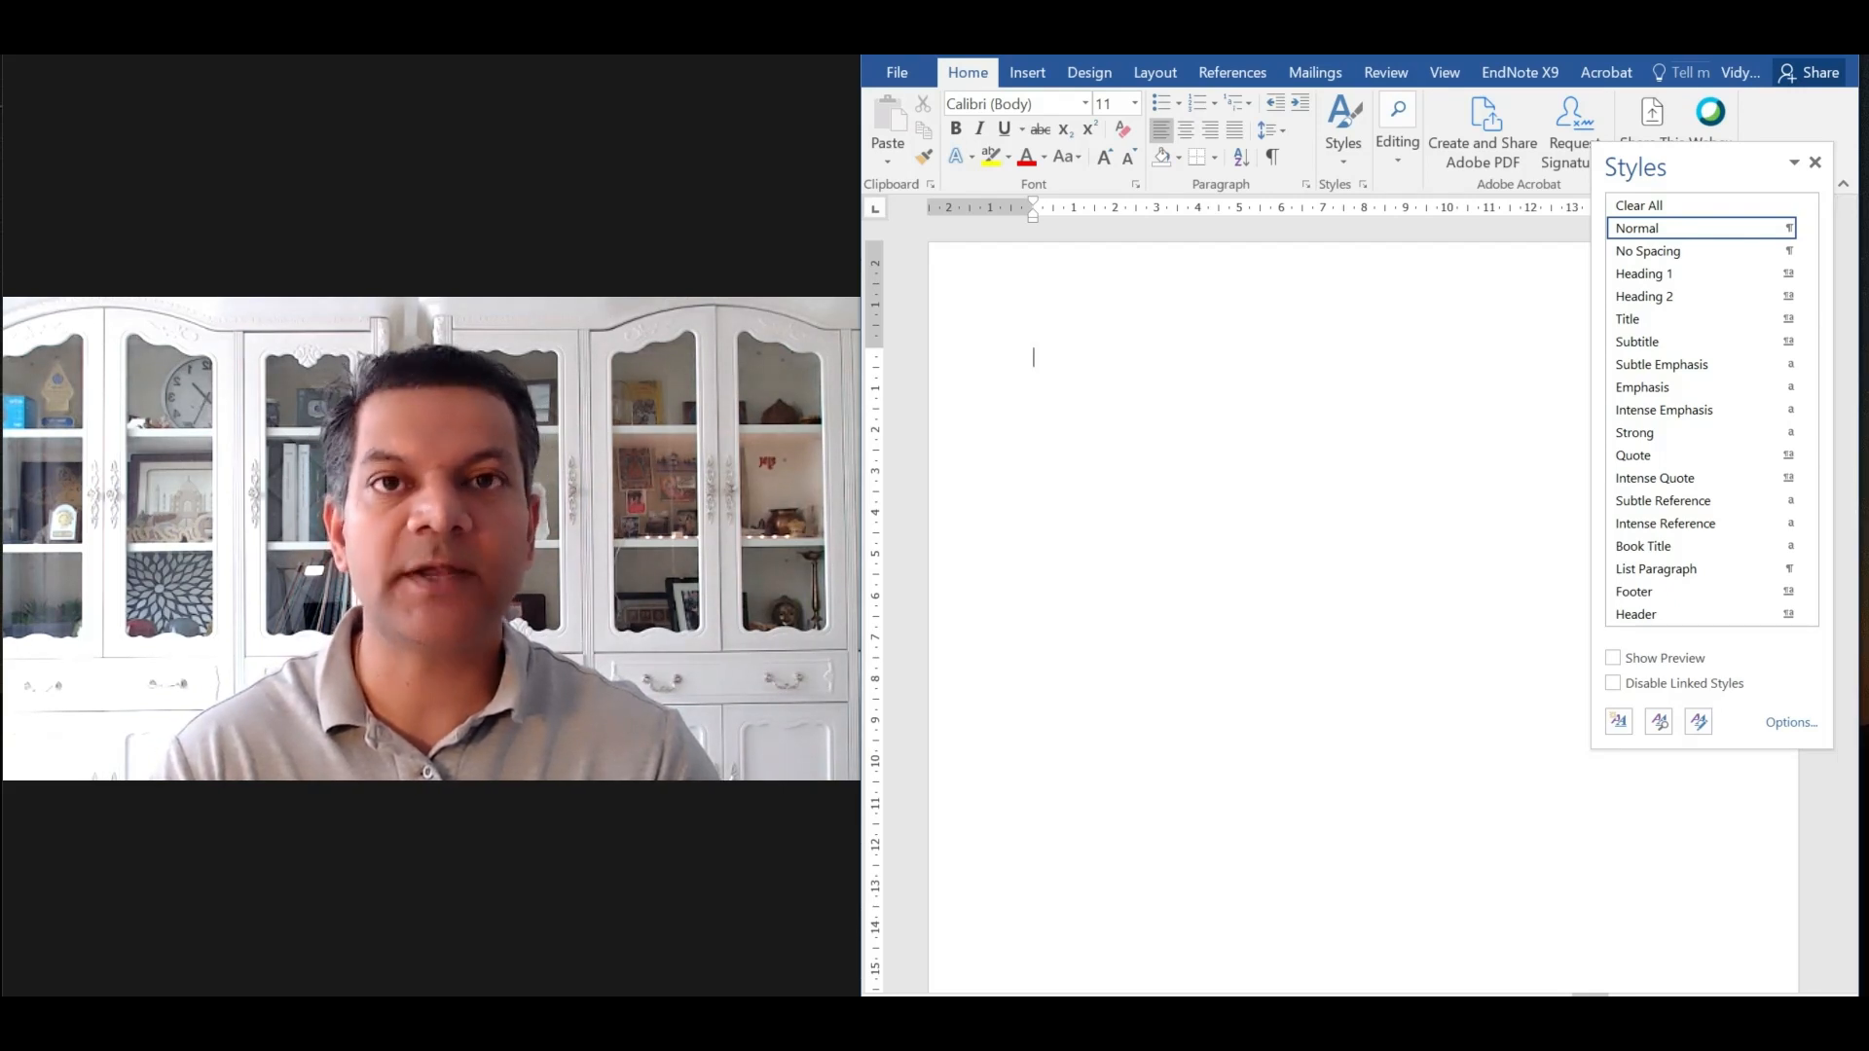
pyautogui.write('This')
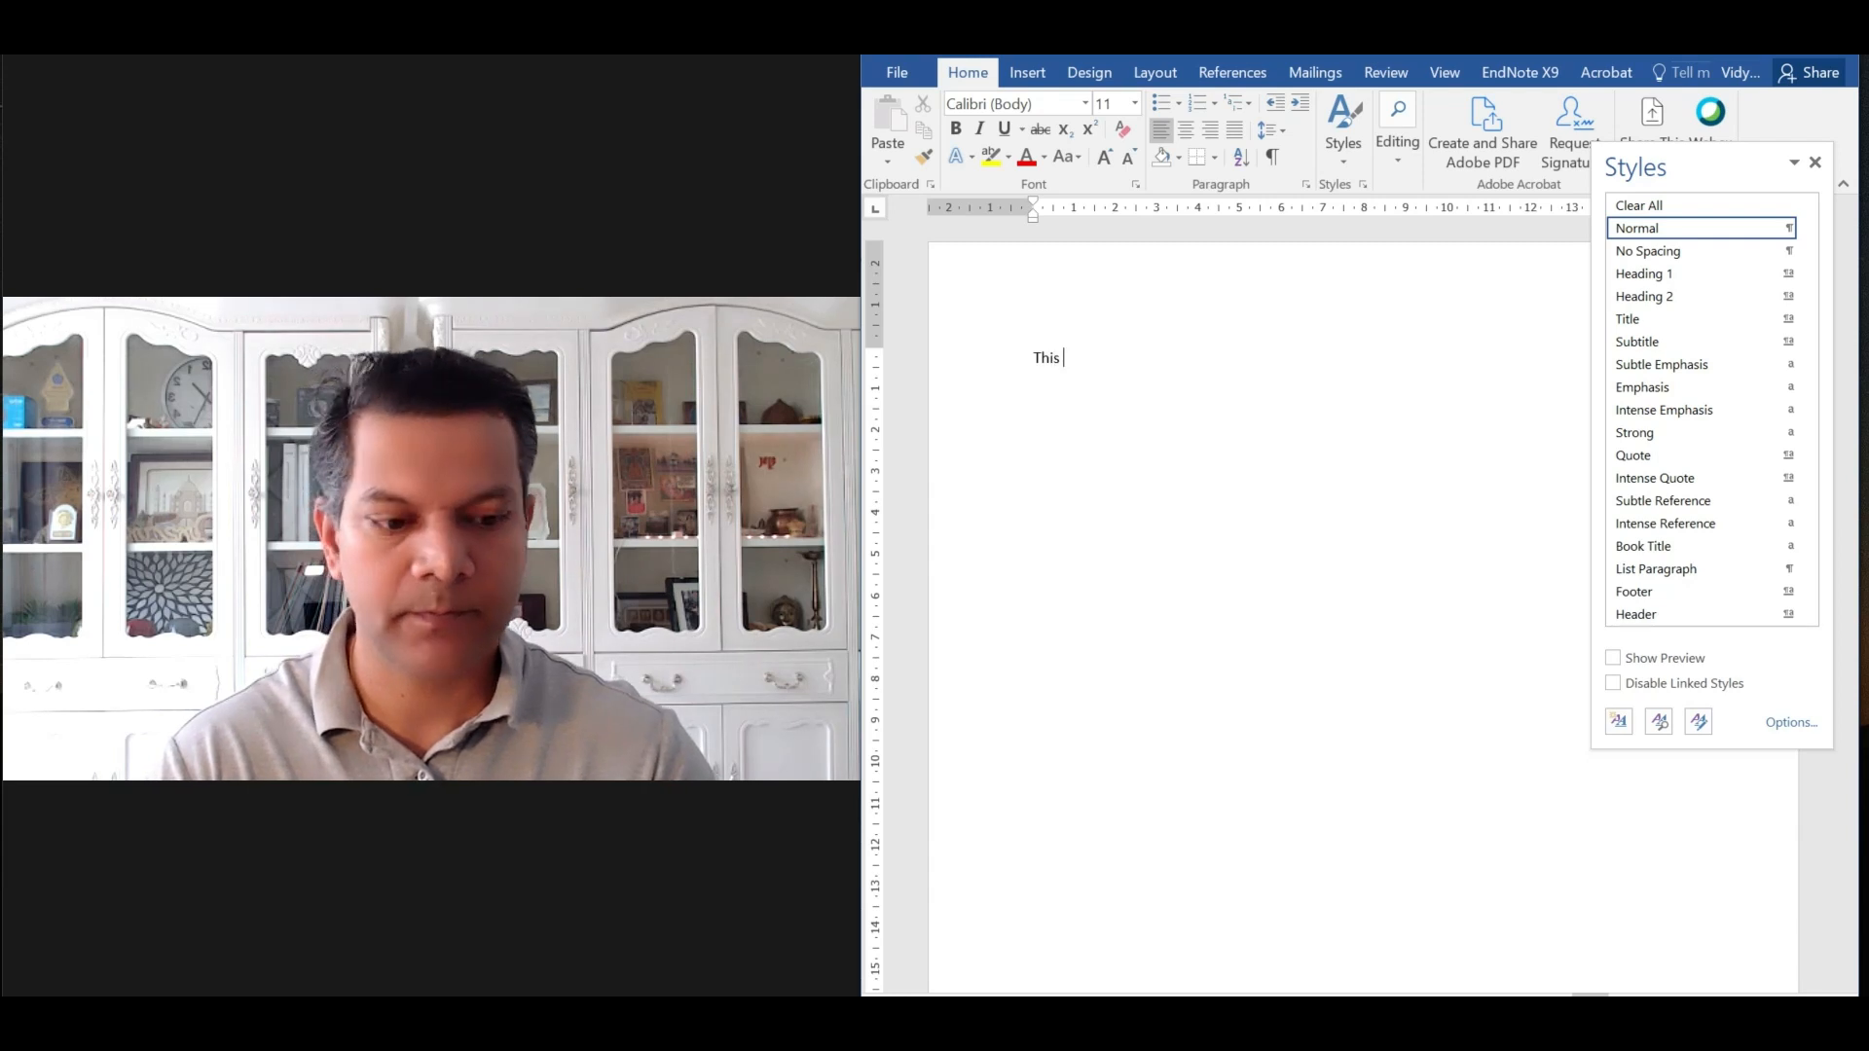
pyautogui.write('A Systemat')
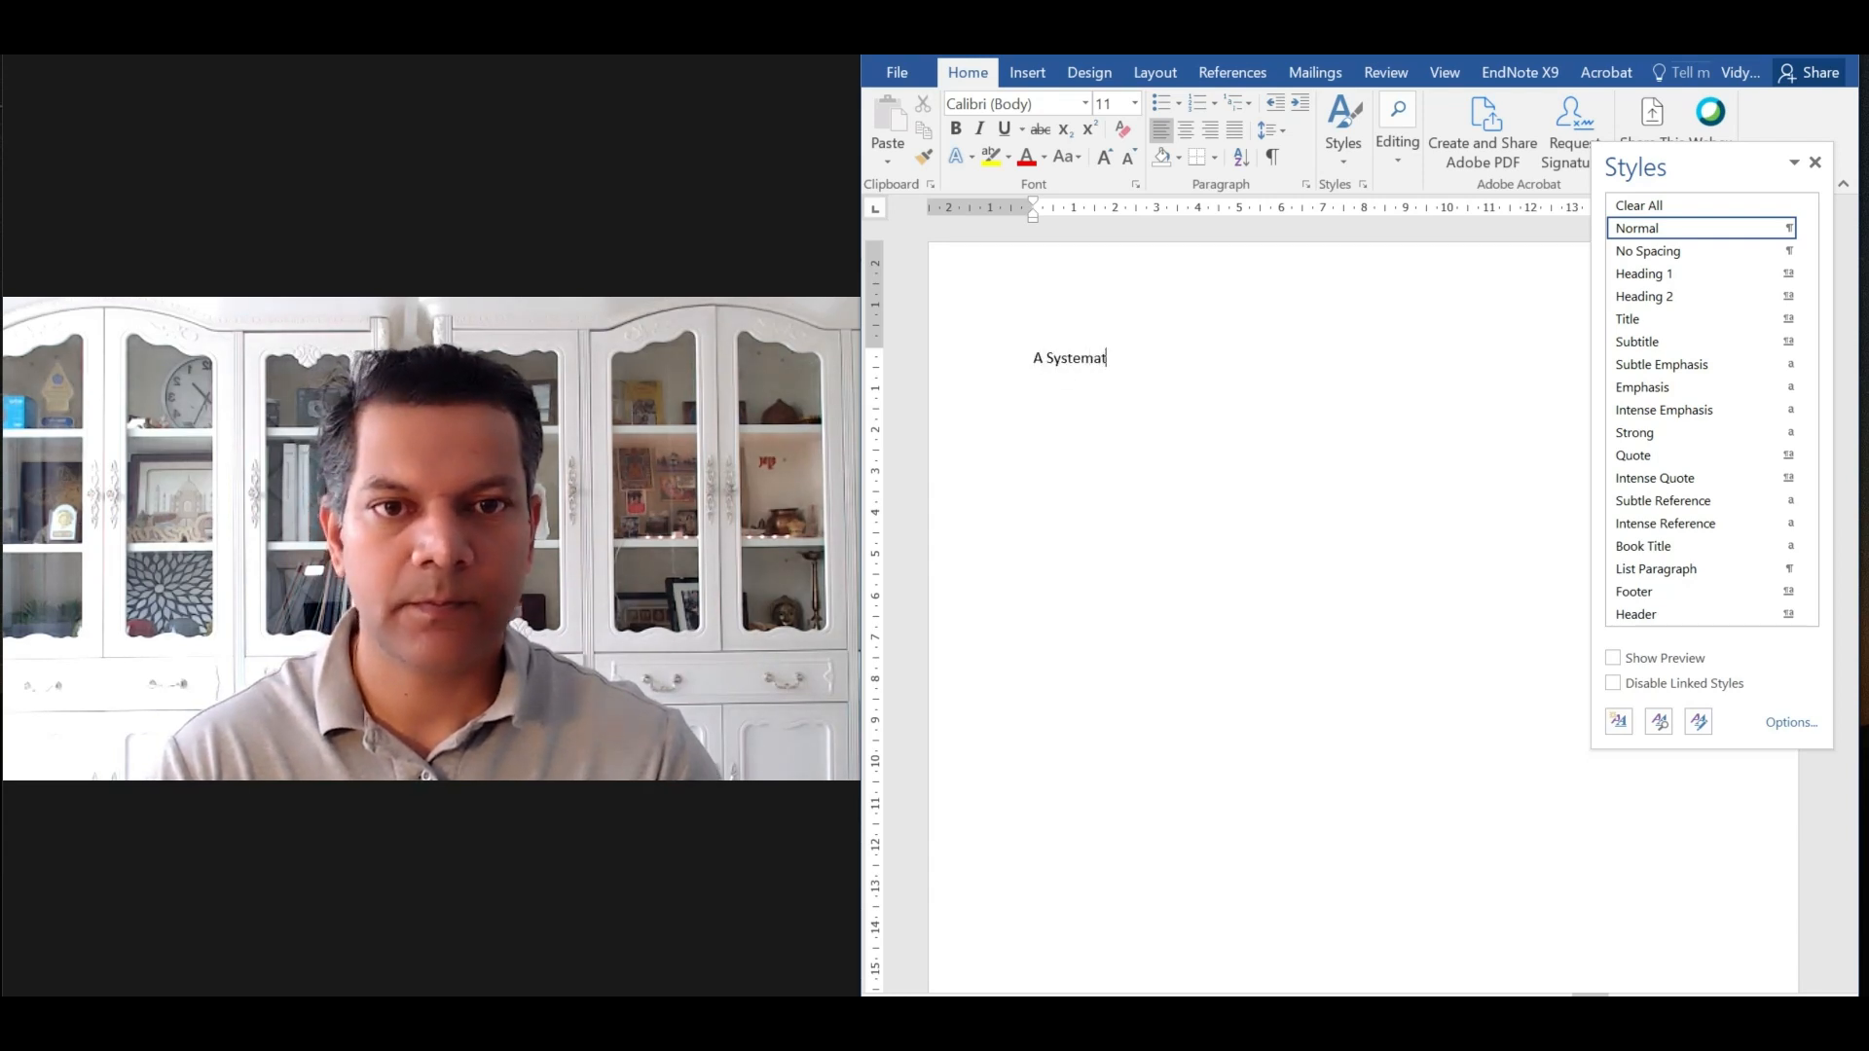
pyautogui.write('ic Literature R')
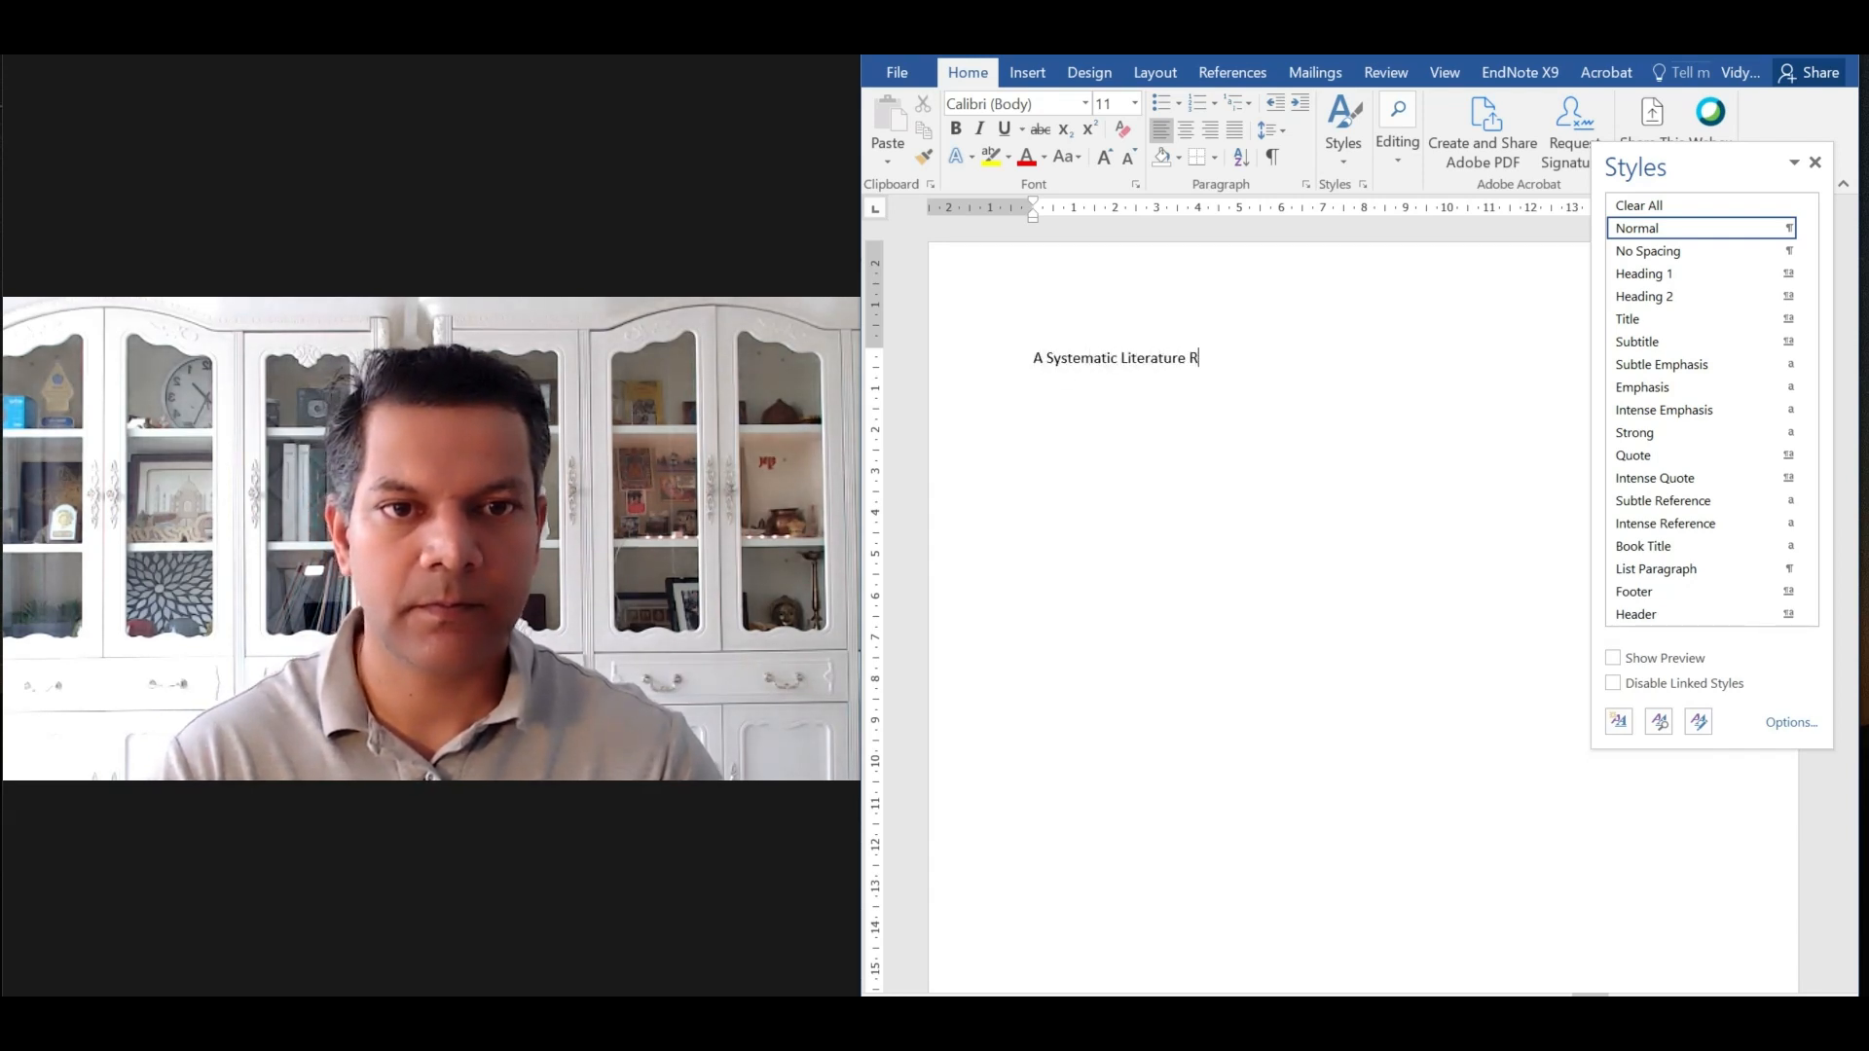
pyautogui.write('eview of')
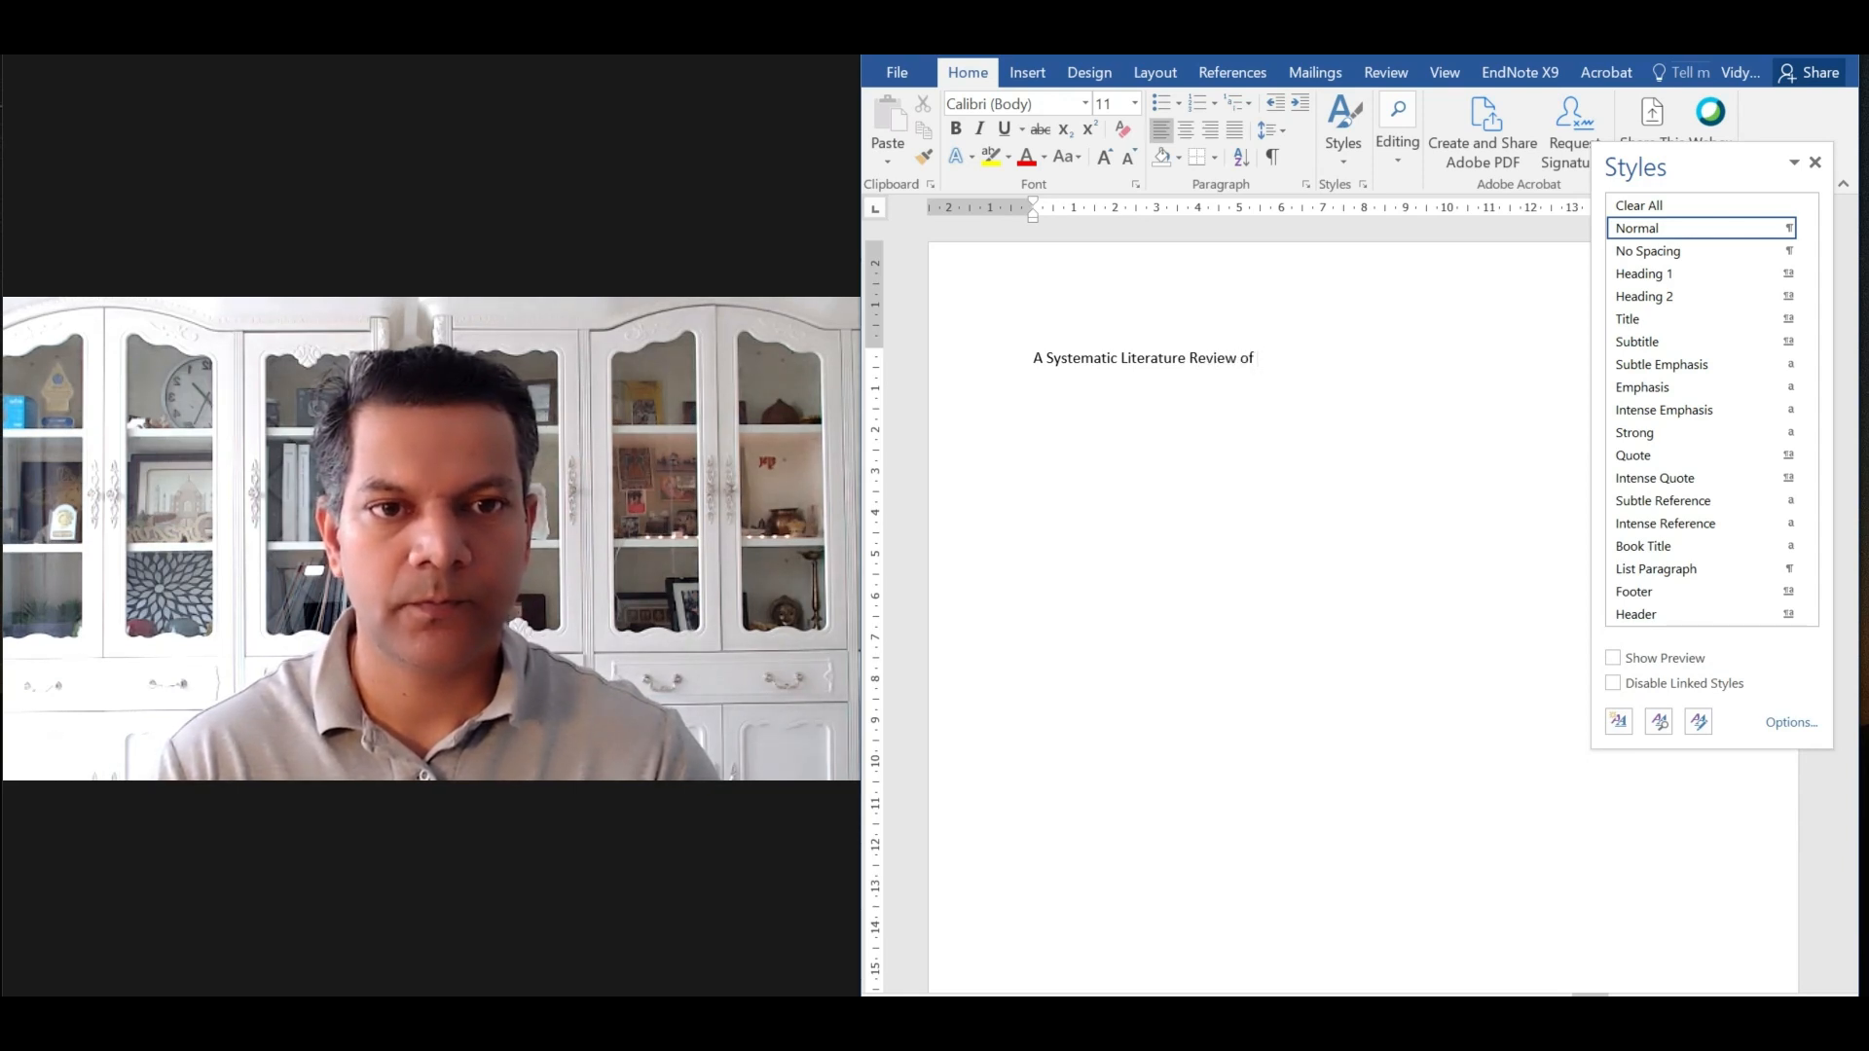
pyautogui.write('Research Topic')
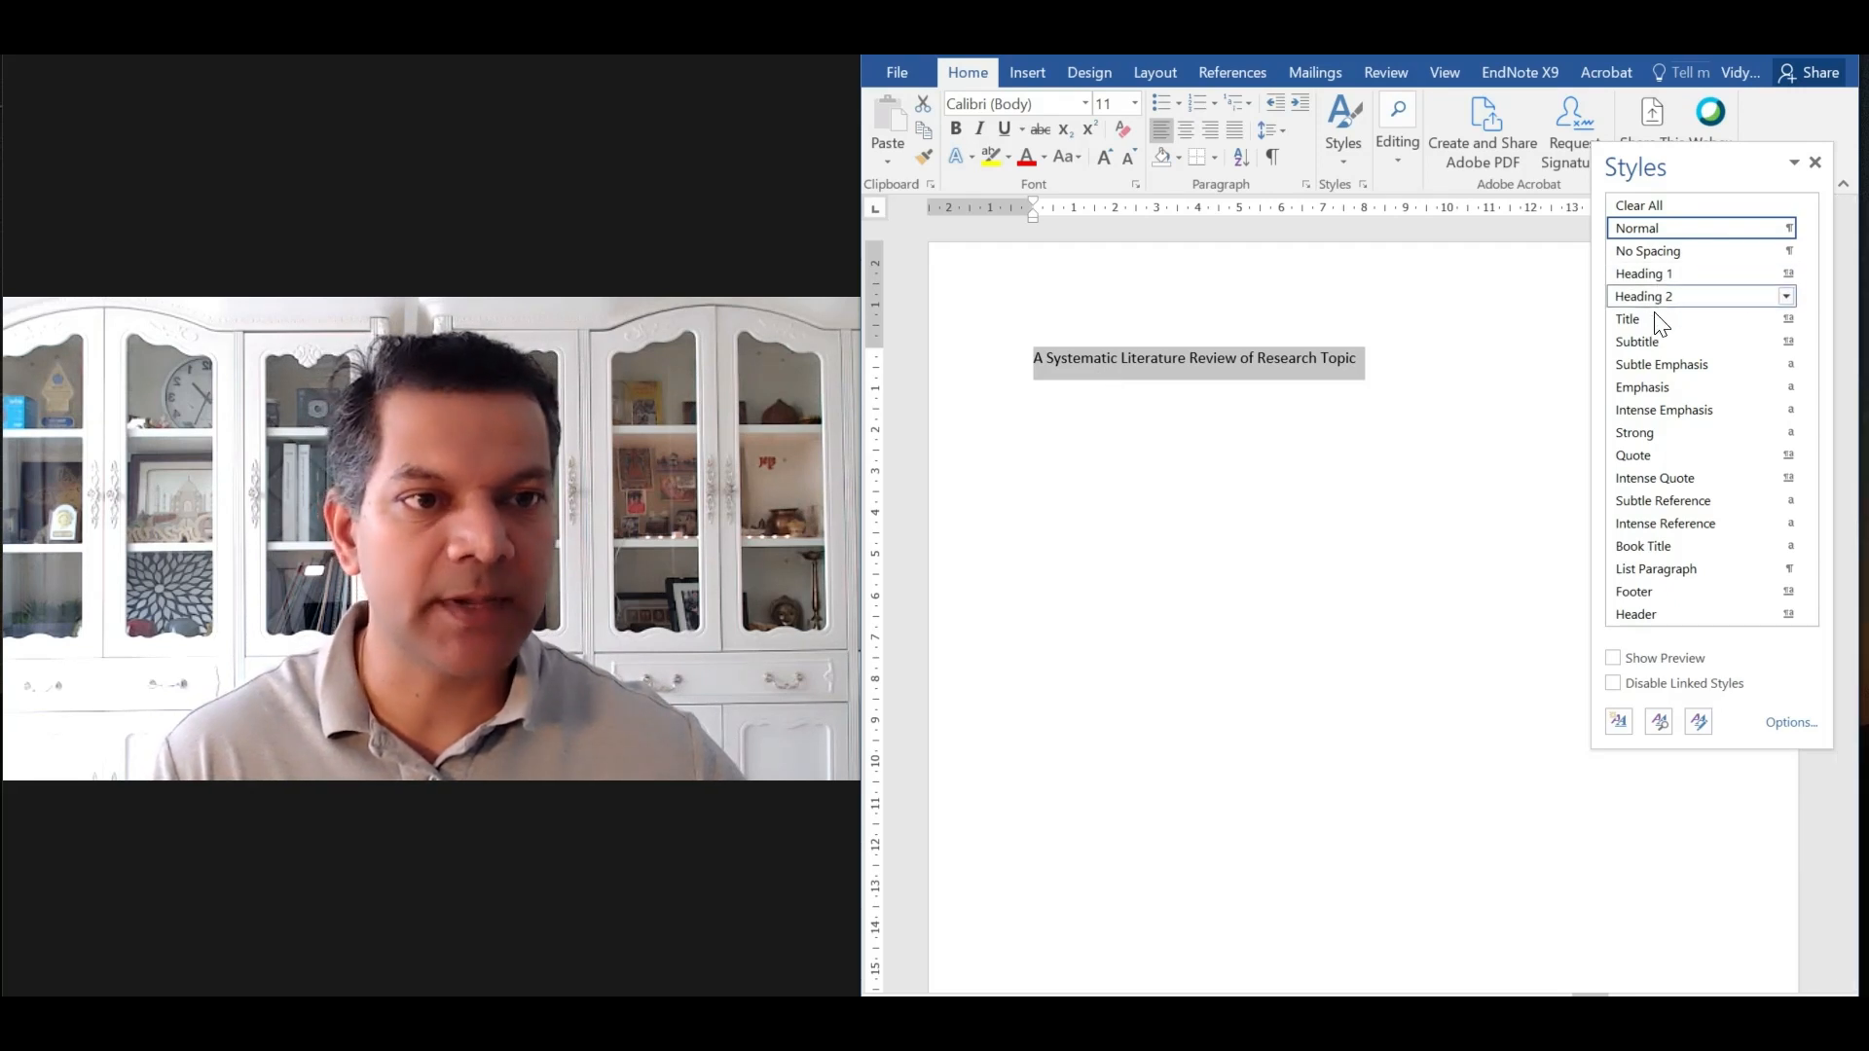
pyautogui.click(1627, 318)
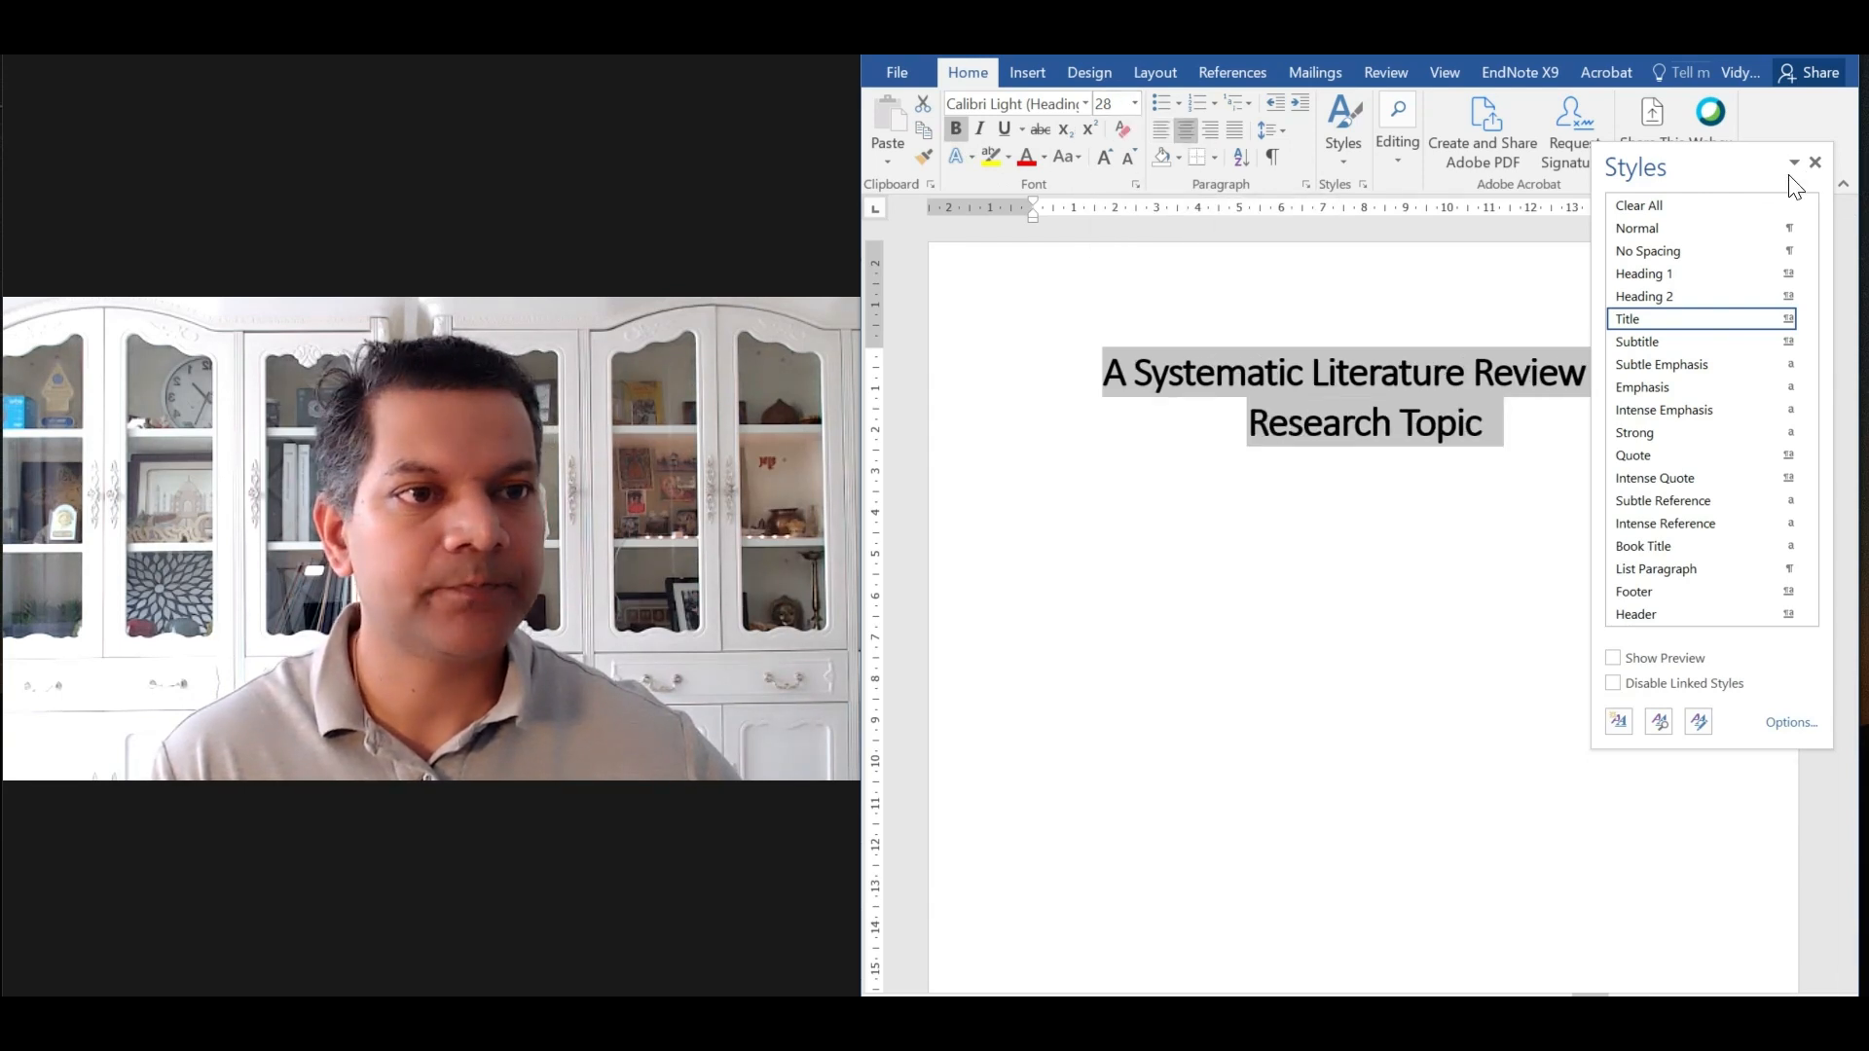
pyautogui.click(1814, 162)
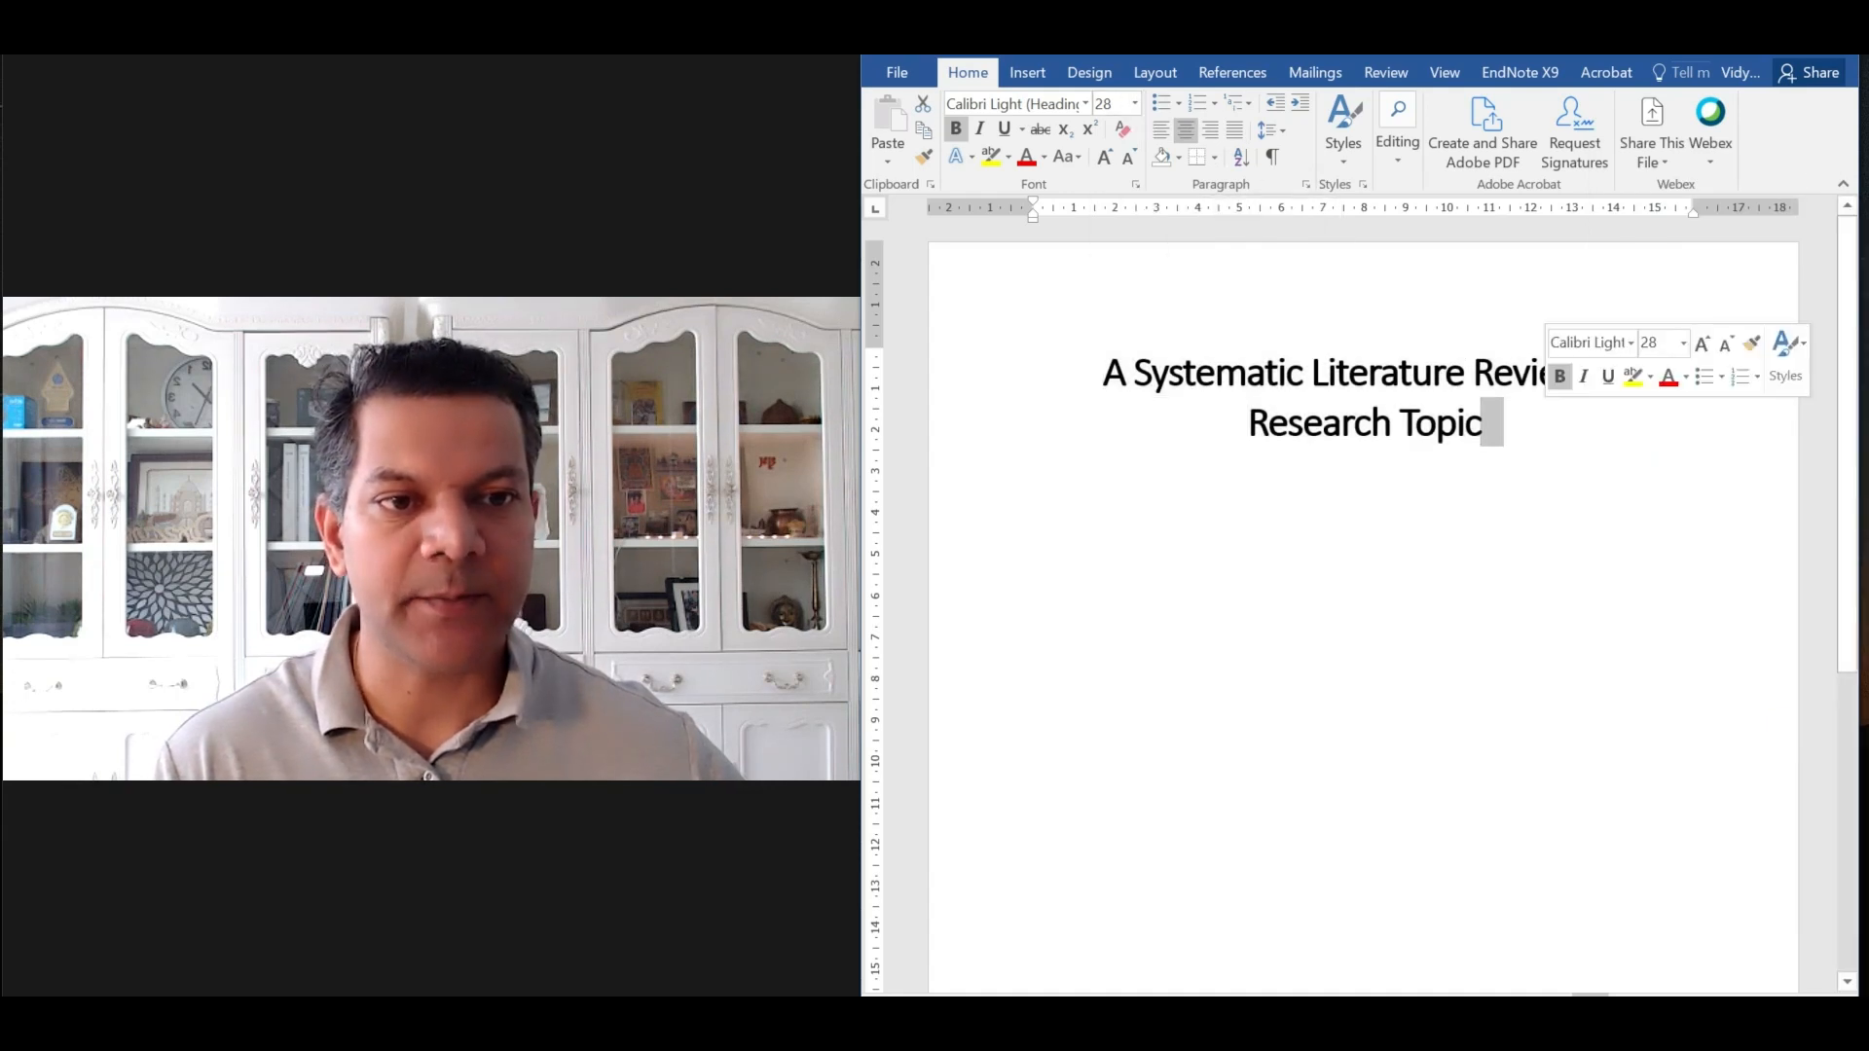
pyautogui.click(1034, 457)
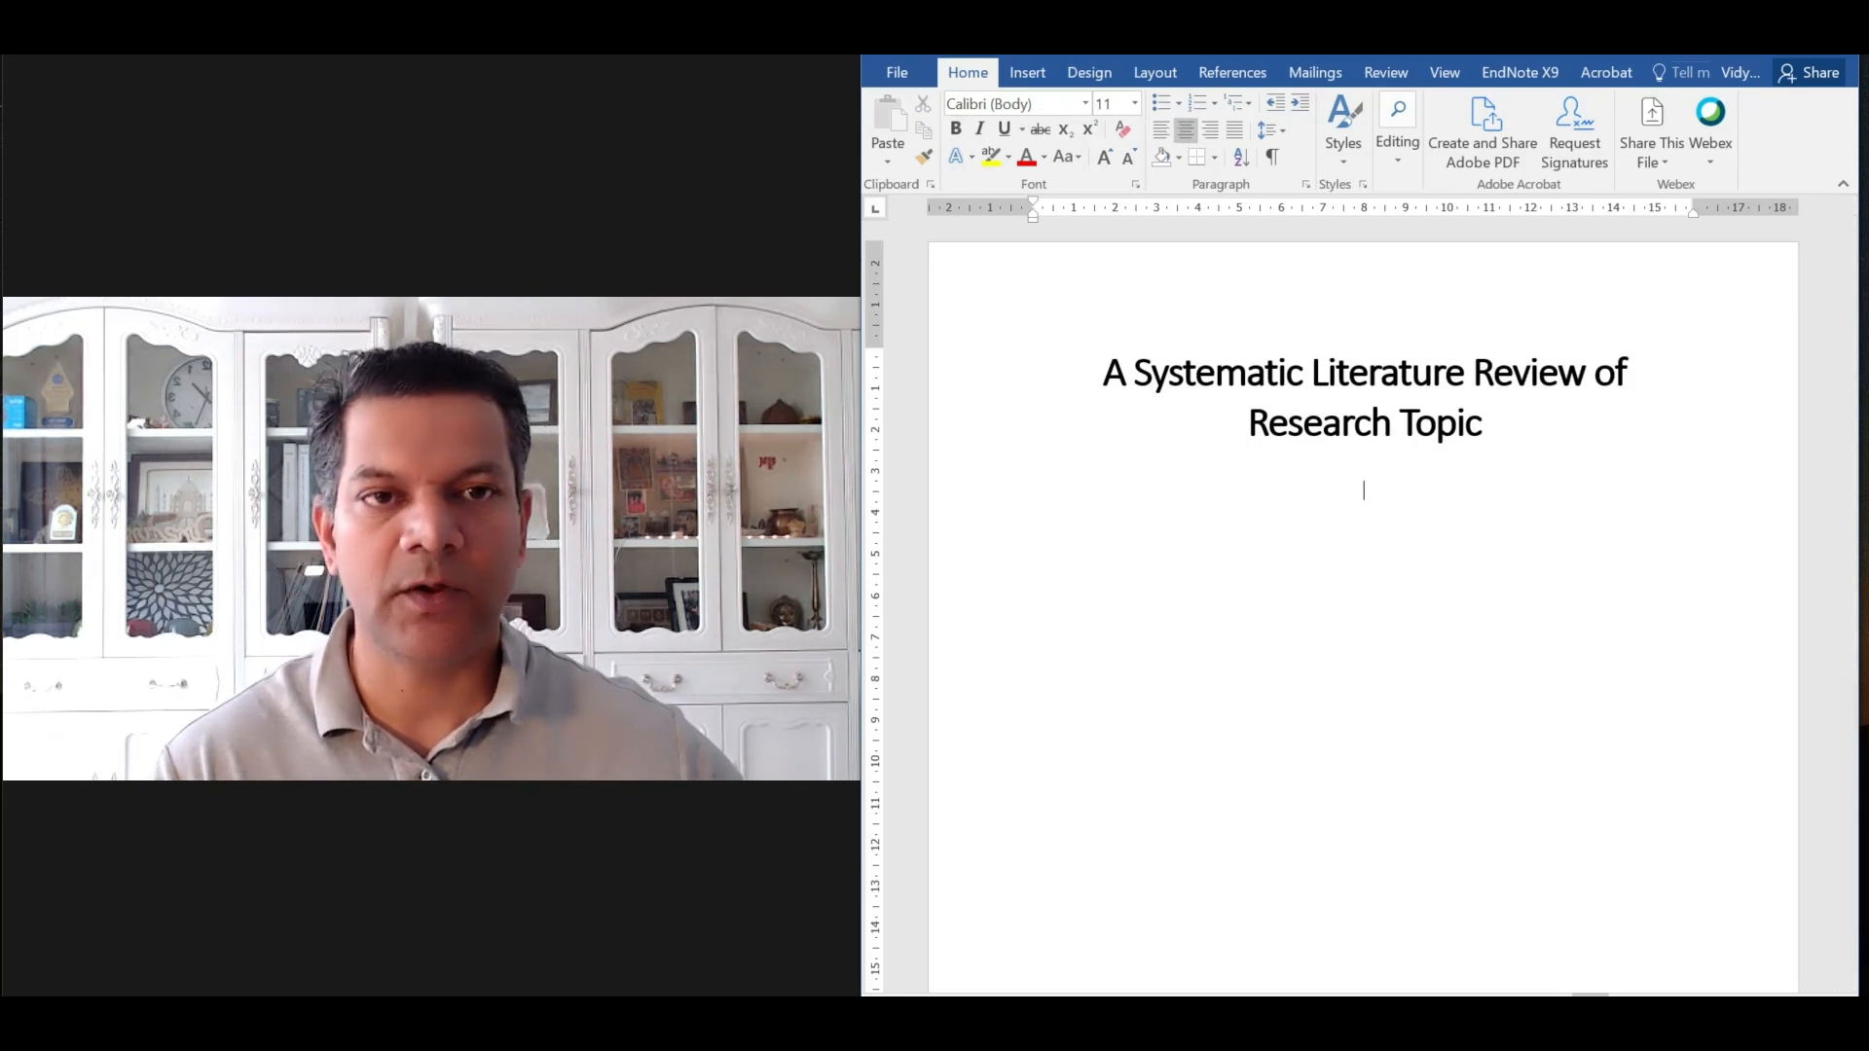
# Add the author name and 'ABC University, Australia' affiliation lines below the title
pyautogui.write('Vidy PO')
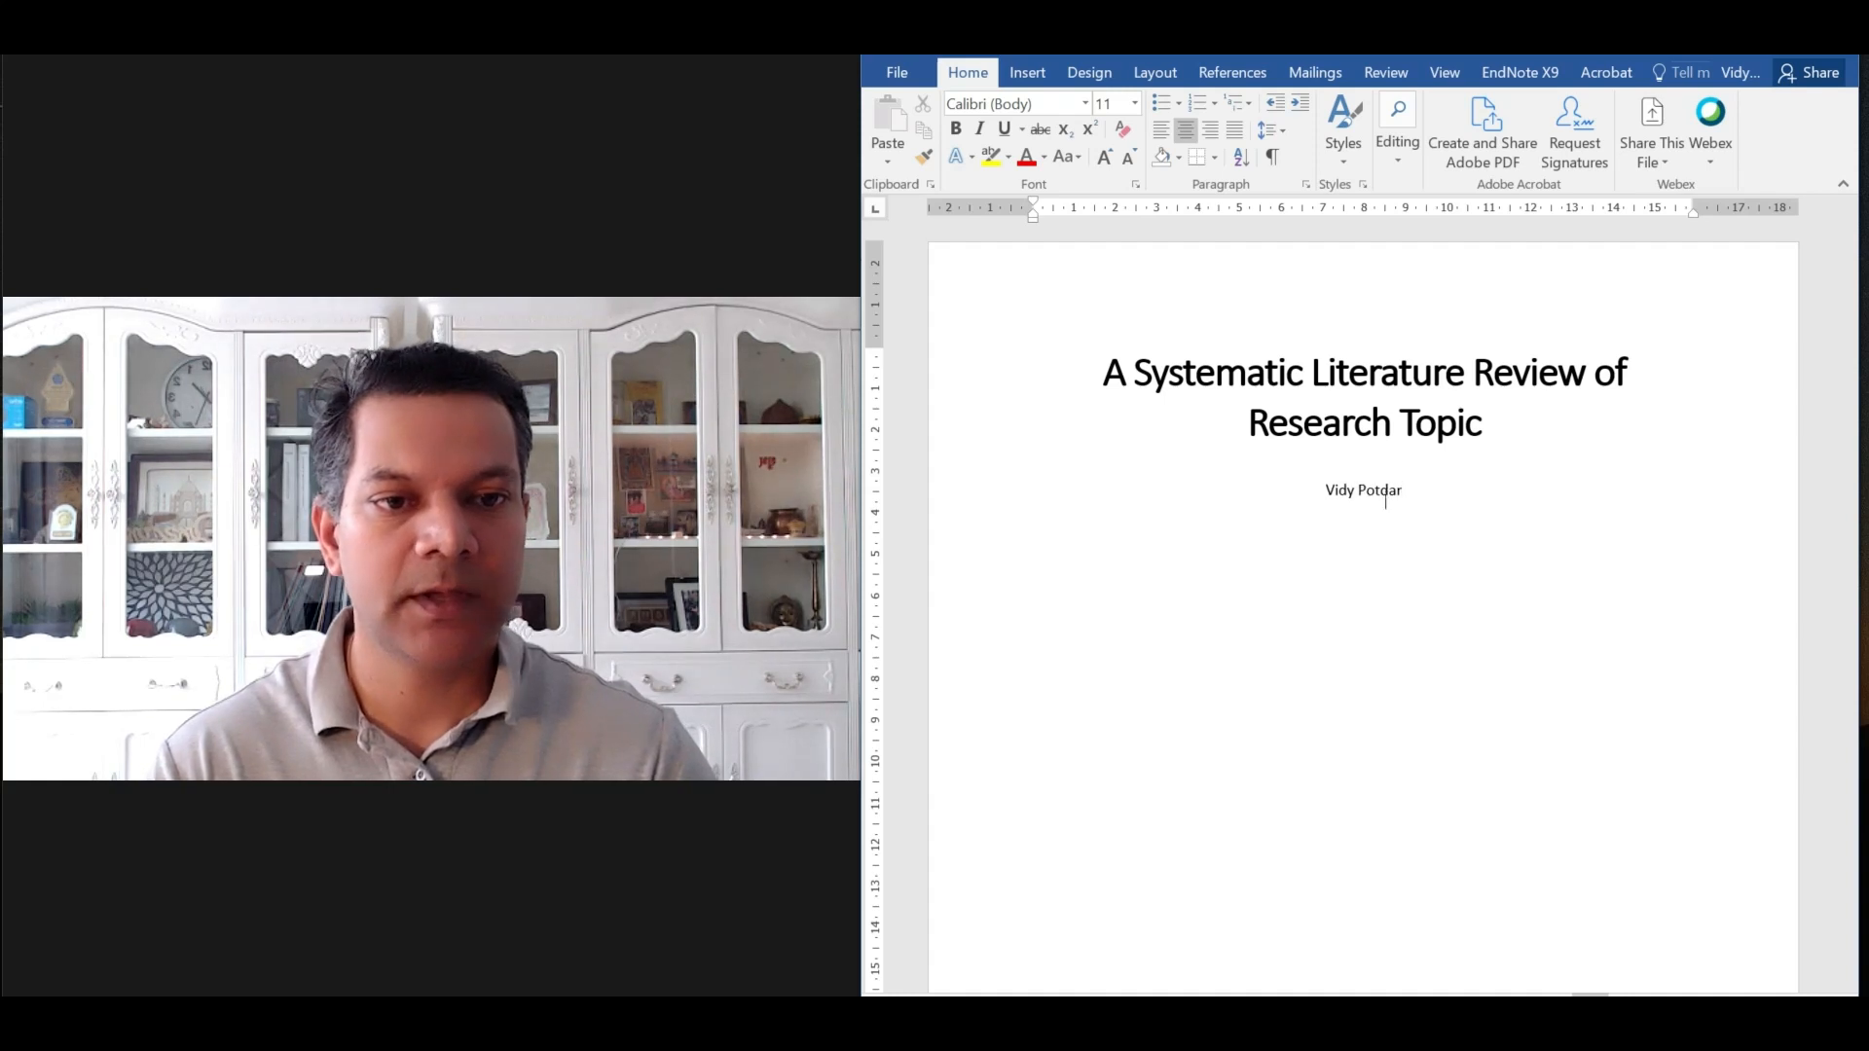
pyautogui.write('ABC')
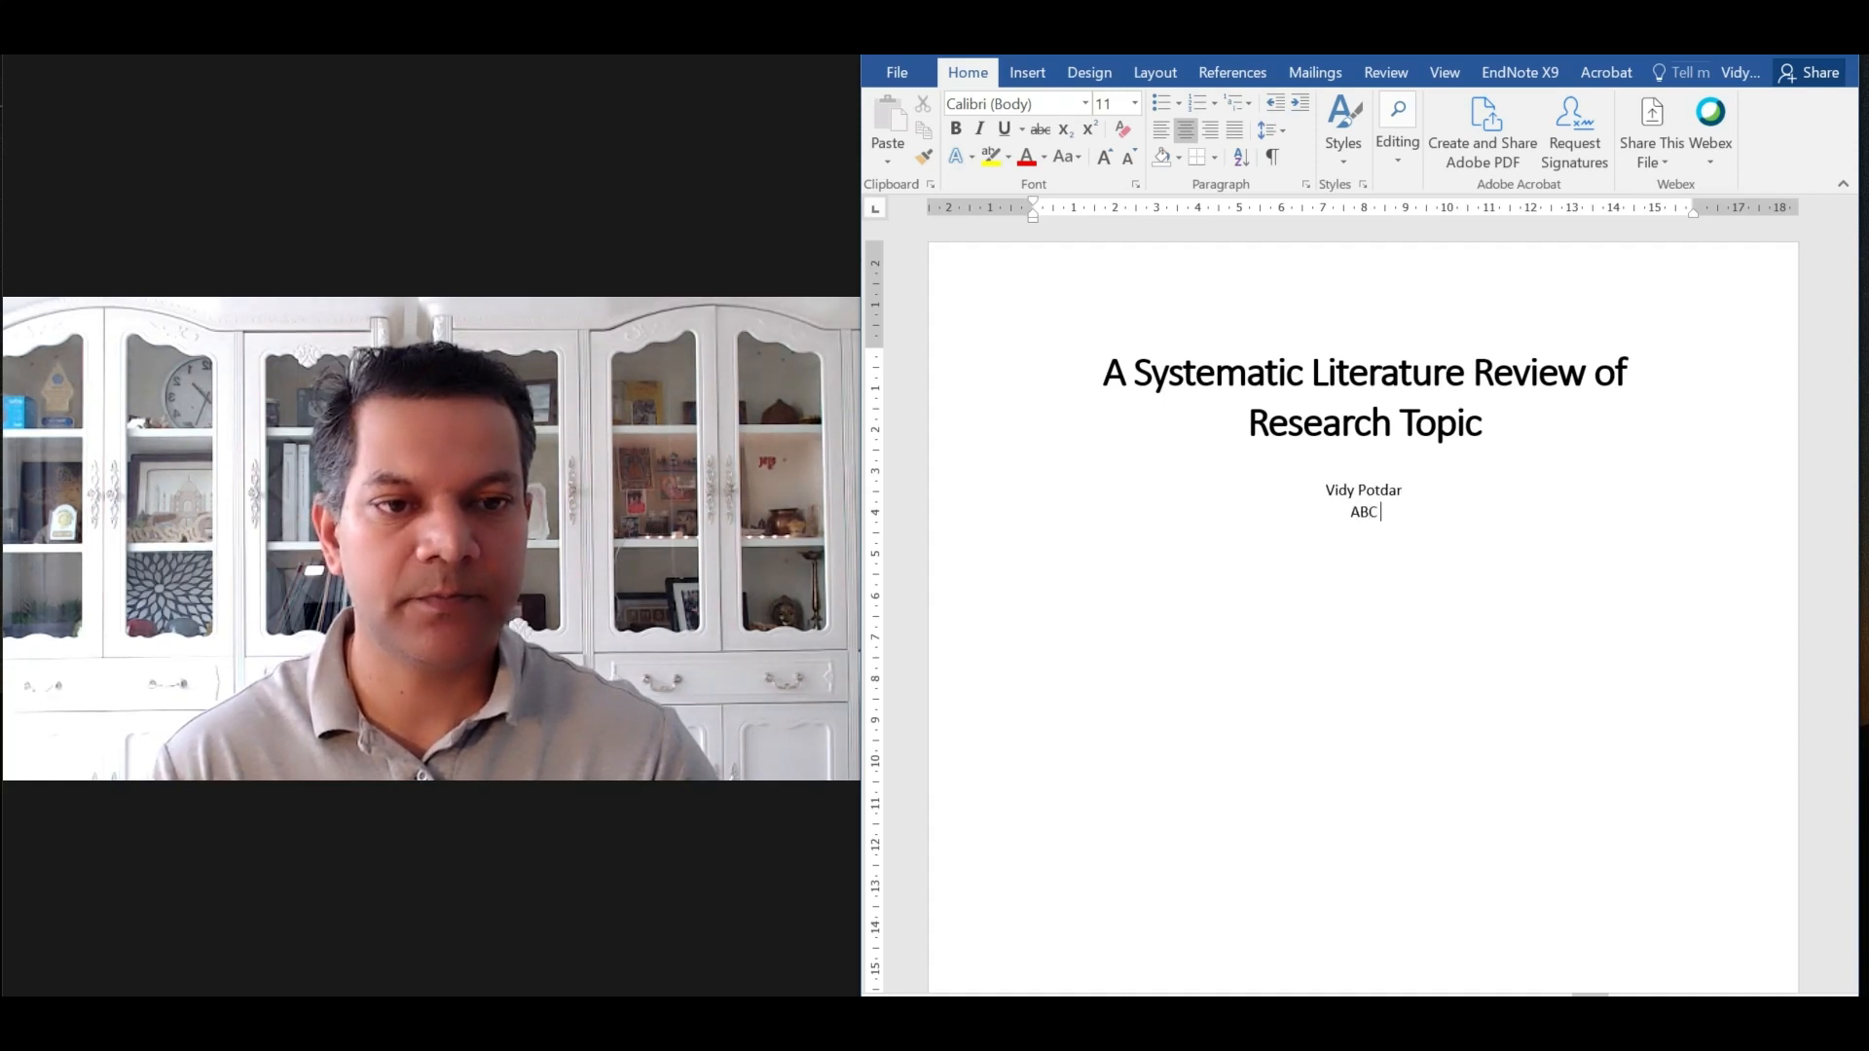
pyautogui.write('University, Perth,')
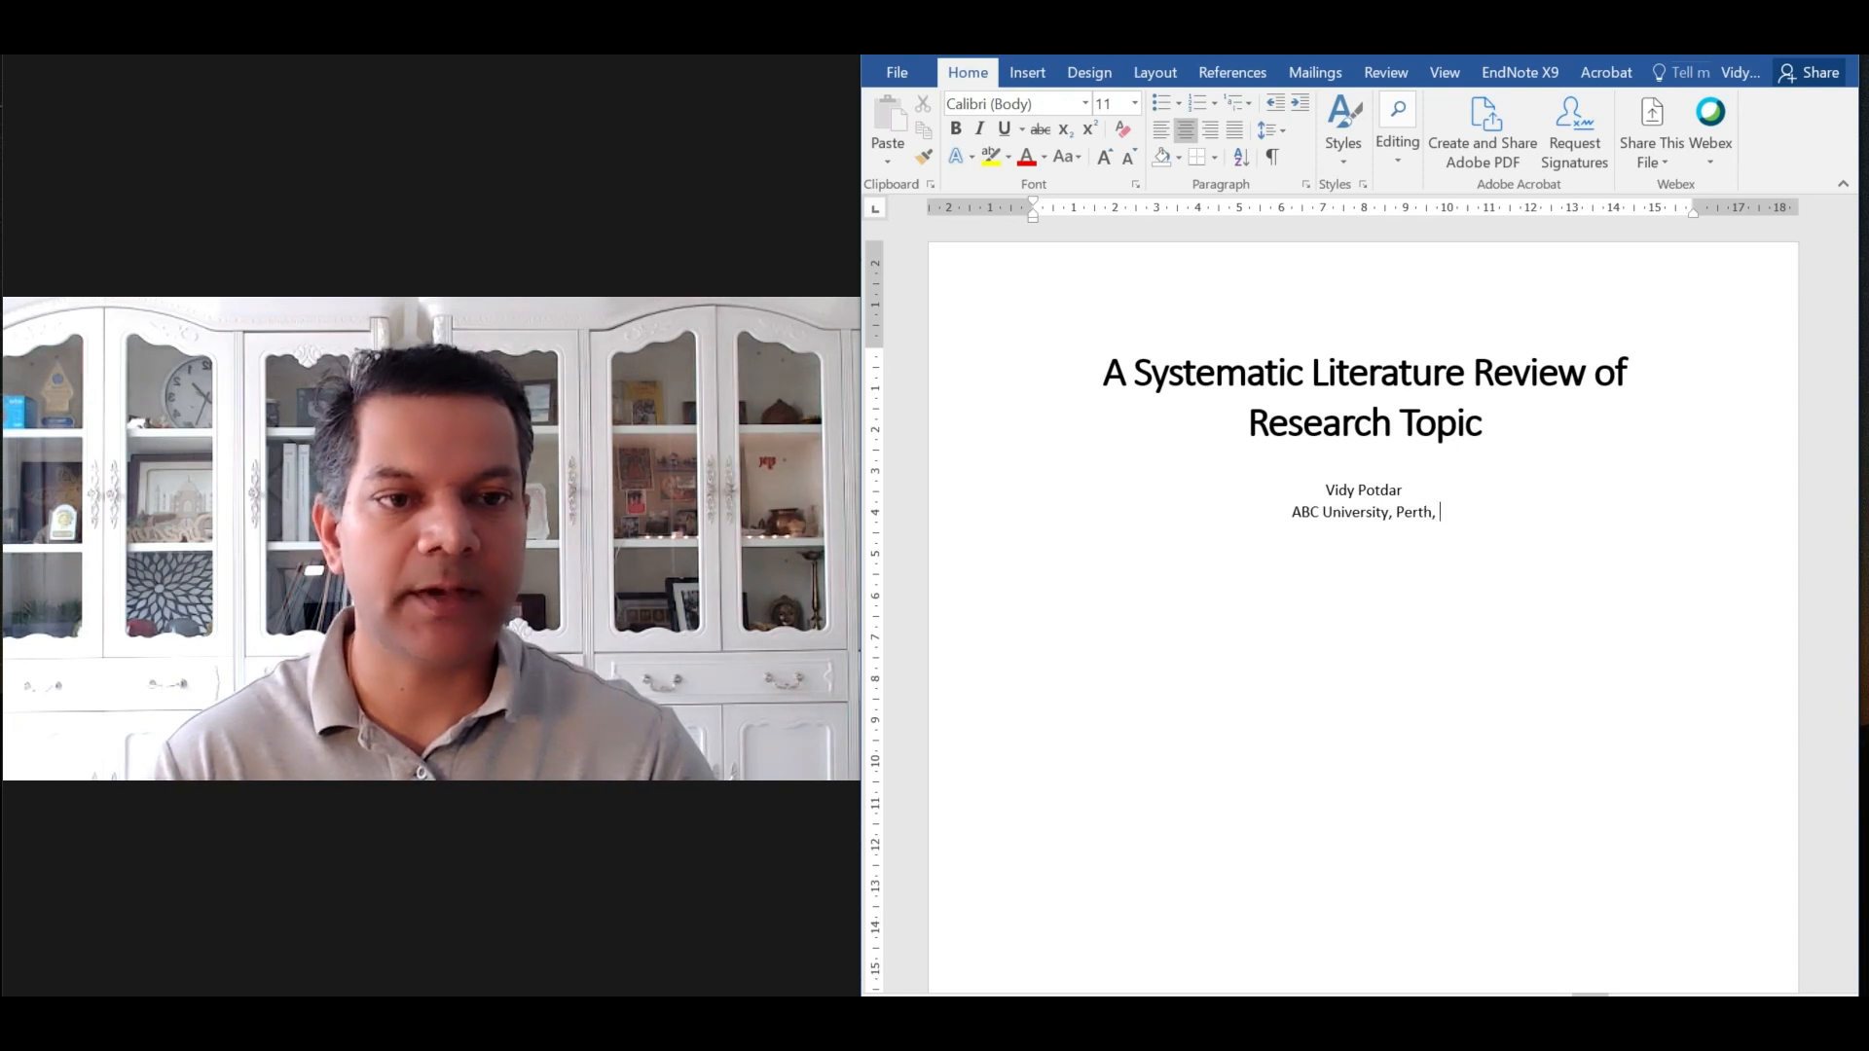
pyautogui.write('Aust')
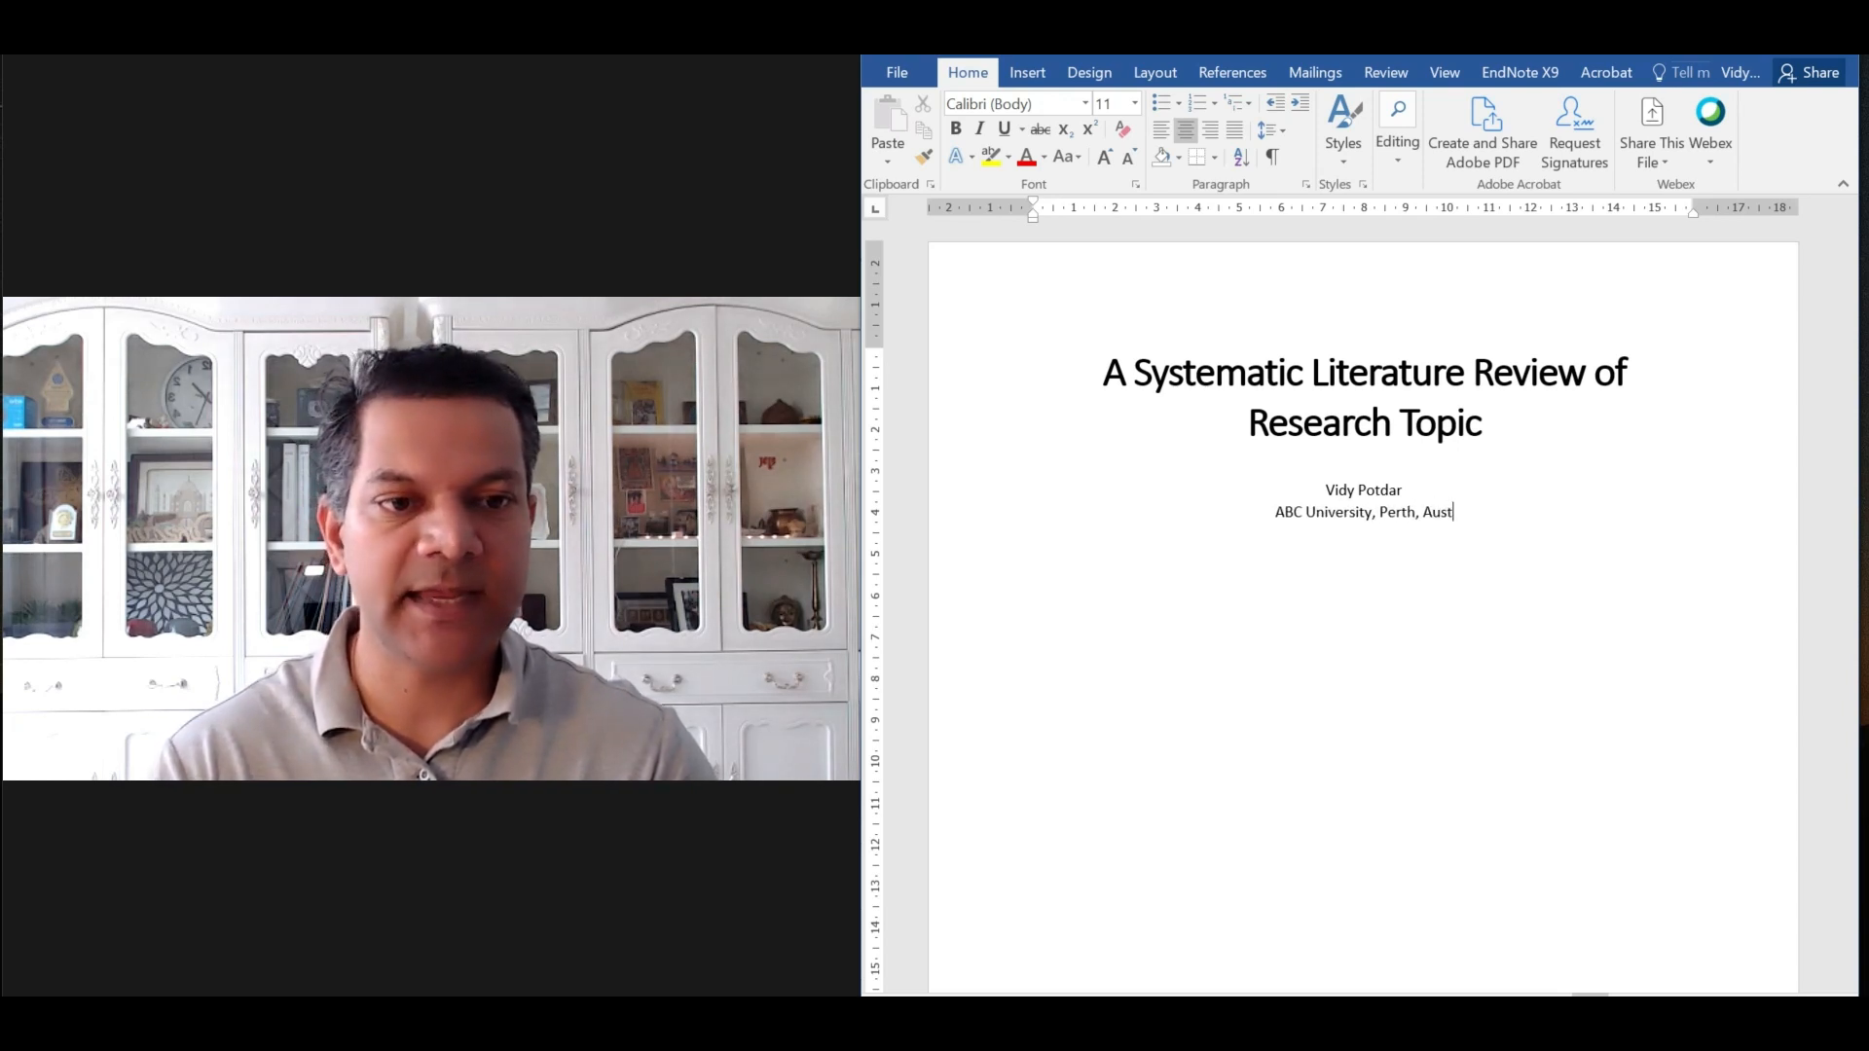
pyautogui.write('ralia')
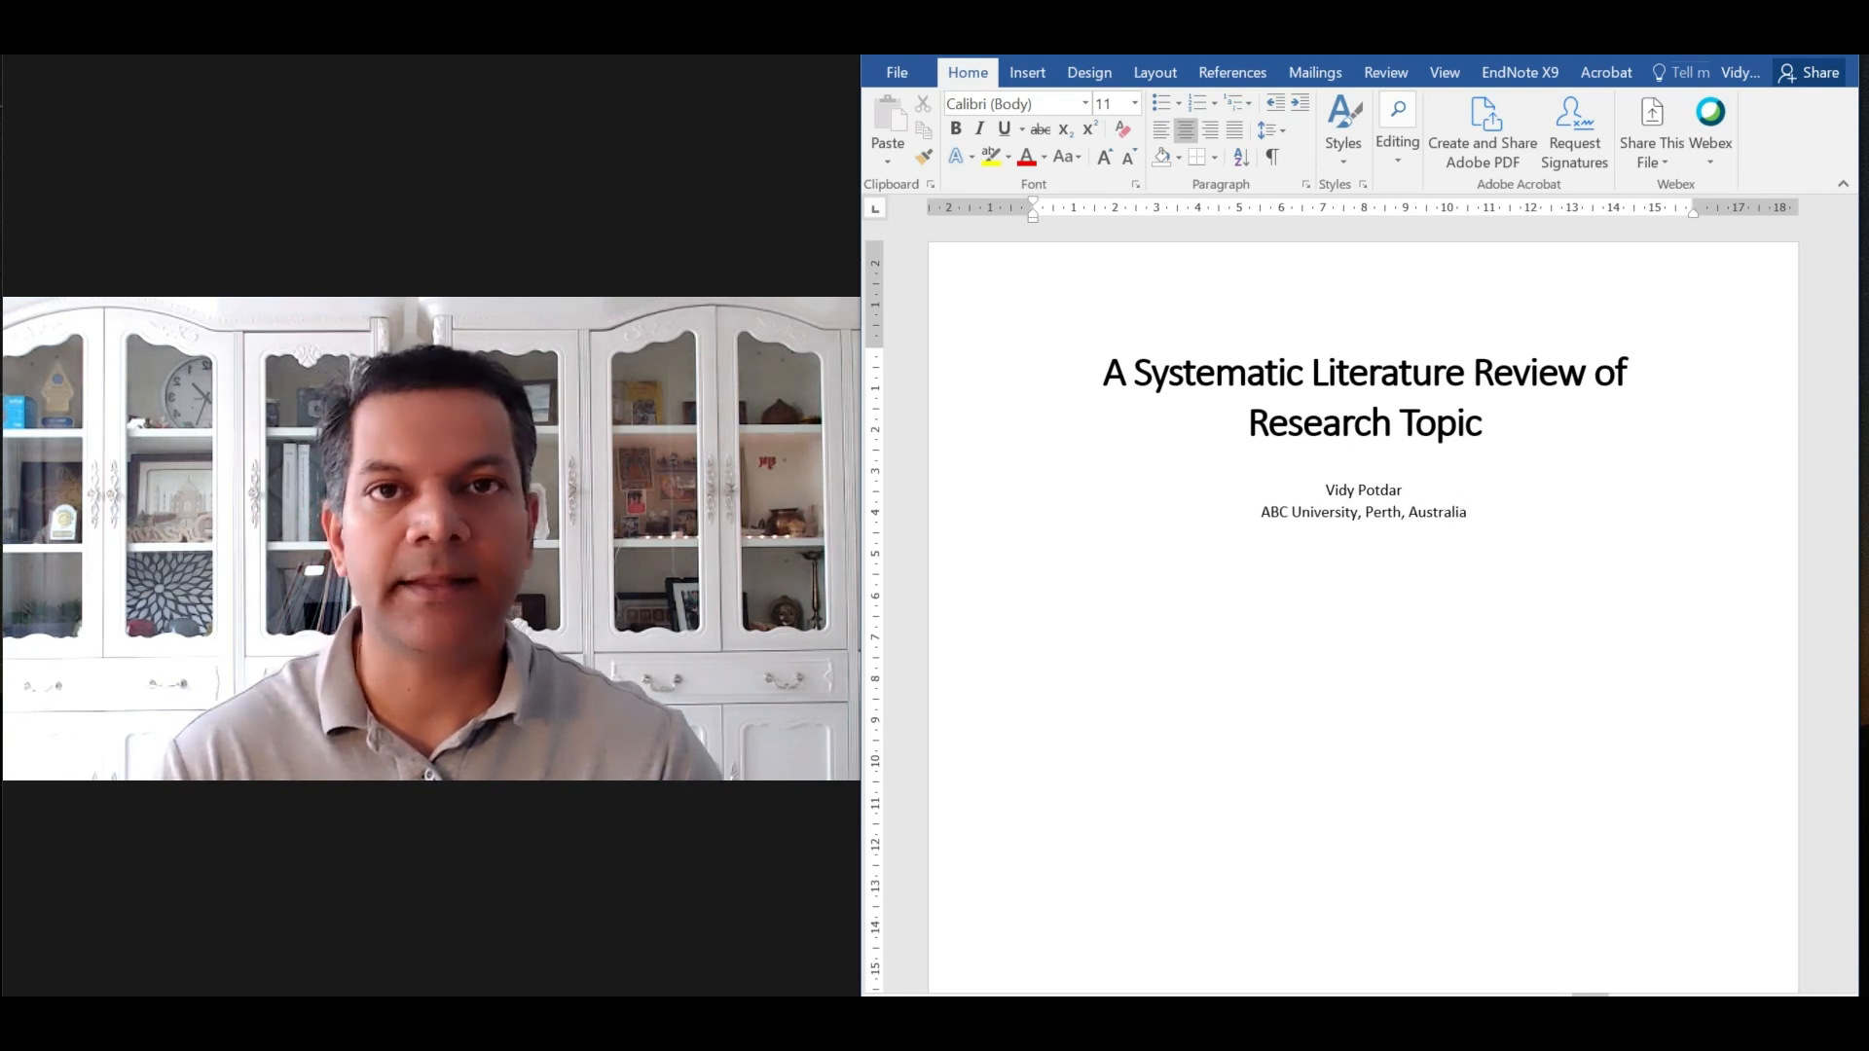
# Add the contact email line and revert it from a hyperlink to plain text
pyautogui.write('V.')
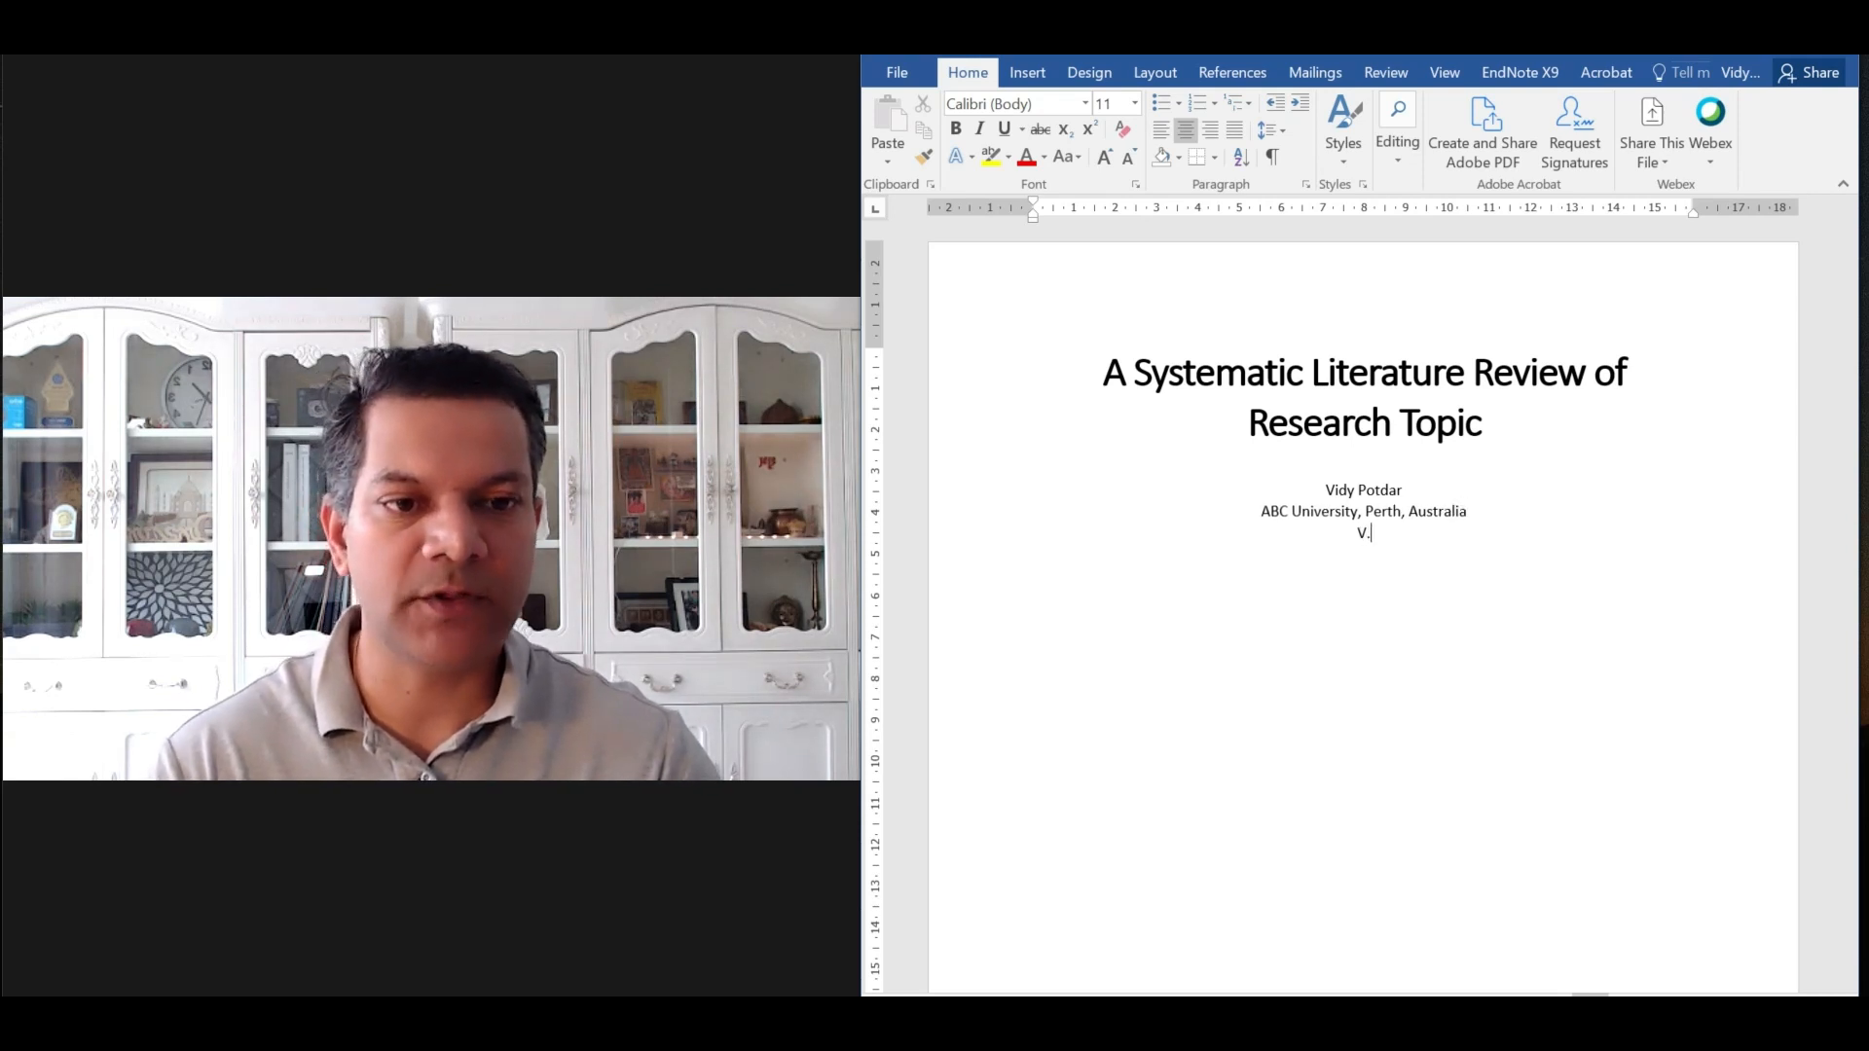
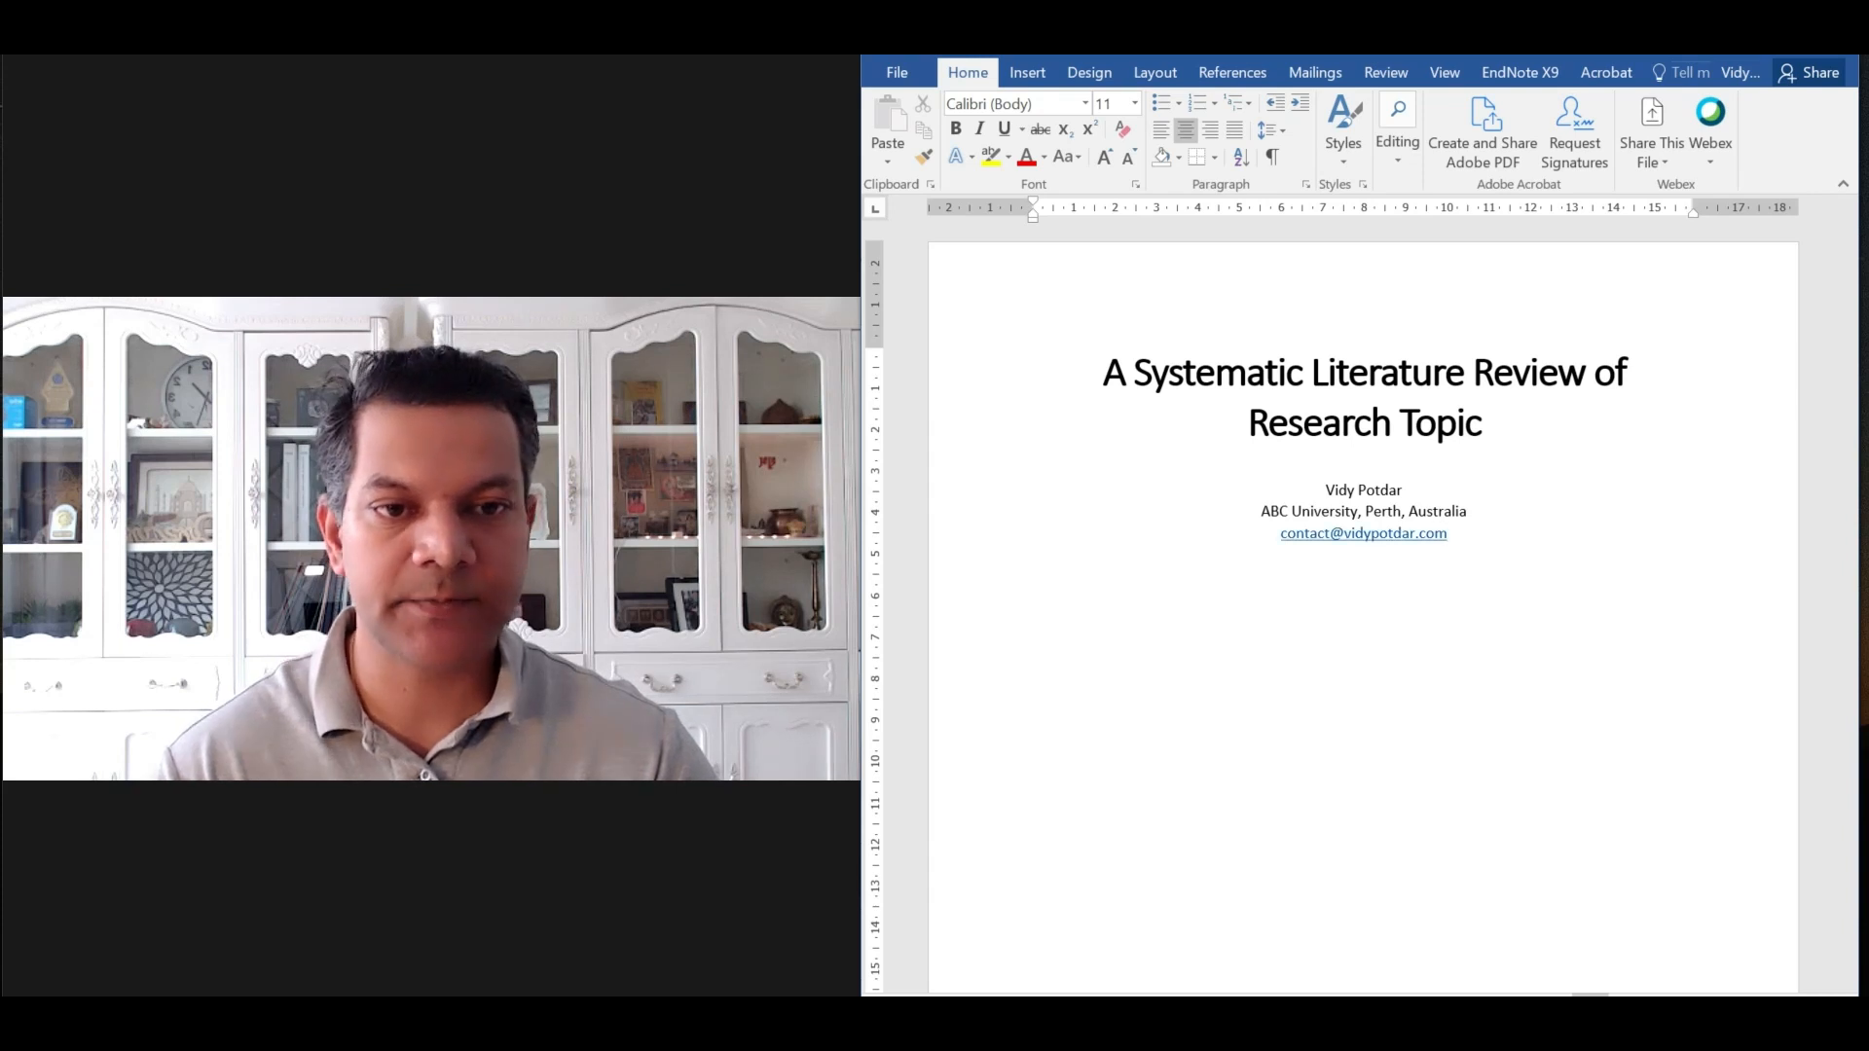
pyautogui.click(1090, 630)
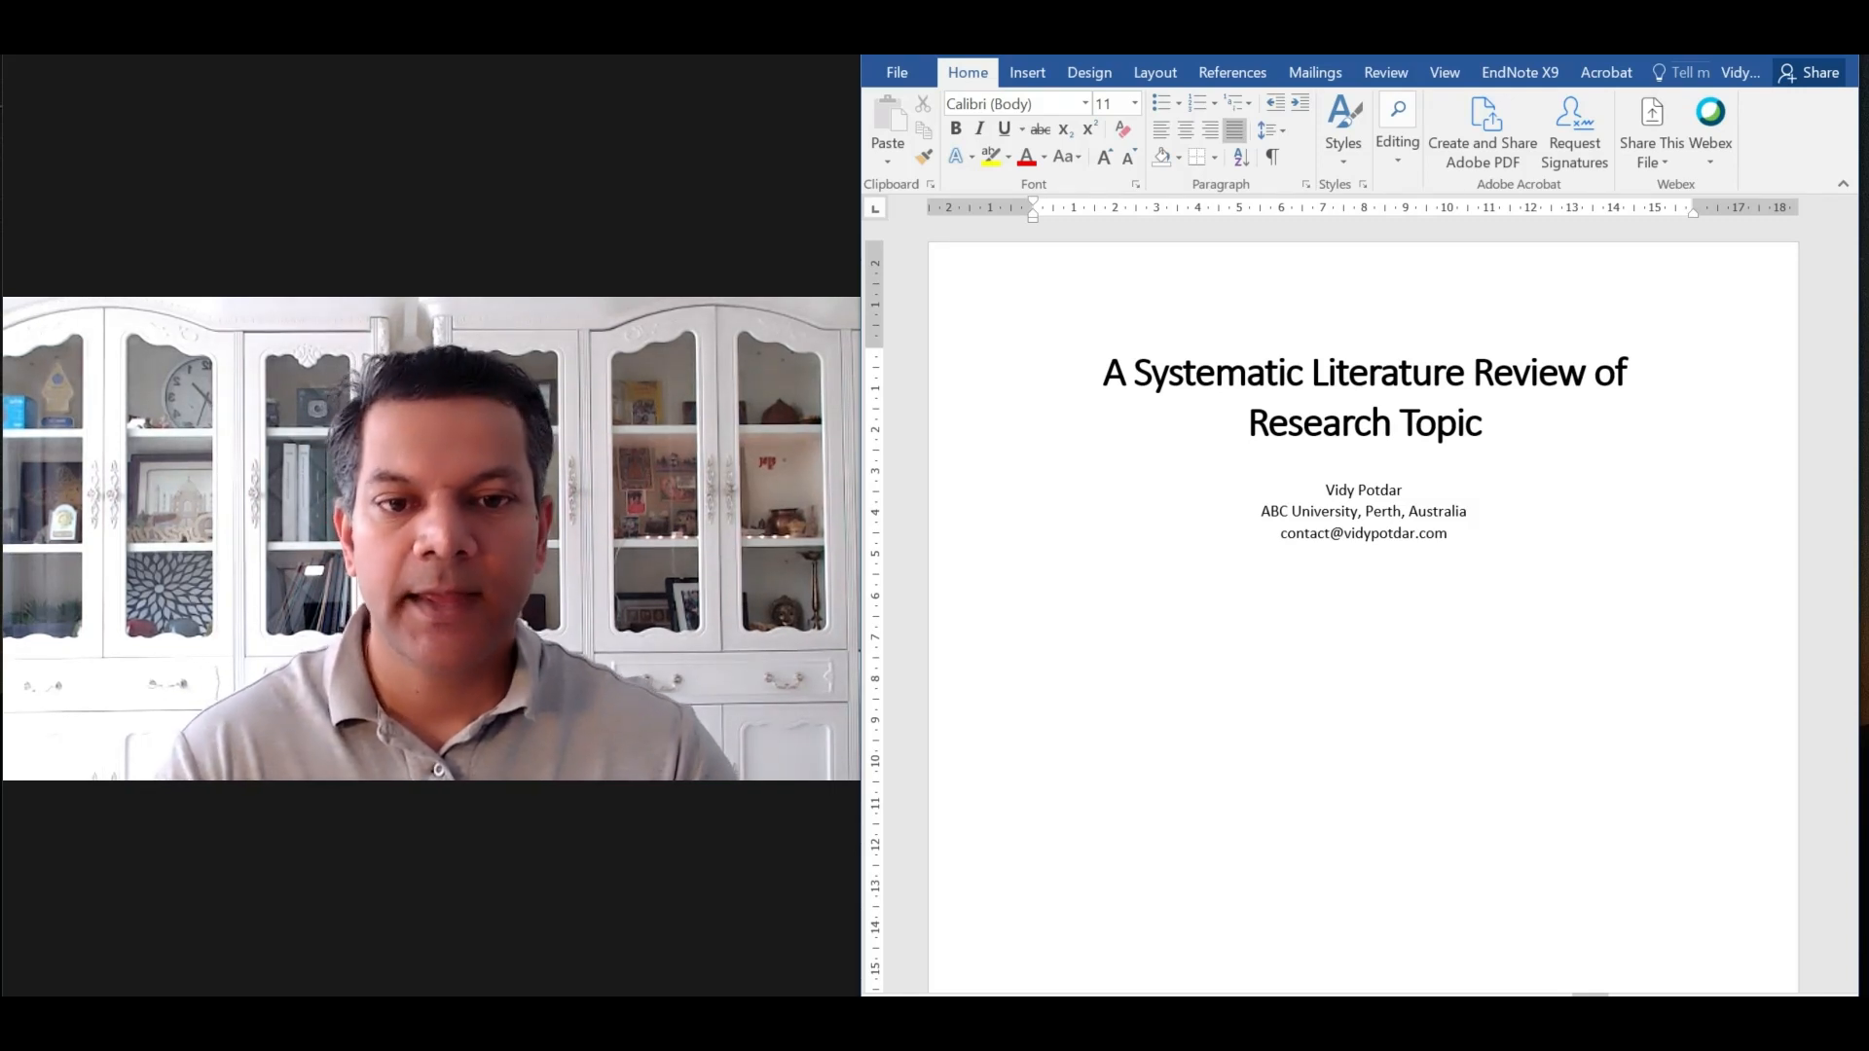
pyautogui.click(1031, 631)
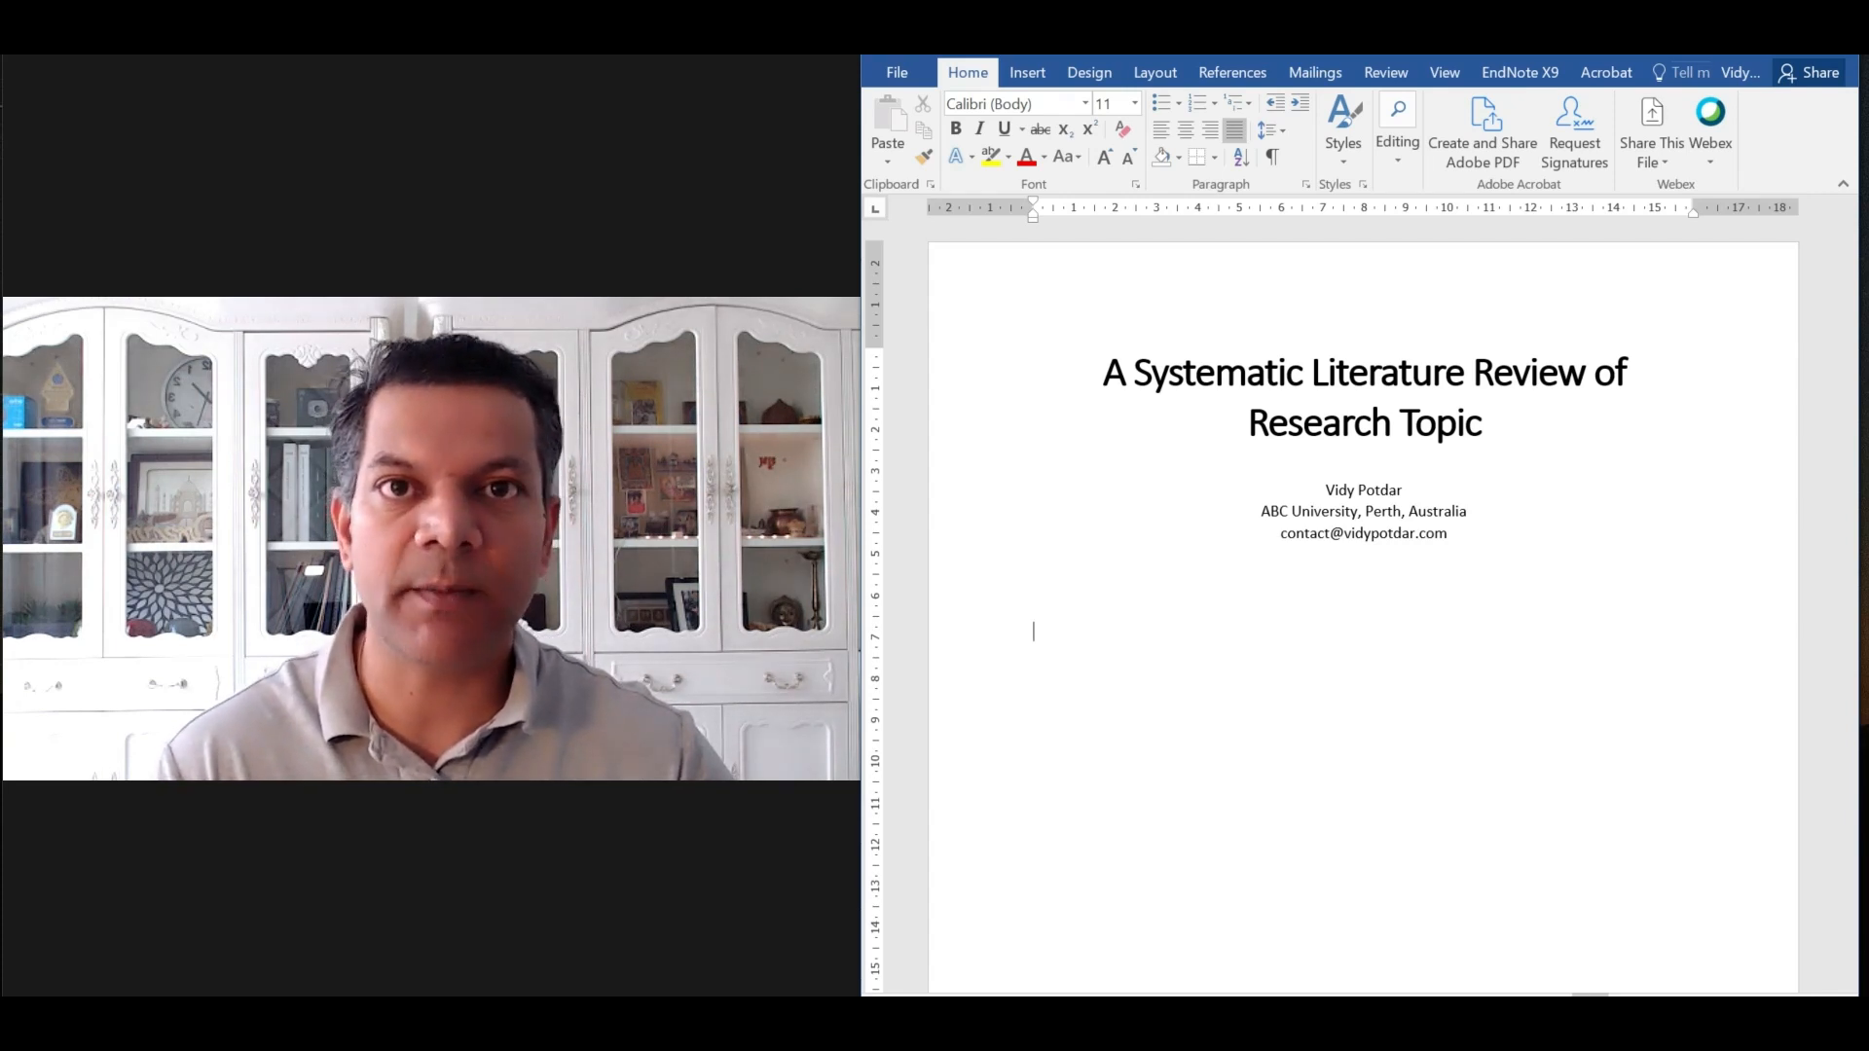
# List section names from Abstract through Methodology, Results and Findings
pyautogui.write('Abstr')
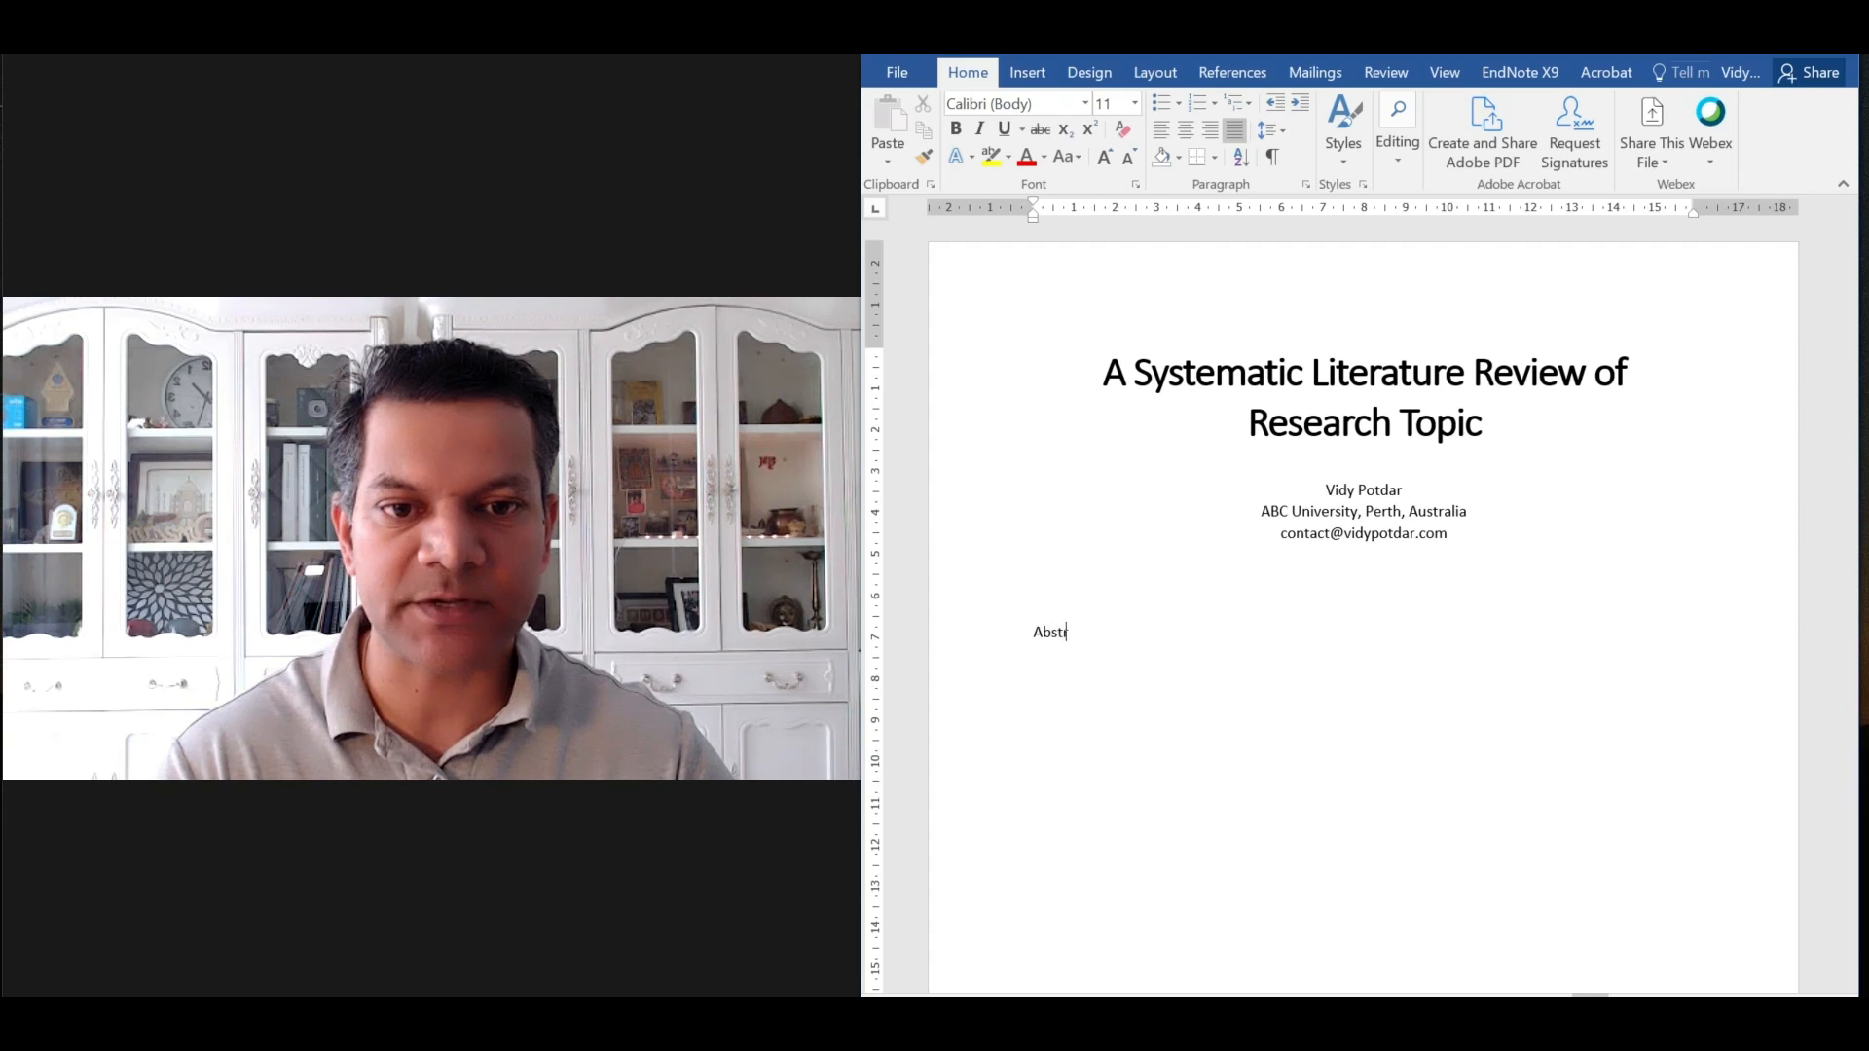
pyautogui.write('ract')
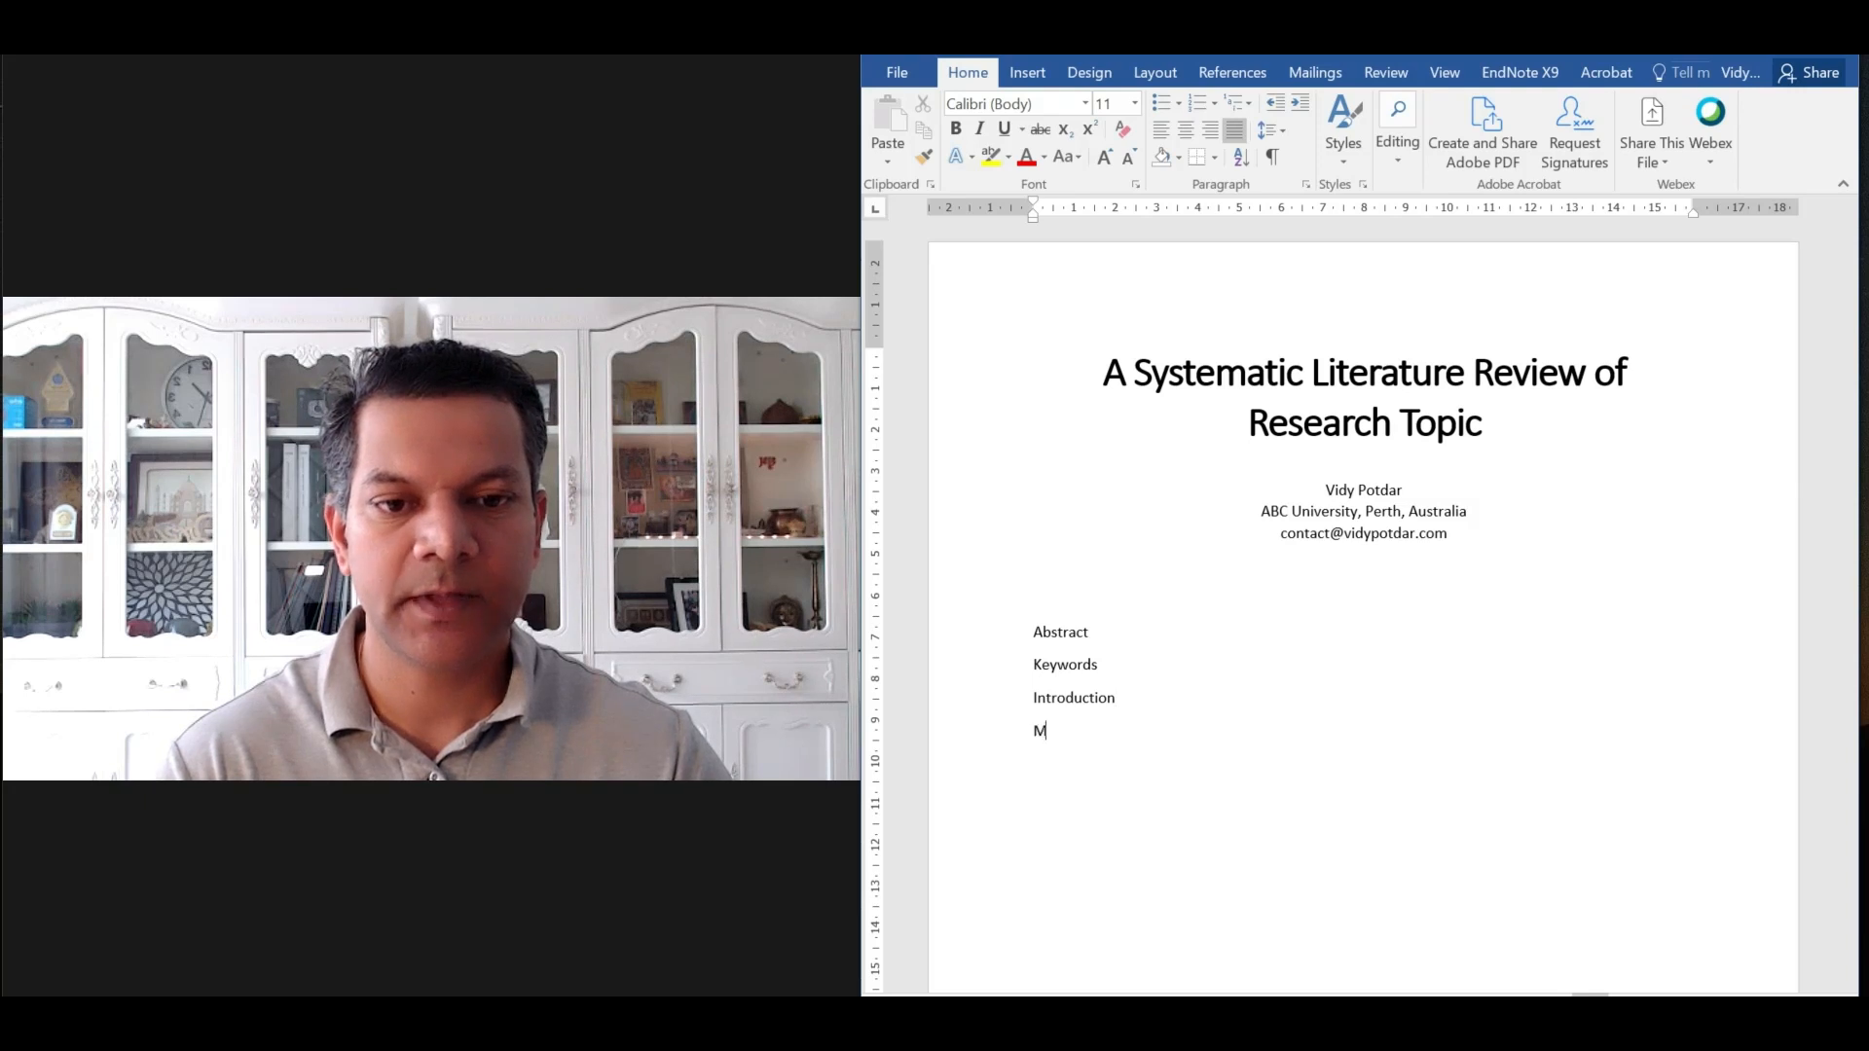
pyautogui.write('ethodology')
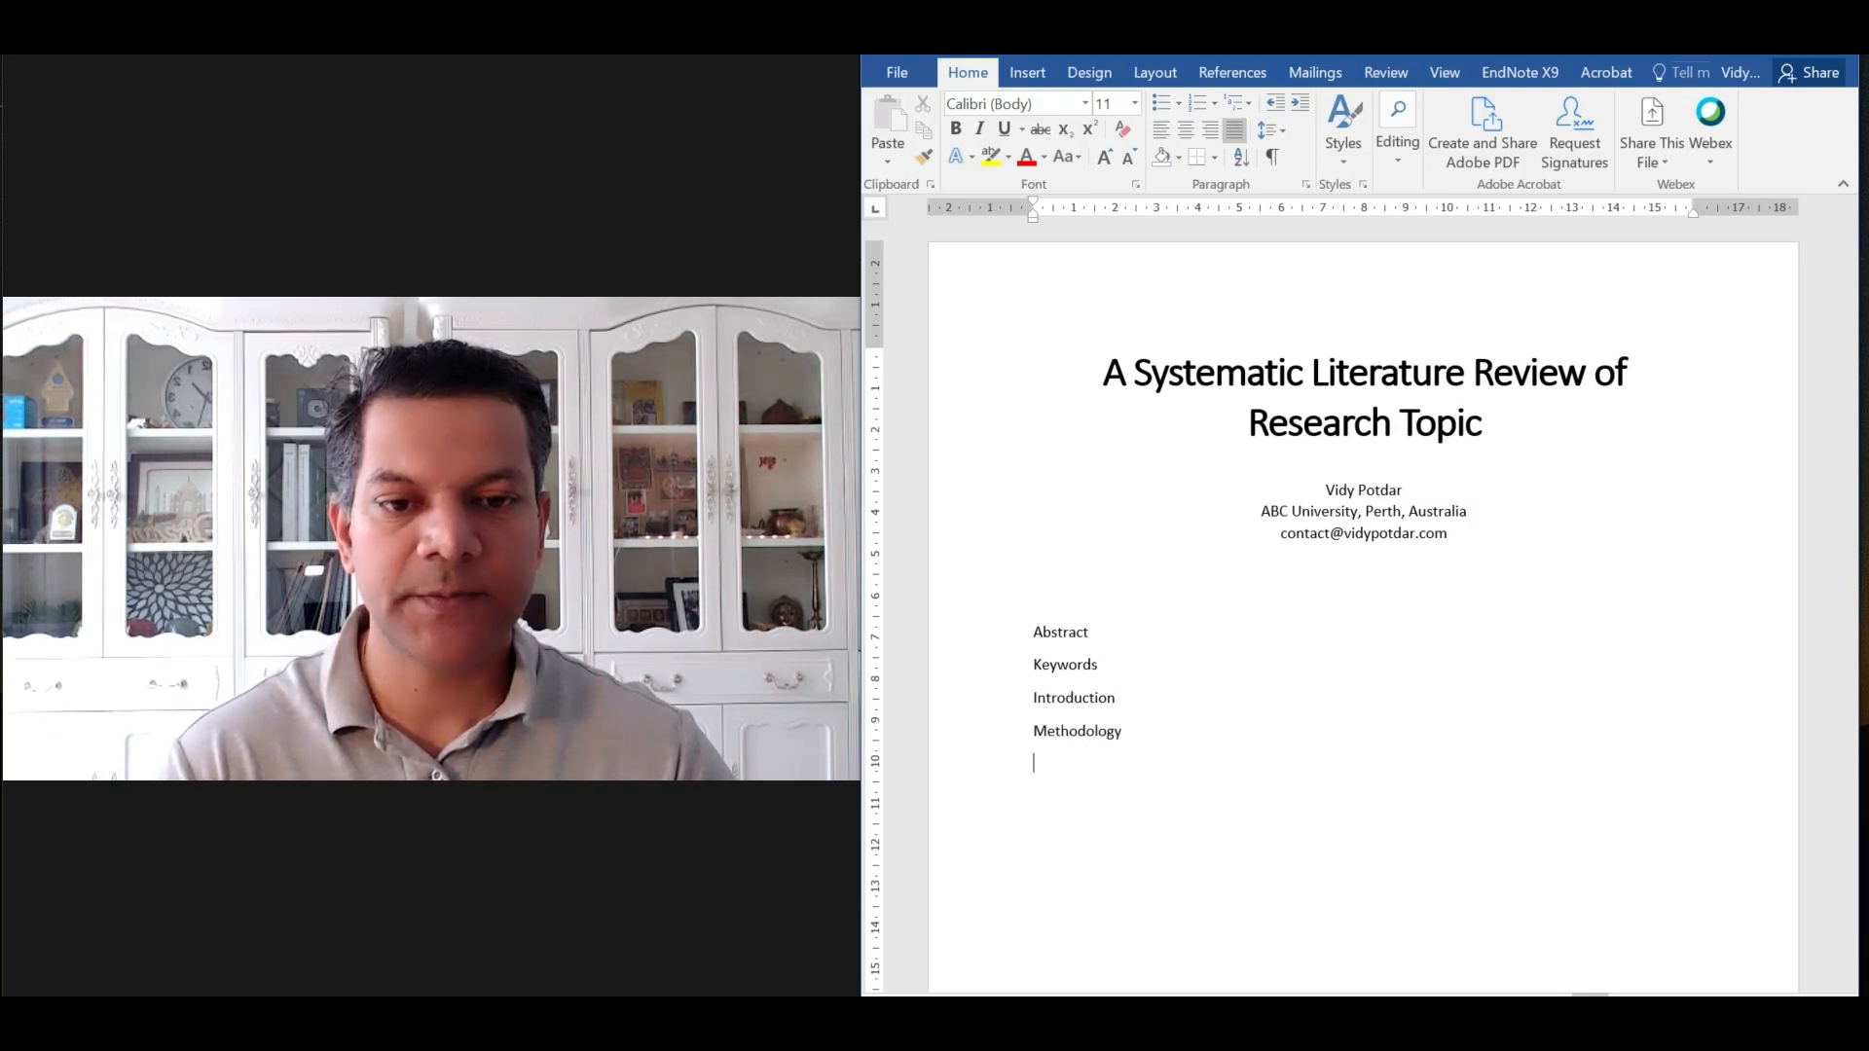
pyautogui.write('Results')
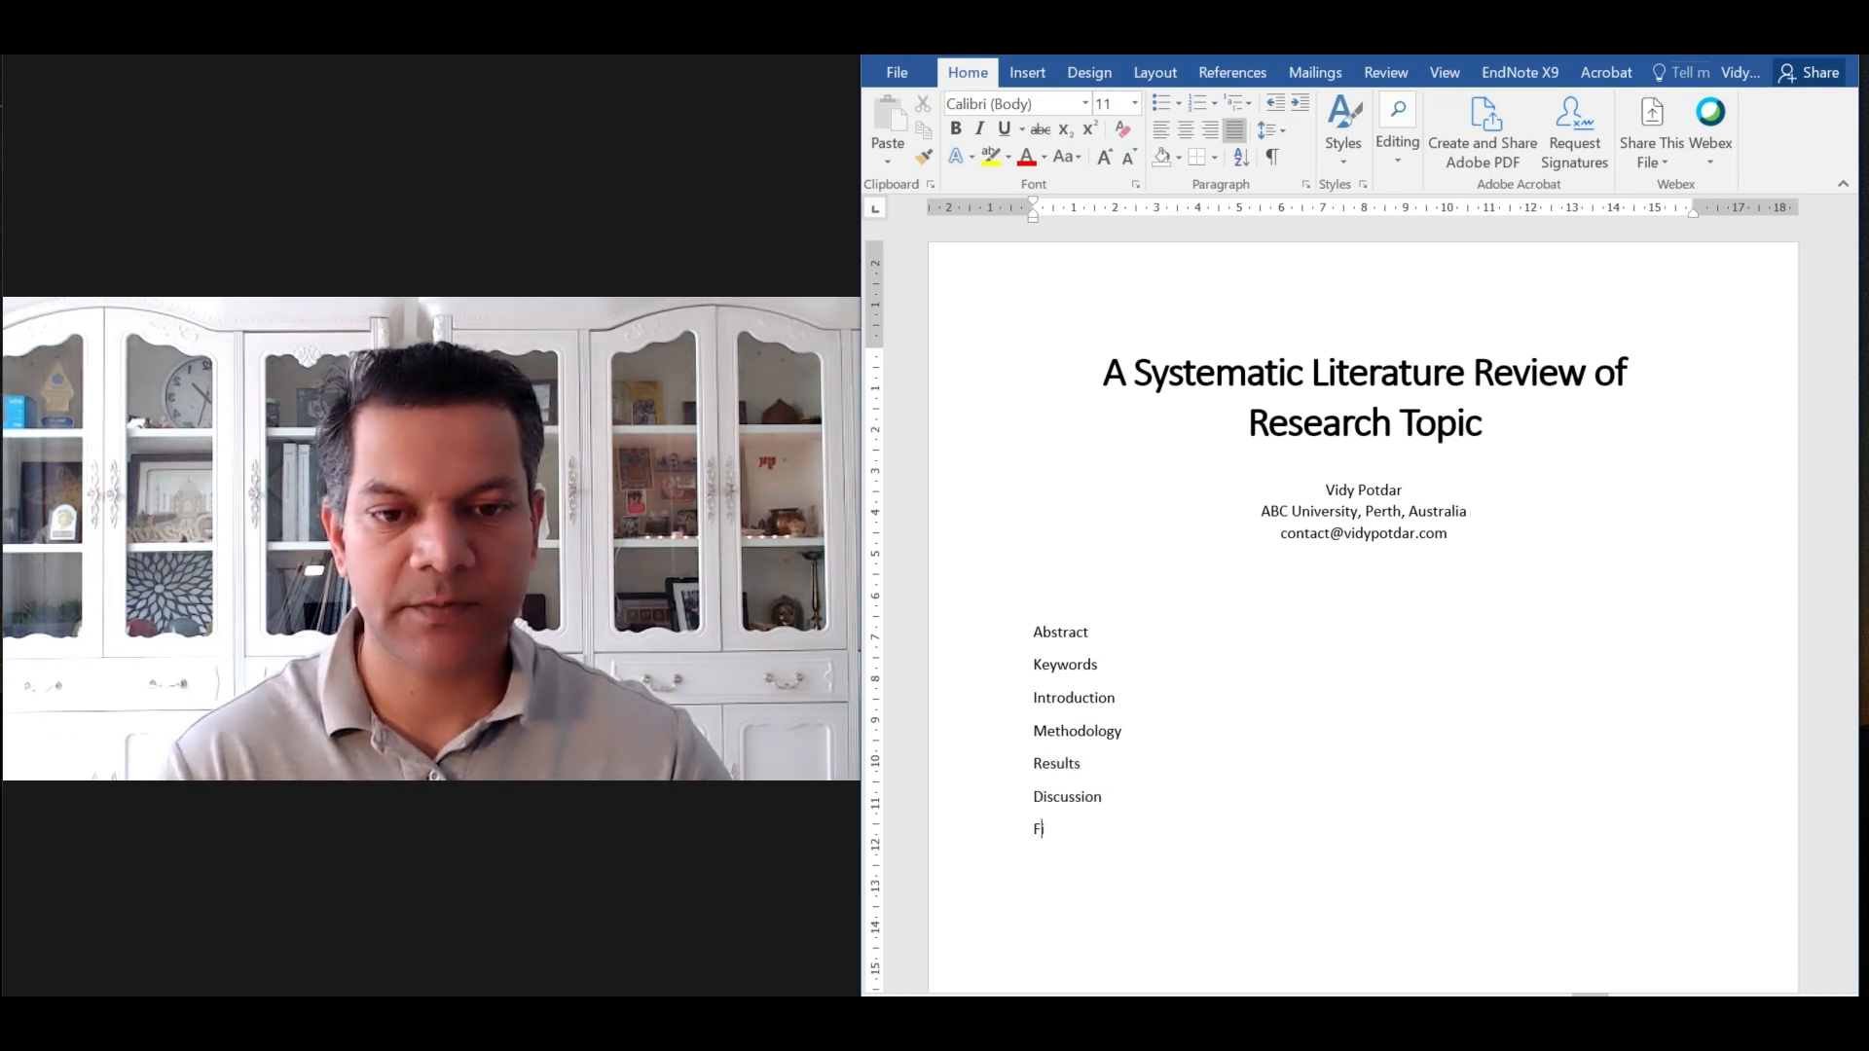
pyautogui.write('indings')
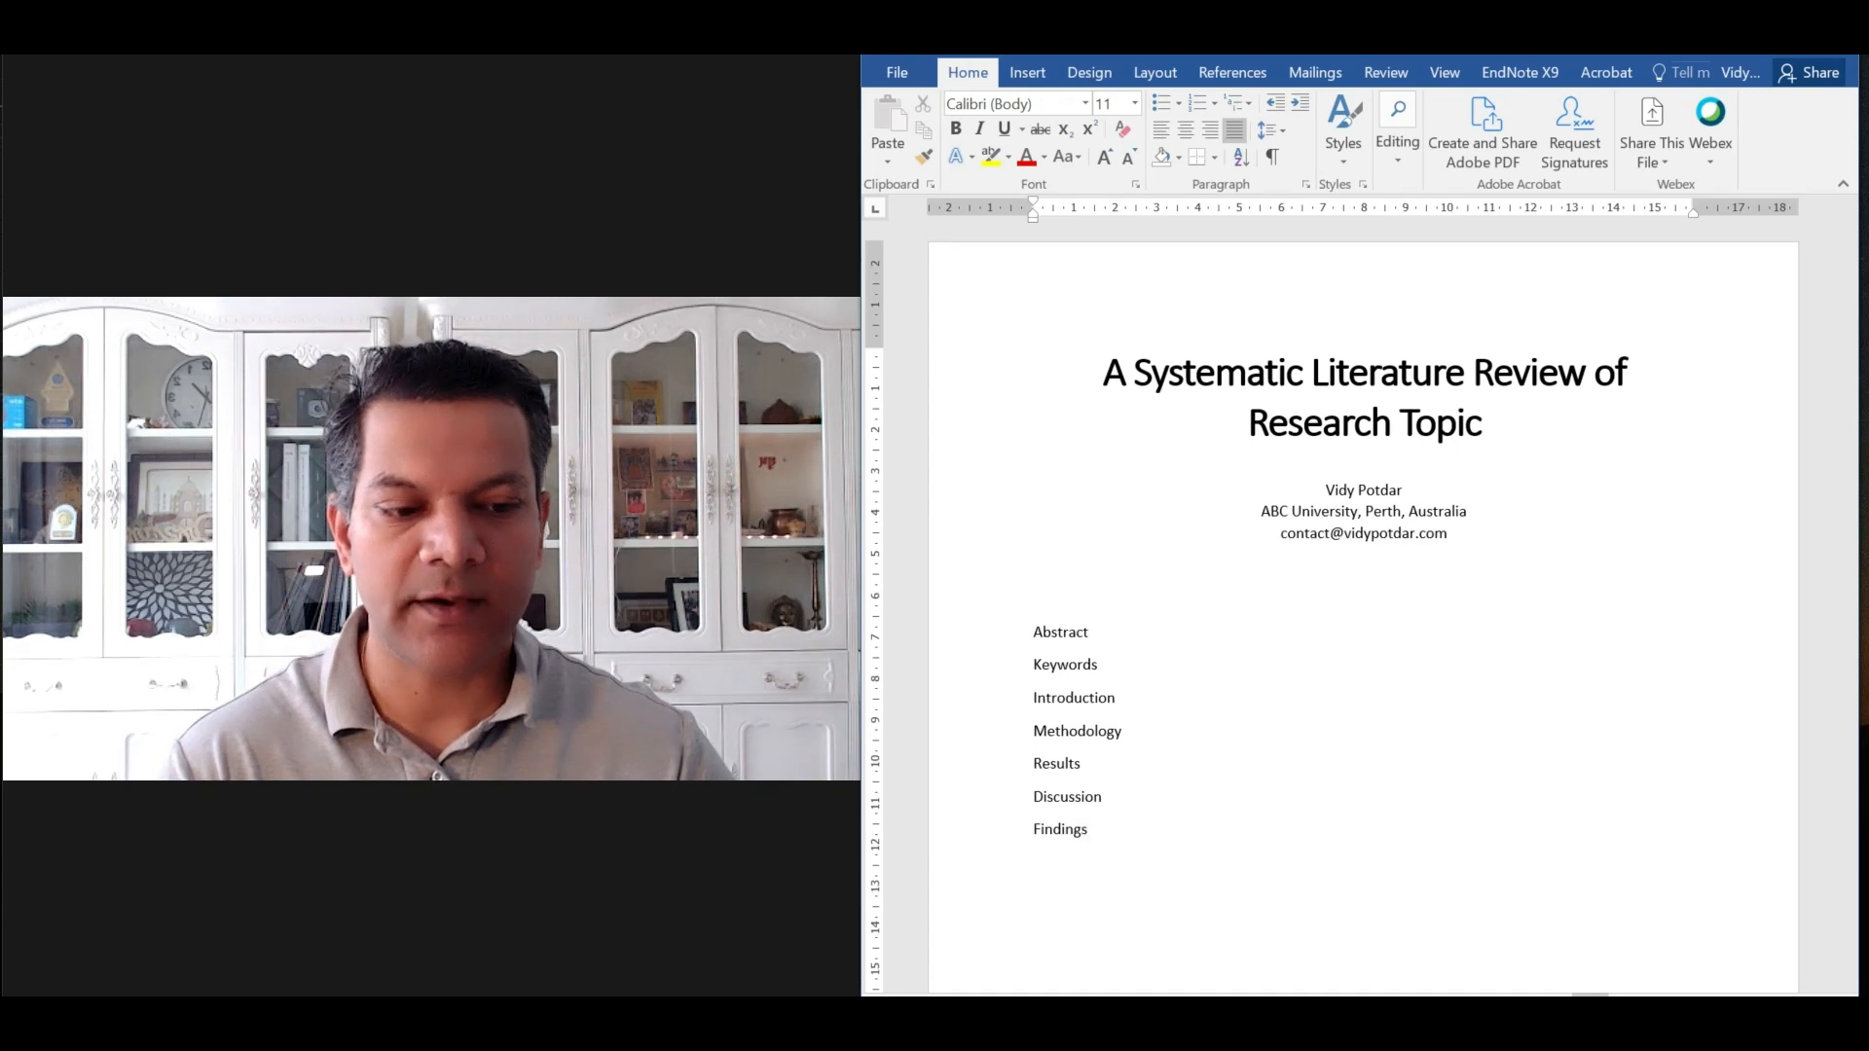
# Replace Findings with Limitations and add Future Work, Conclusion, References and Appendix
pyautogui.doubleClick(1059, 830)
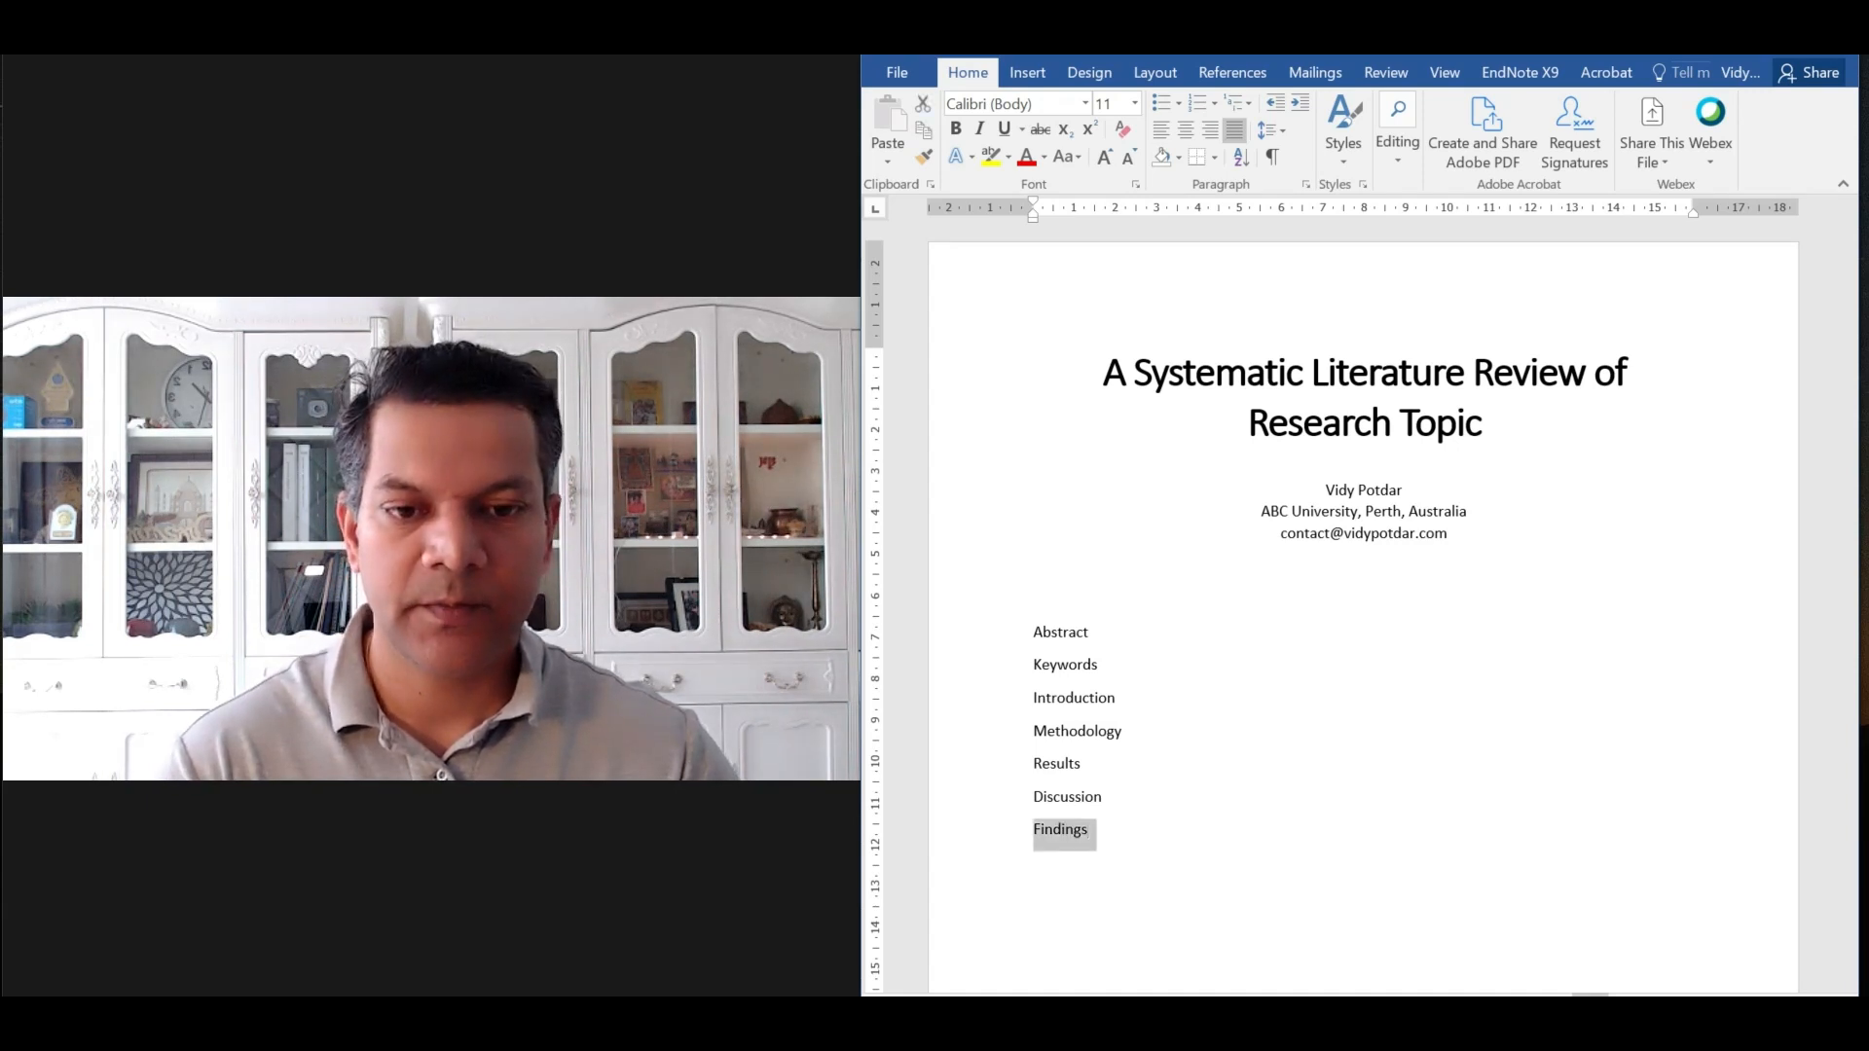
pyautogui.write('Limitations')
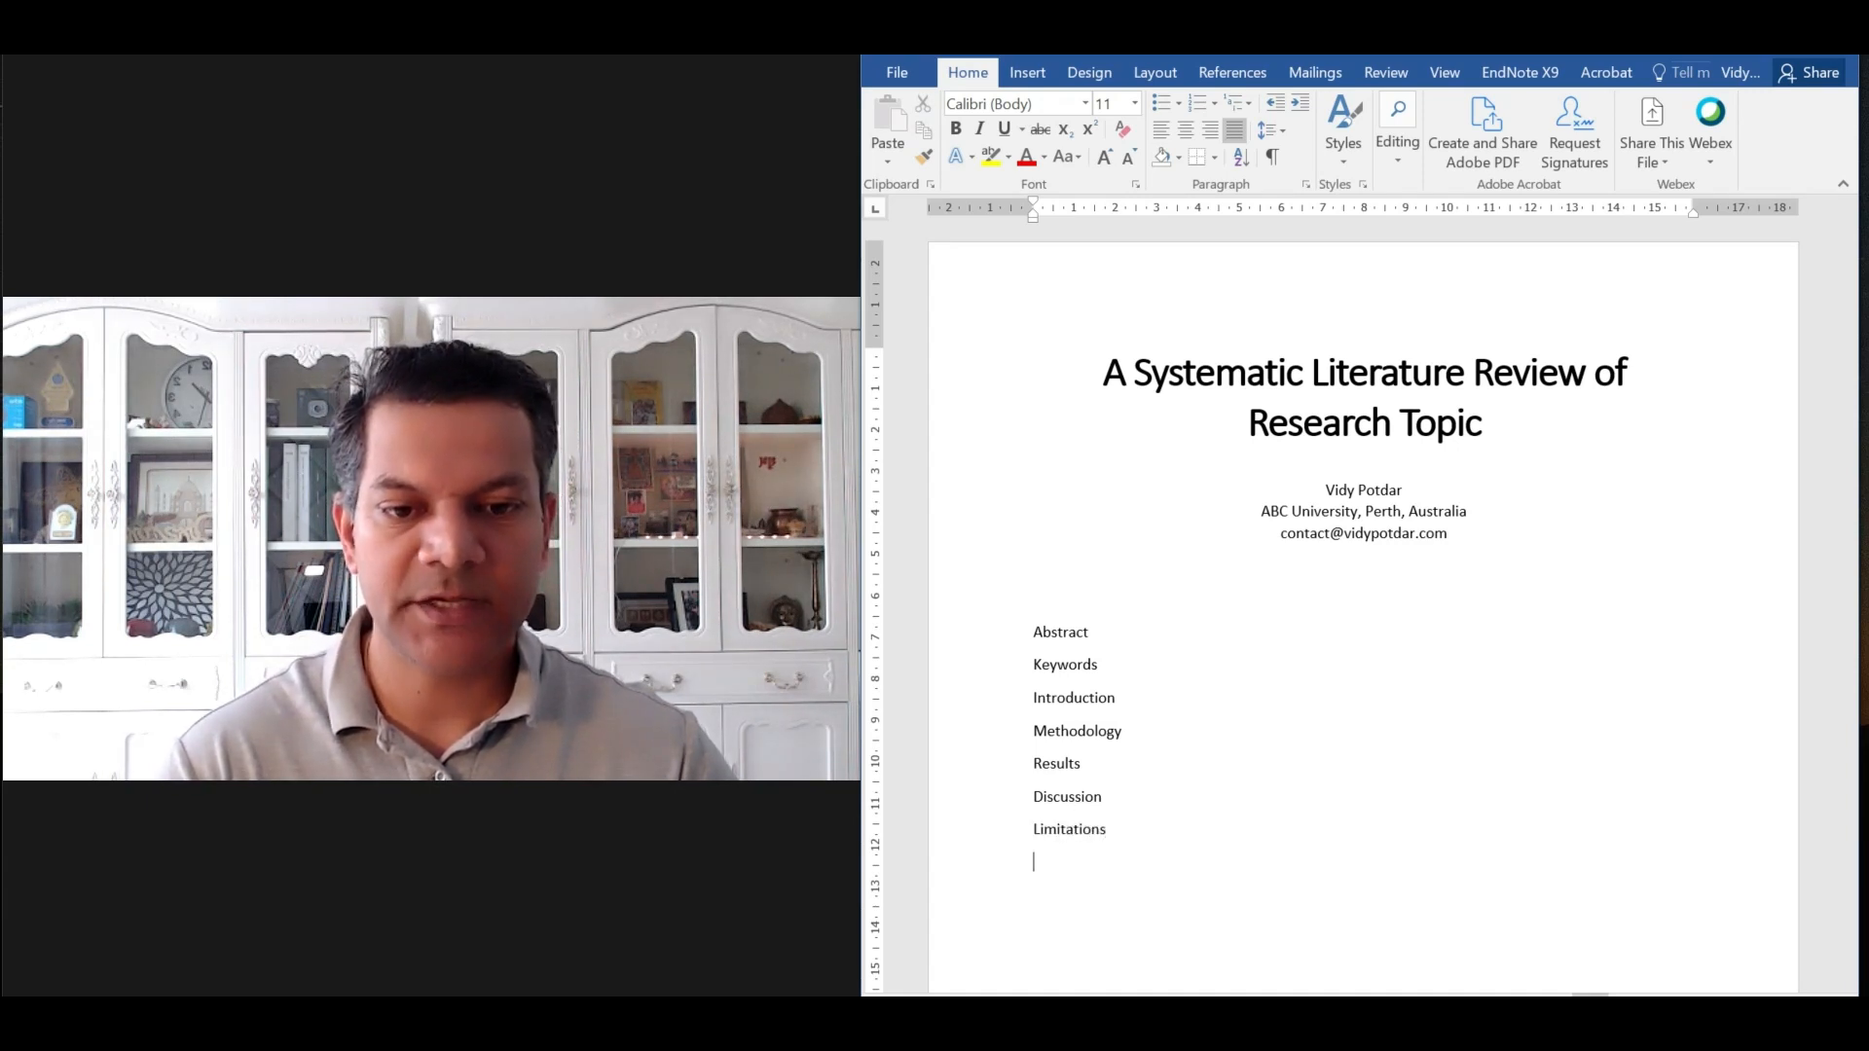
pyautogui.write('Future Work')
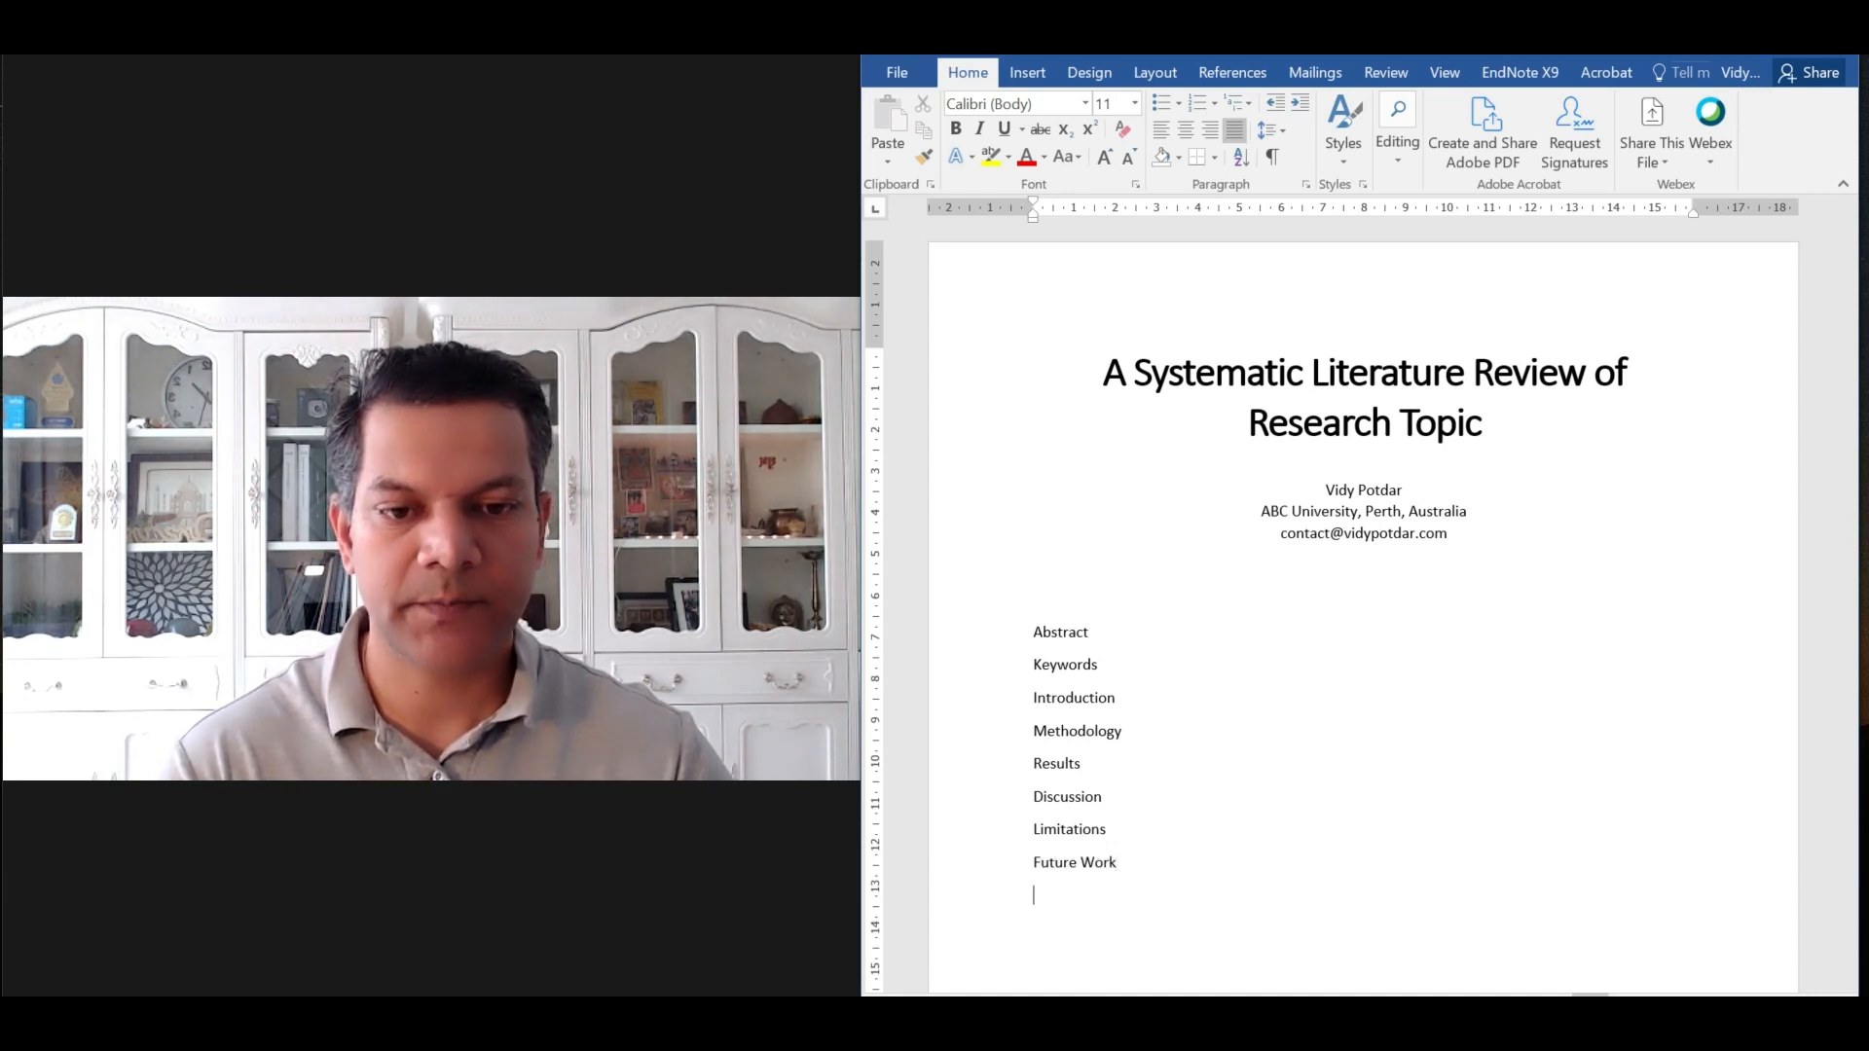
pyautogui.write('Conclusion')
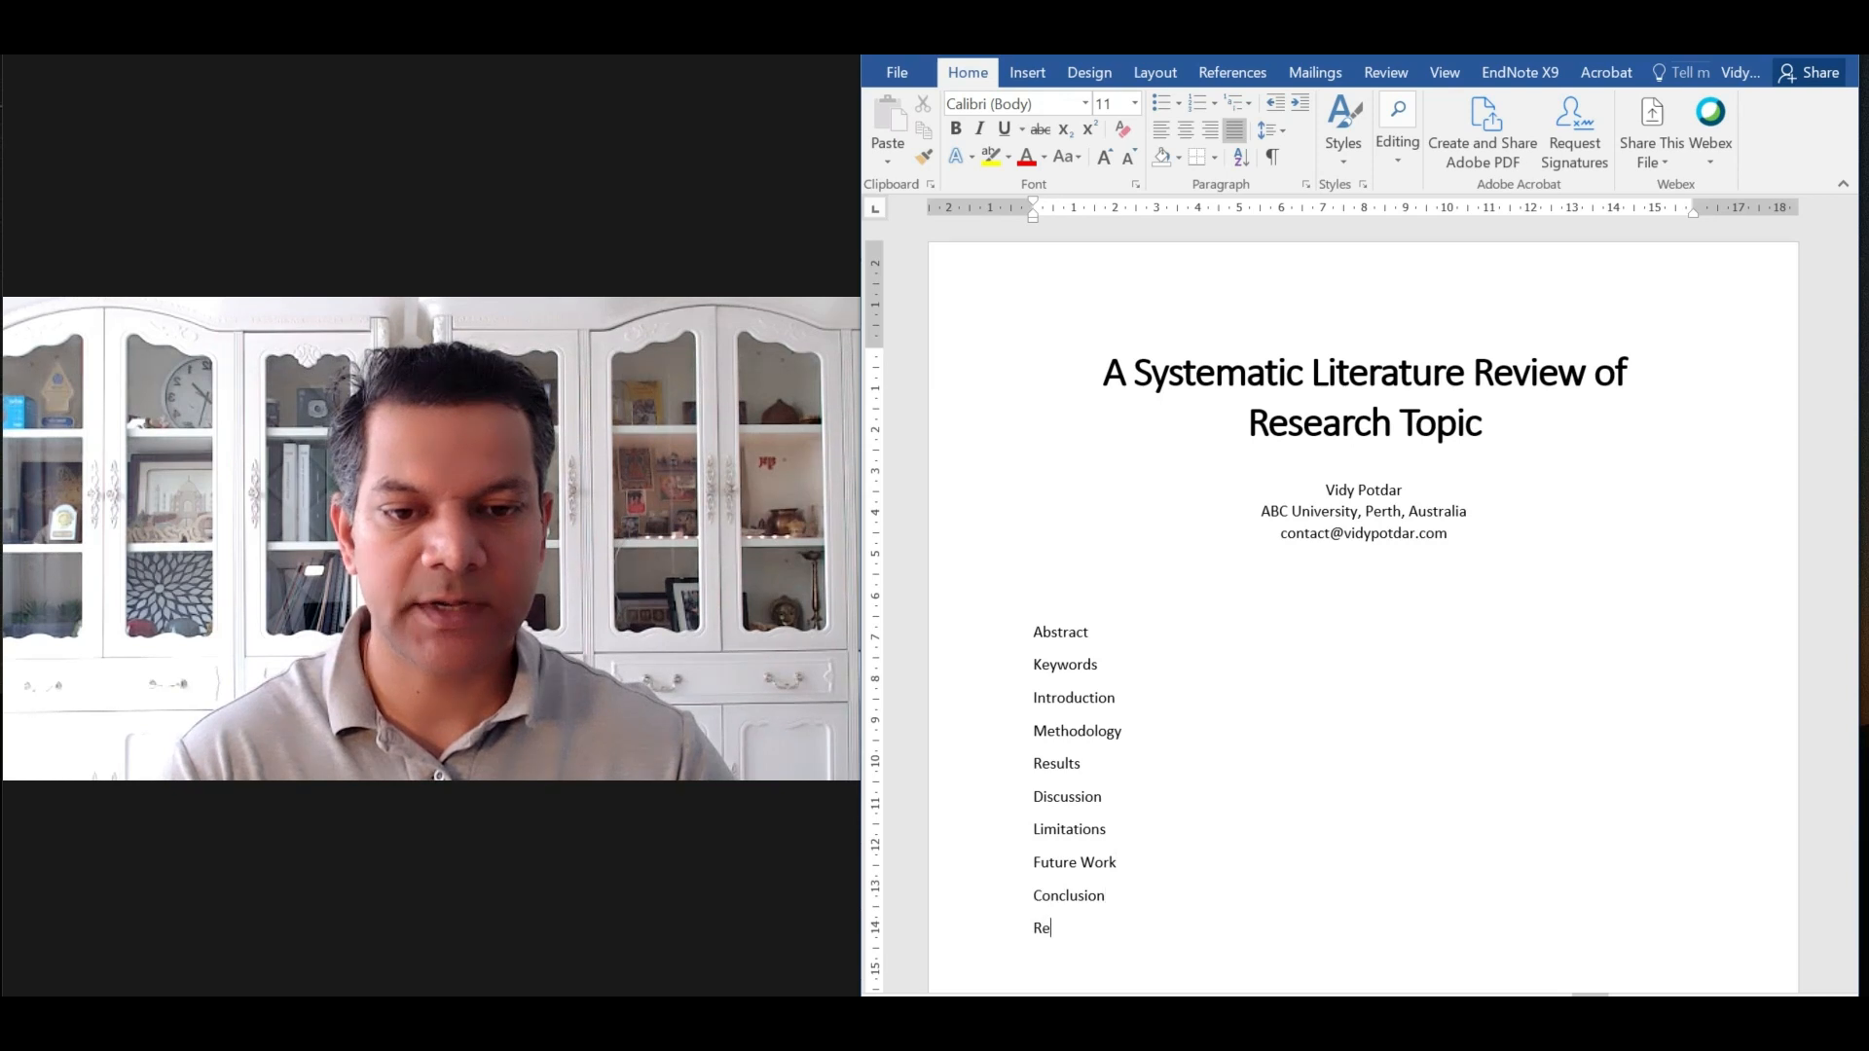
pyautogui.write('ferences')
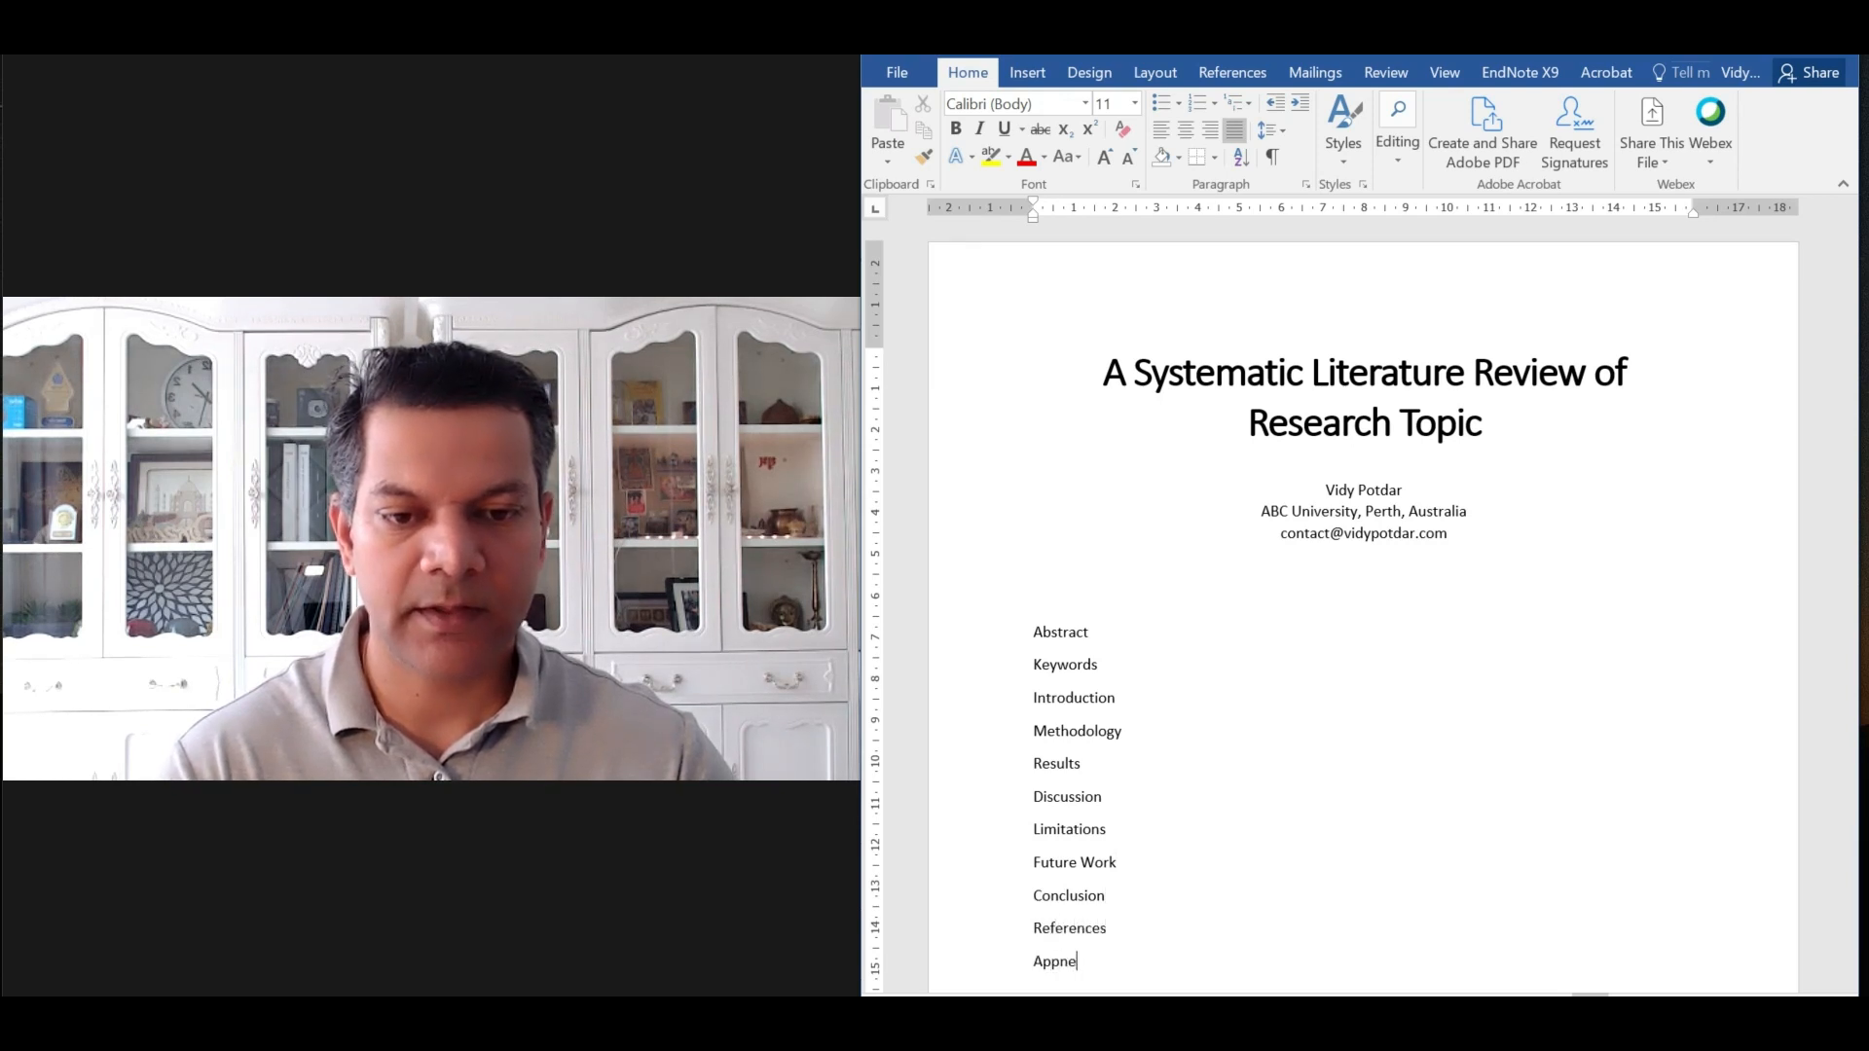
pyautogui.write('d')
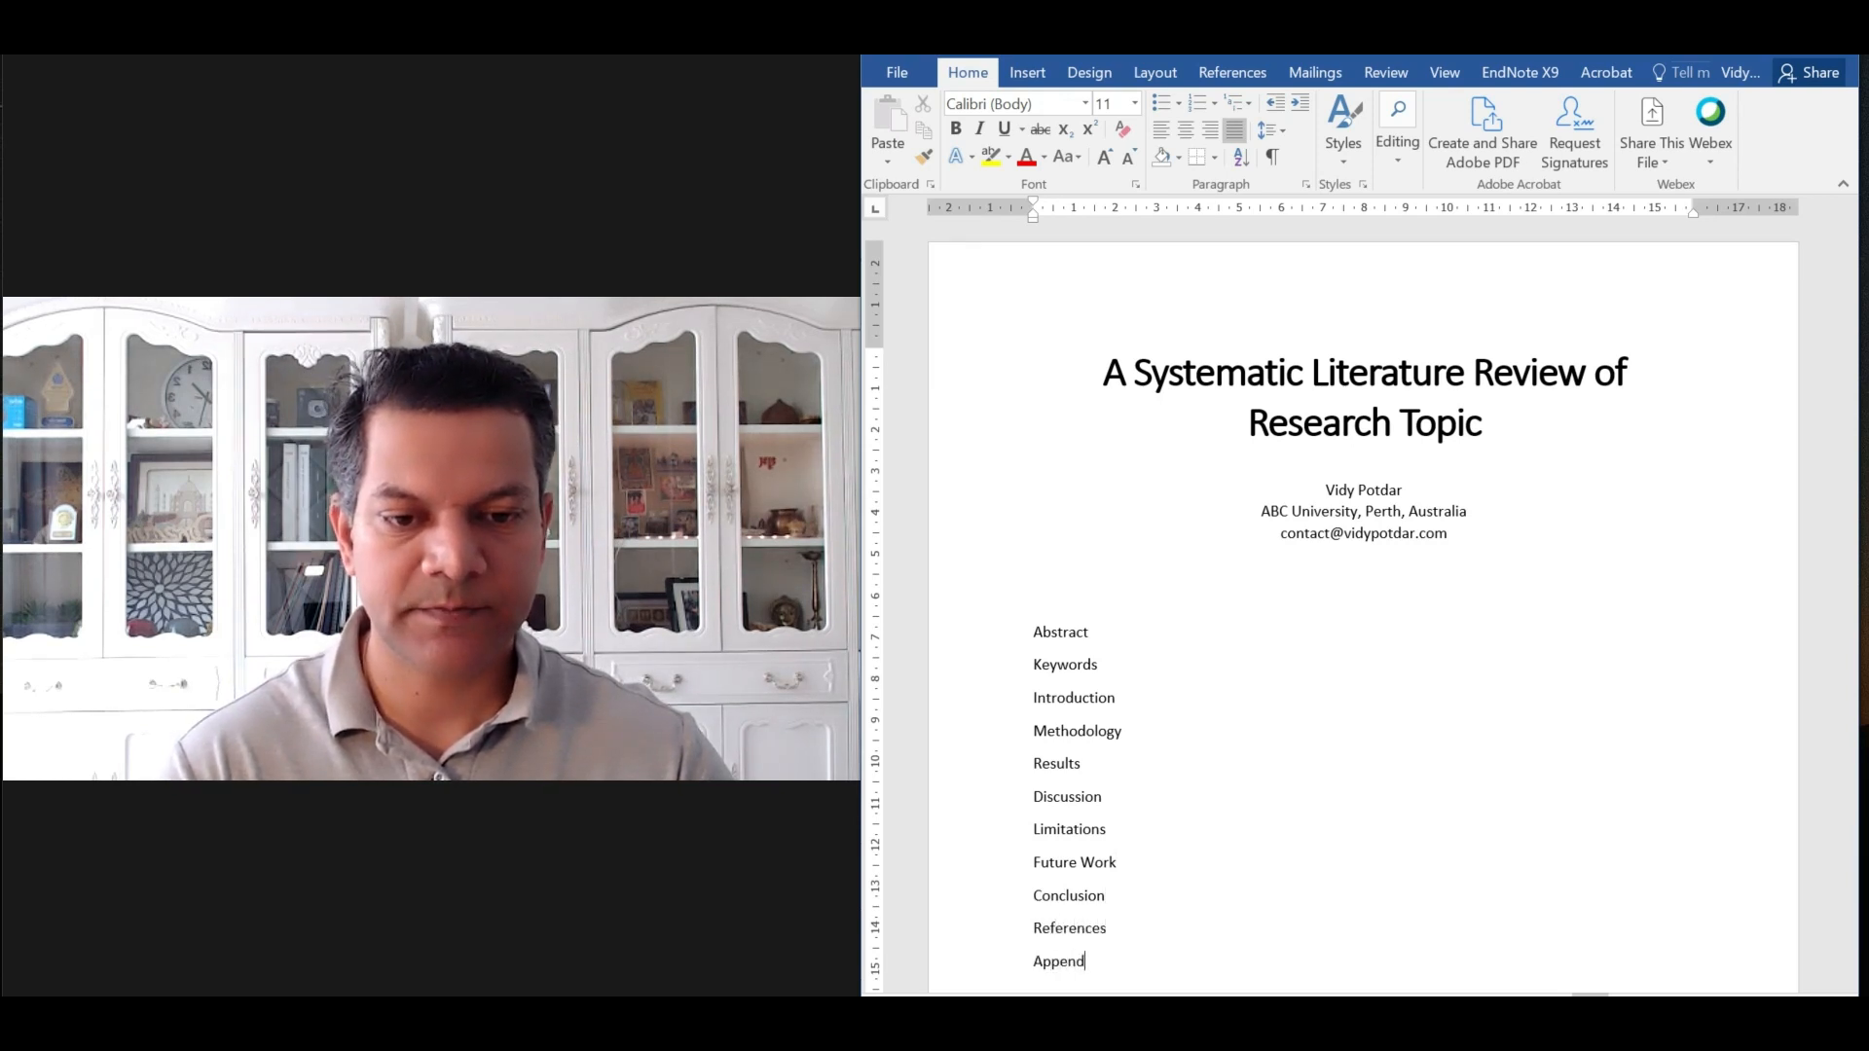
pyautogui.write('ix')
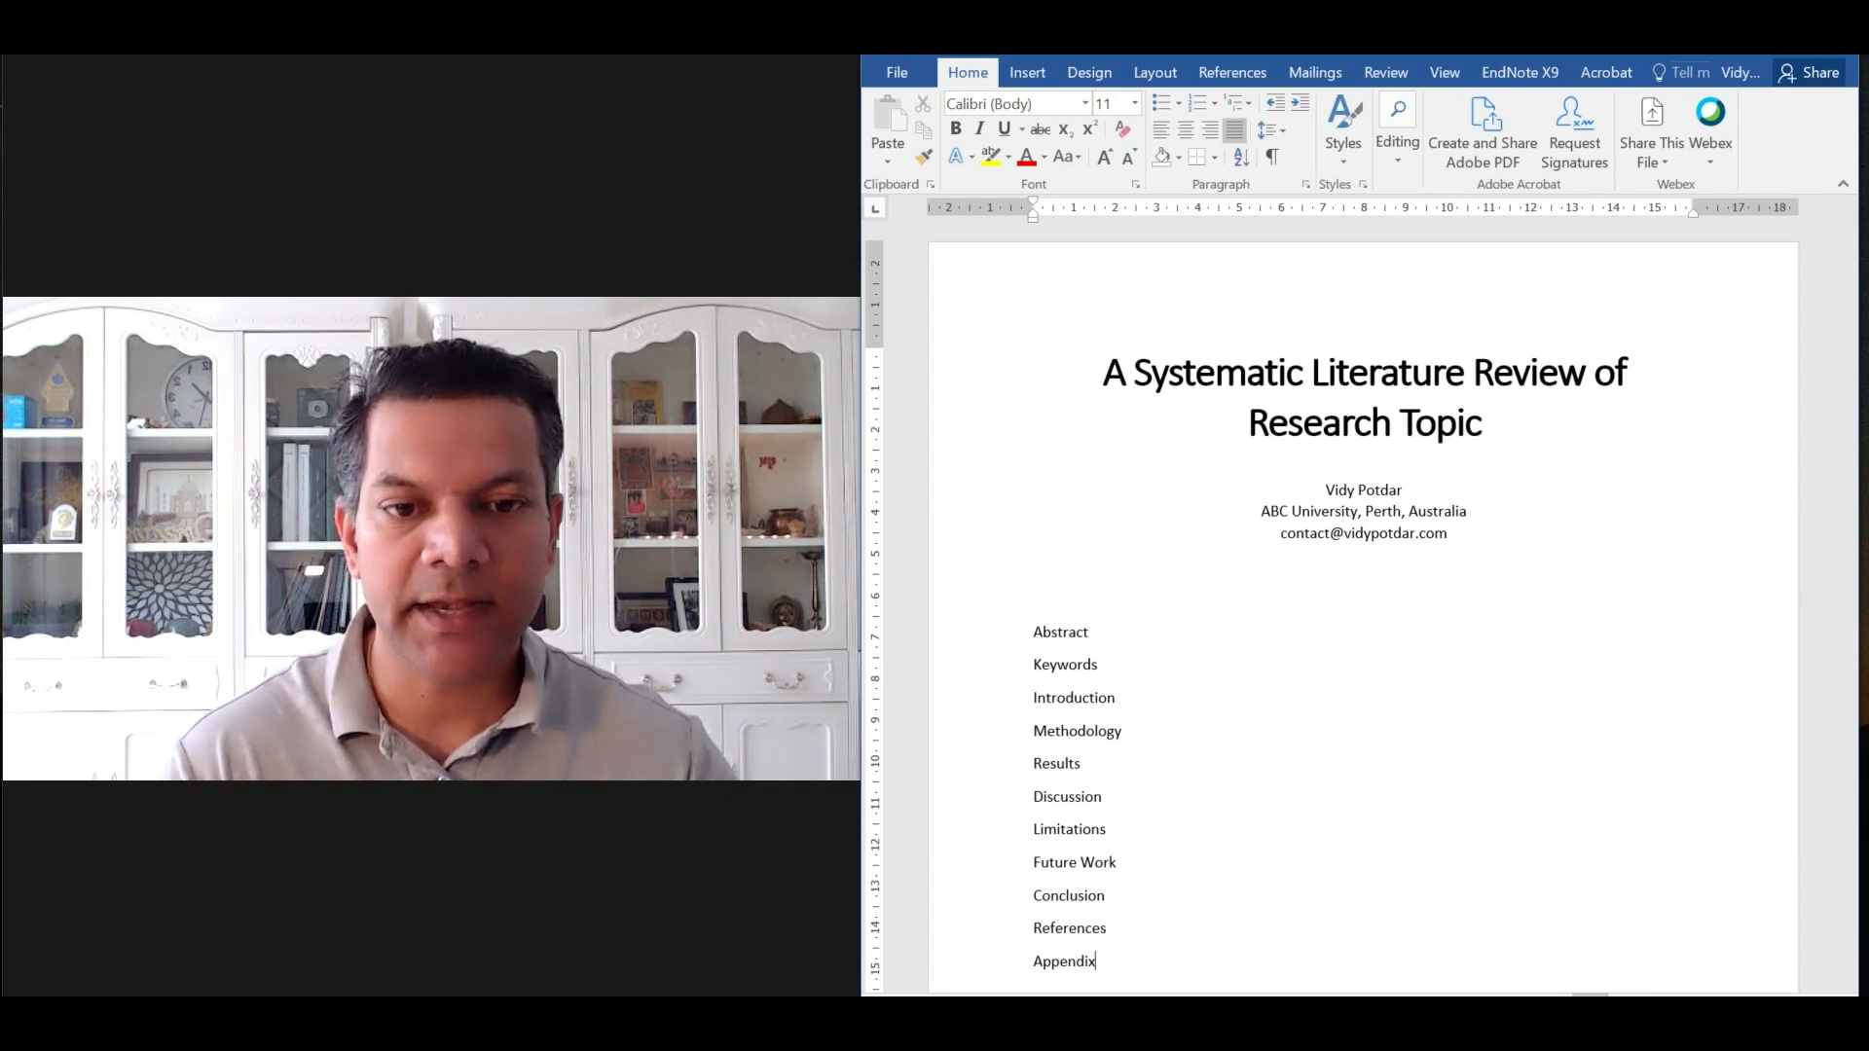
pyautogui.scroll(3)
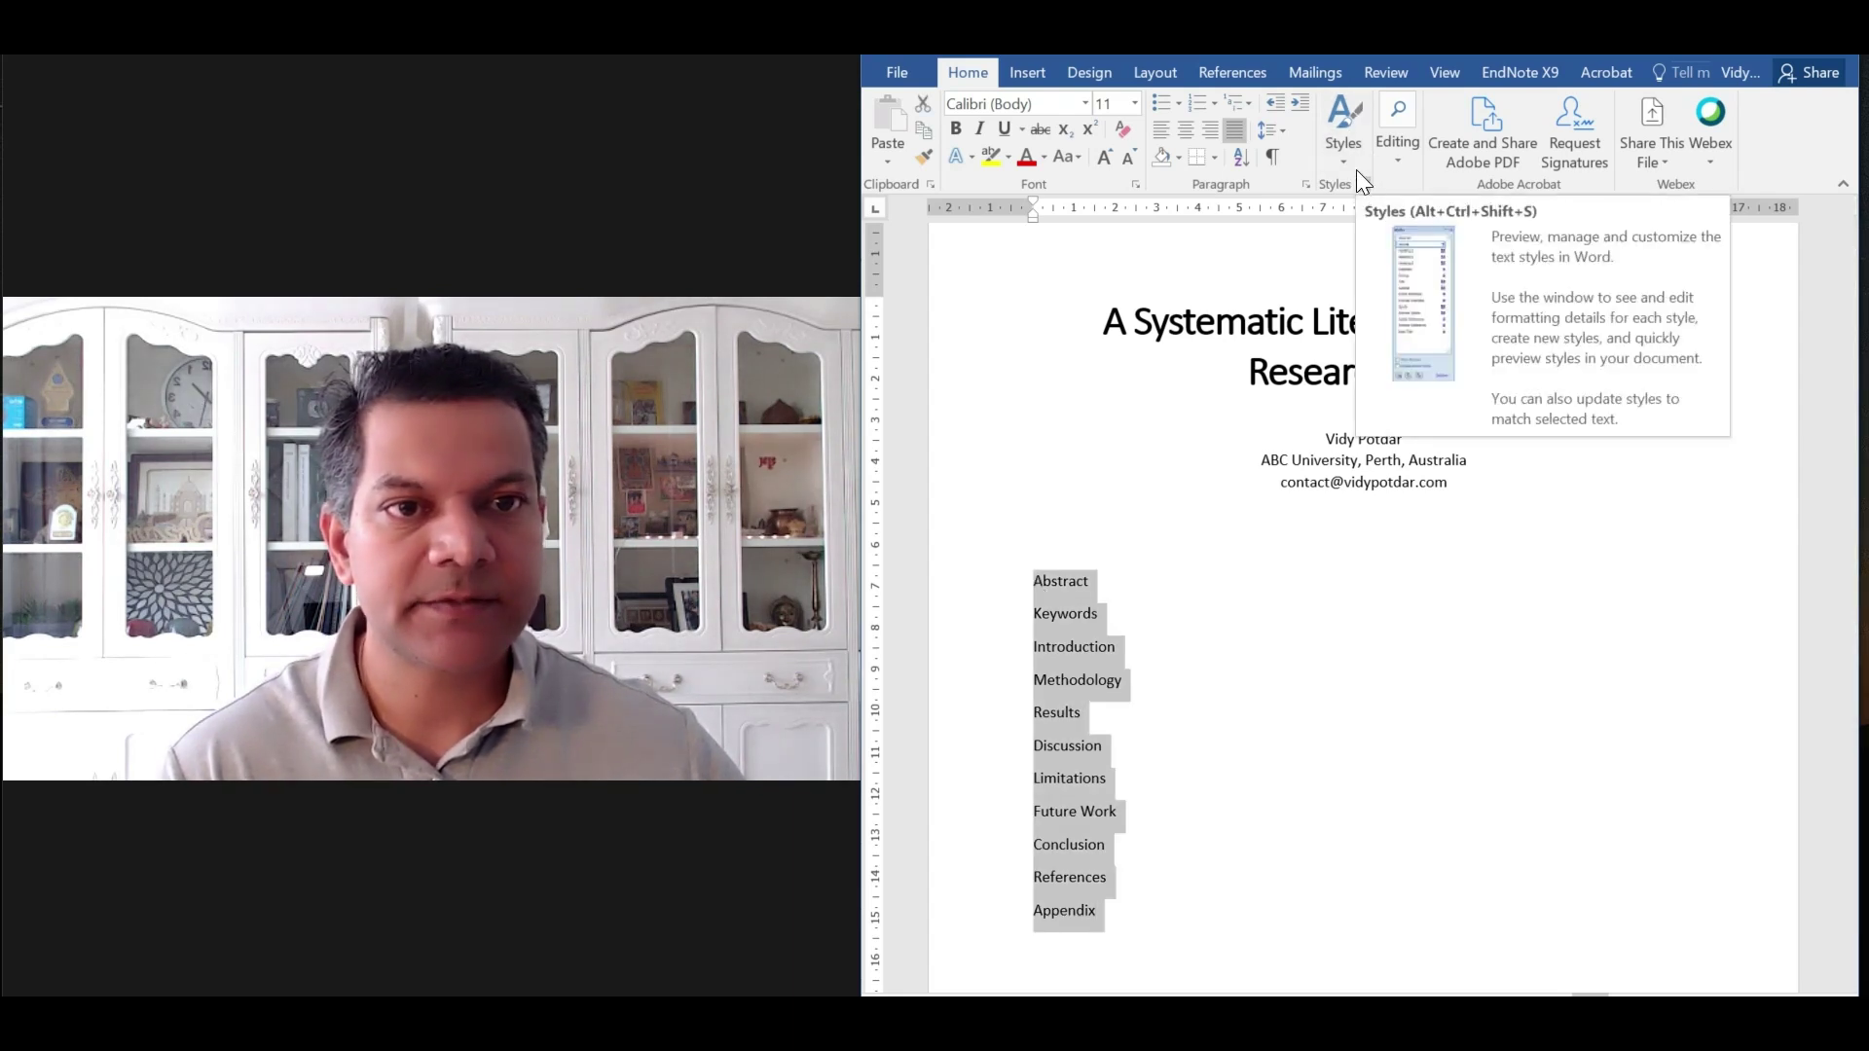
# Make the section names Heading 1 in 12-point Times New Roman
pyautogui.click(1343, 131)
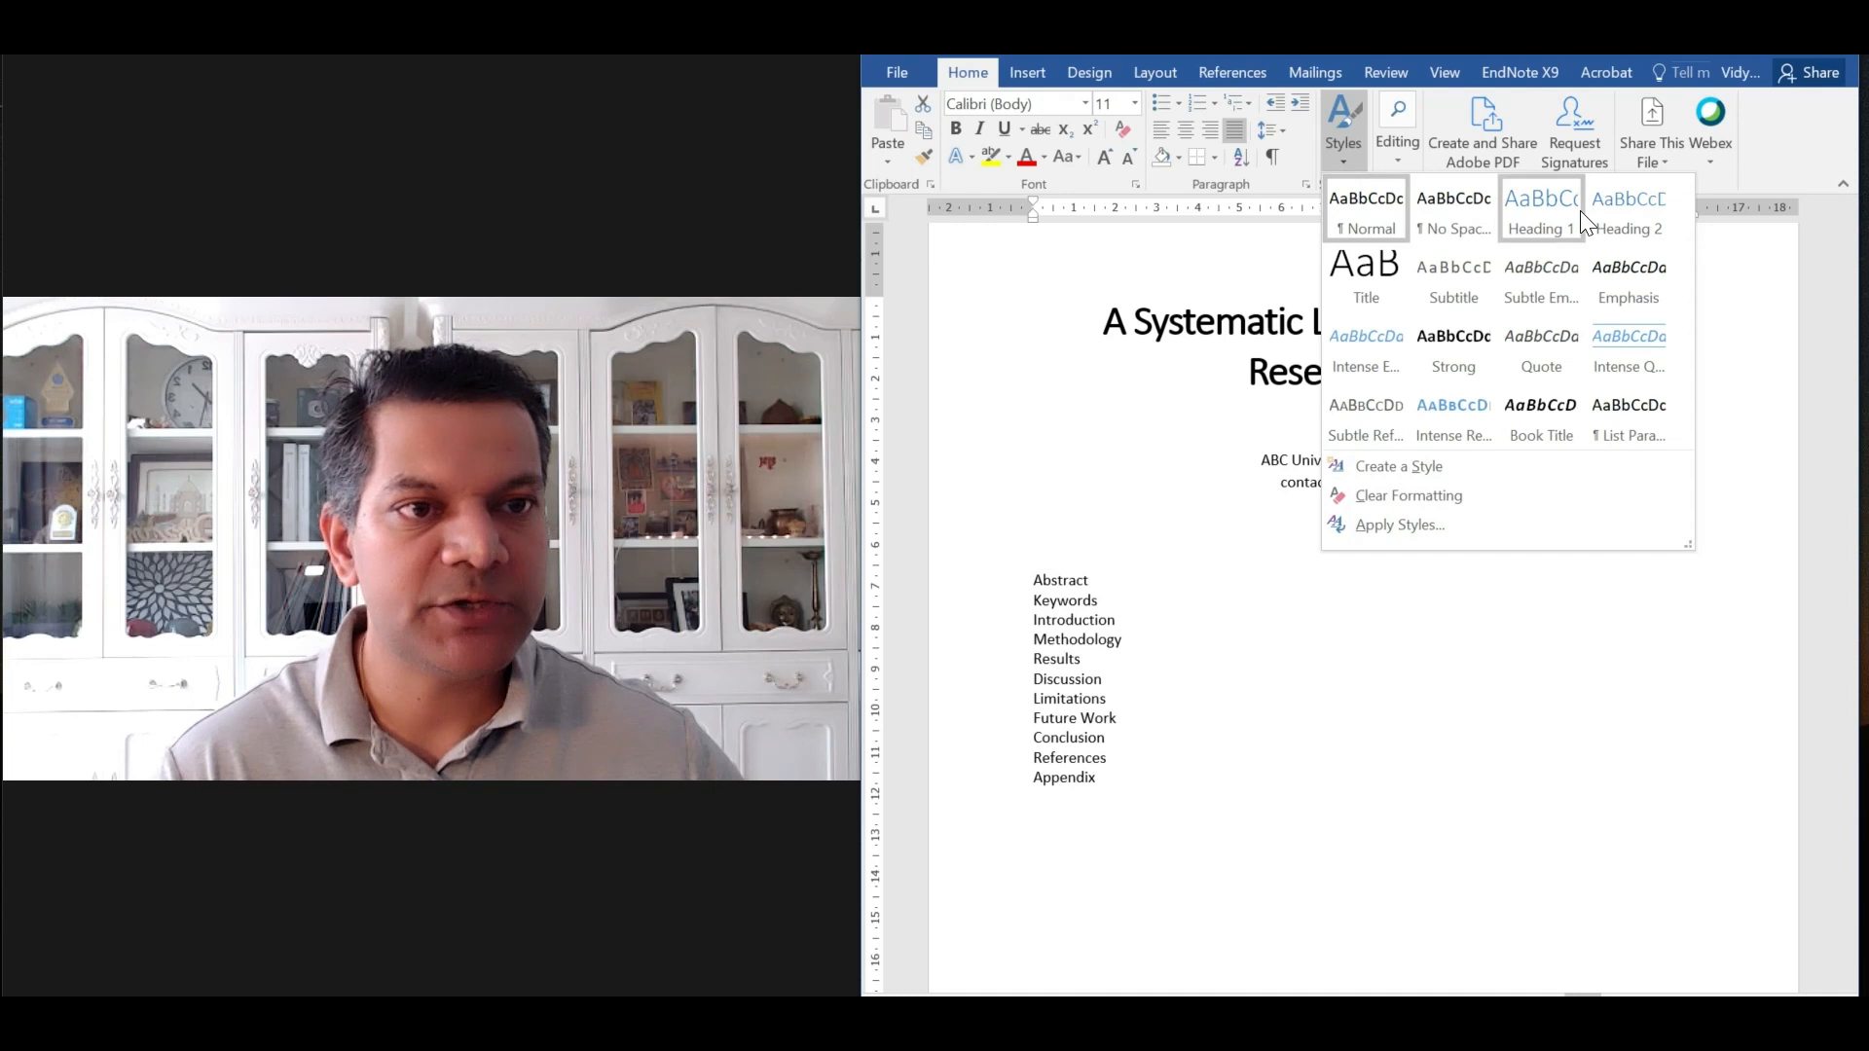
pyautogui.click(1538, 212)
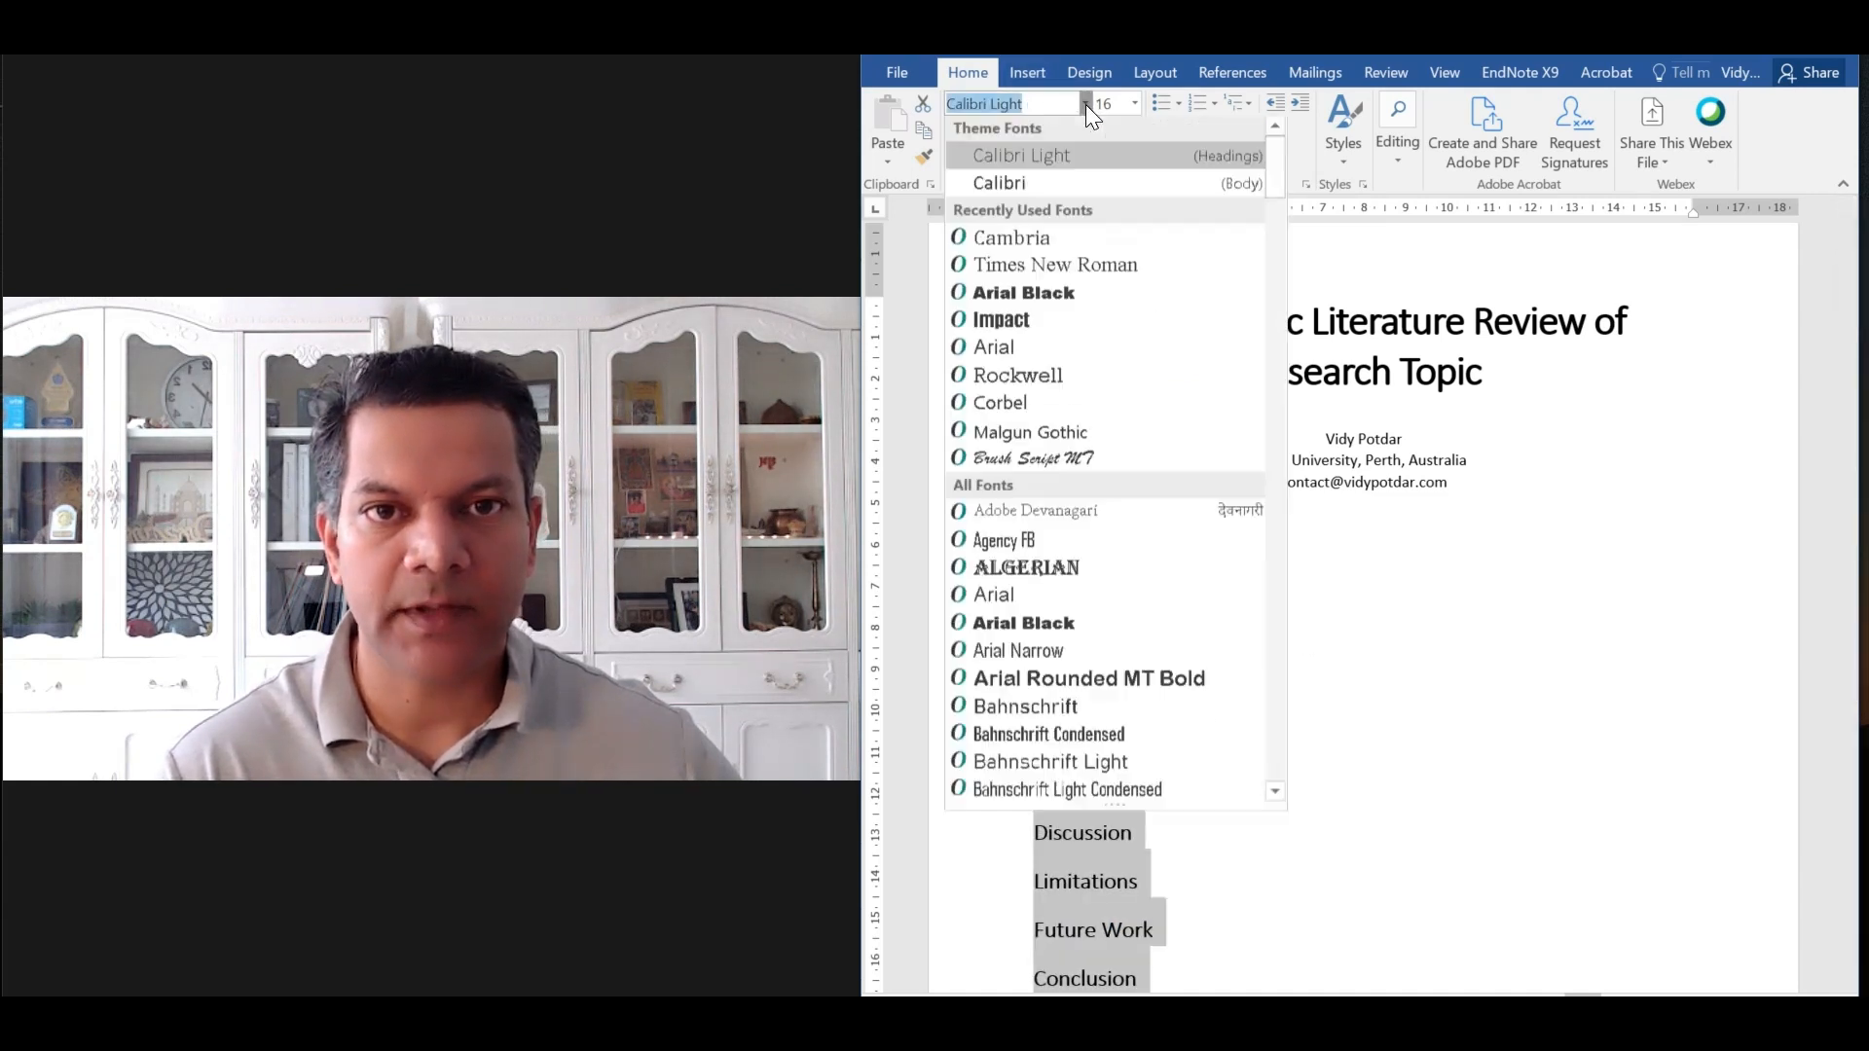
pyautogui.click(1056, 263)
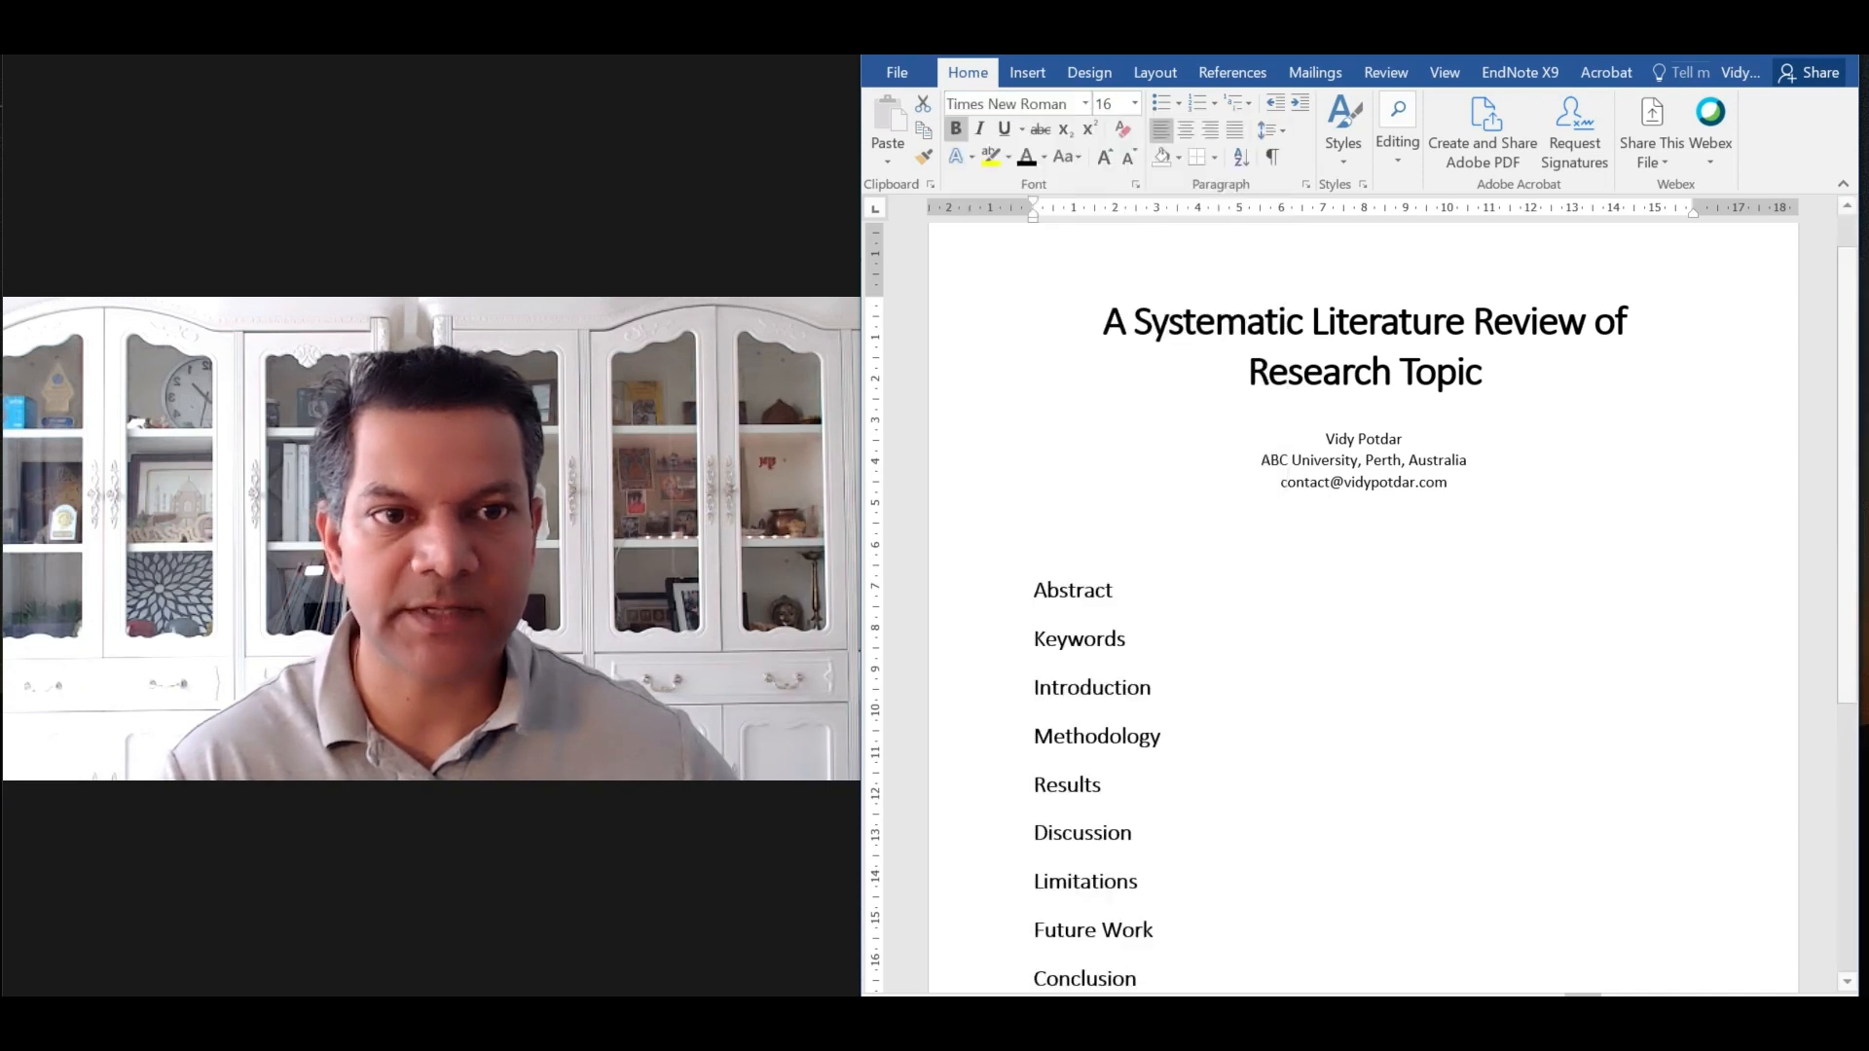
pyautogui.click(1131, 103)
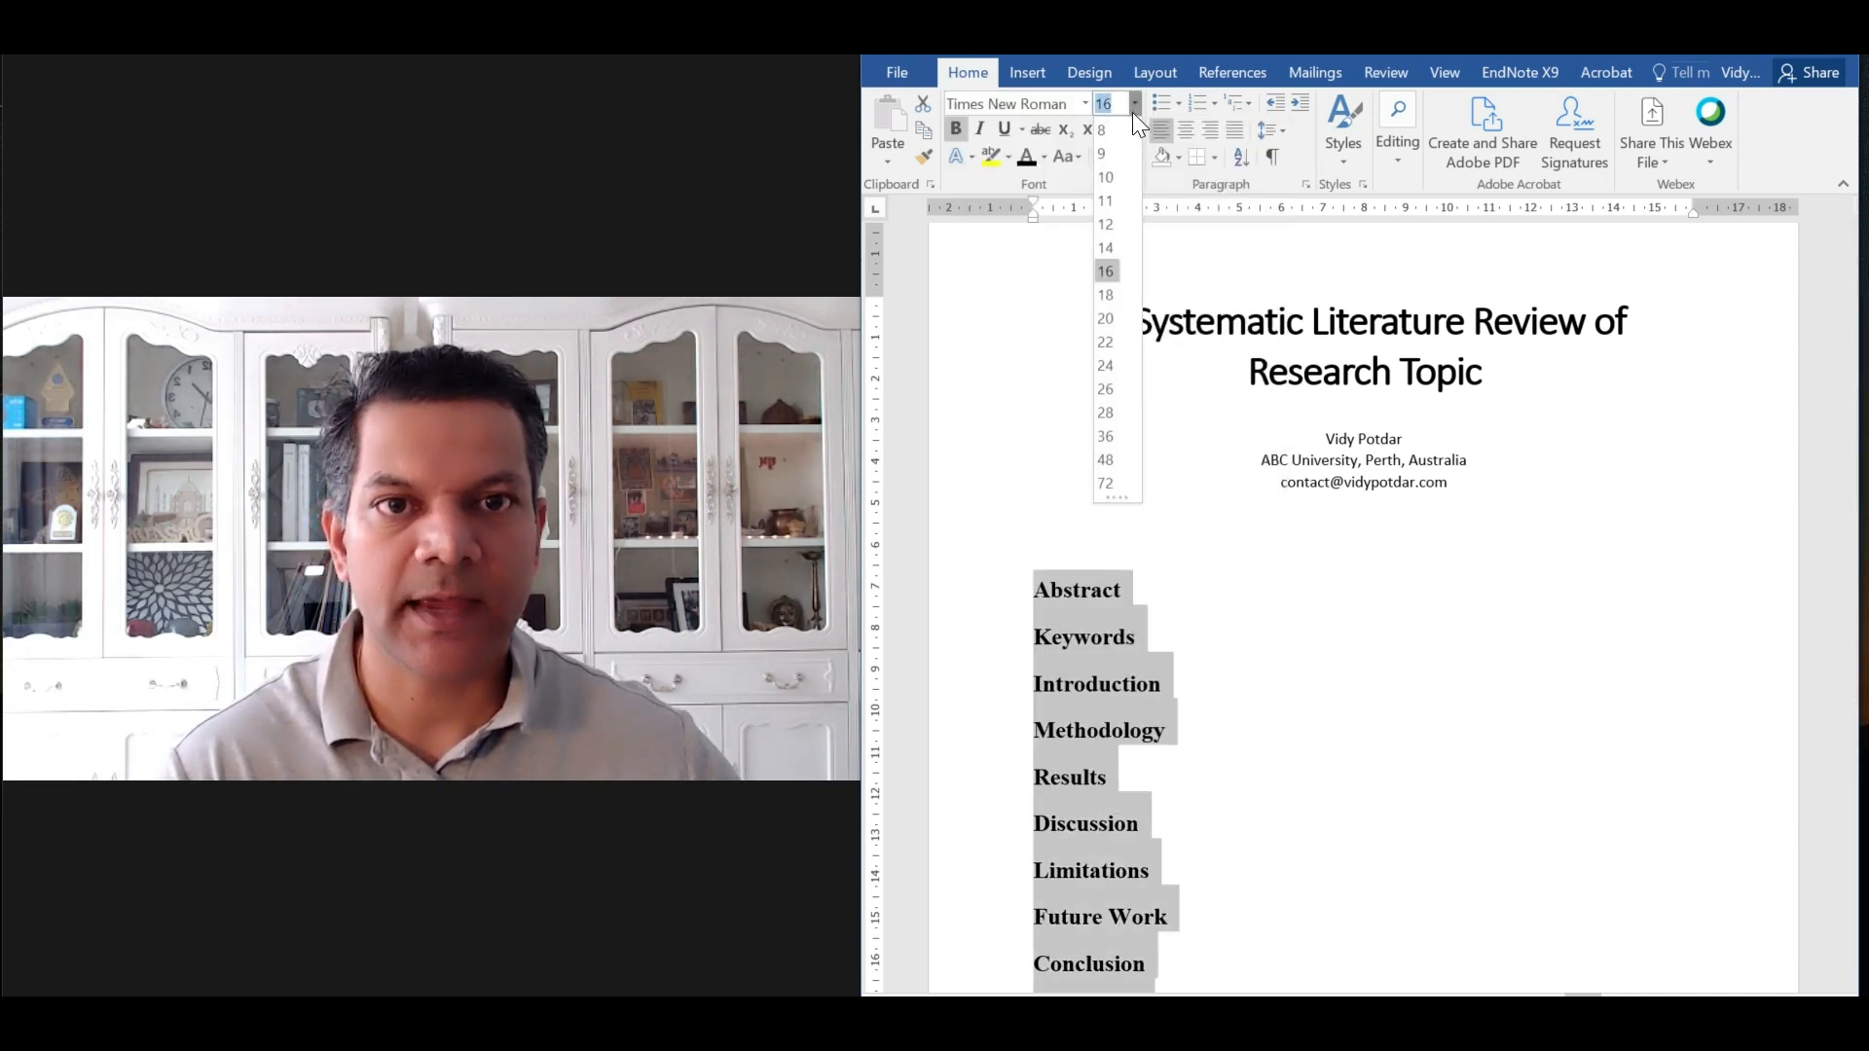
pyautogui.click(1106, 223)
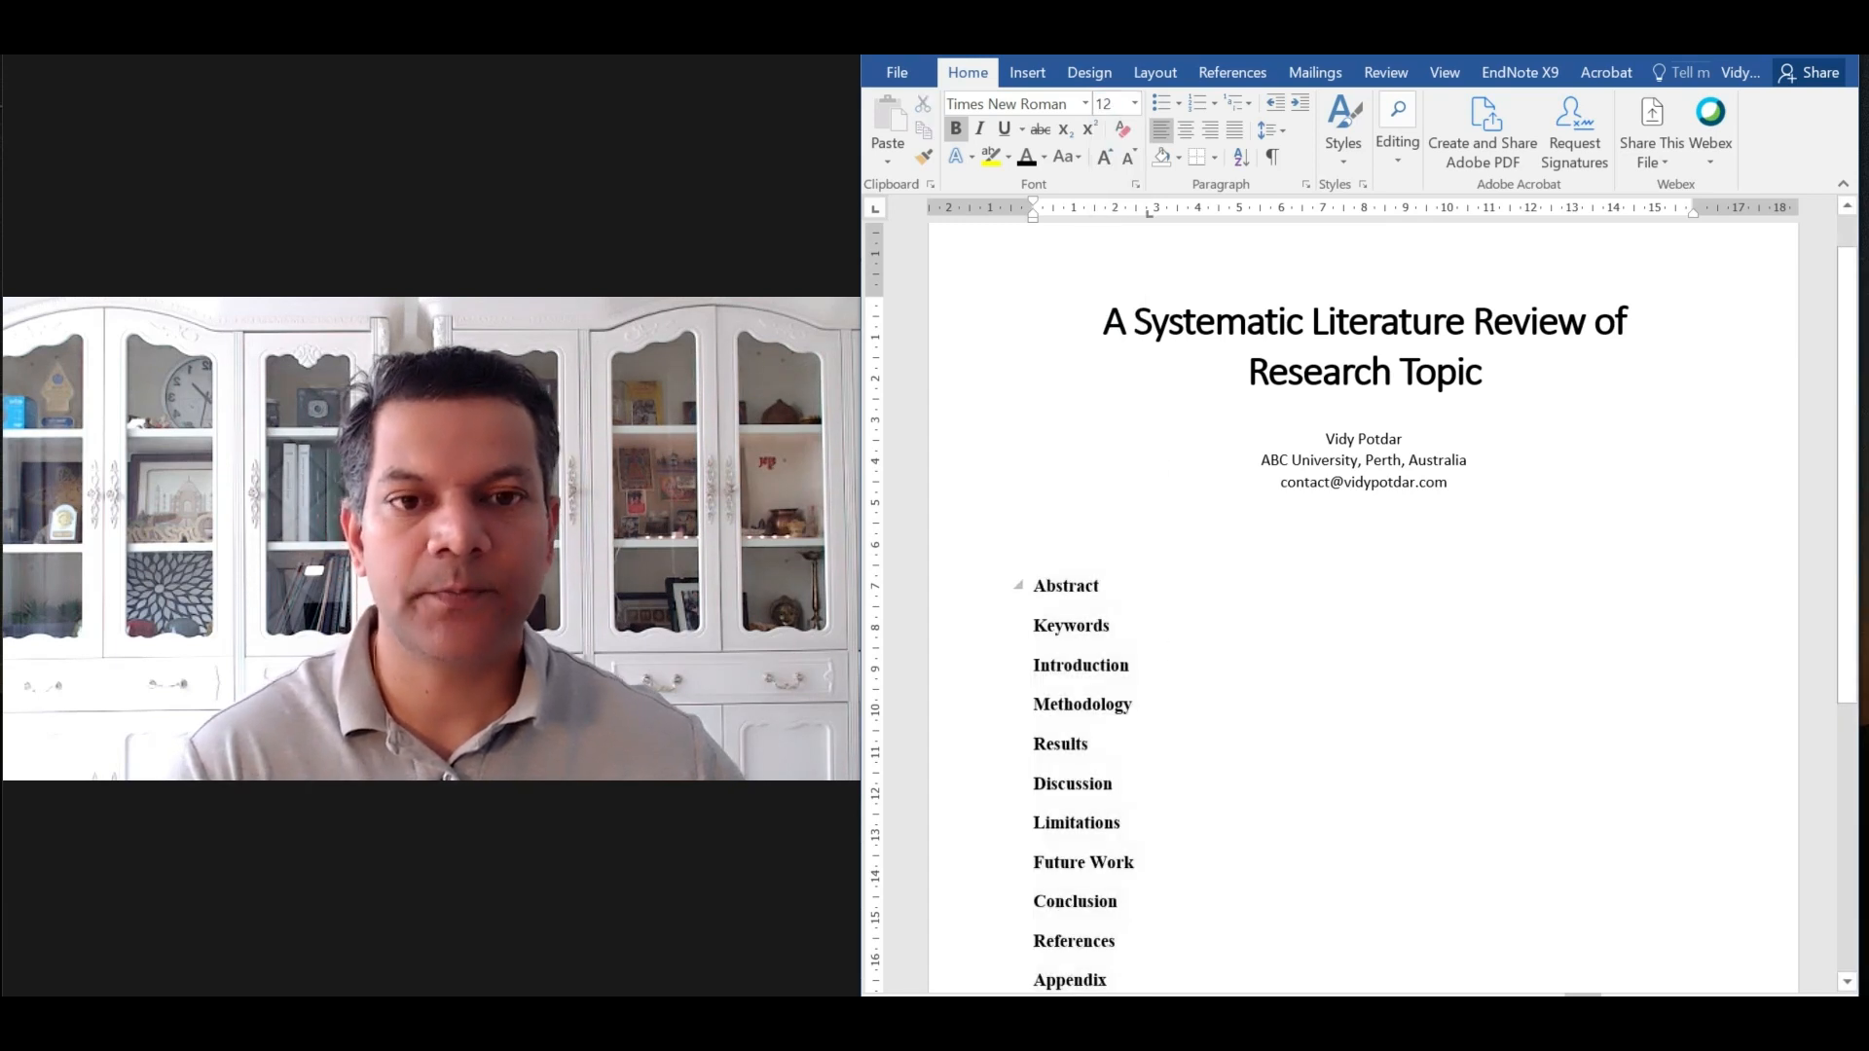
pyautogui.scroll(-3)
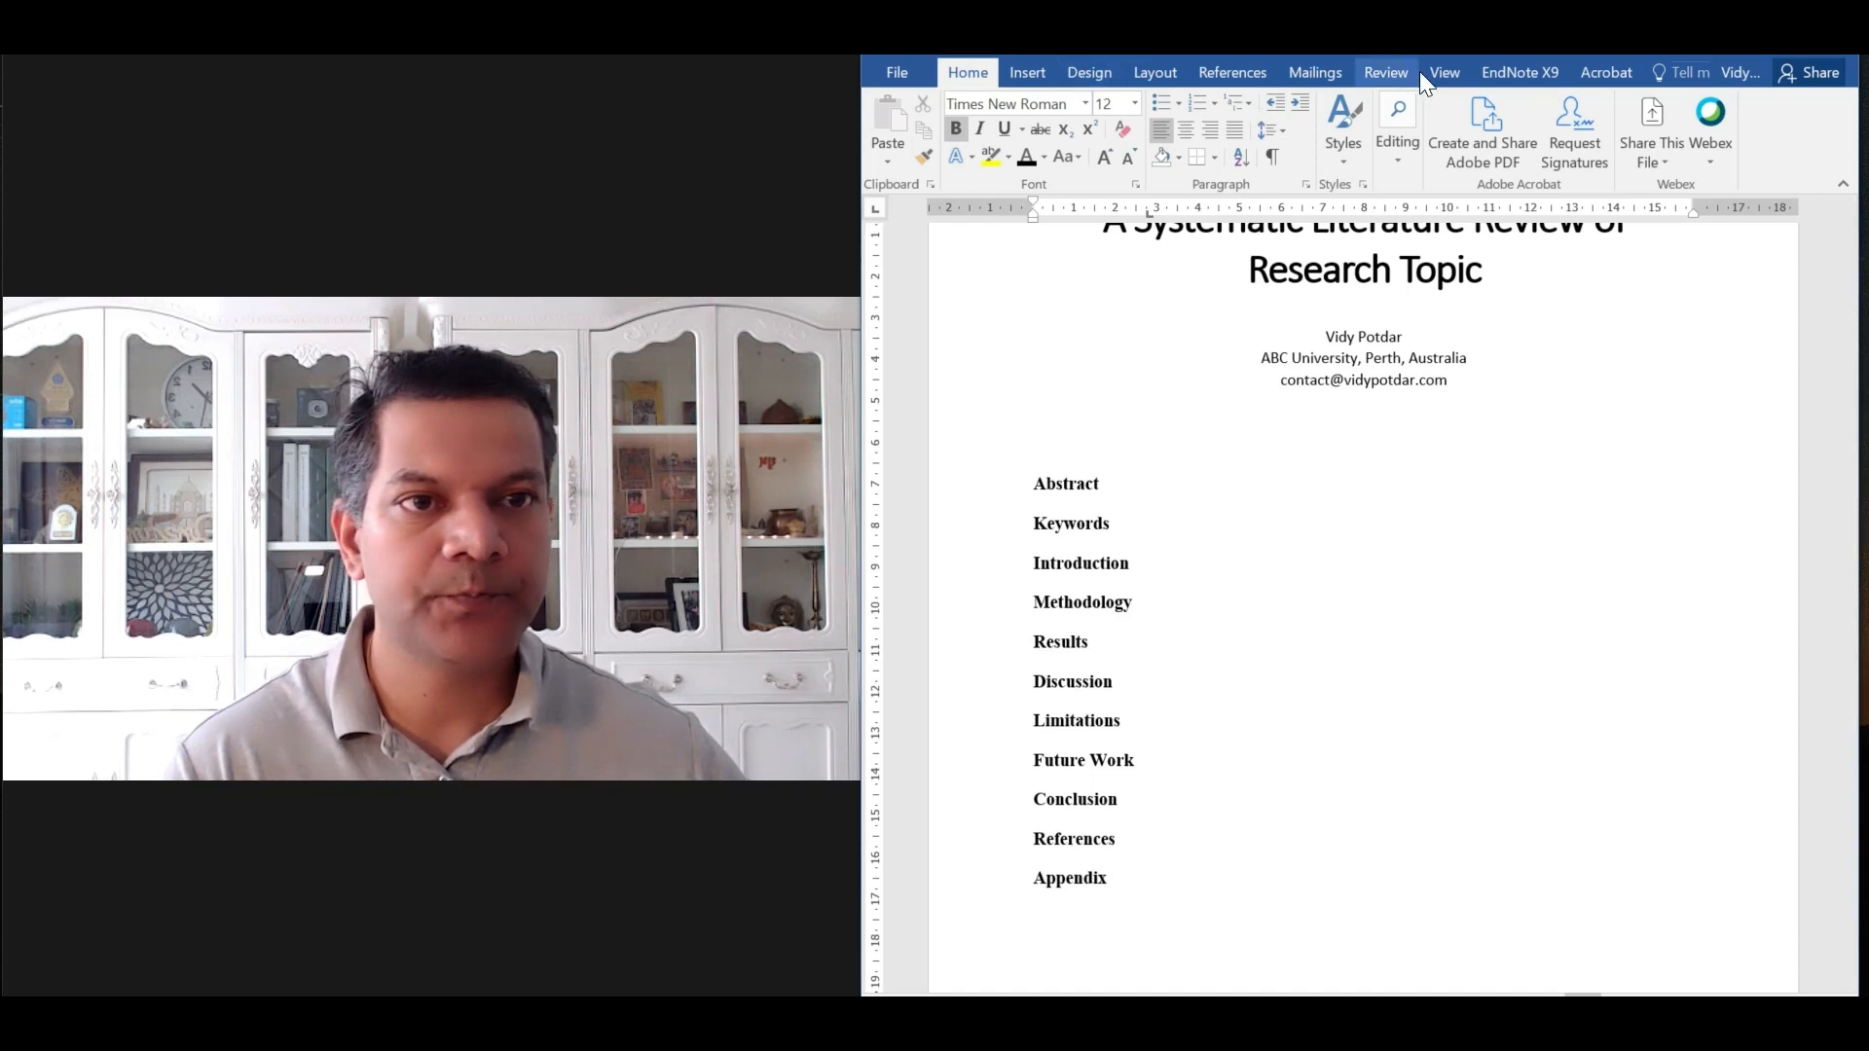
# Show the Navigation Pane headings outline and jump to Introduction
pyautogui.click(1442, 72)
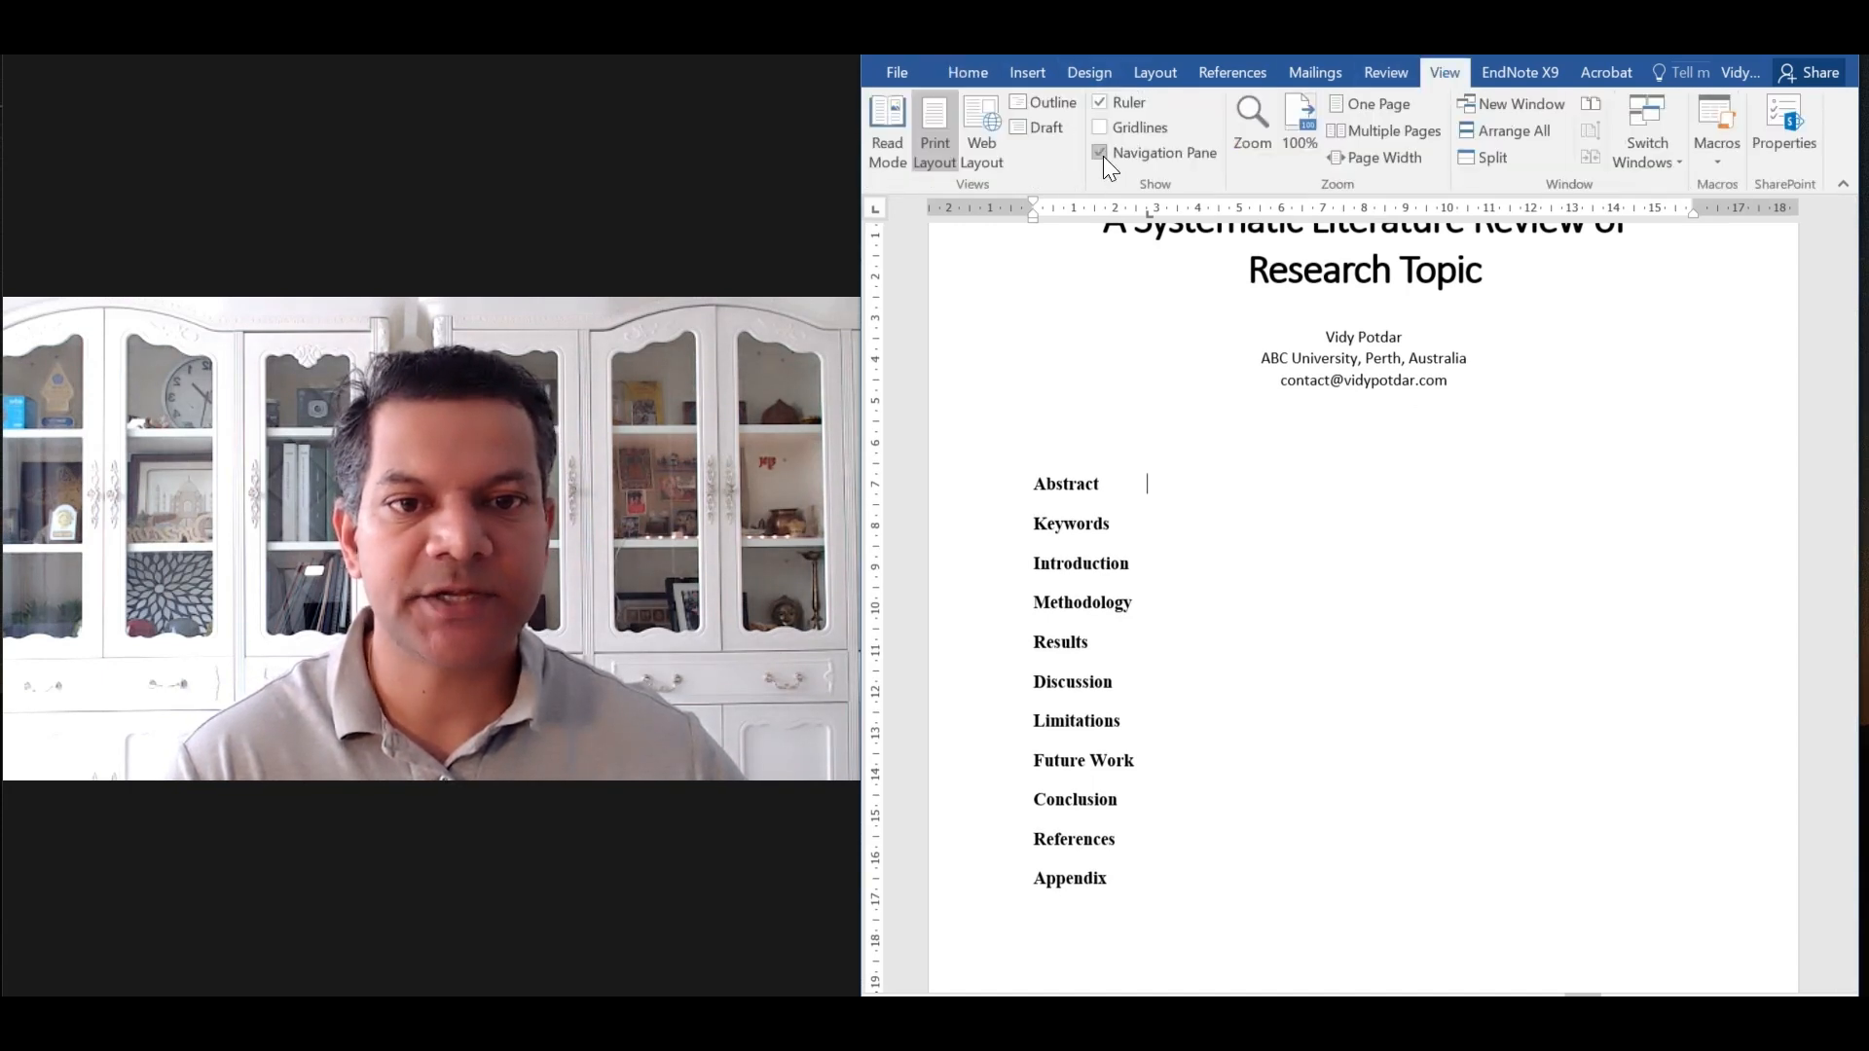
pyautogui.click(1098, 152)
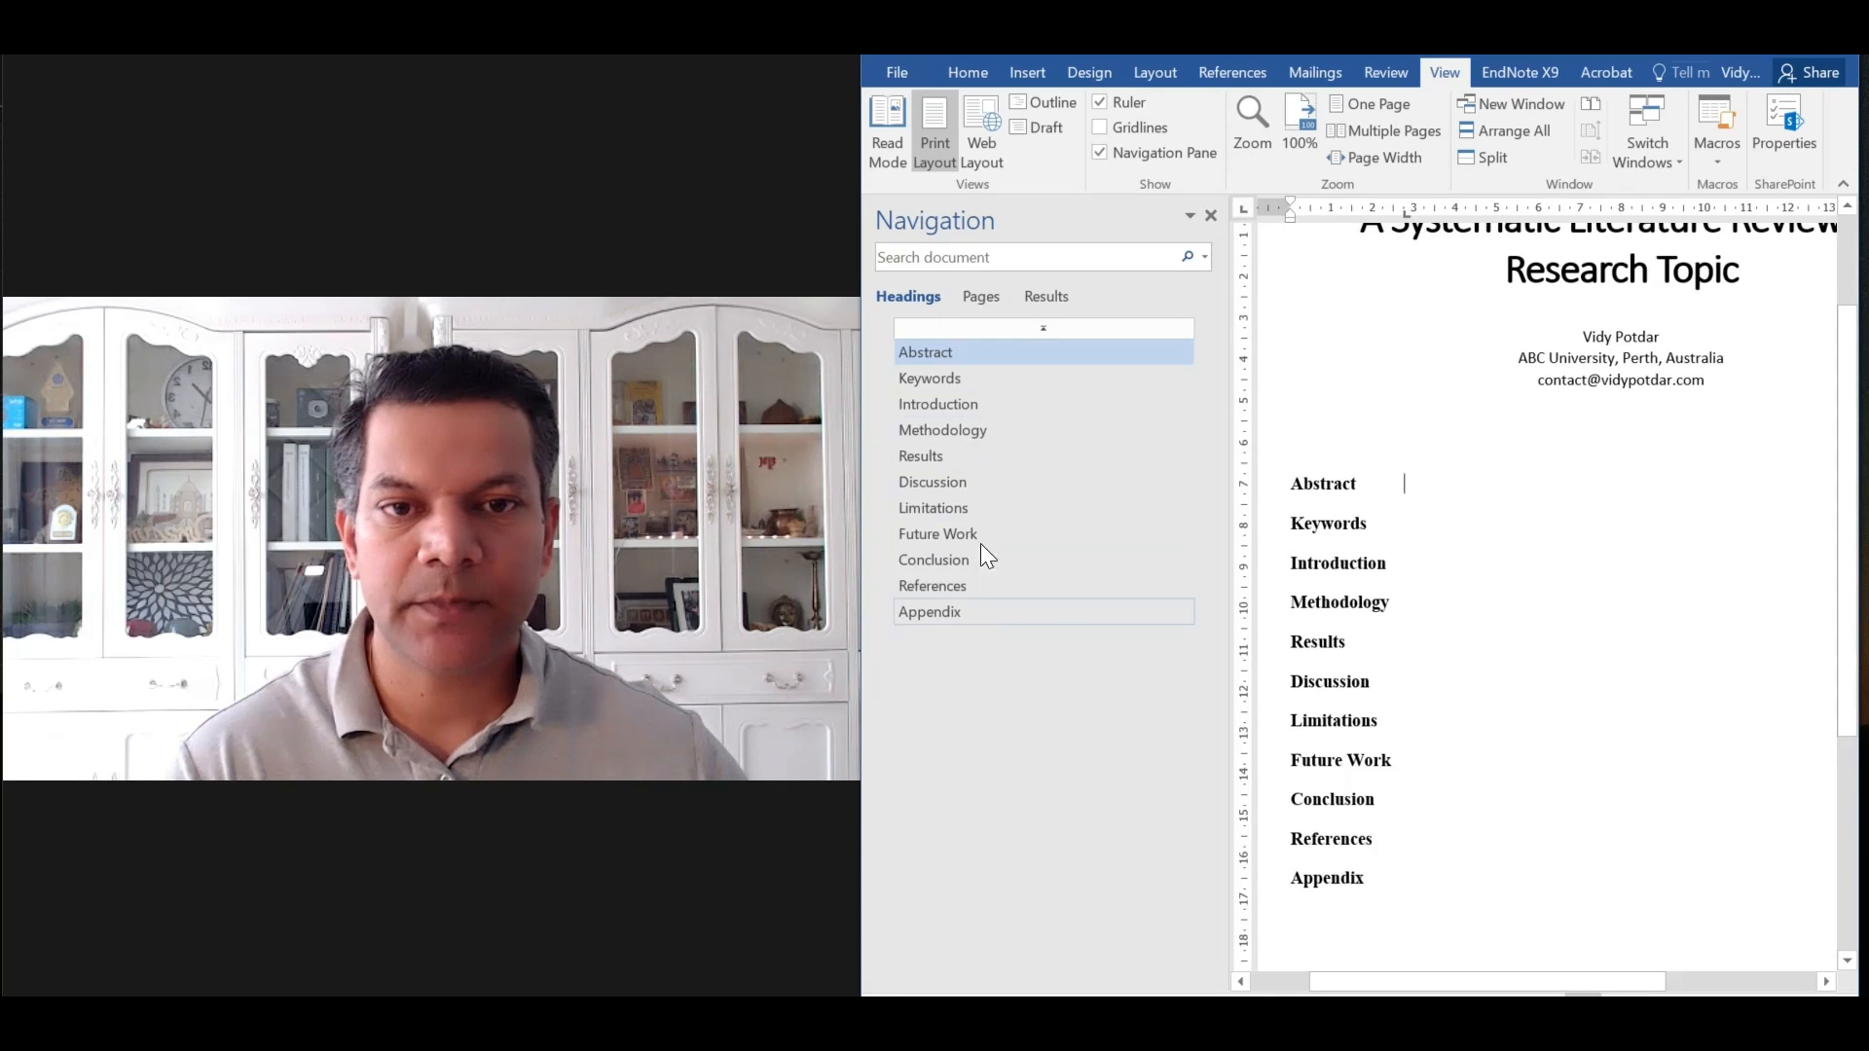
pyautogui.moveTo(1010, 420)
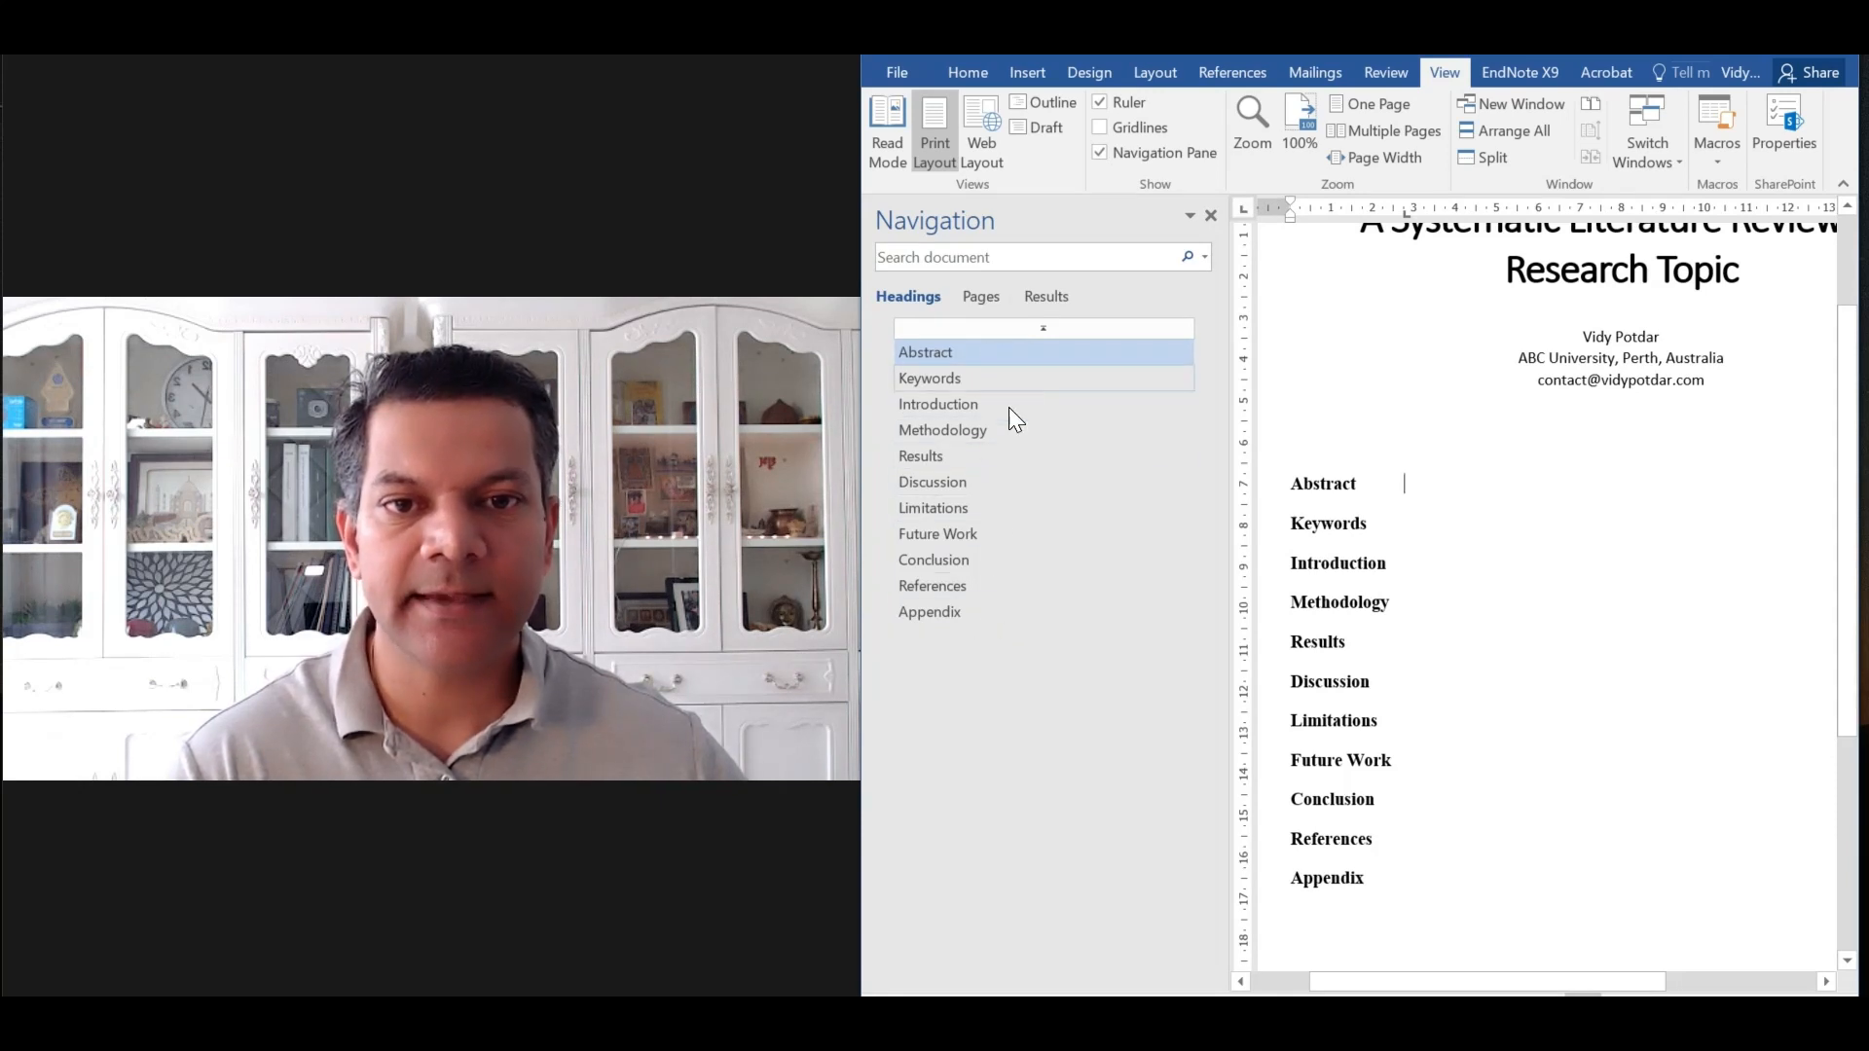
pyautogui.click(943, 428)
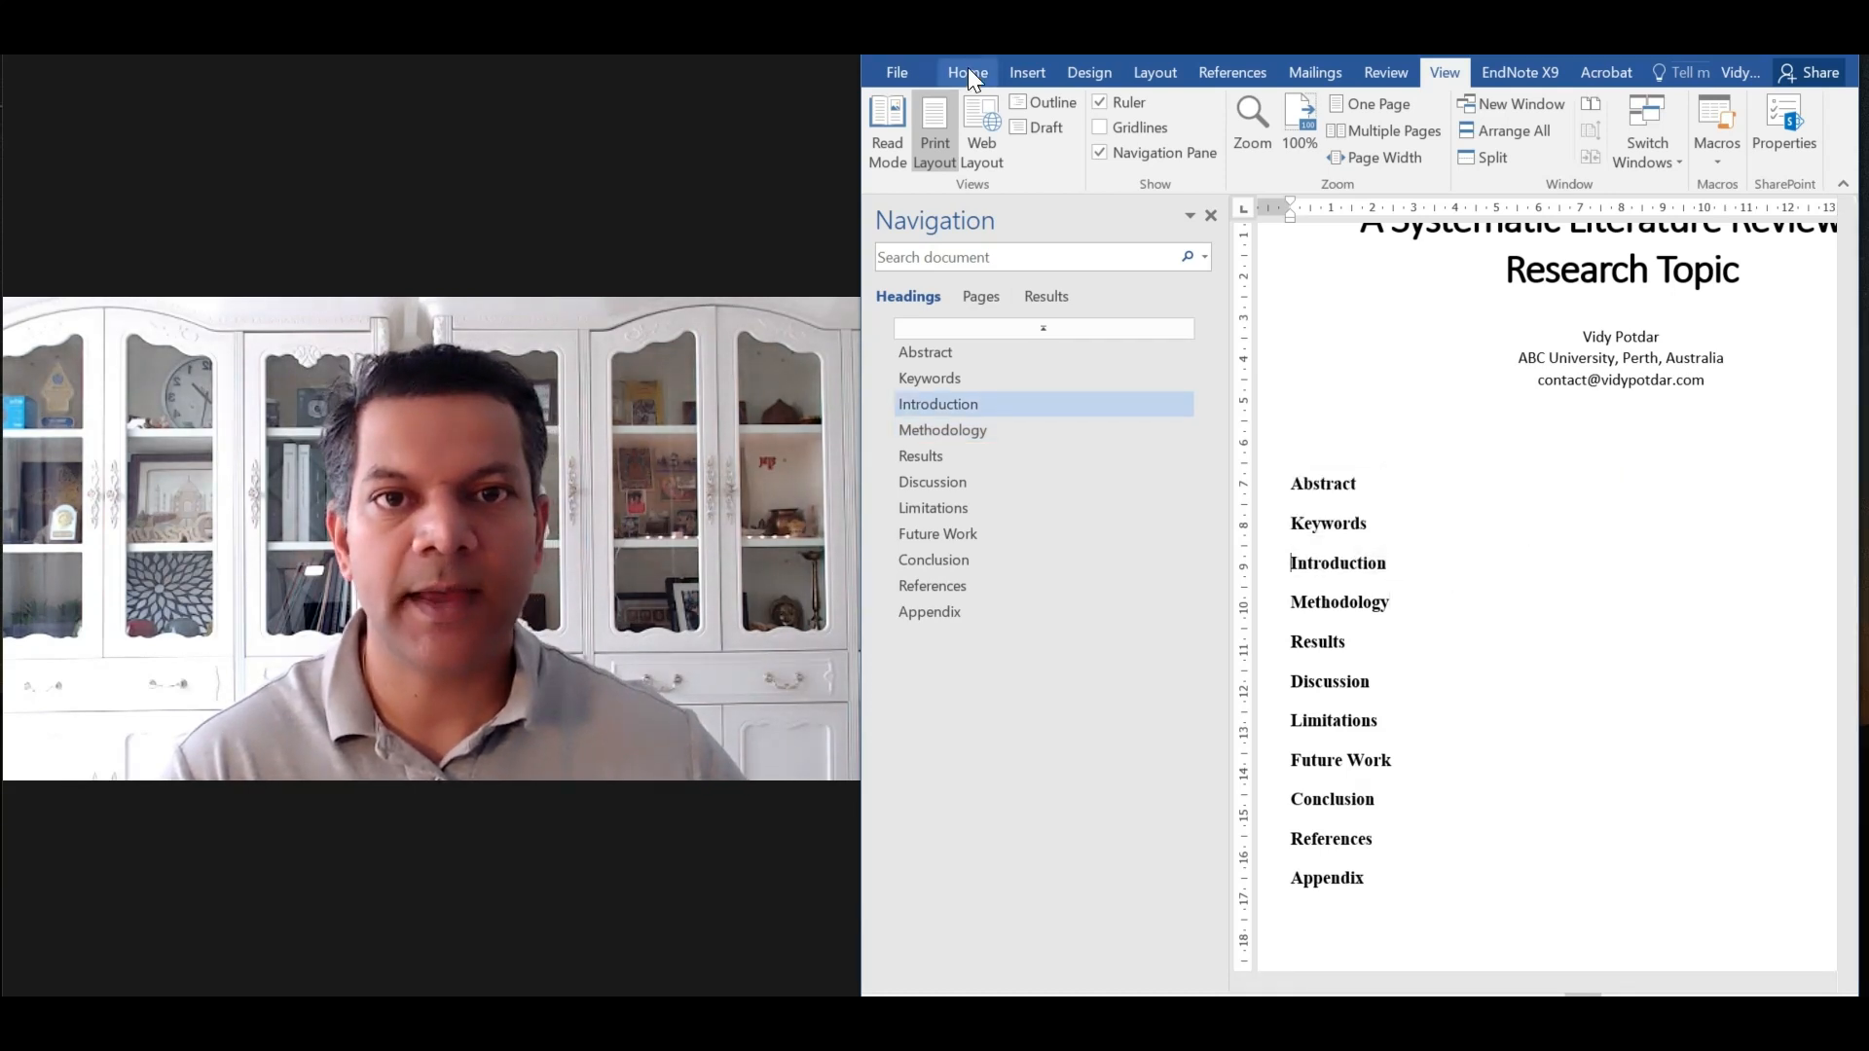
# Number Introduction through References 1 to 8 and move them to the left margin
pyautogui.click(967, 72)
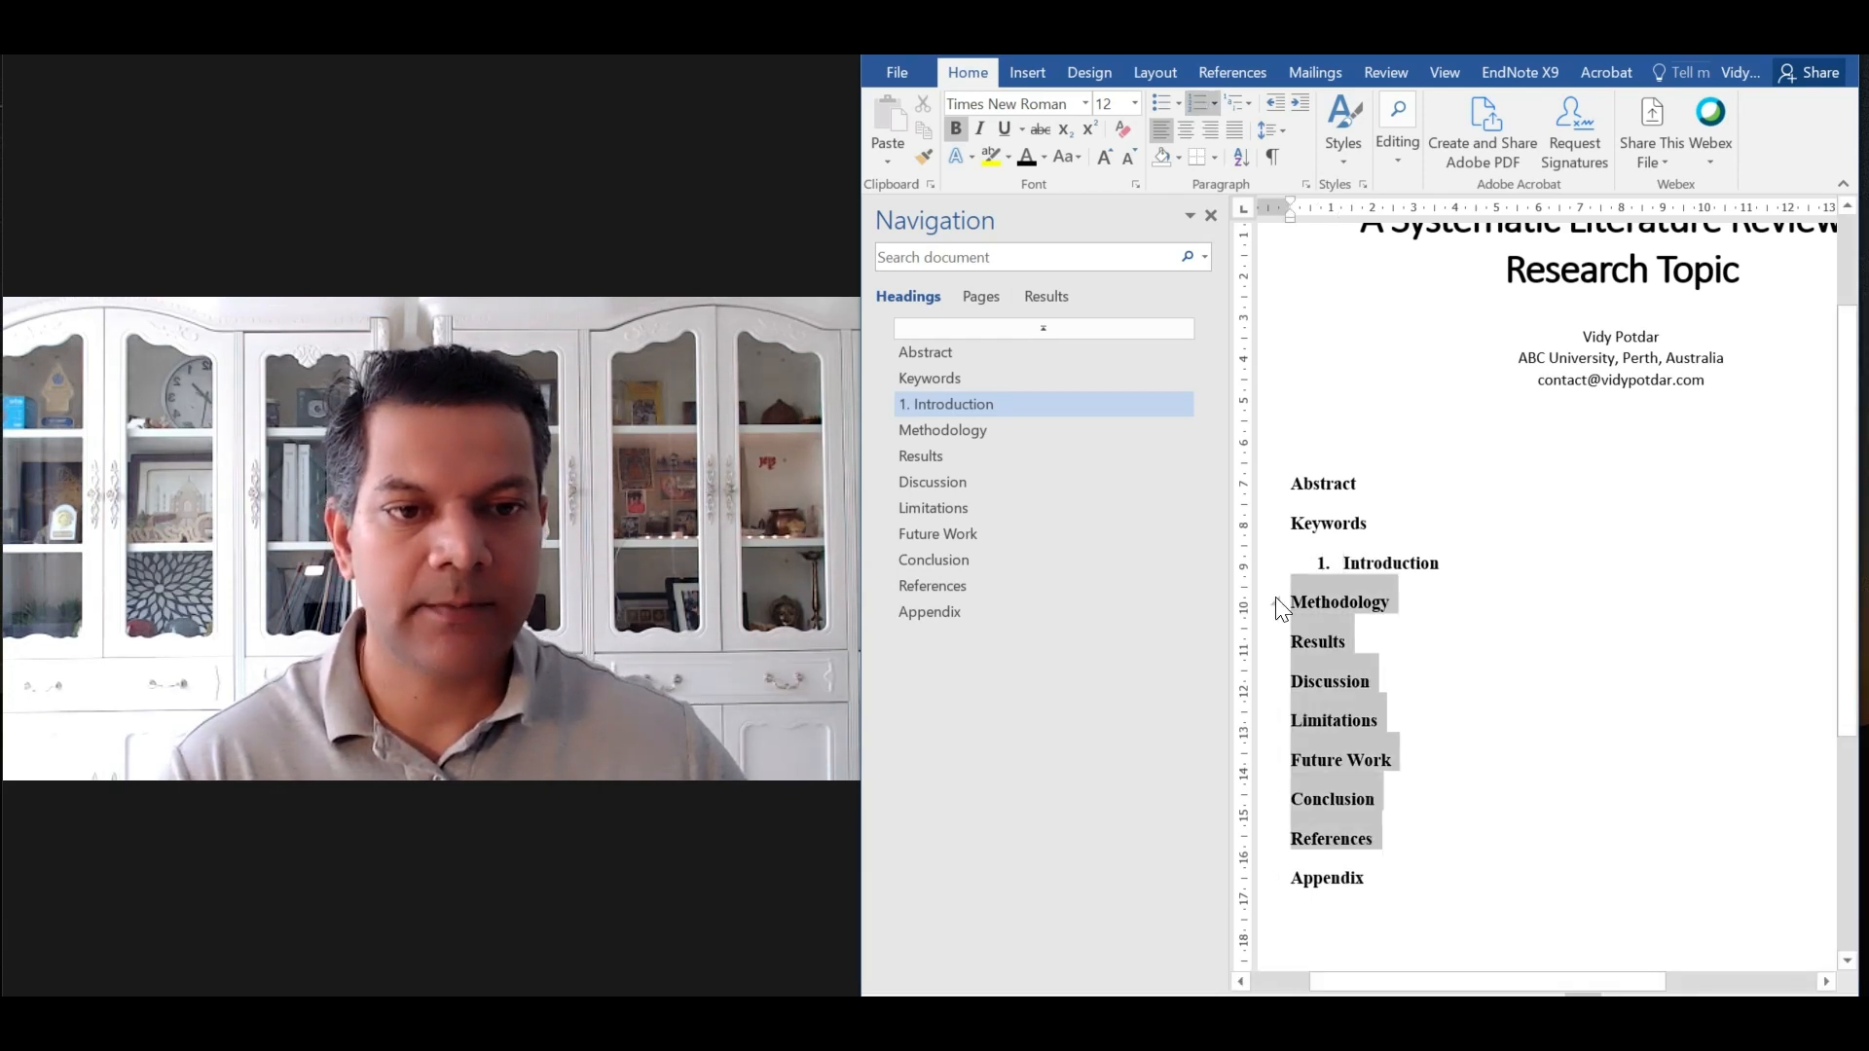
pyautogui.click(1193, 103)
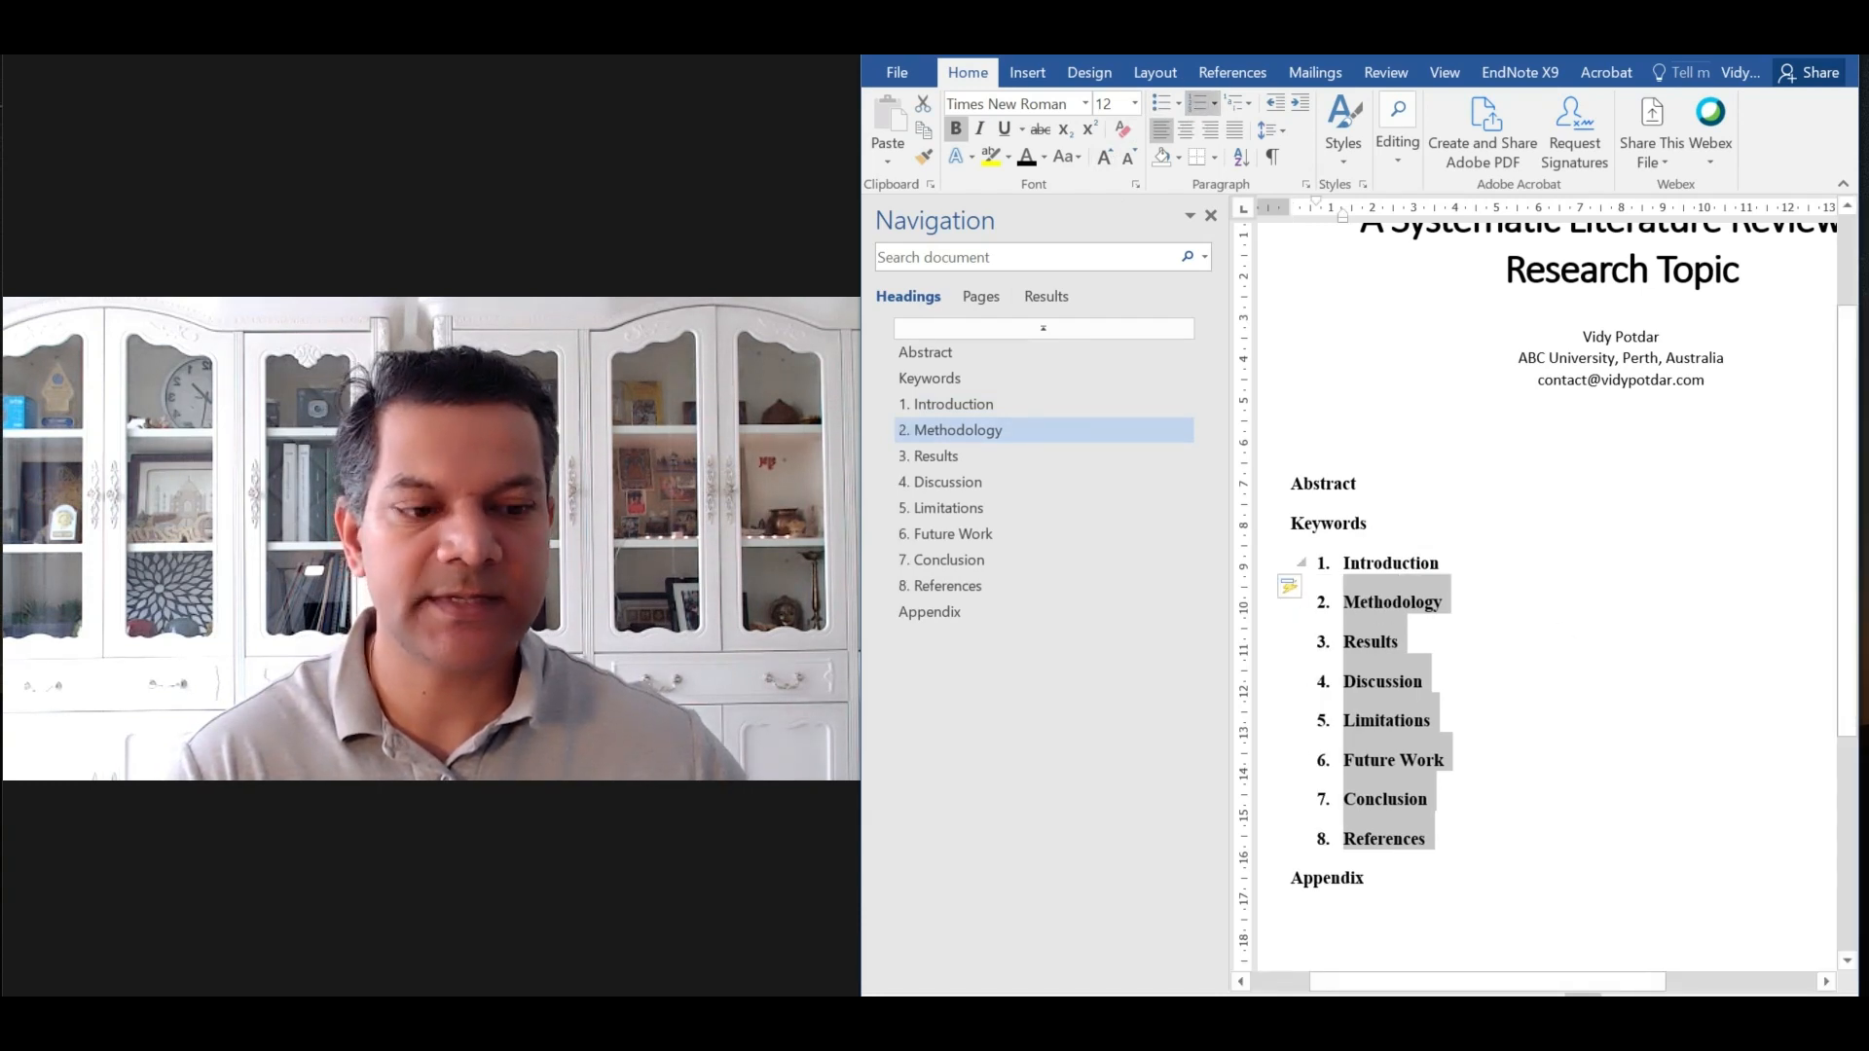
pyautogui.click(948, 403)
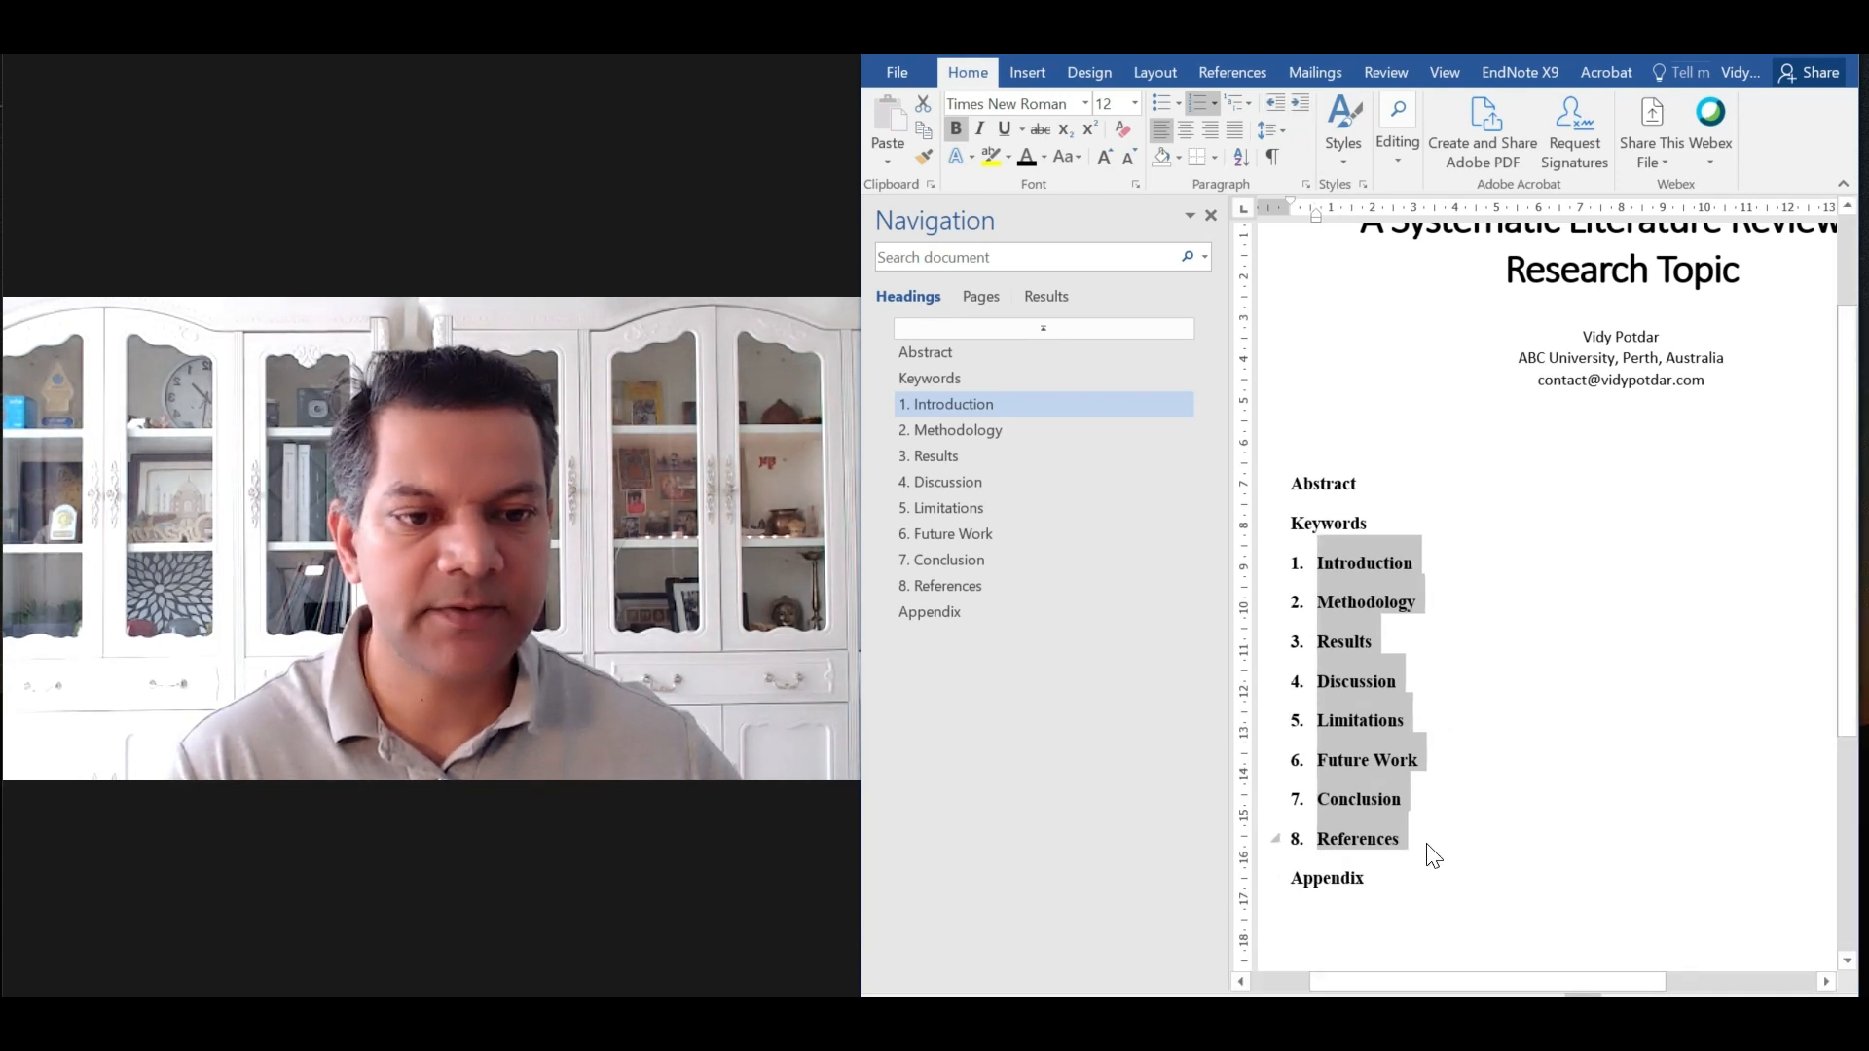
pyautogui.click(981, 586)
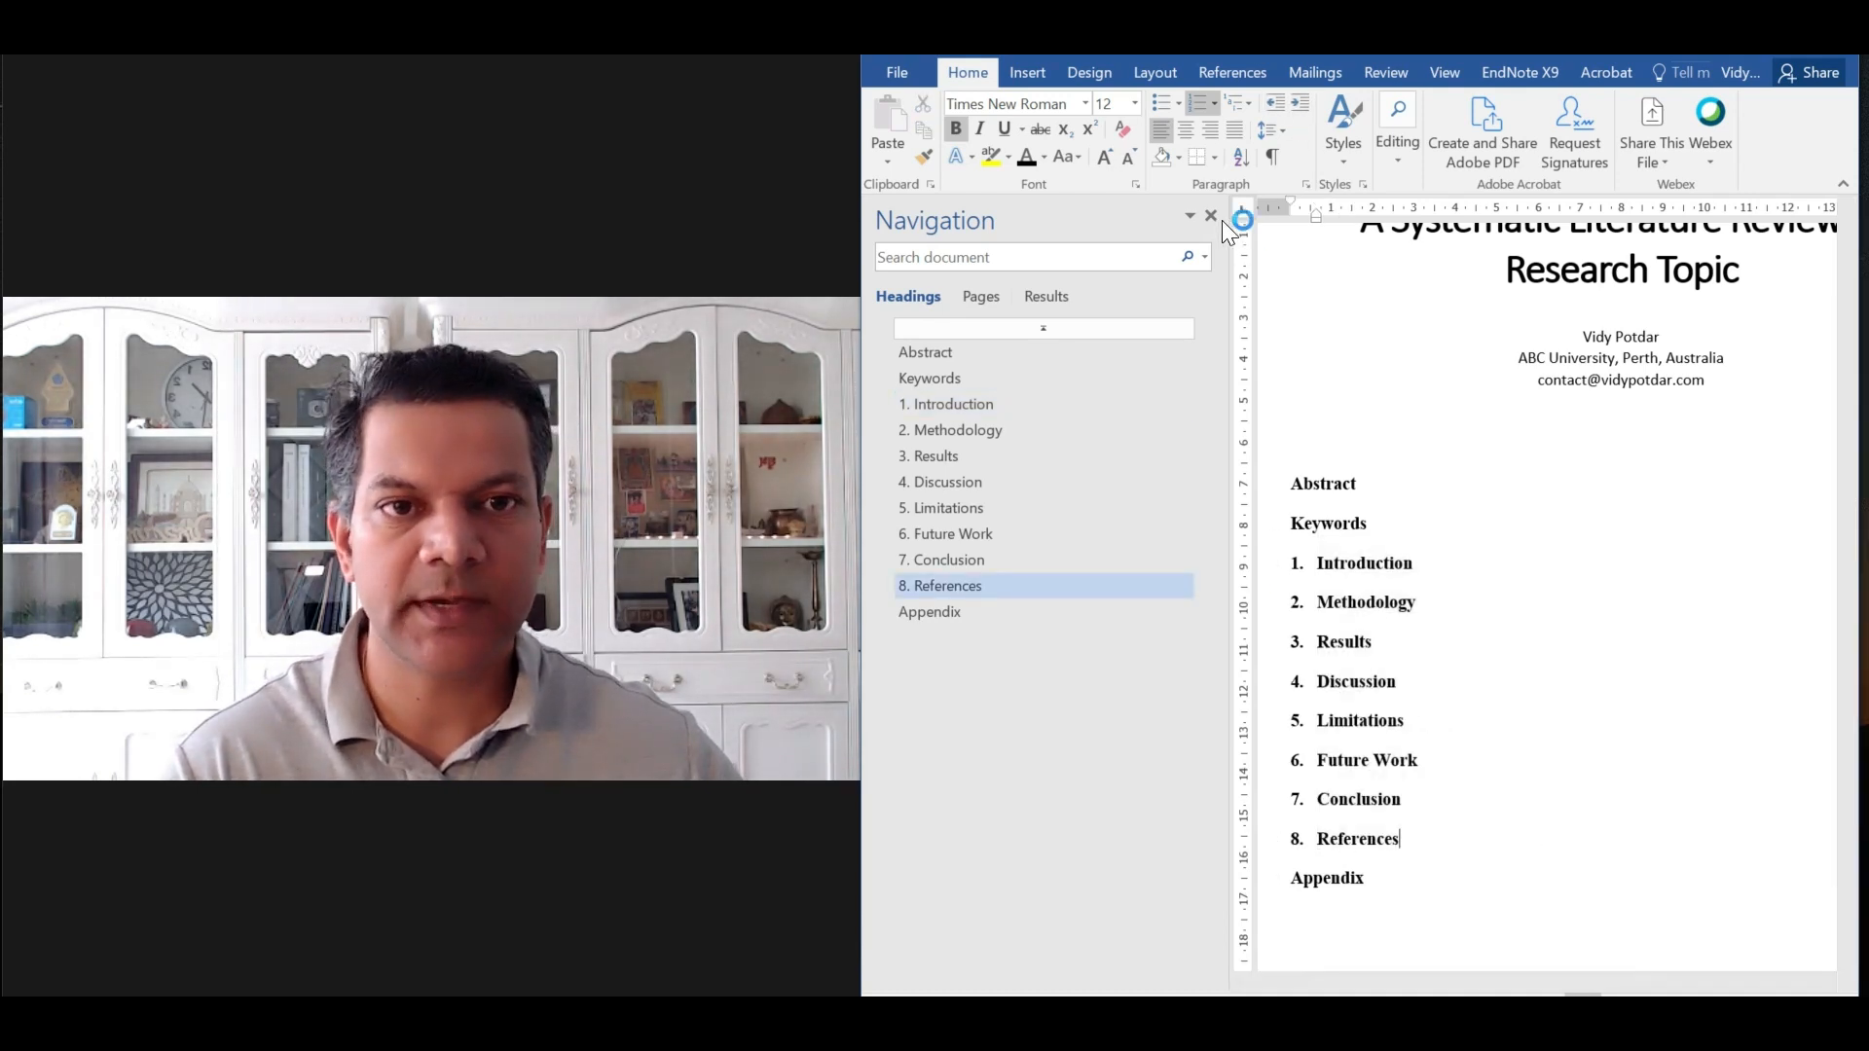
# List Background, Statistics, Prior Literature Review, Research Objective and Structure under Introduction
pyautogui.click(1211, 220)
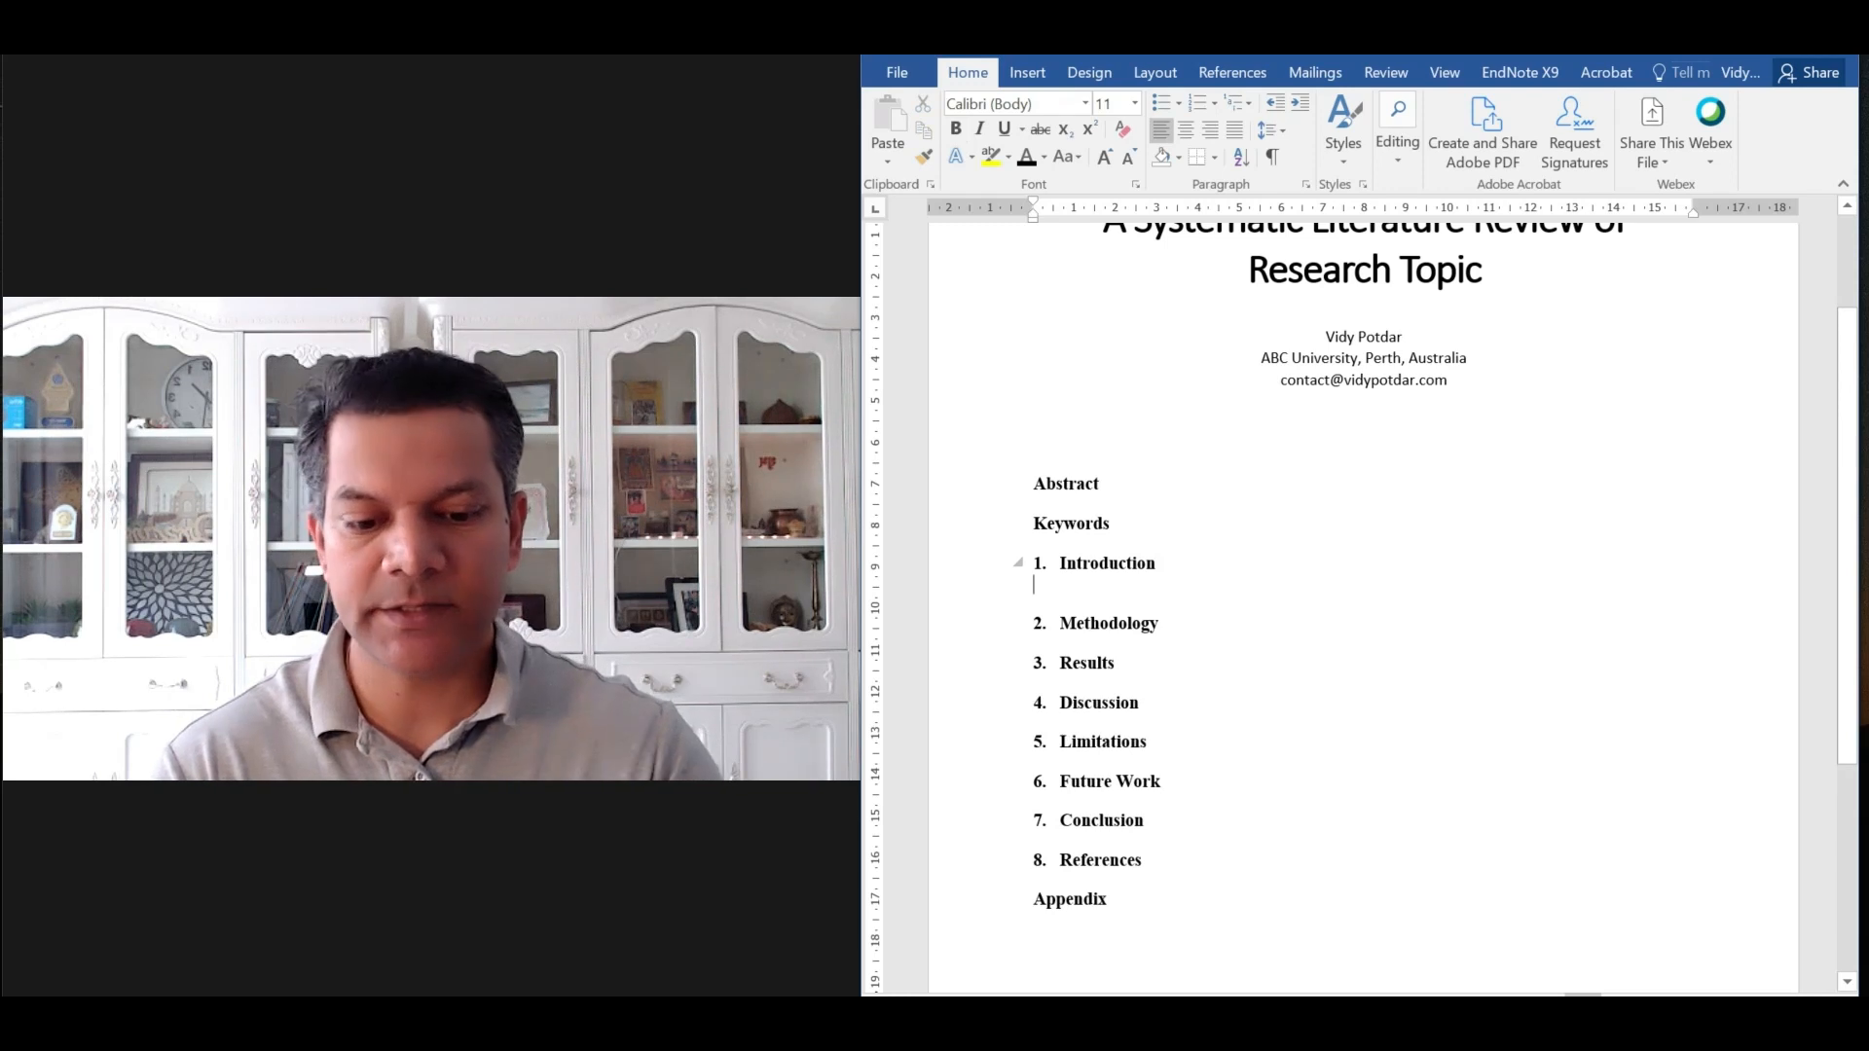
pyautogui.write('Prio')
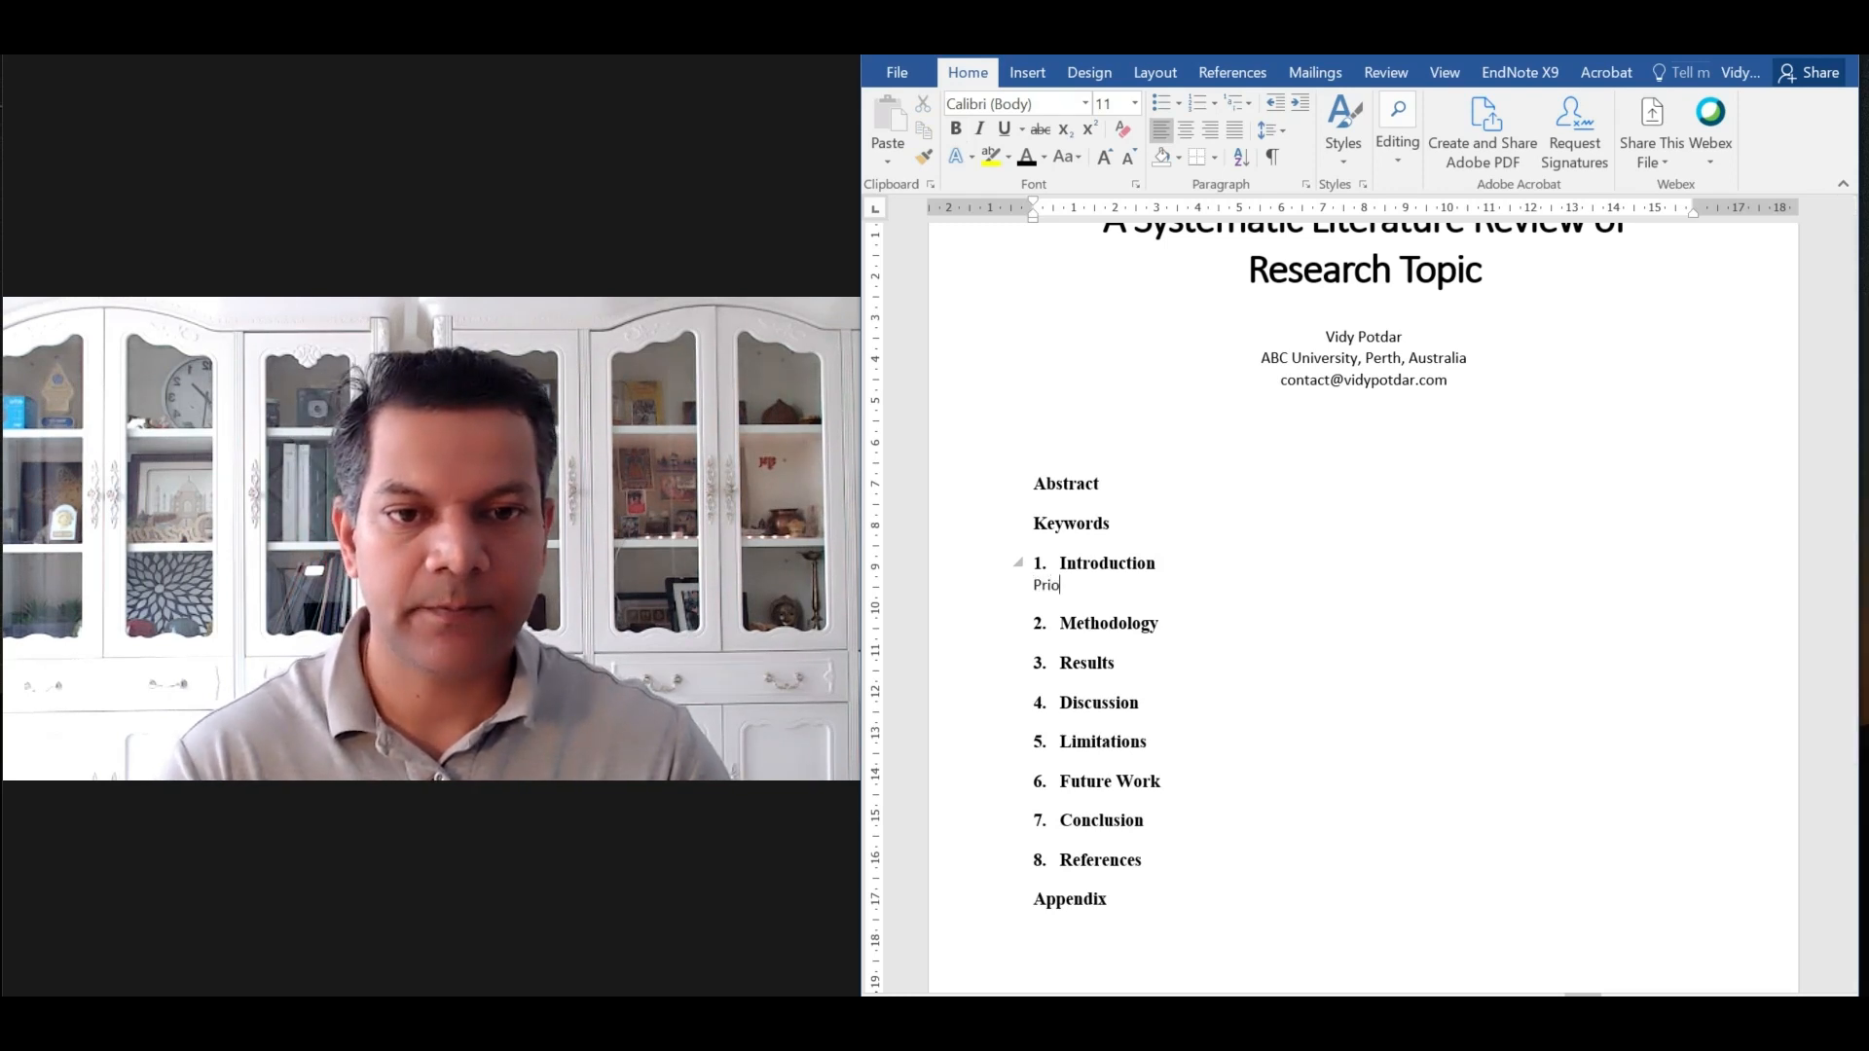
pyautogui.write('r Literature')
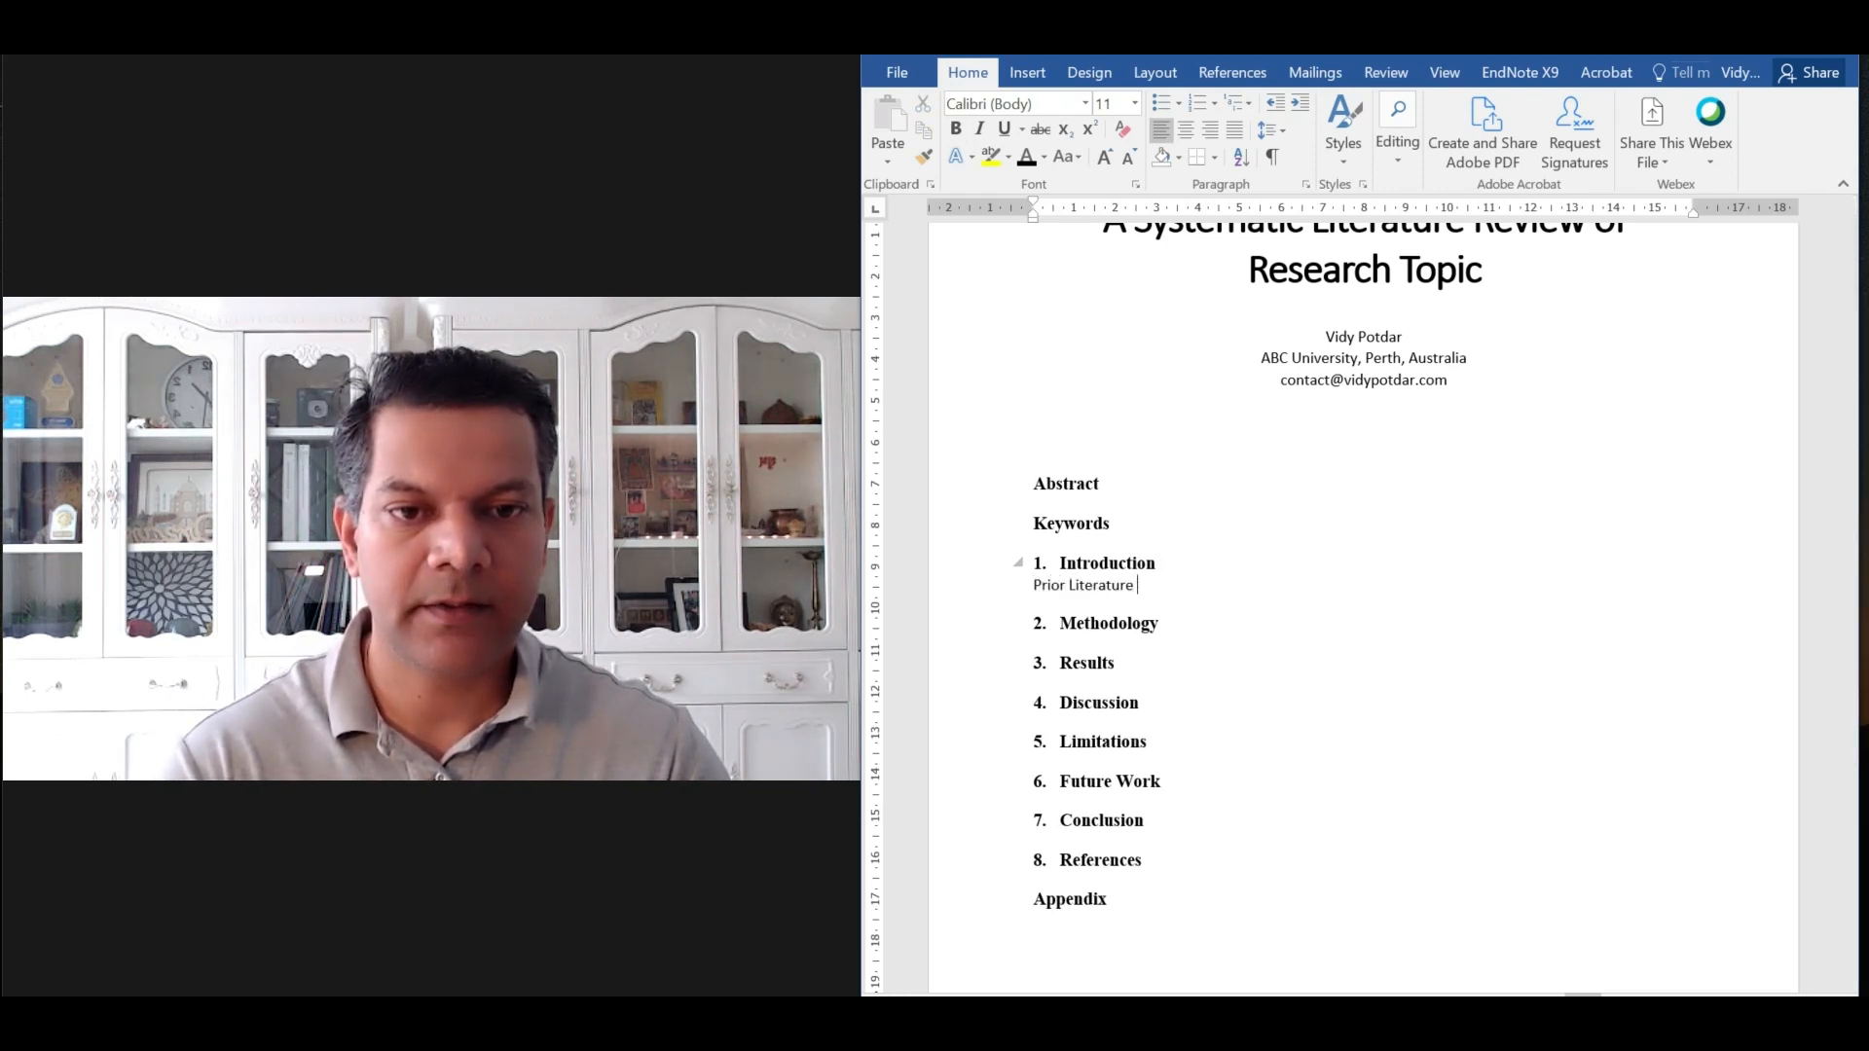
pyautogui.write('Review')
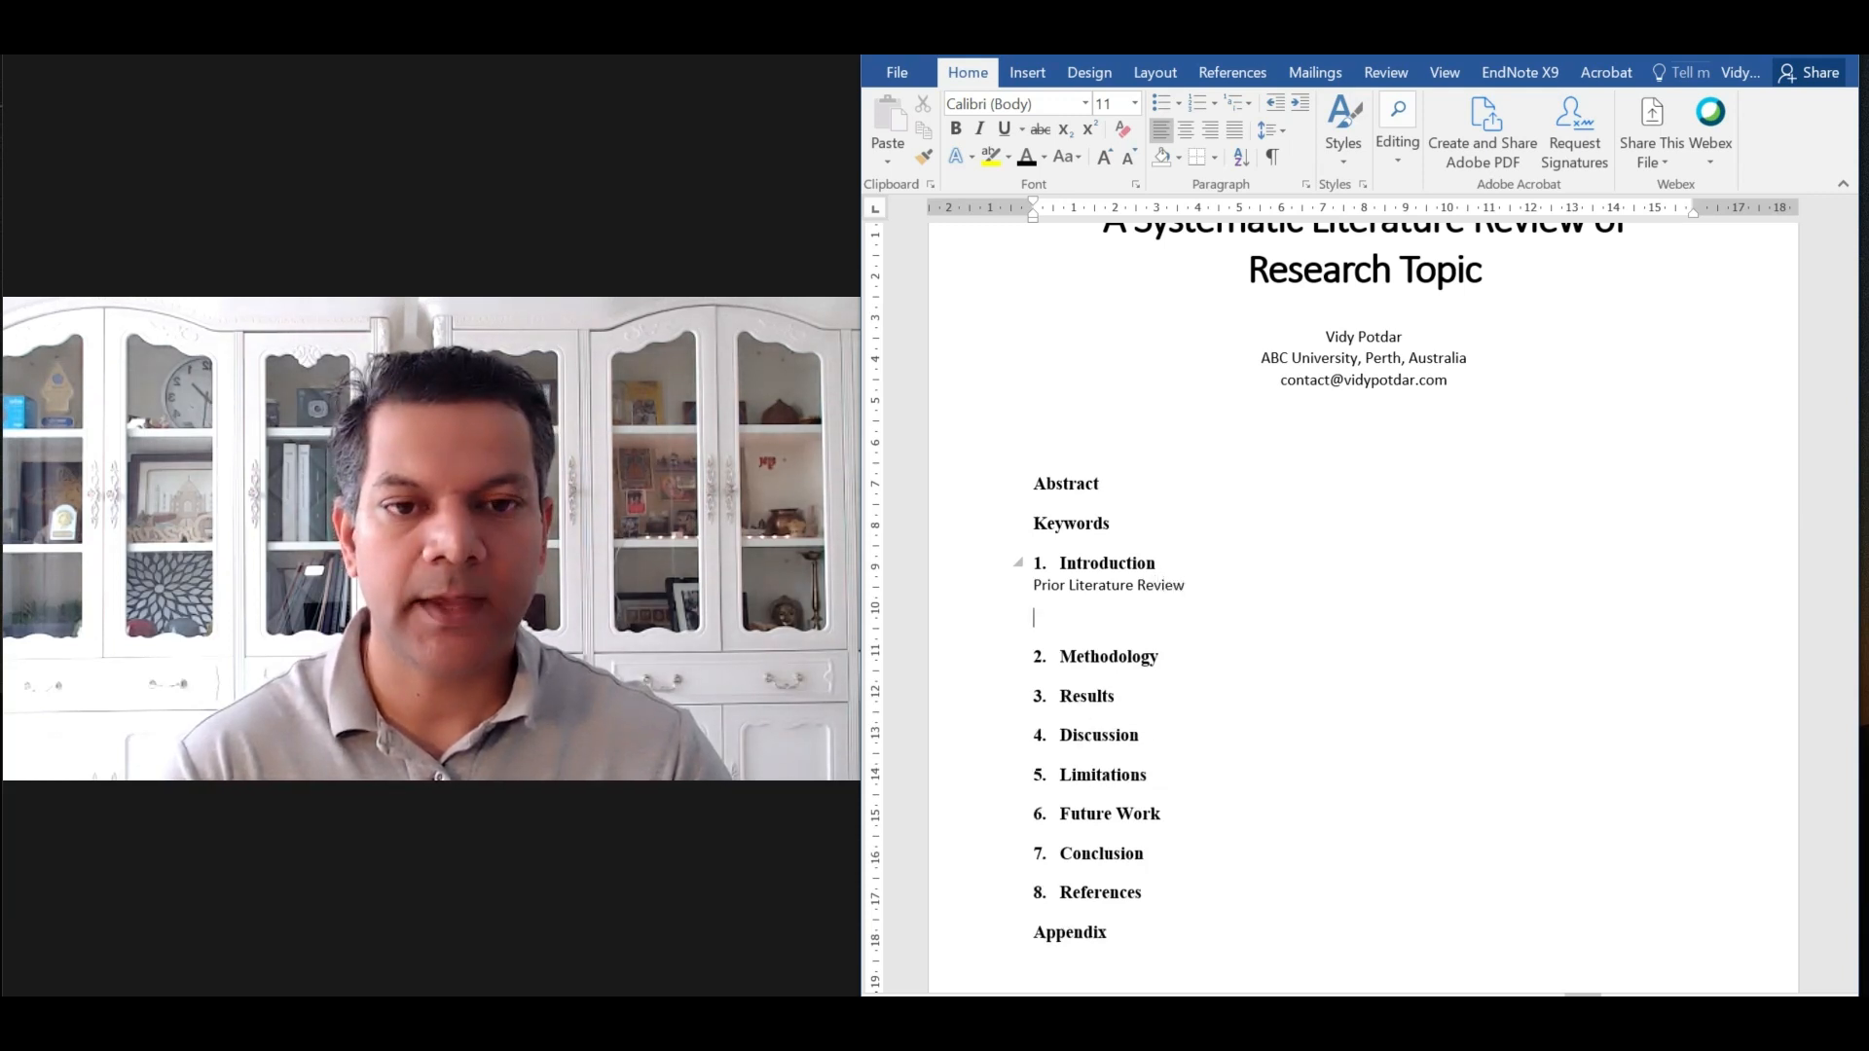
pyautogui.write('Background')
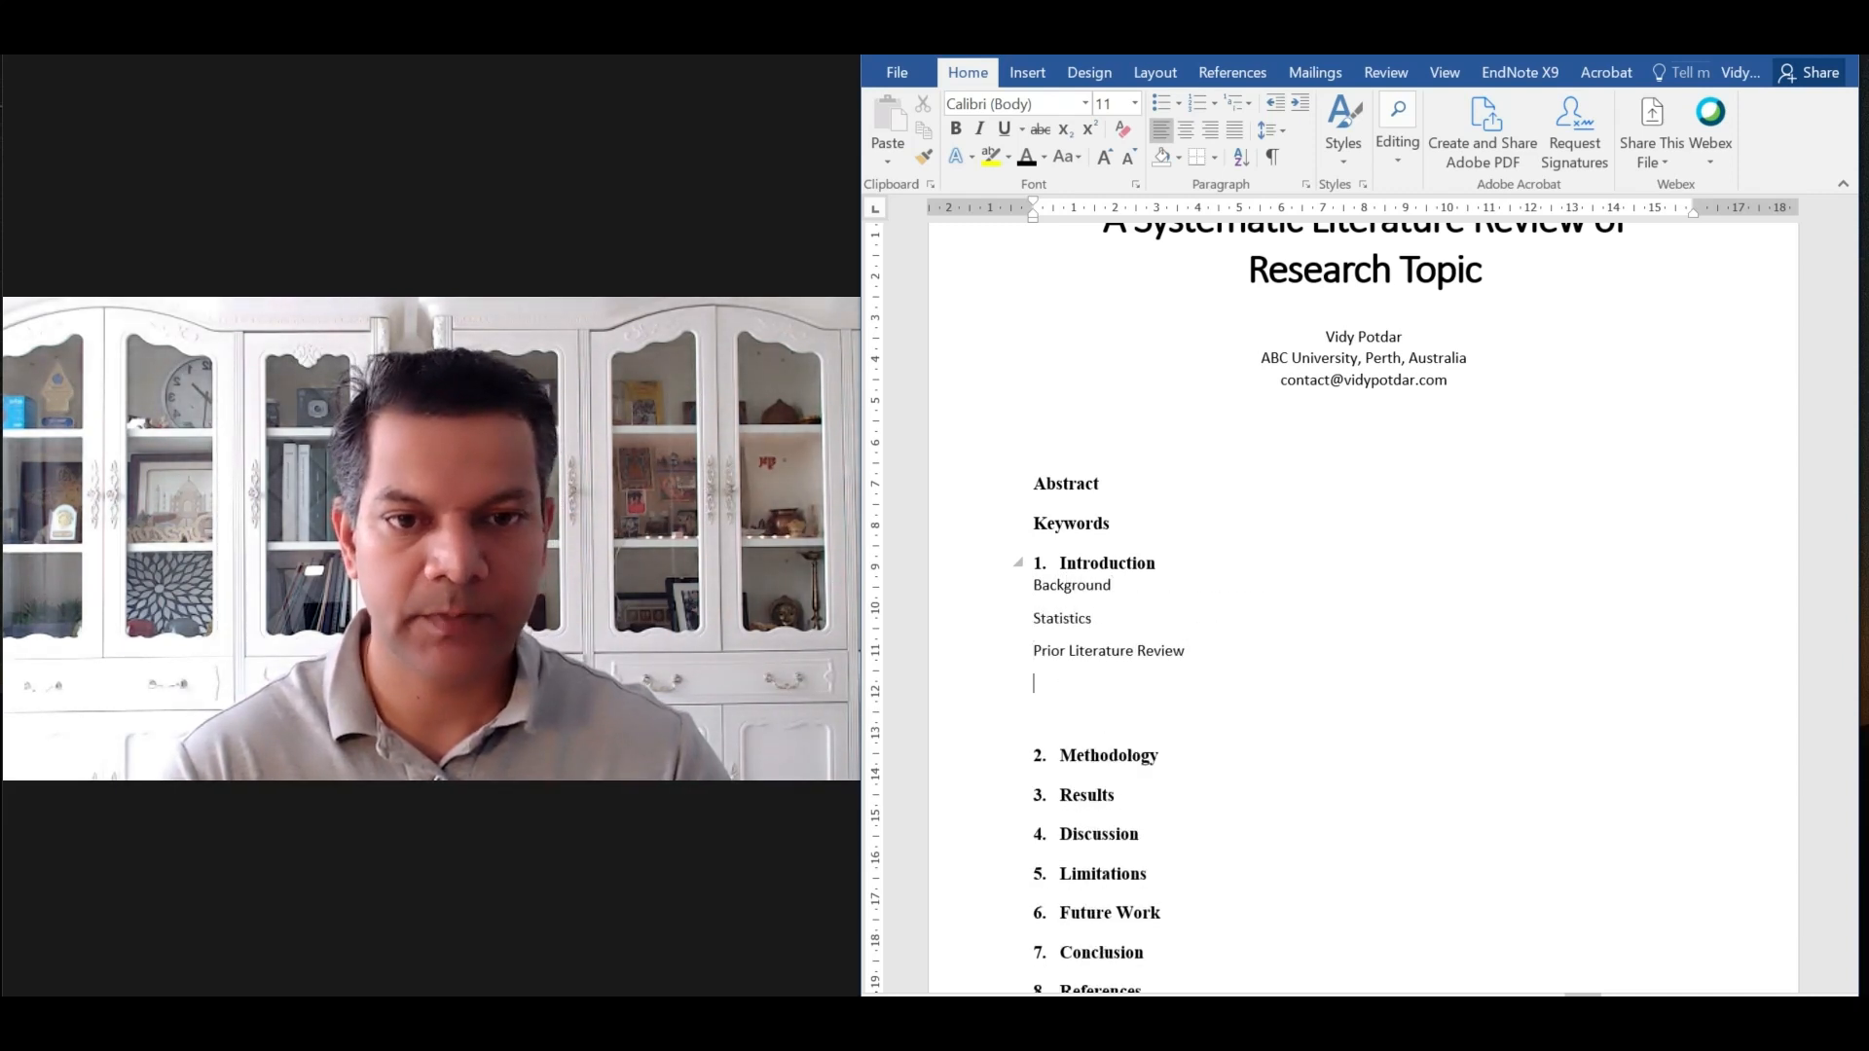
pyautogui.write('Research Objective')
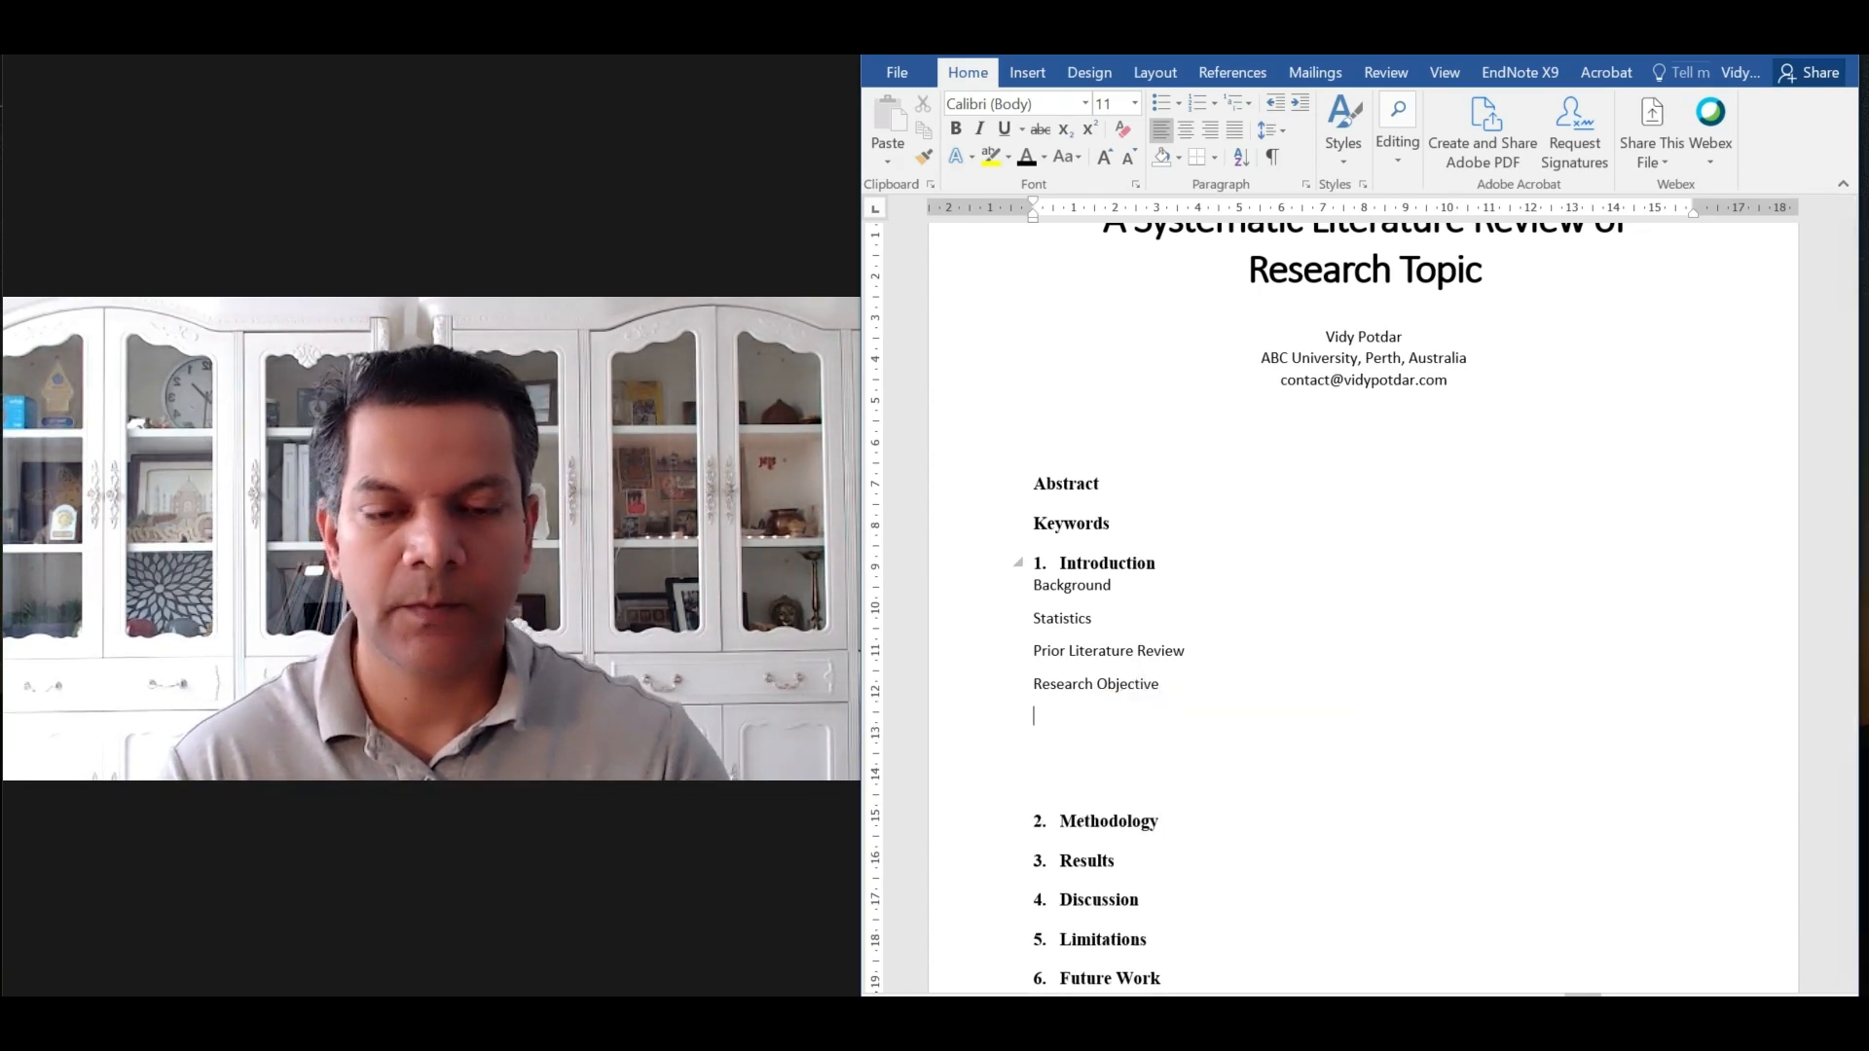
pyautogui.write('Stru')
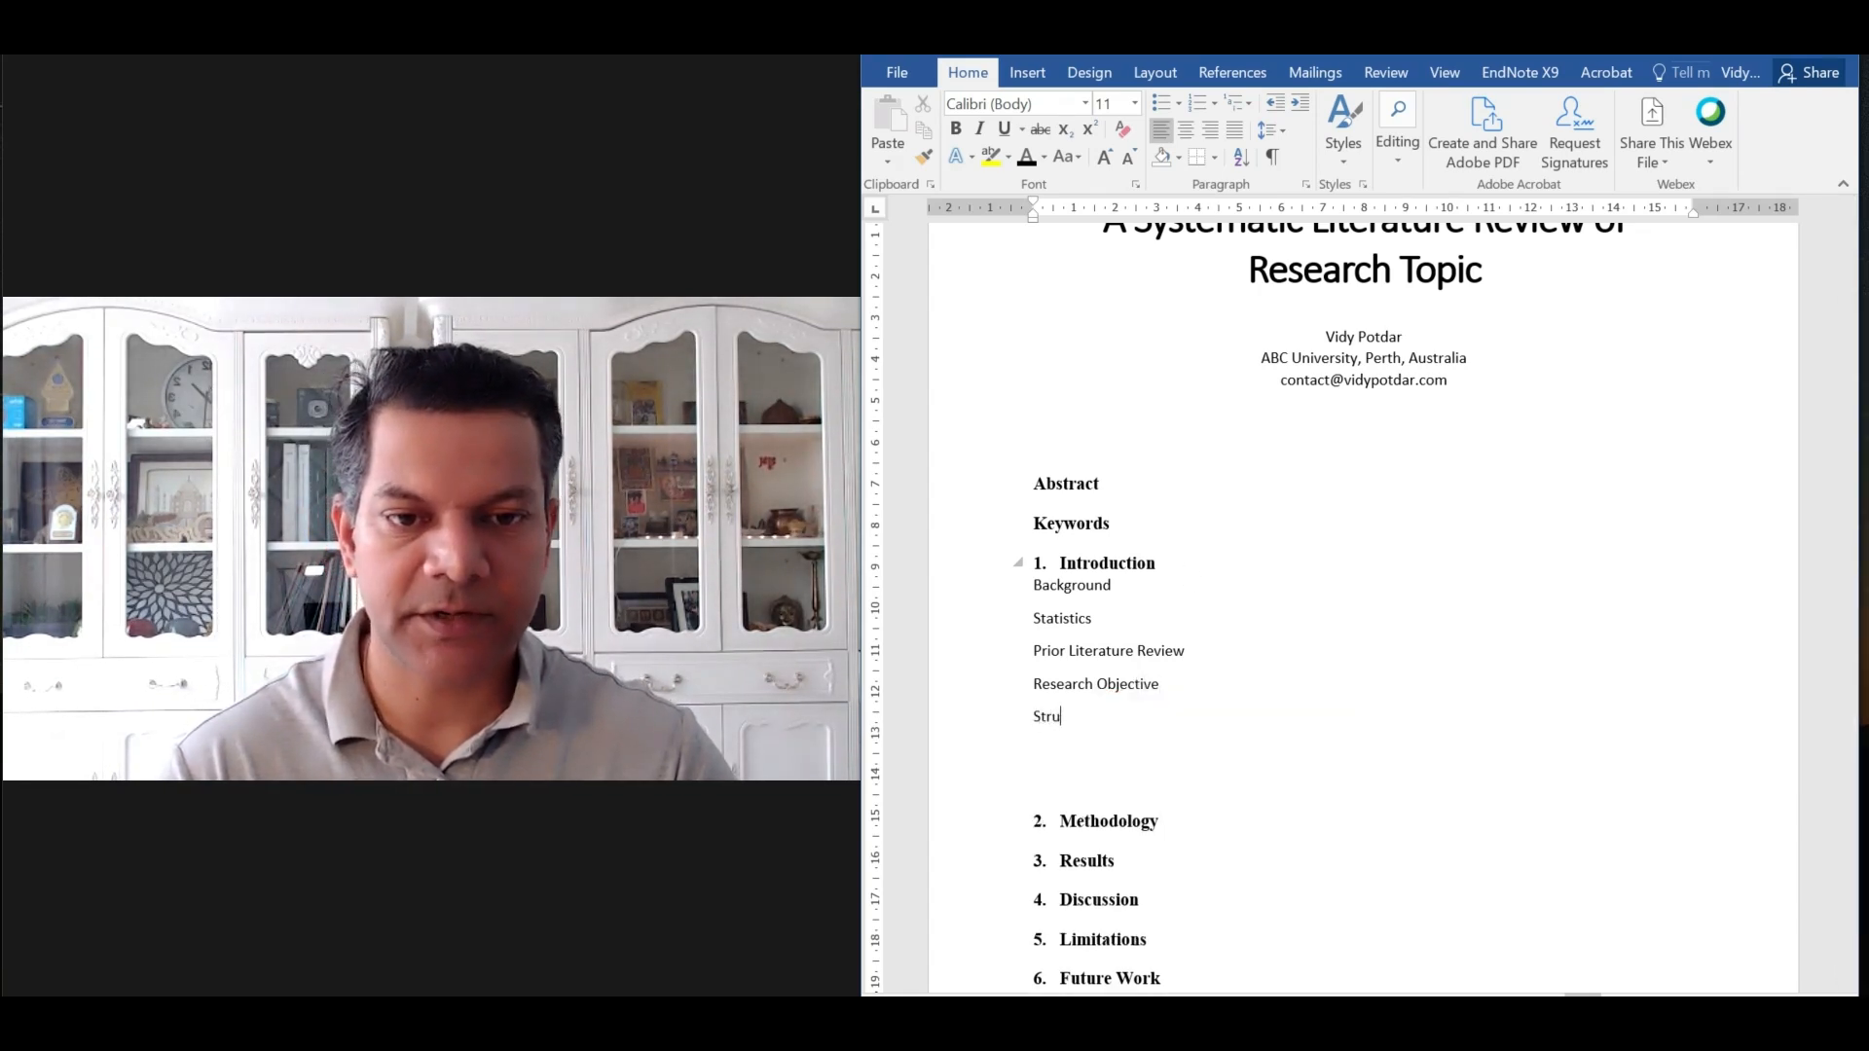
pyautogui.write('cture')
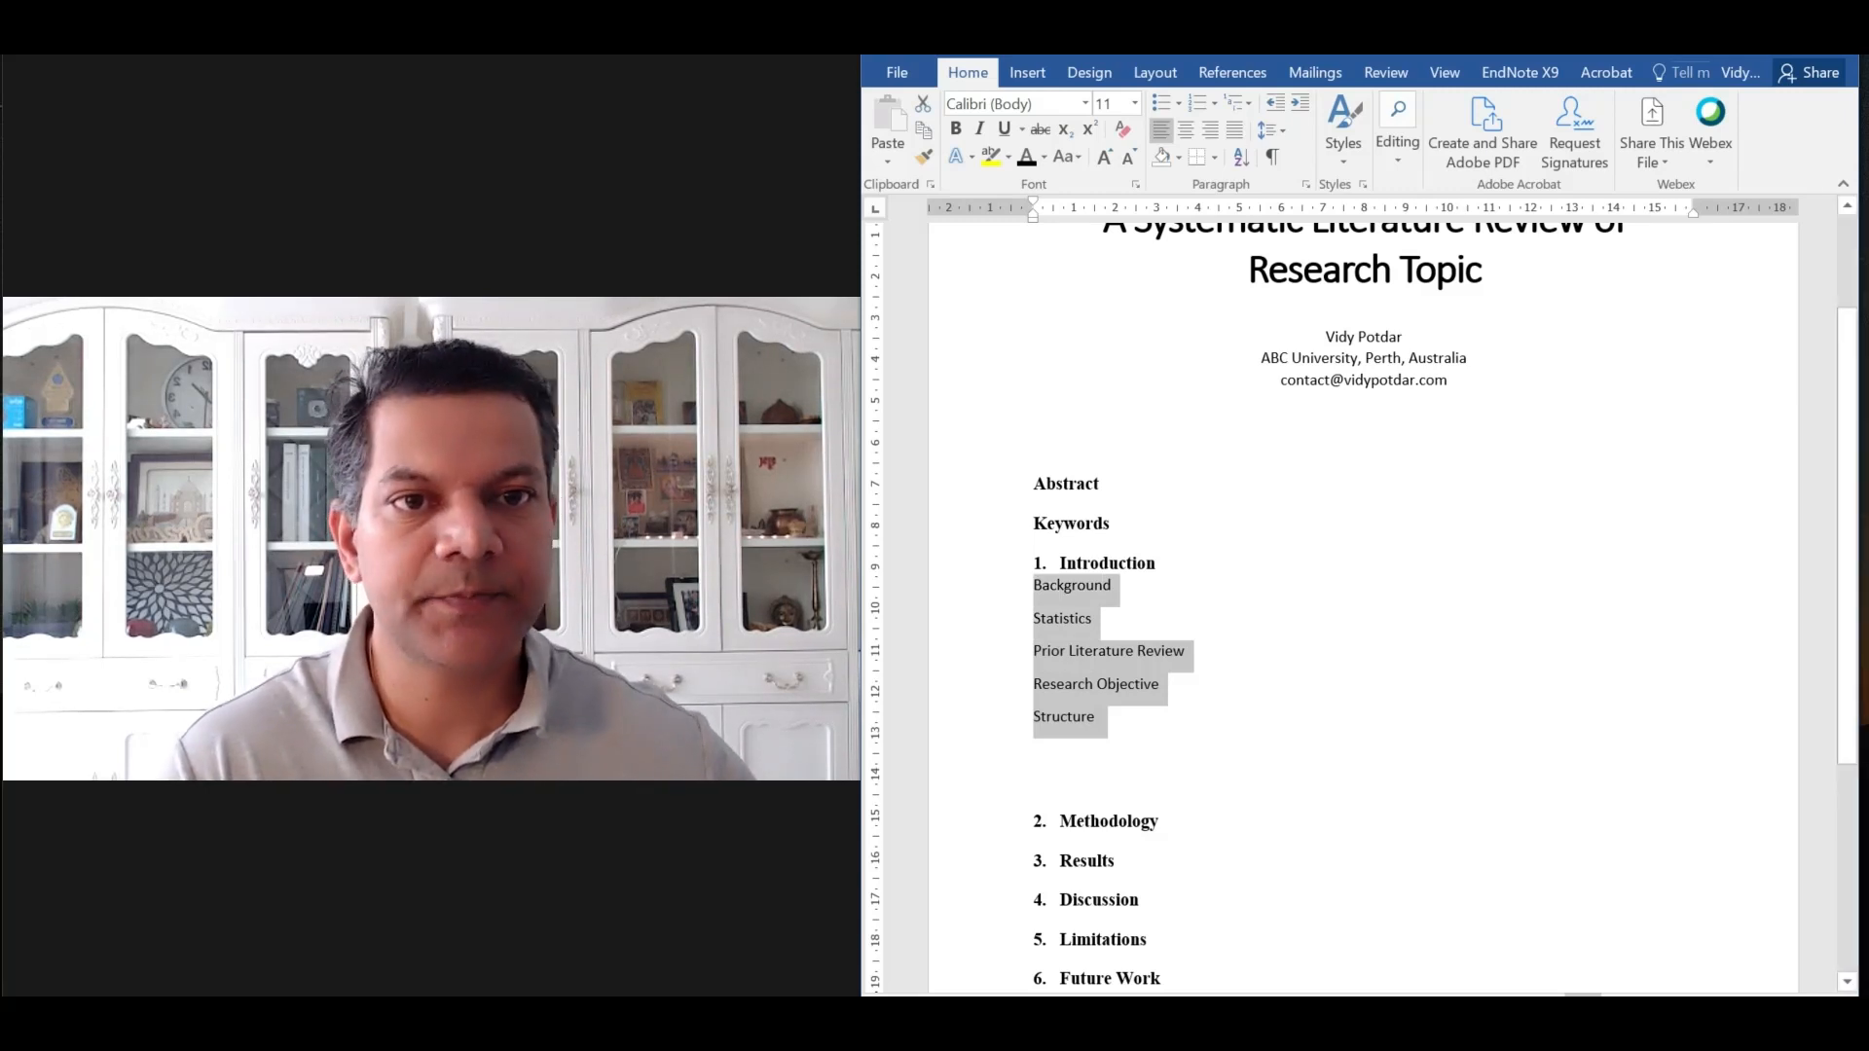
# Make the Introduction subtopics Heading 2 at 12 point and reopen the headings outline
pyautogui.click(1341, 130)
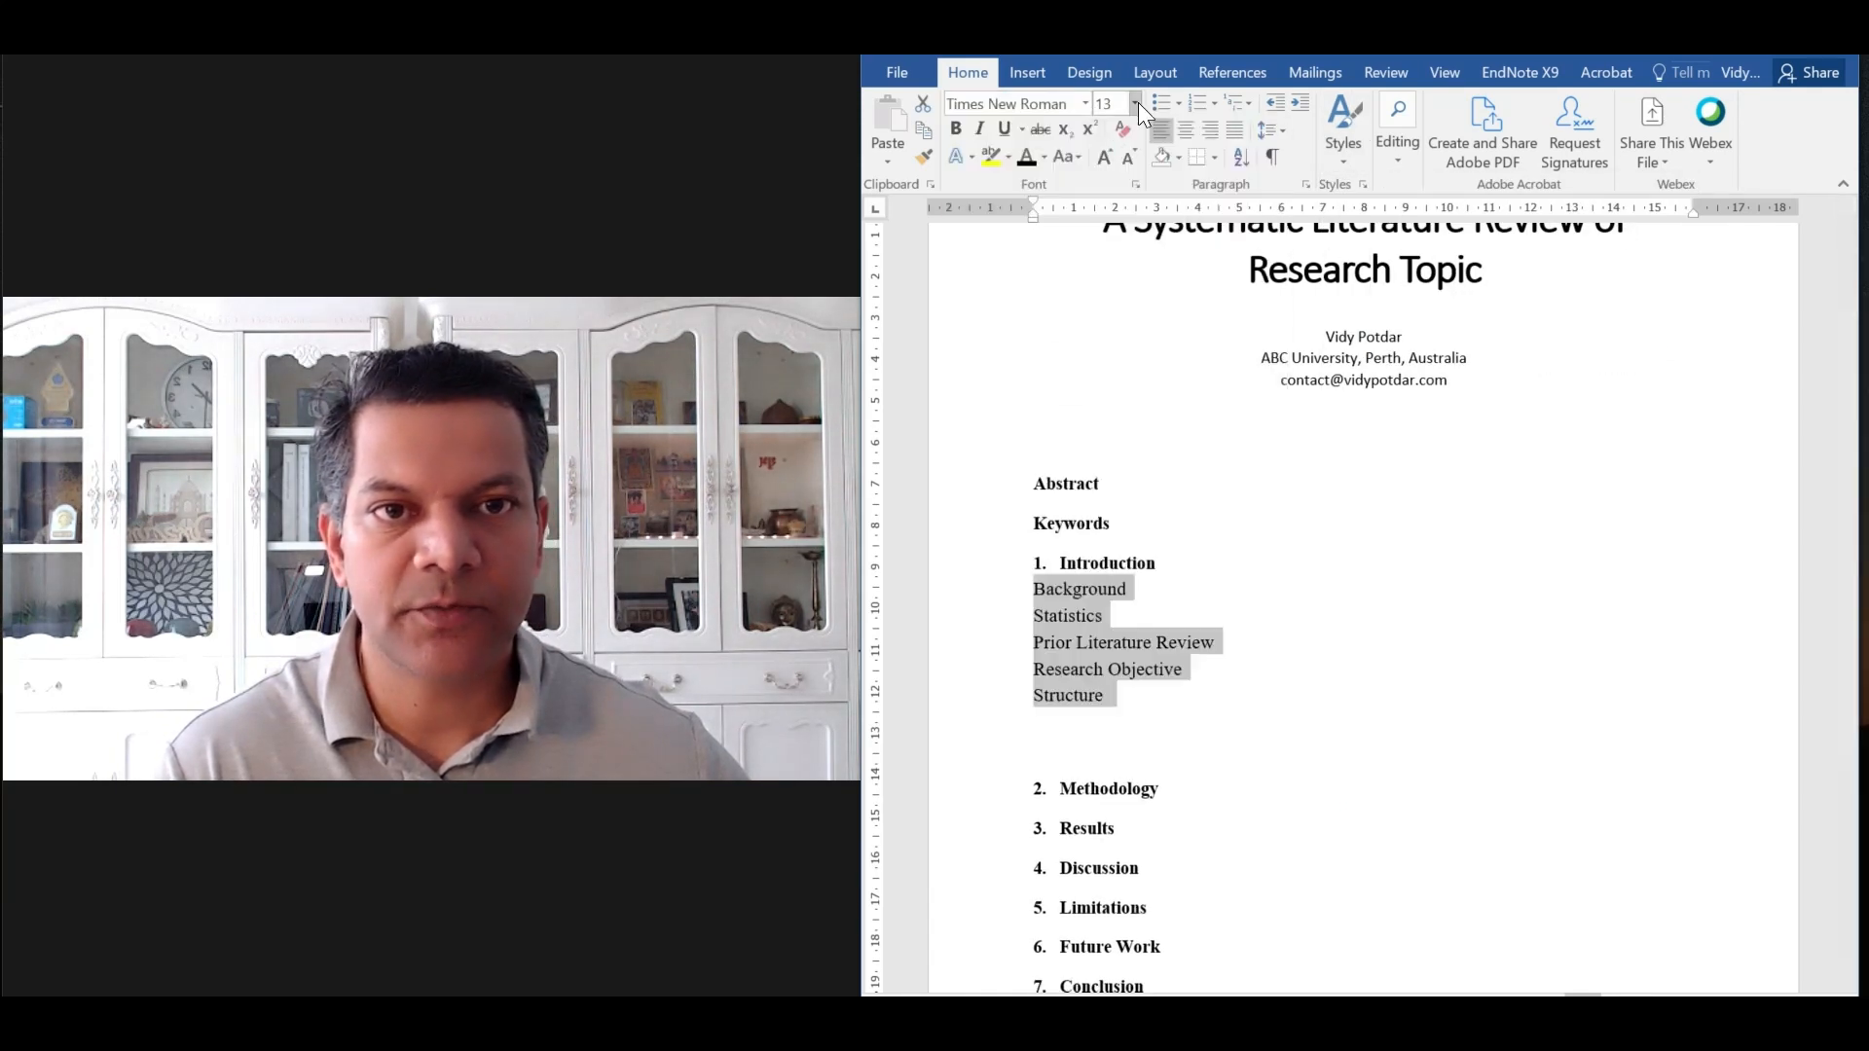
pyautogui.click(1133, 103)
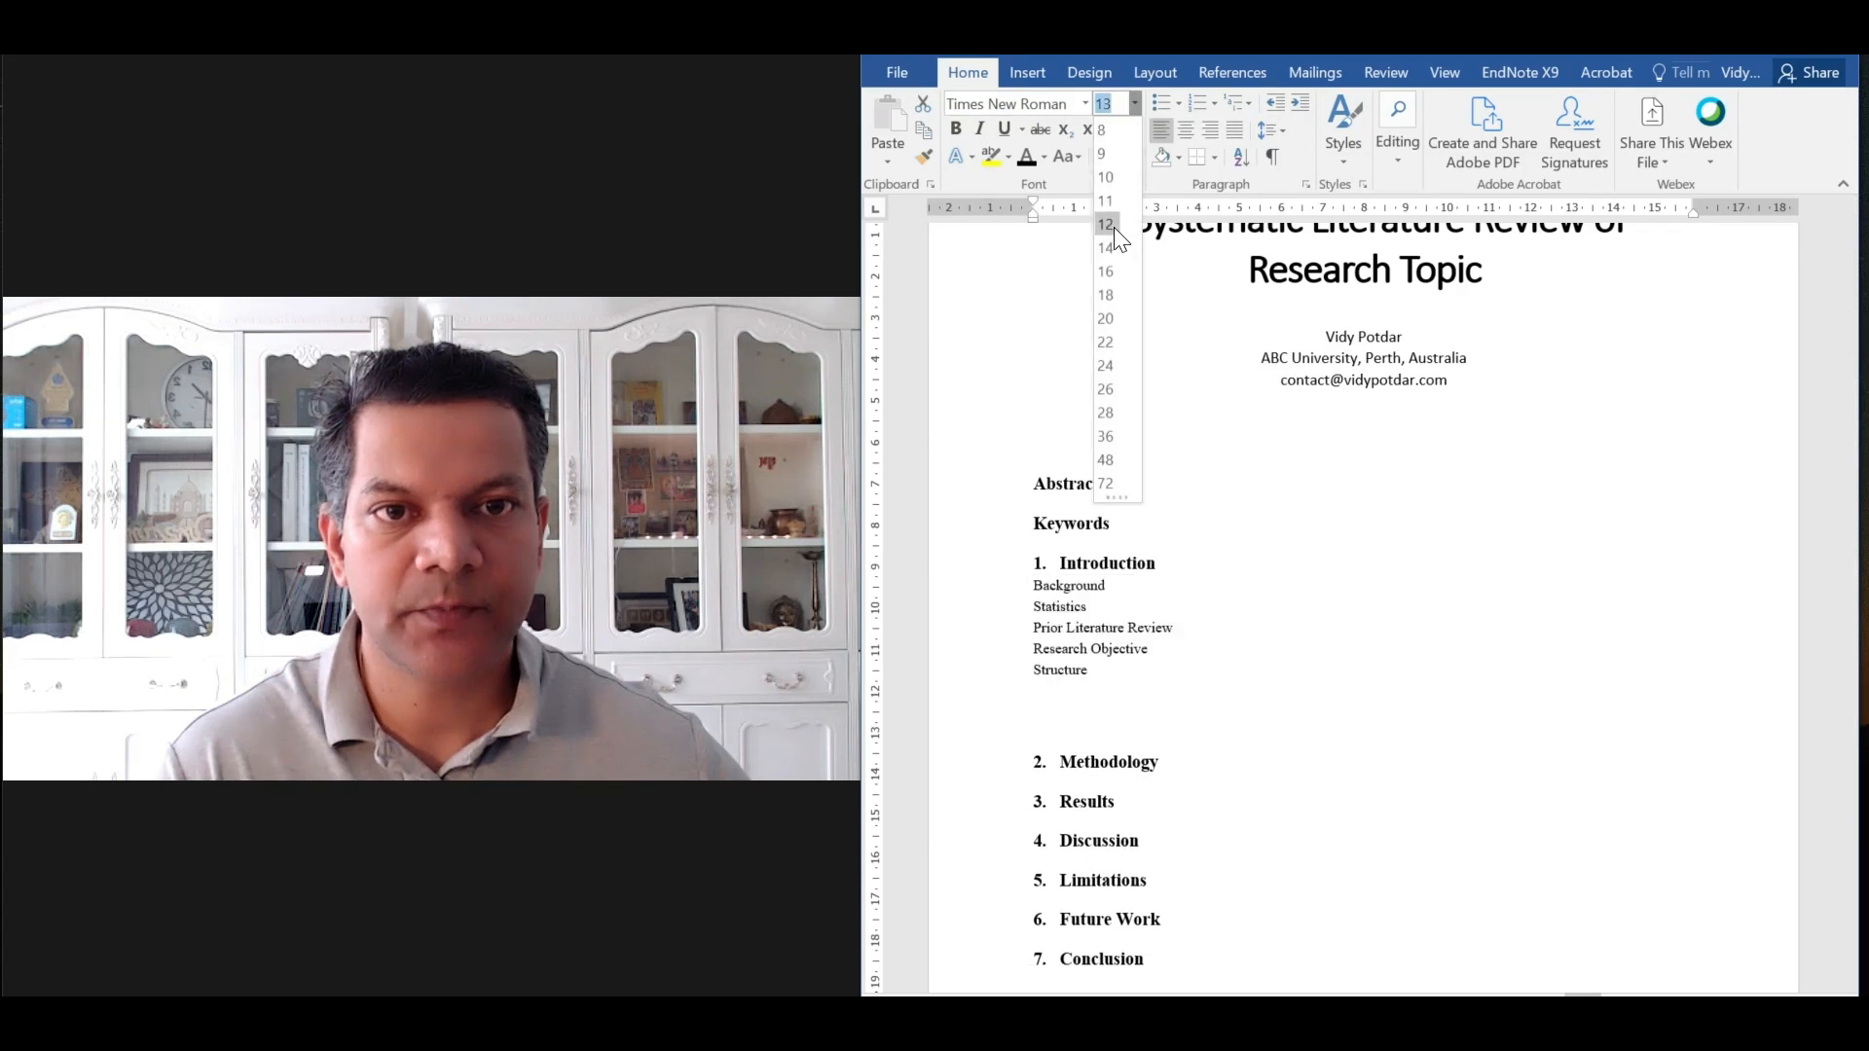
pyautogui.click(1104, 224)
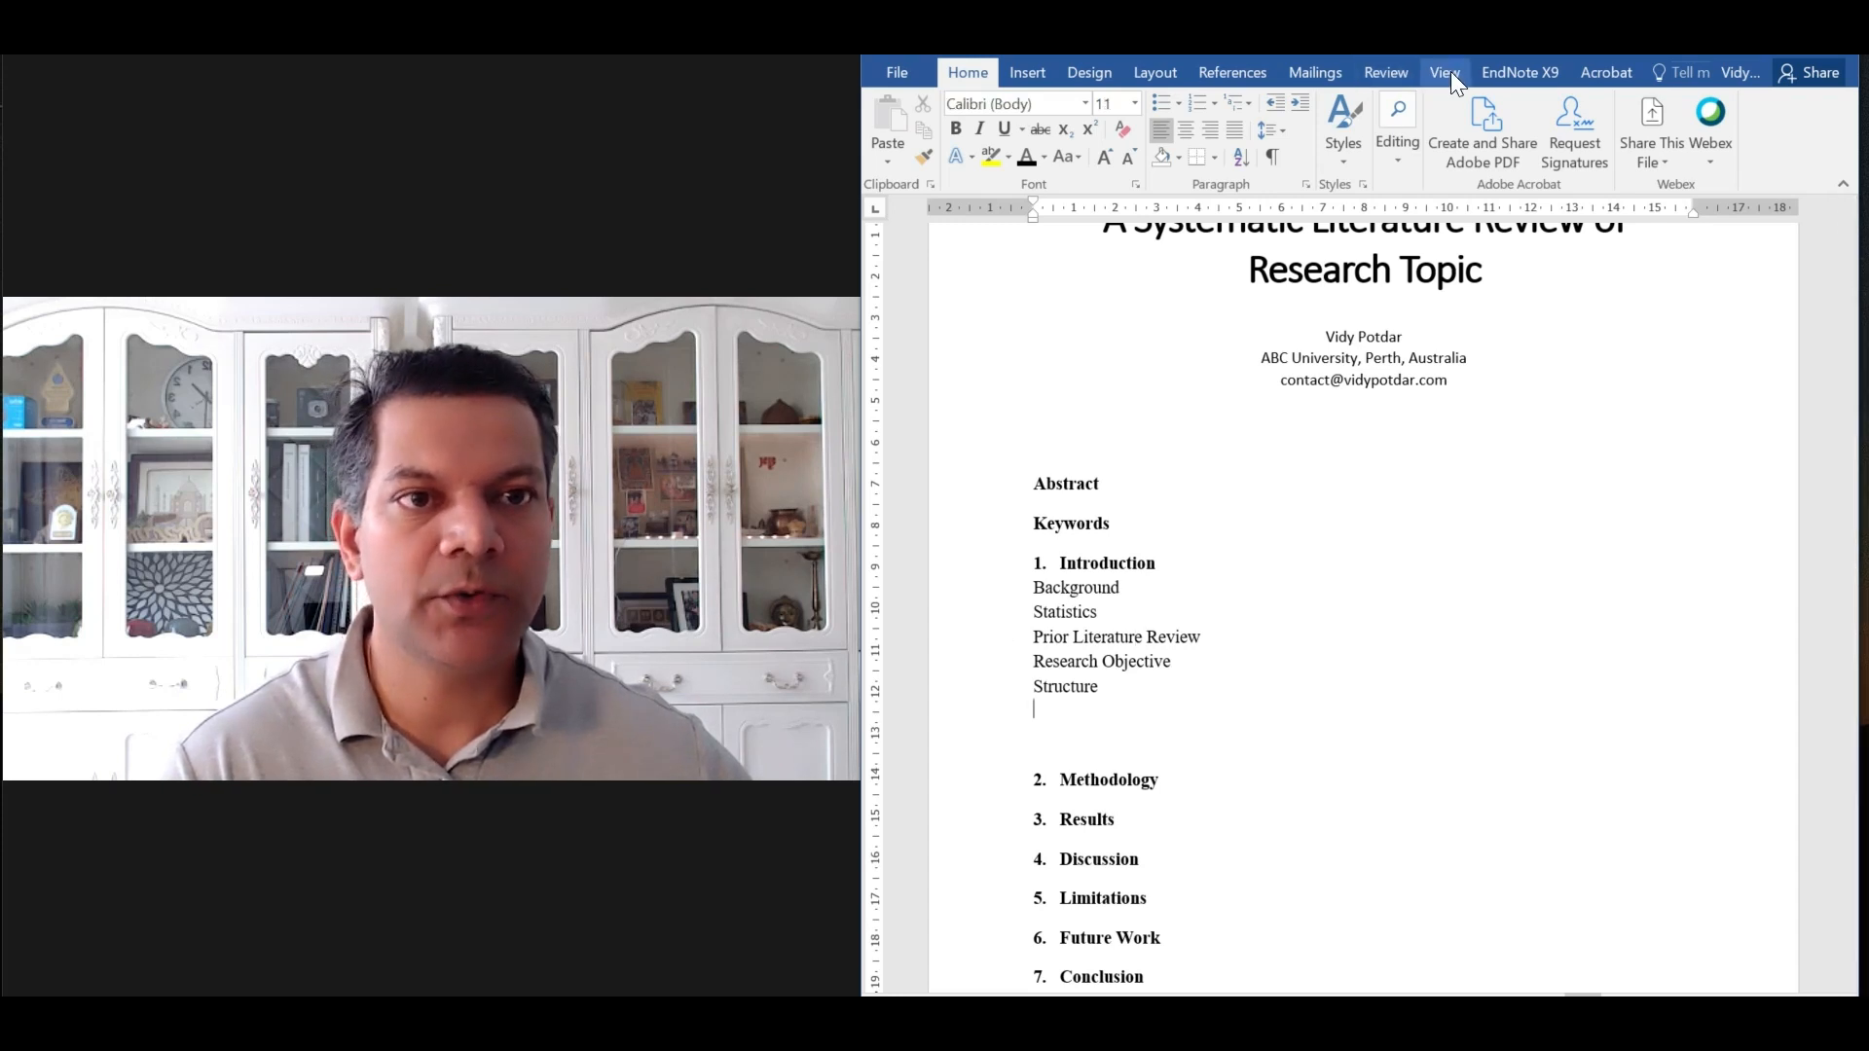
pyautogui.click(1443, 72)
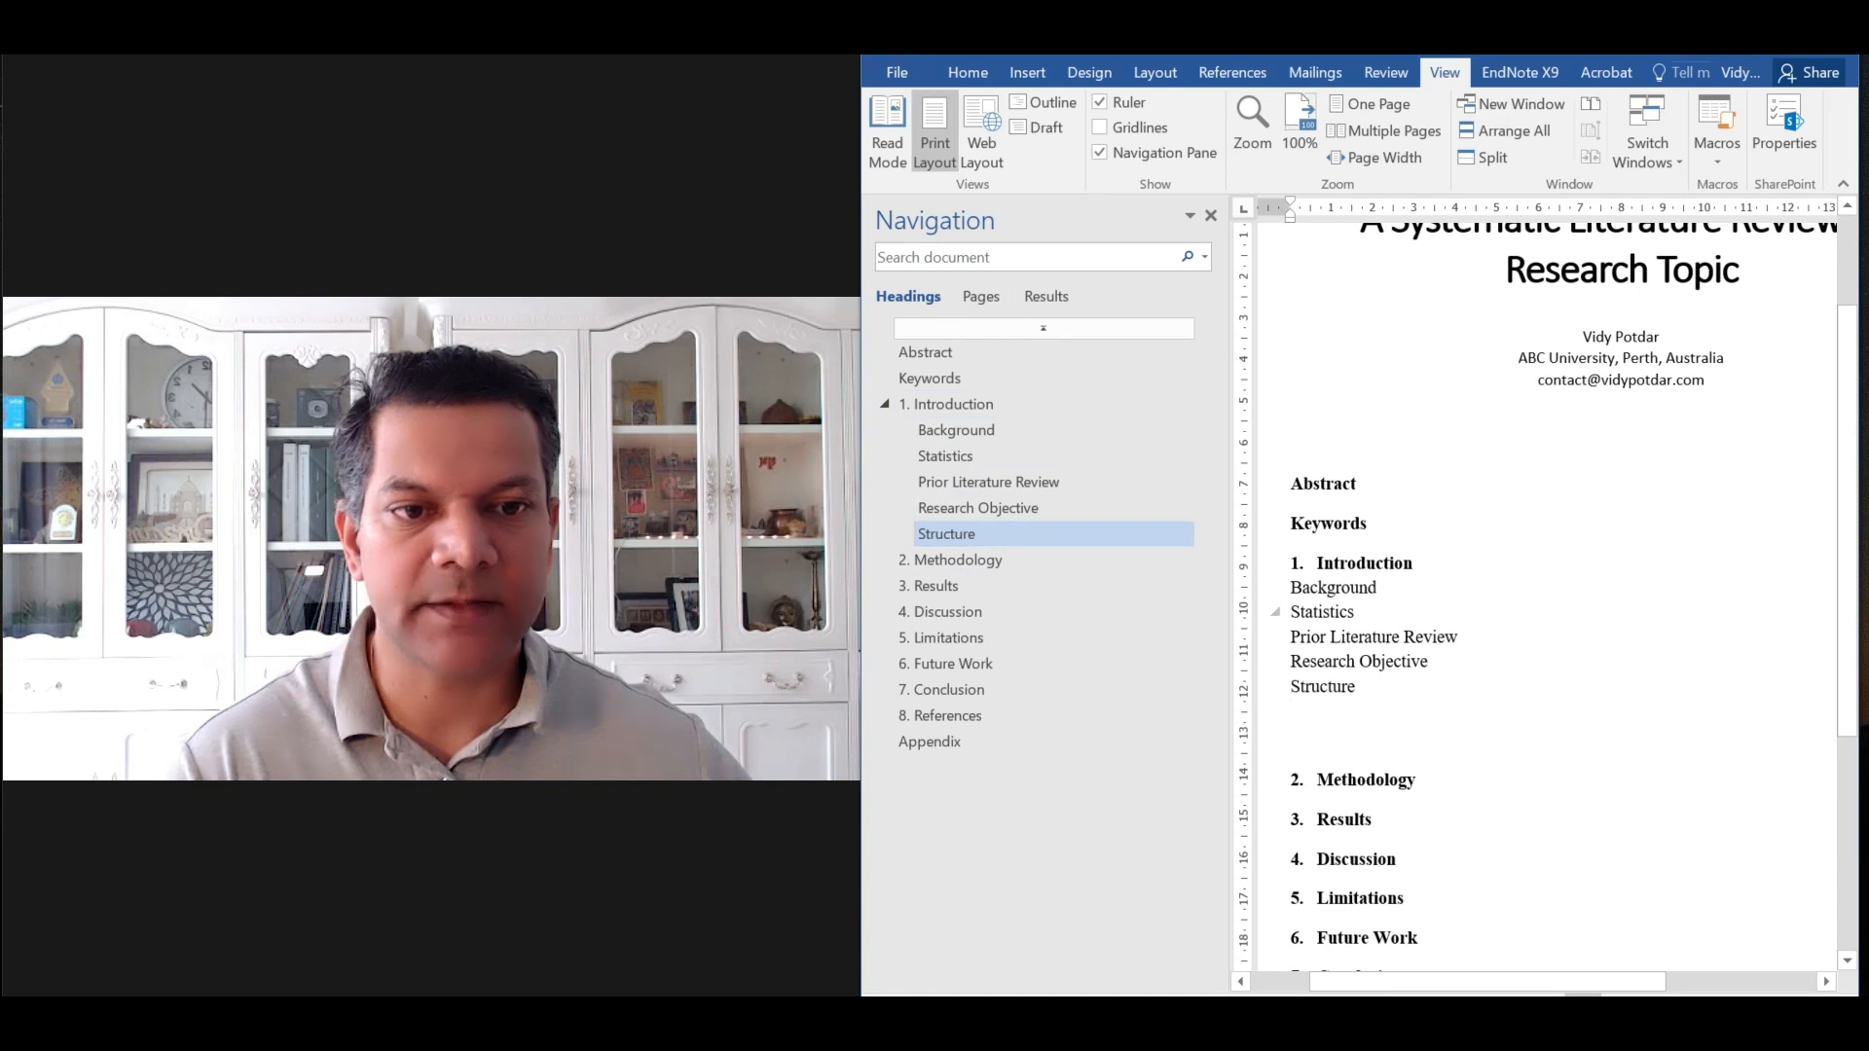
# Paste the five subheadings under Methodology, Results and Discussion, removing the extra blank line
pyautogui.click(944, 456)
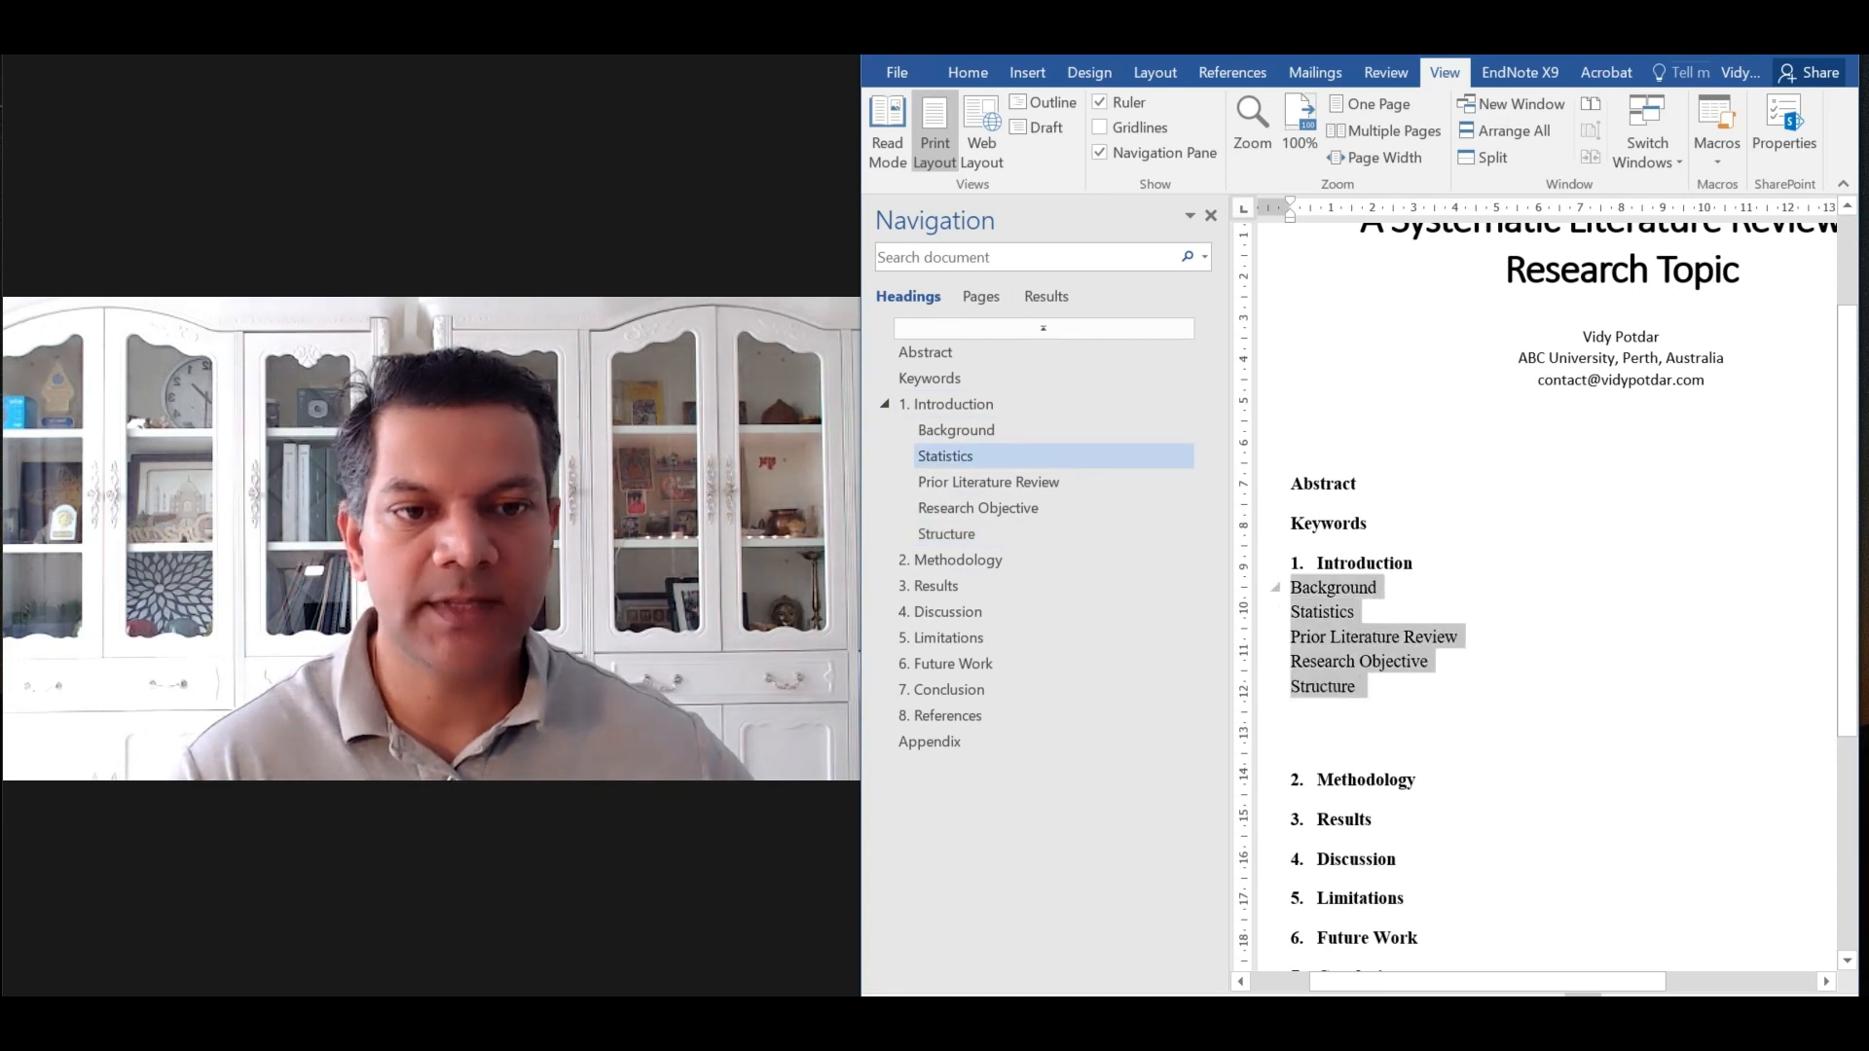
pyautogui.click(957, 560)
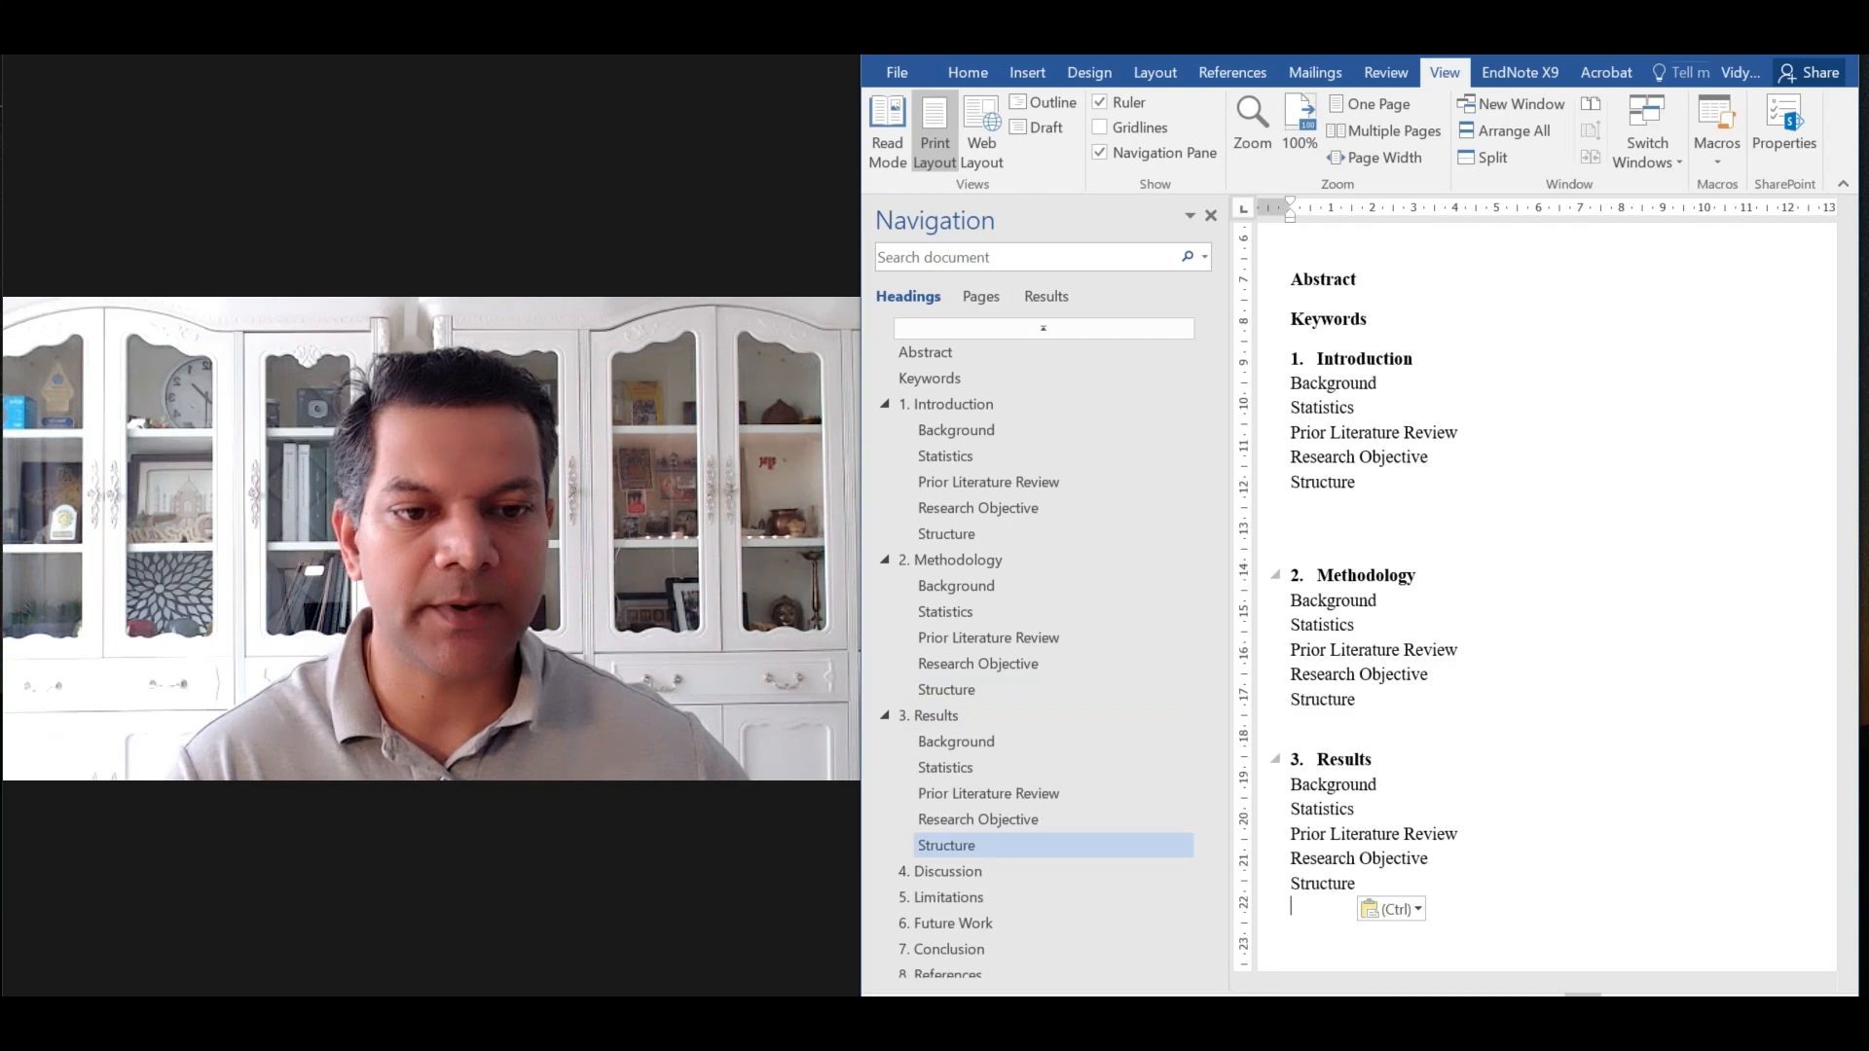
pyautogui.scroll(-3)
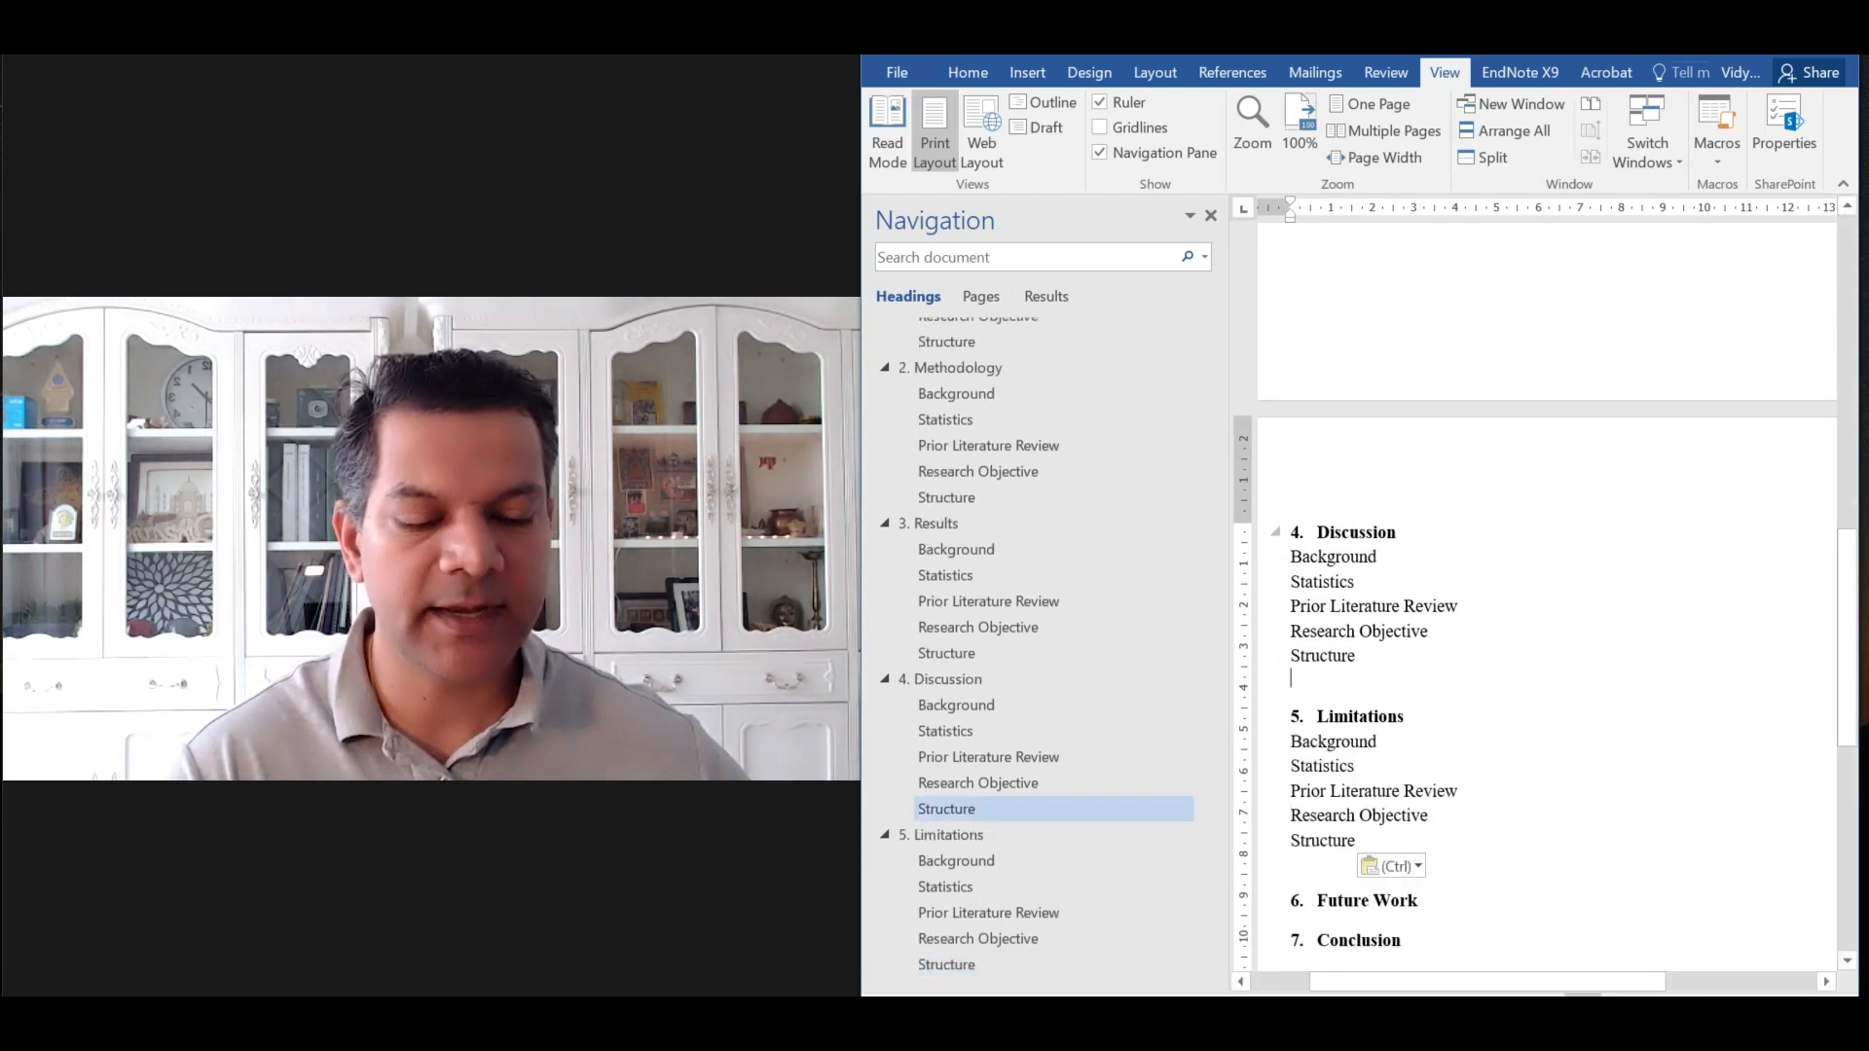
pyautogui.click(948, 835)
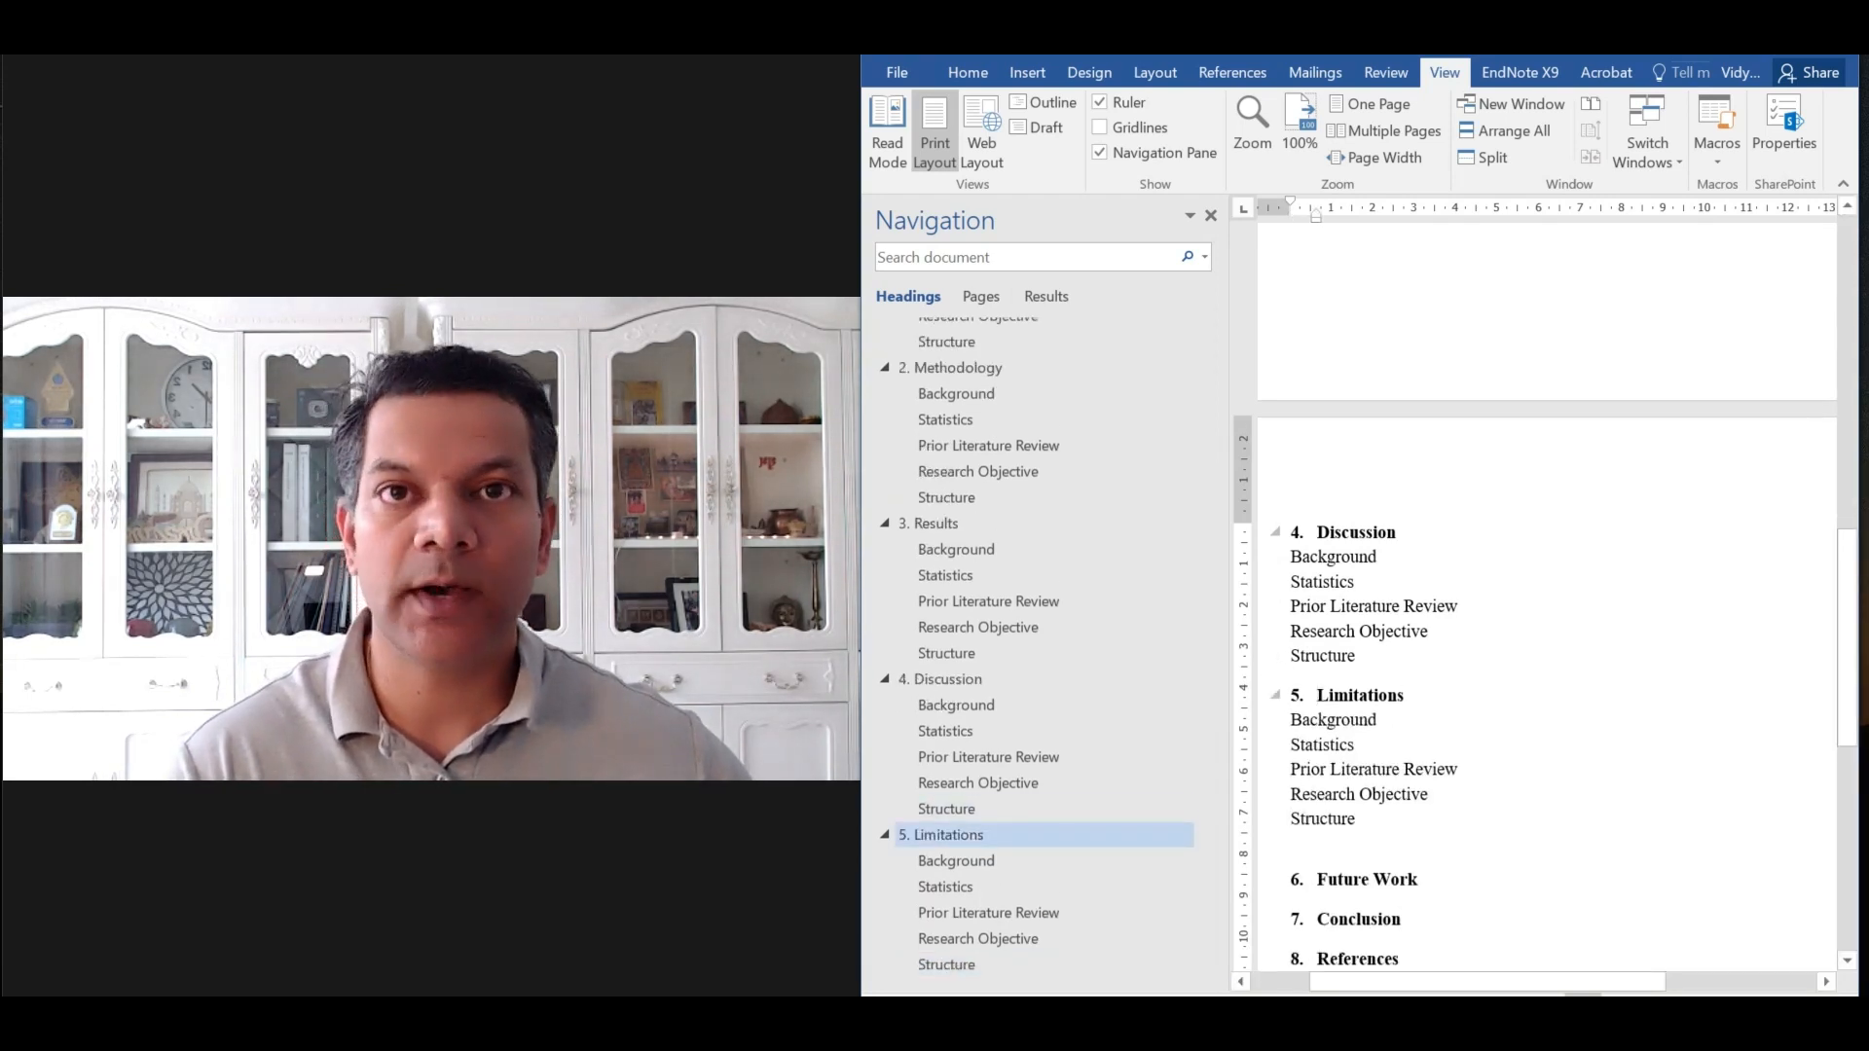
# Paste them under Limitations and Future Work, leaving Conclusion only Background and Structure
pyautogui.scroll(-3)
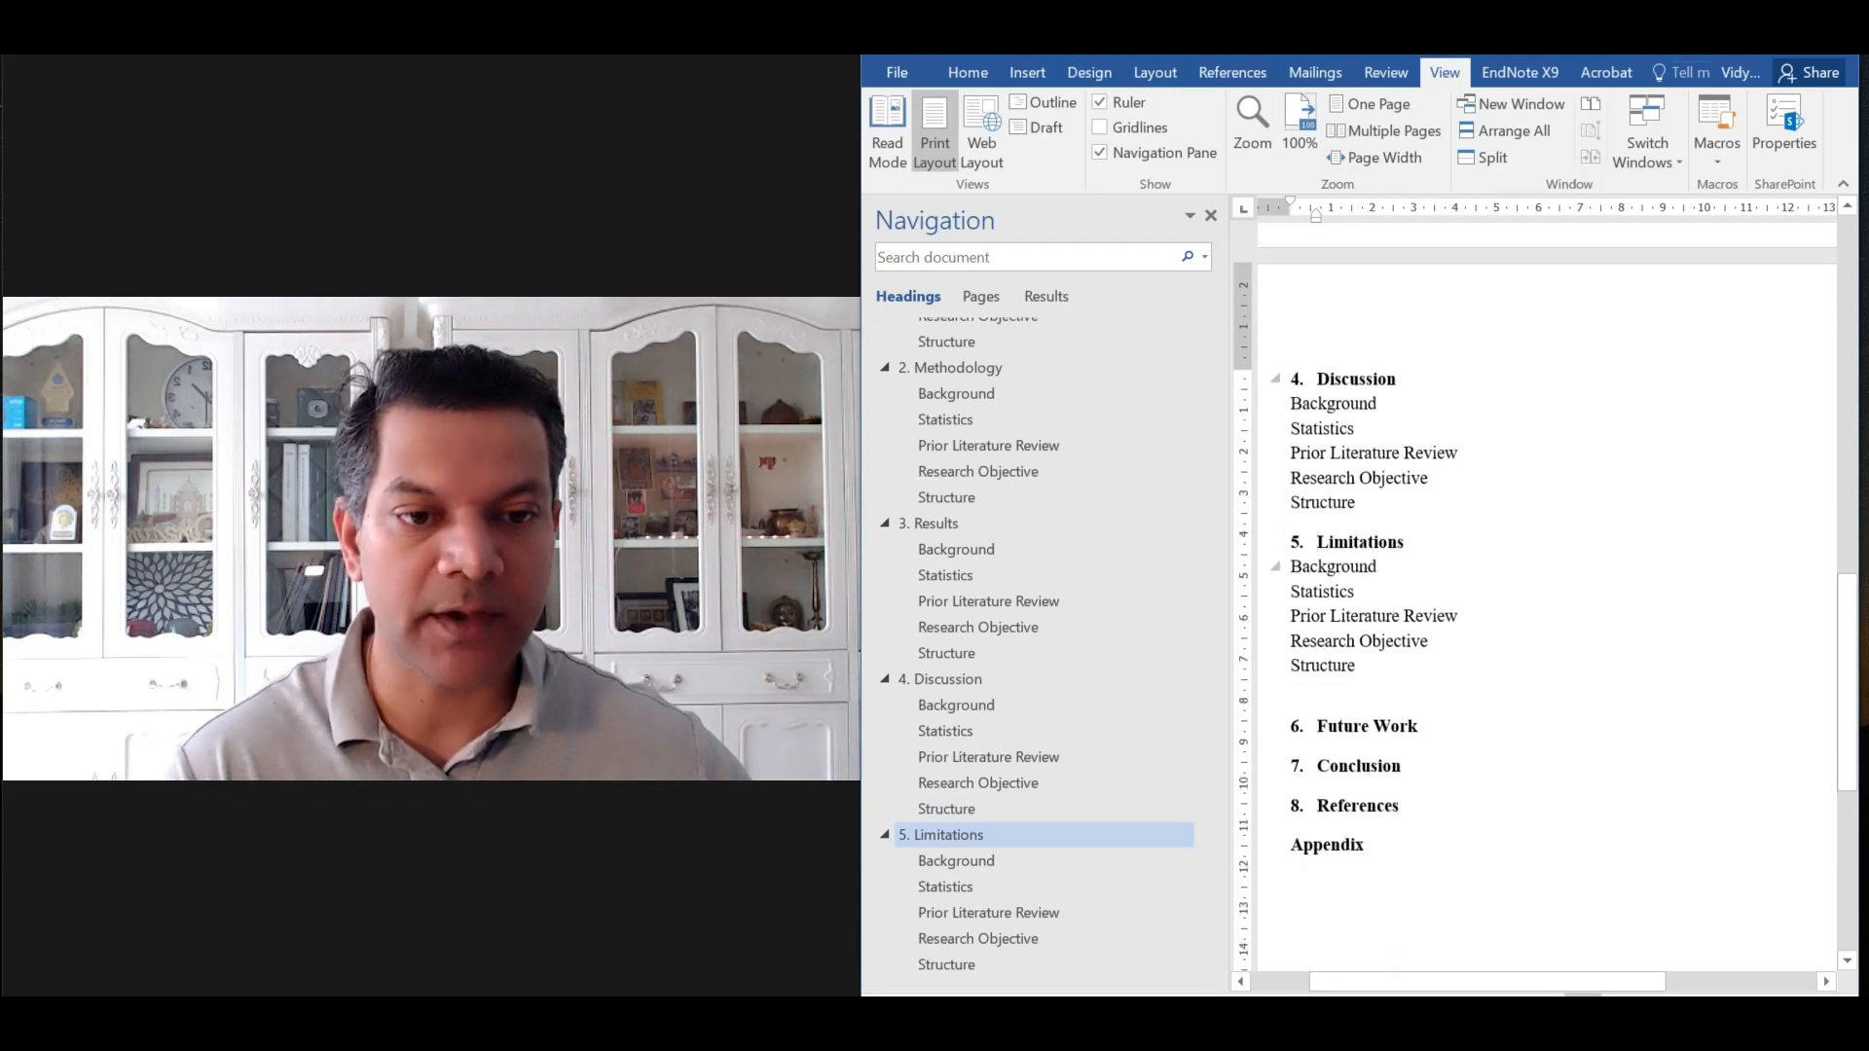
pyautogui.click(953, 964)
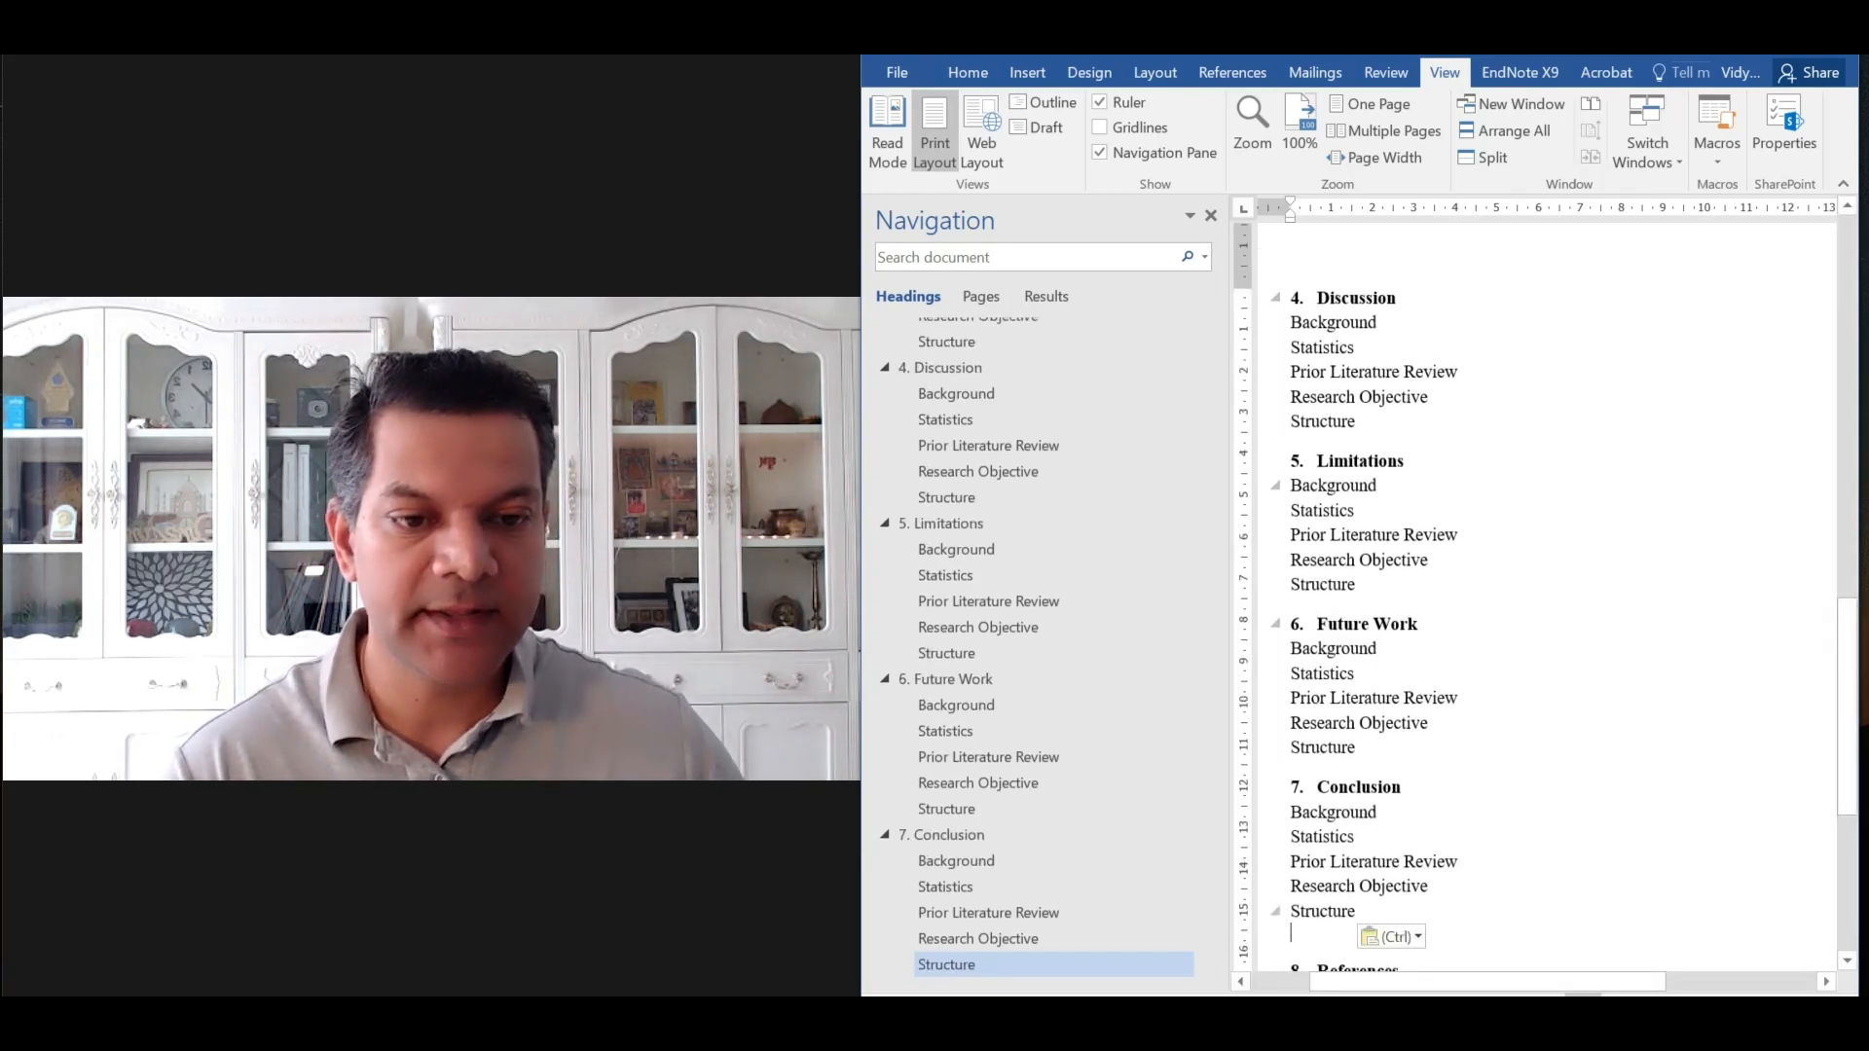
pyautogui.click(946, 886)
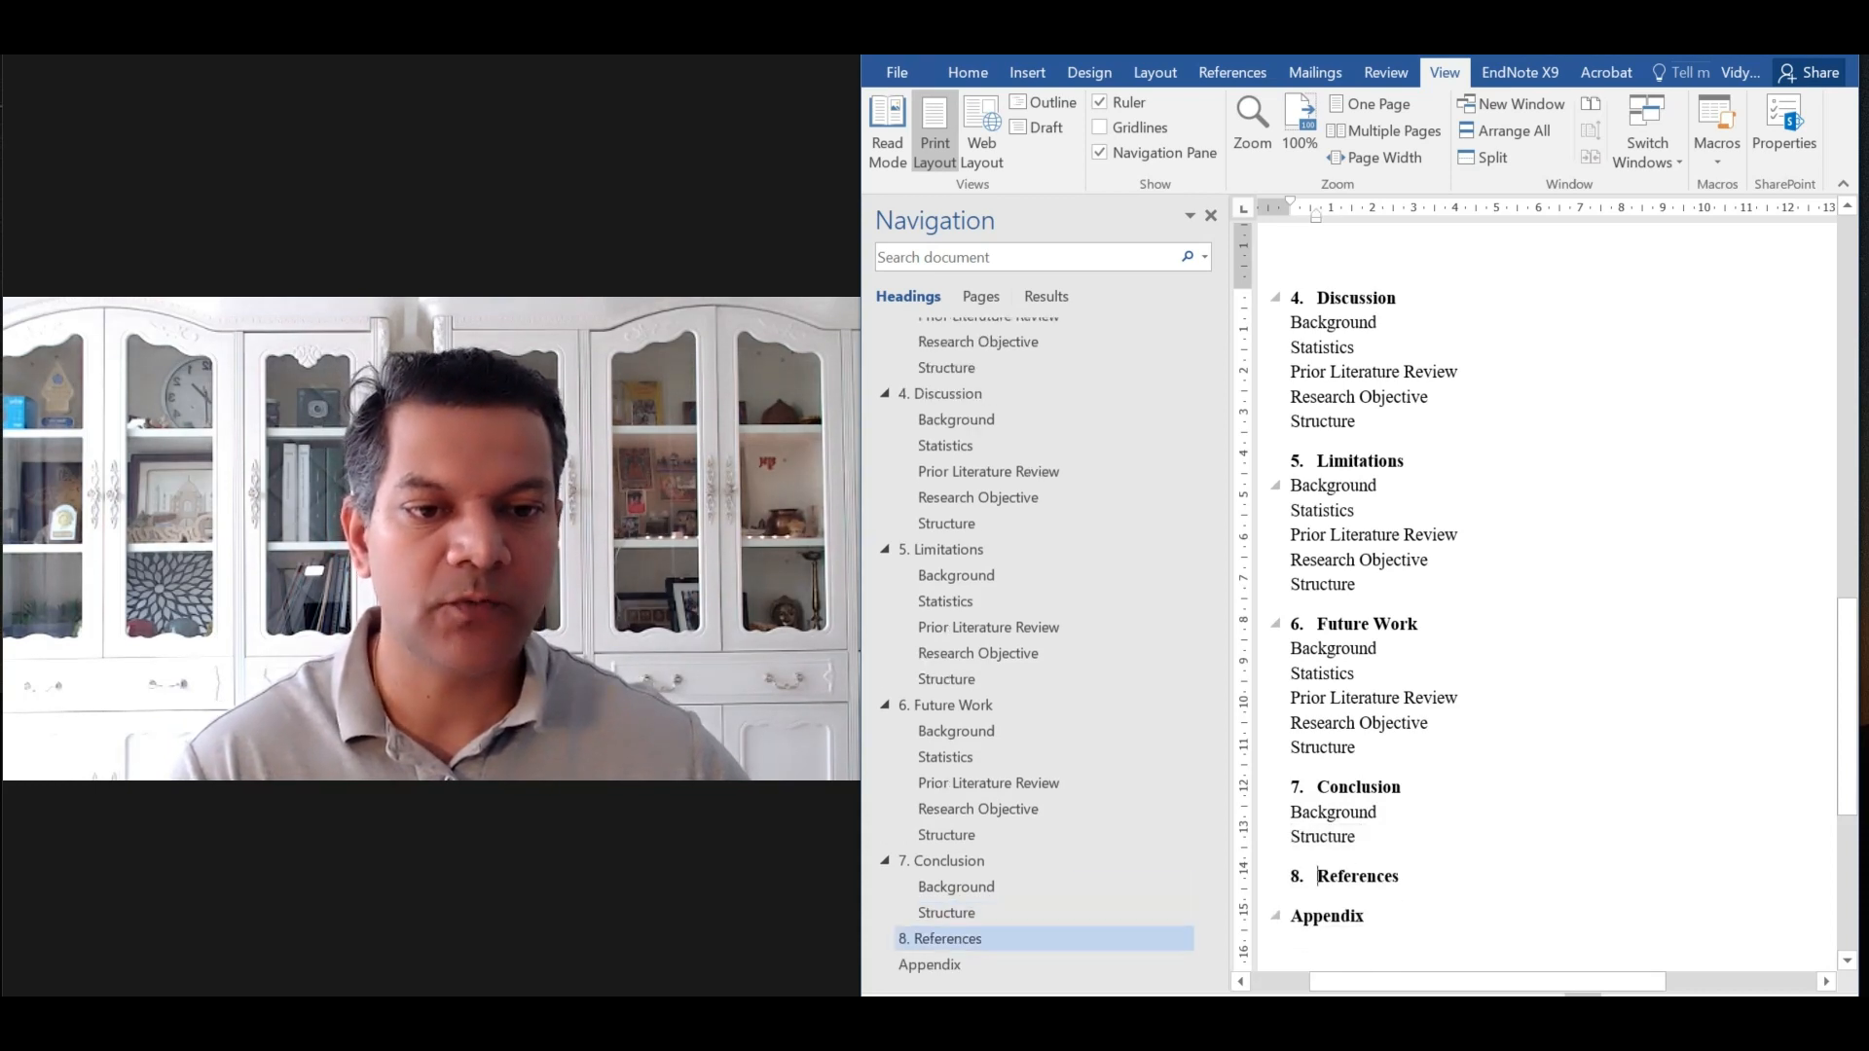
pyautogui.click(942, 393)
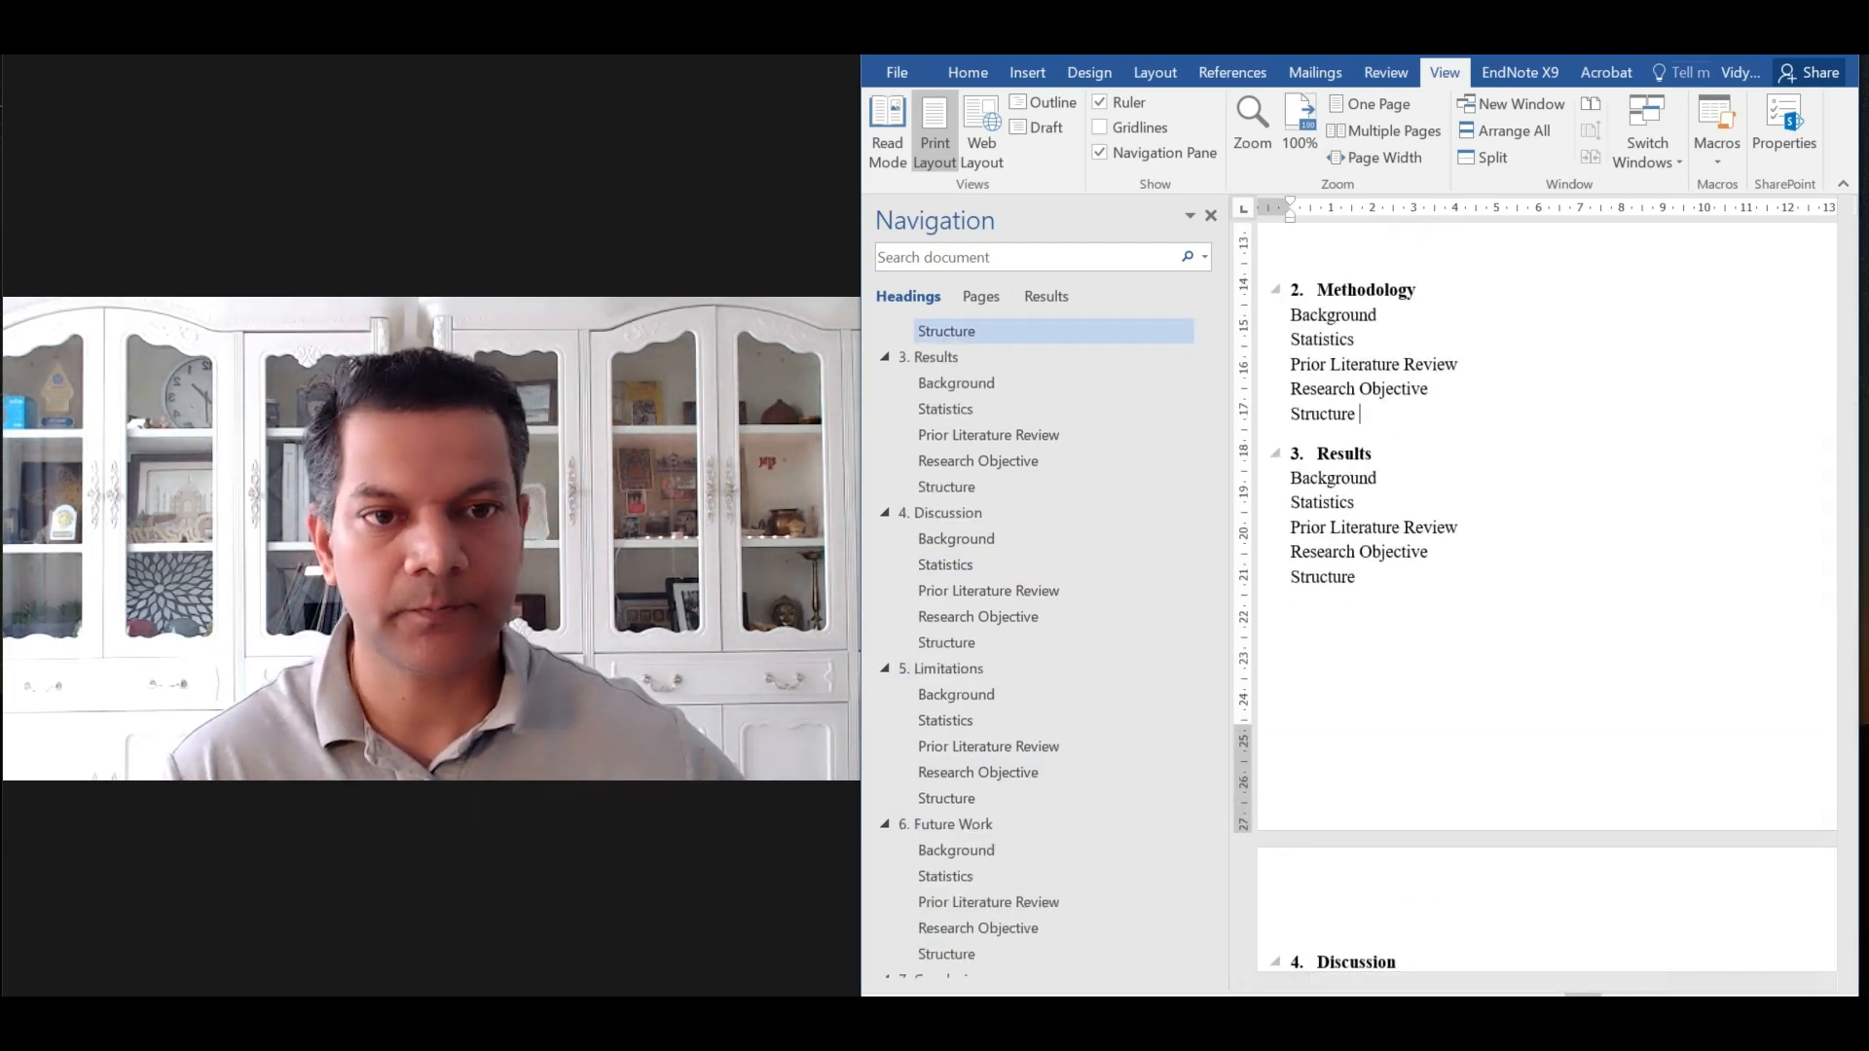
# Jump to the Methodology section, review the nested headings, then return to the title at the document top
pyautogui.click(952, 356)
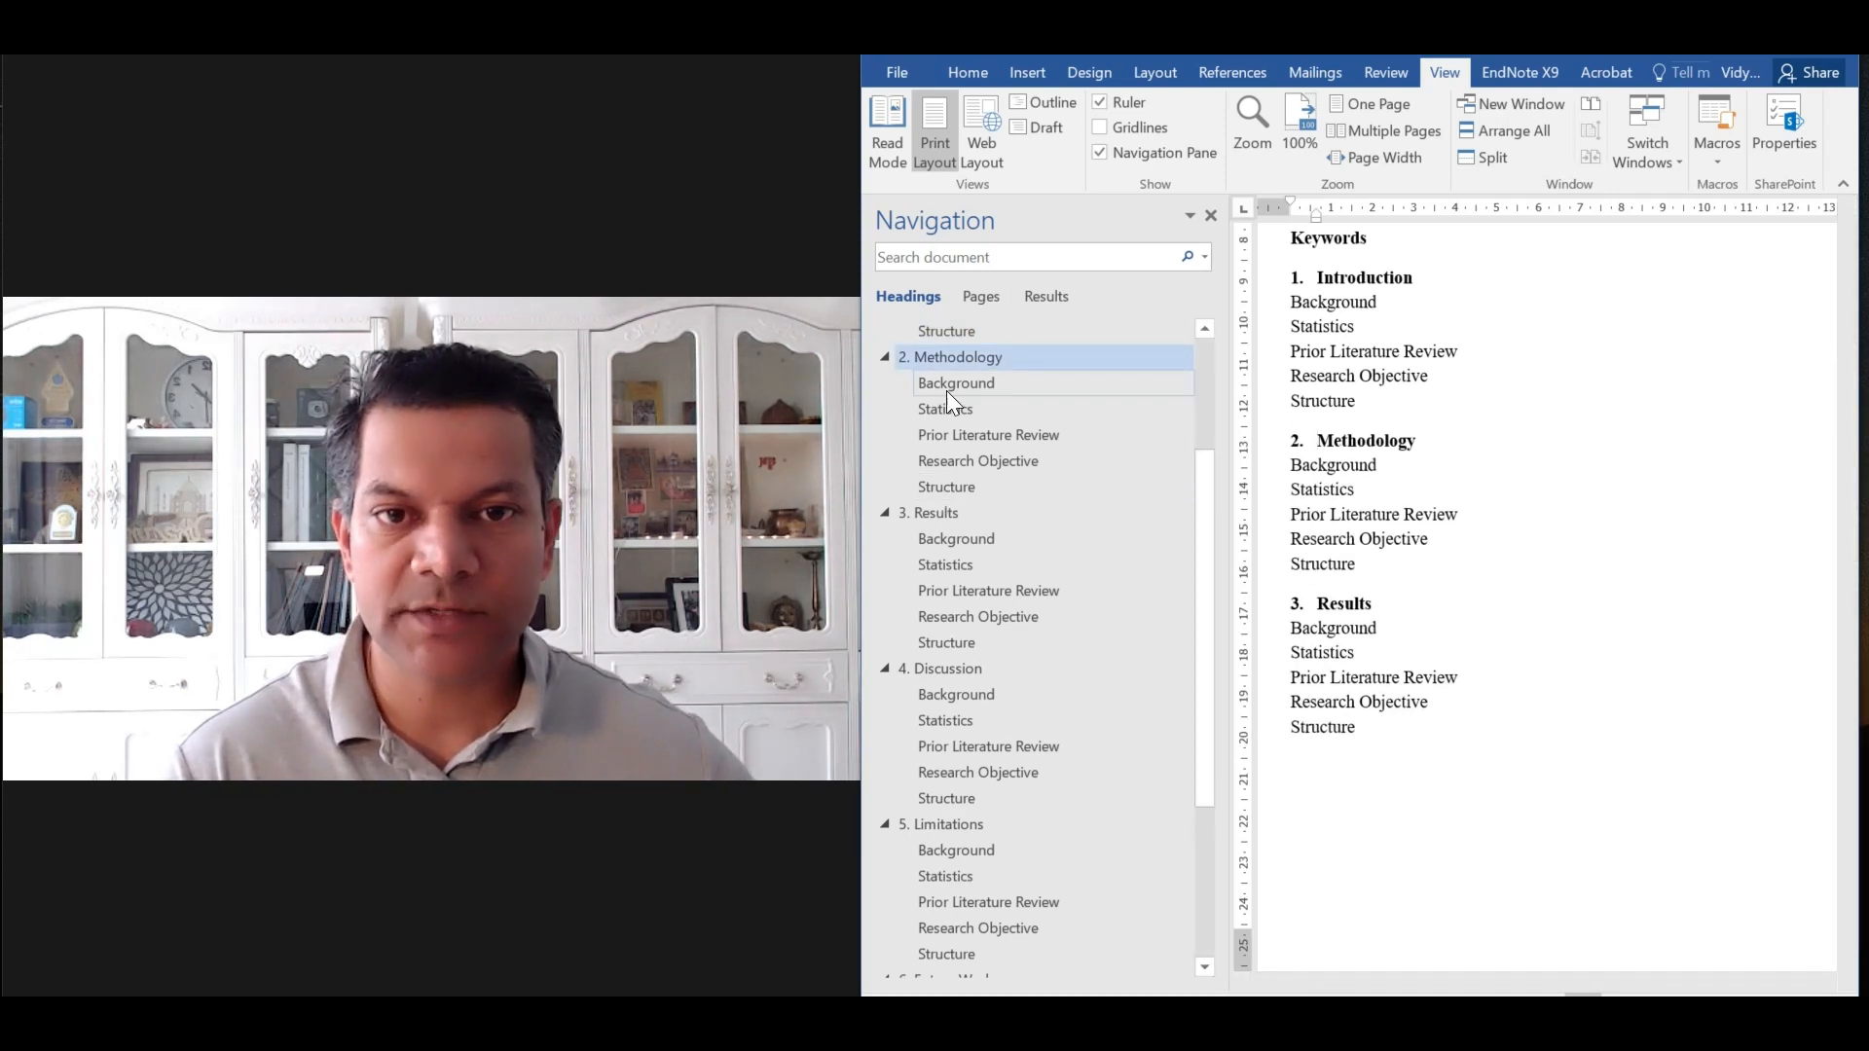
pyautogui.scroll(3)
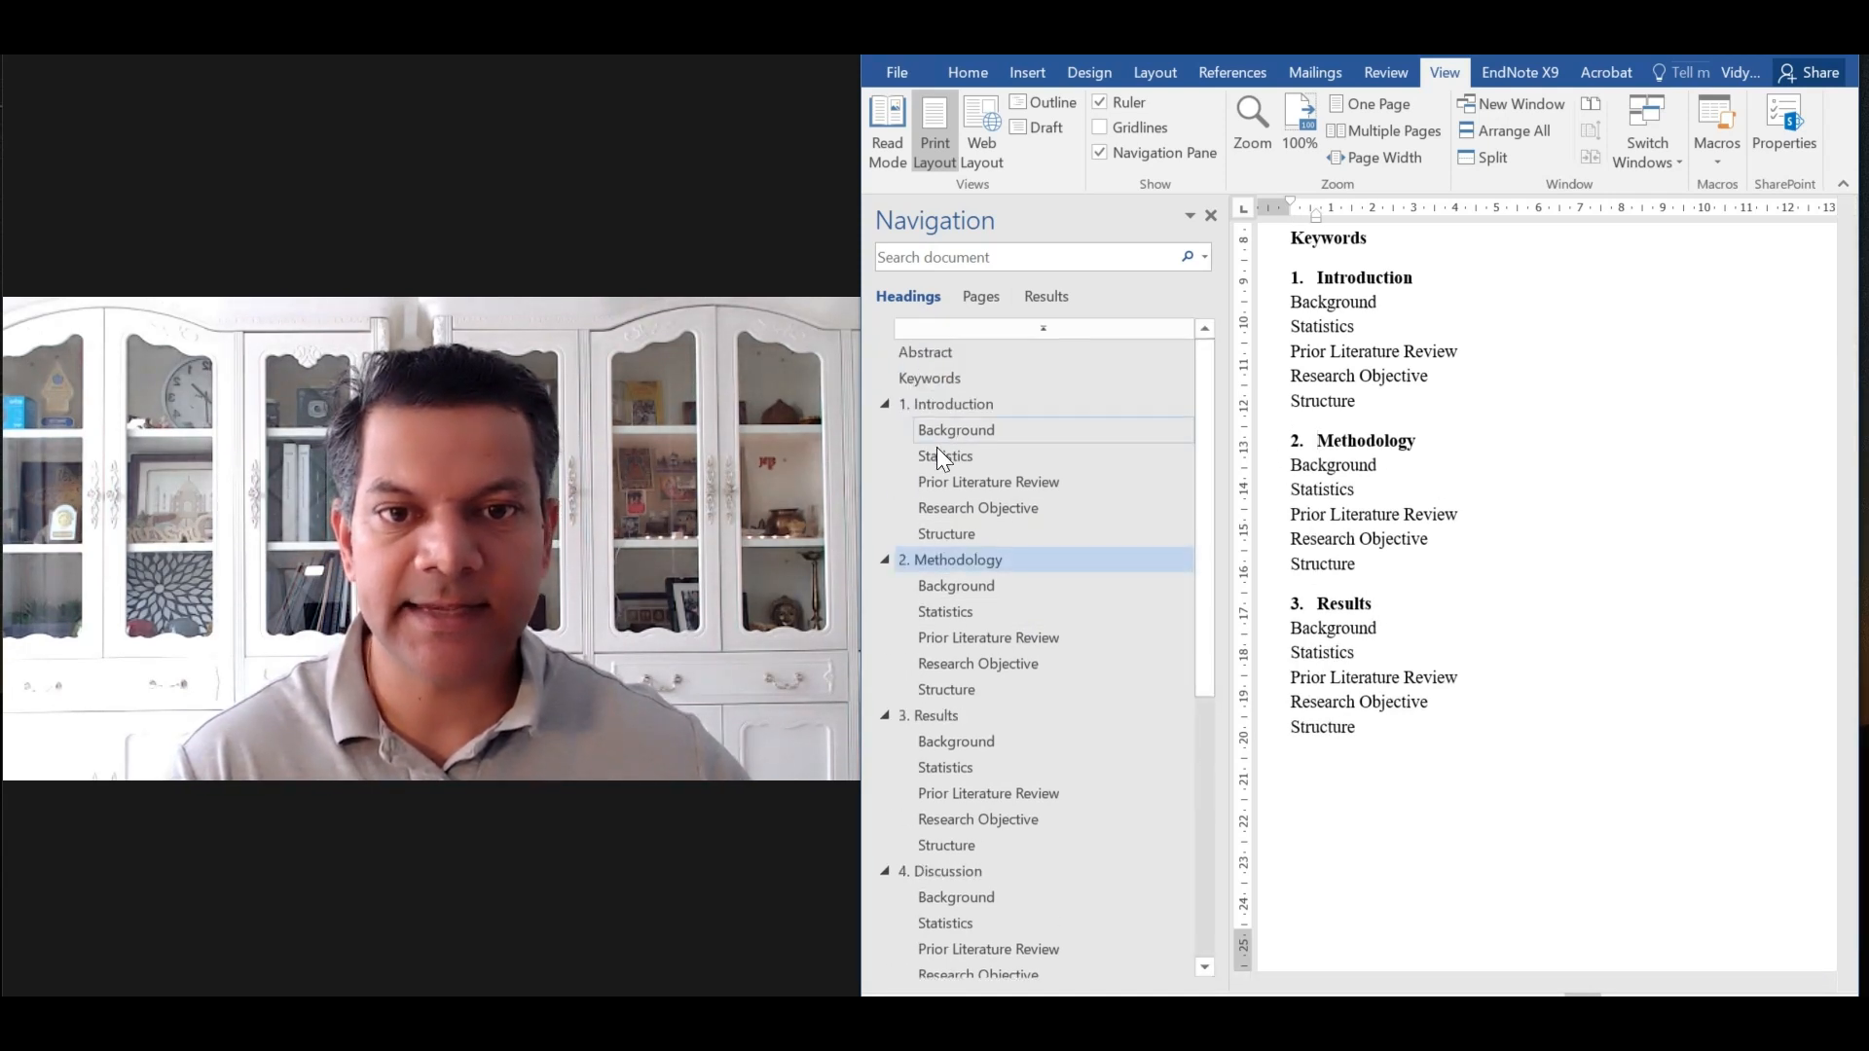
pyautogui.scroll(-3)
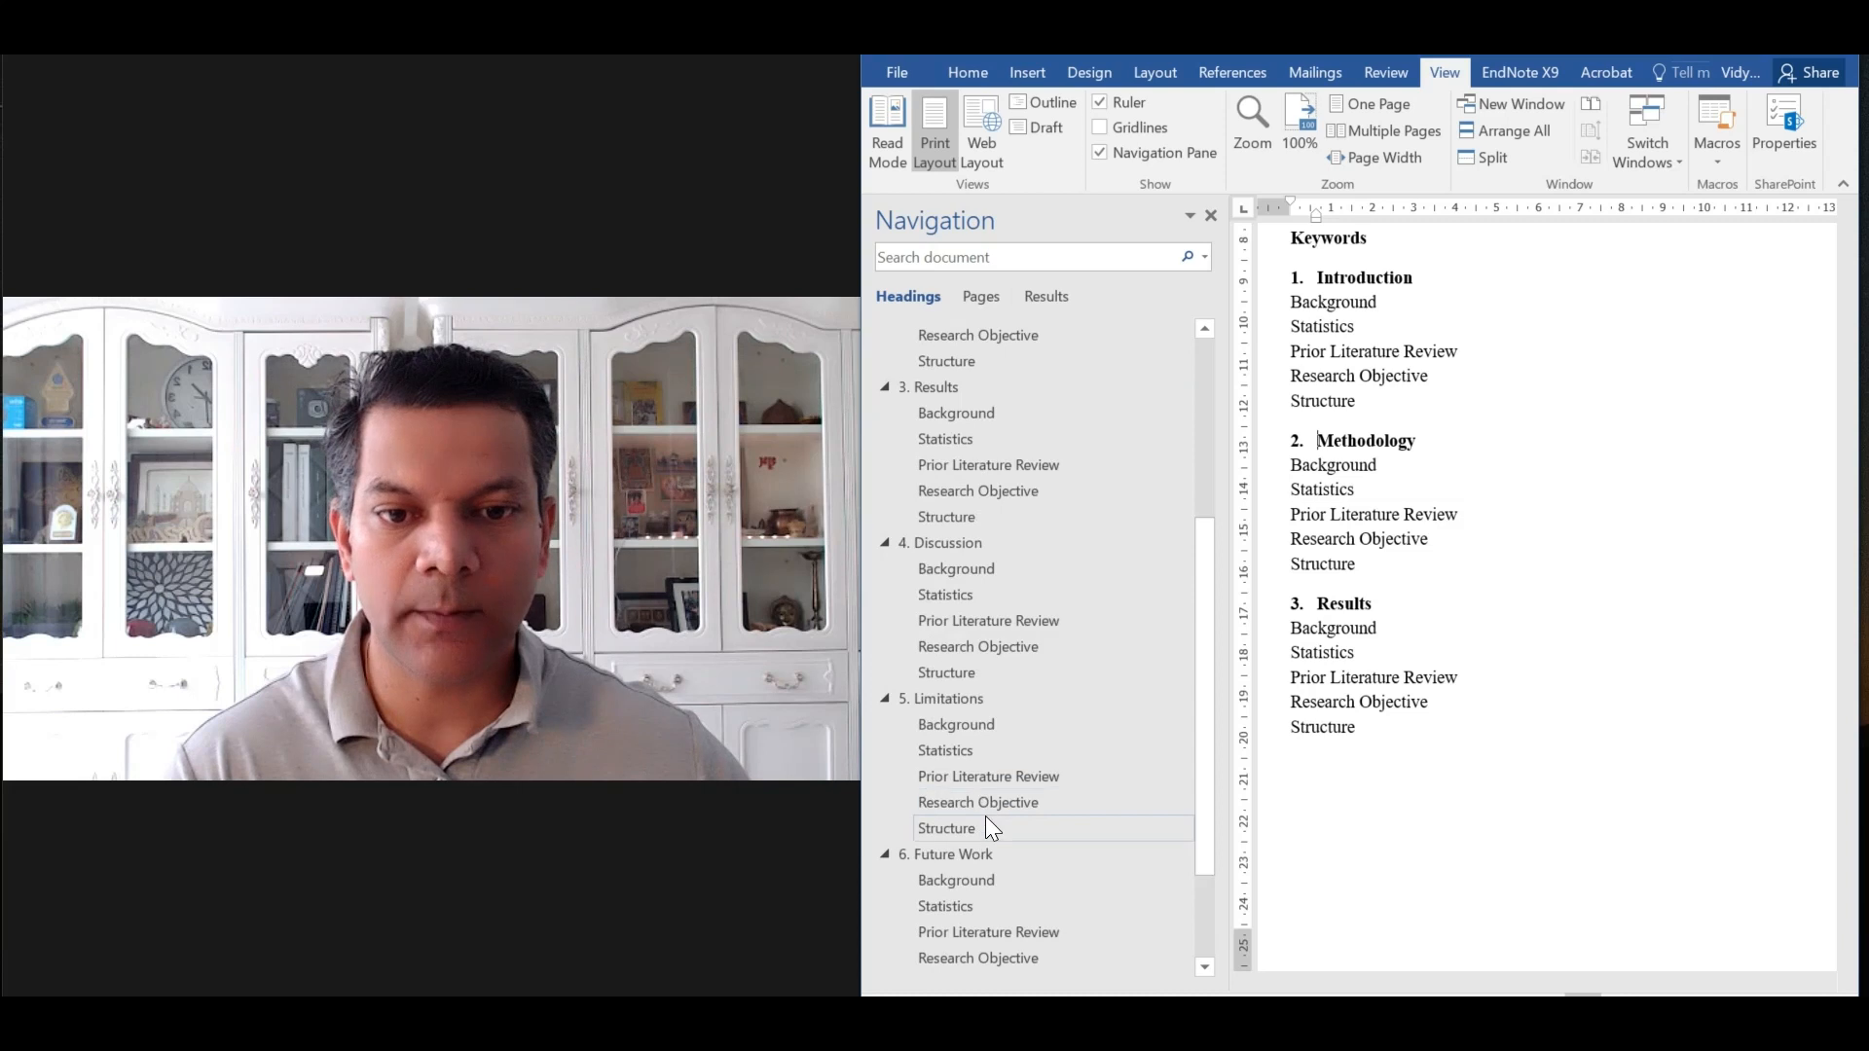
pyautogui.scroll(-3)
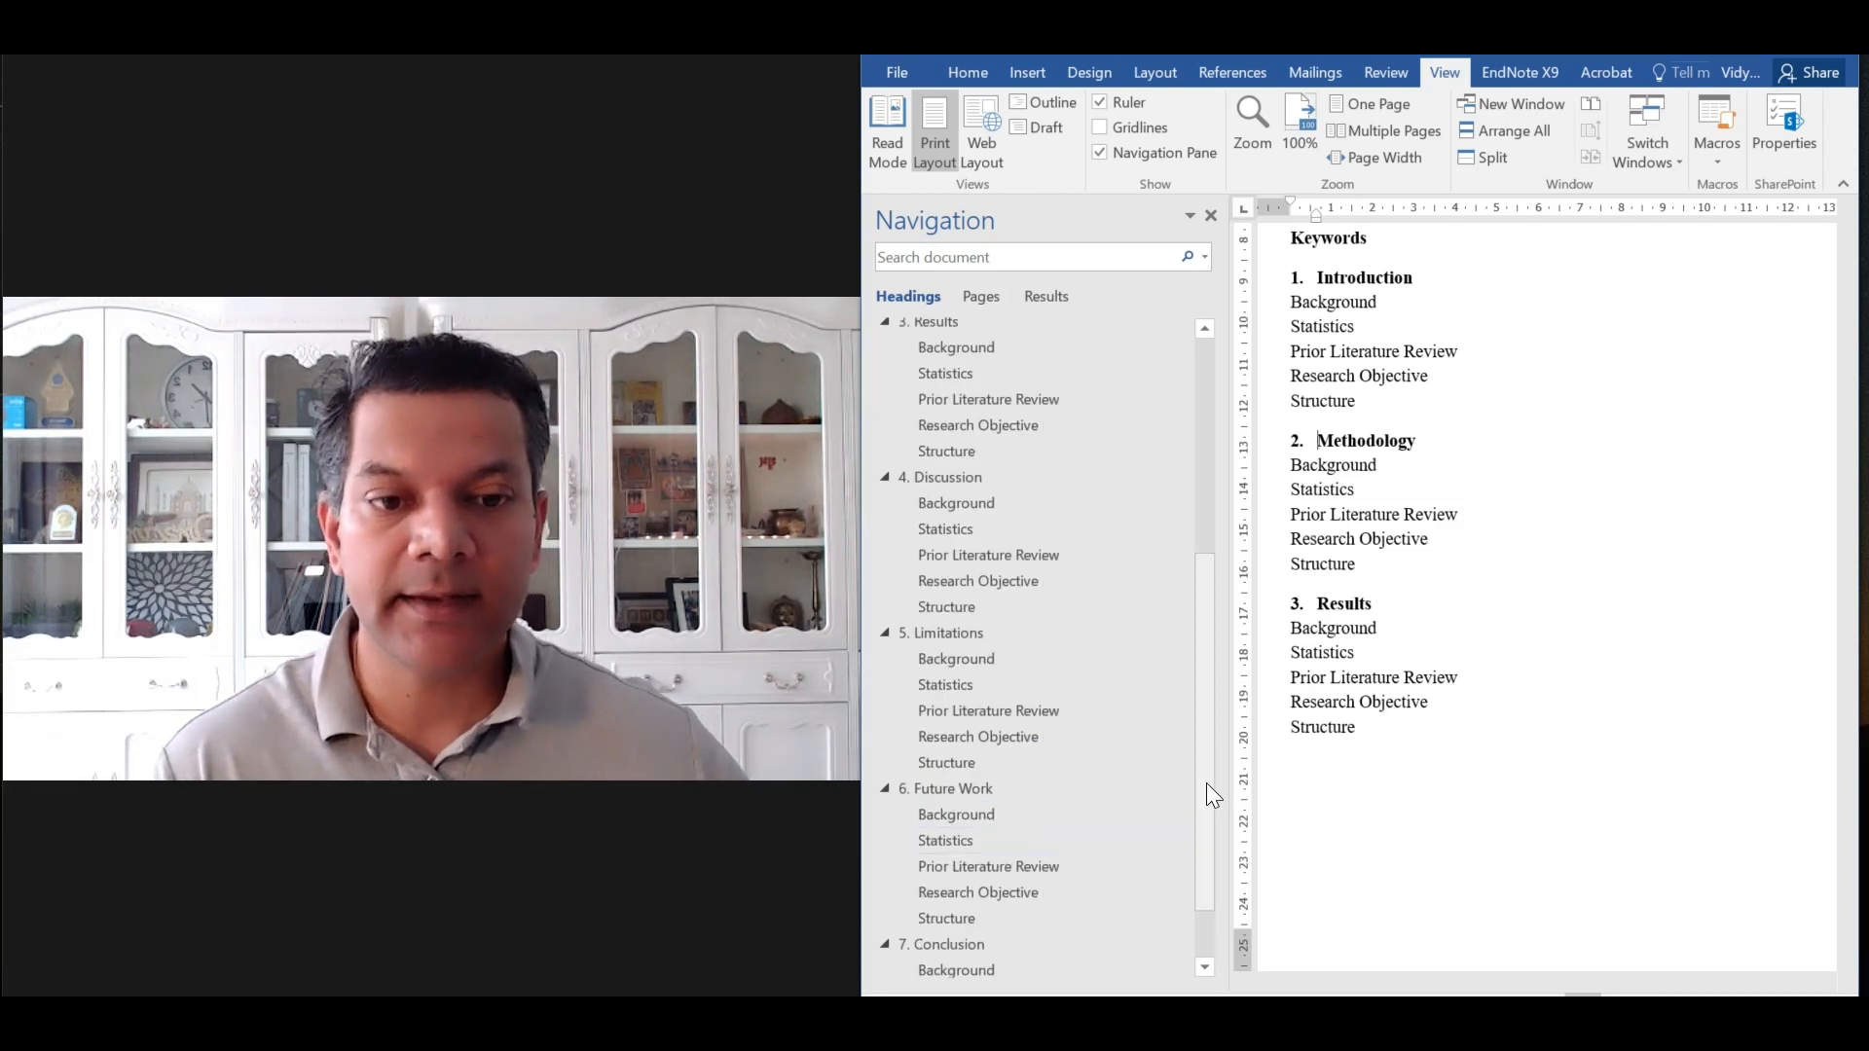
pyautogui.scroll(3)
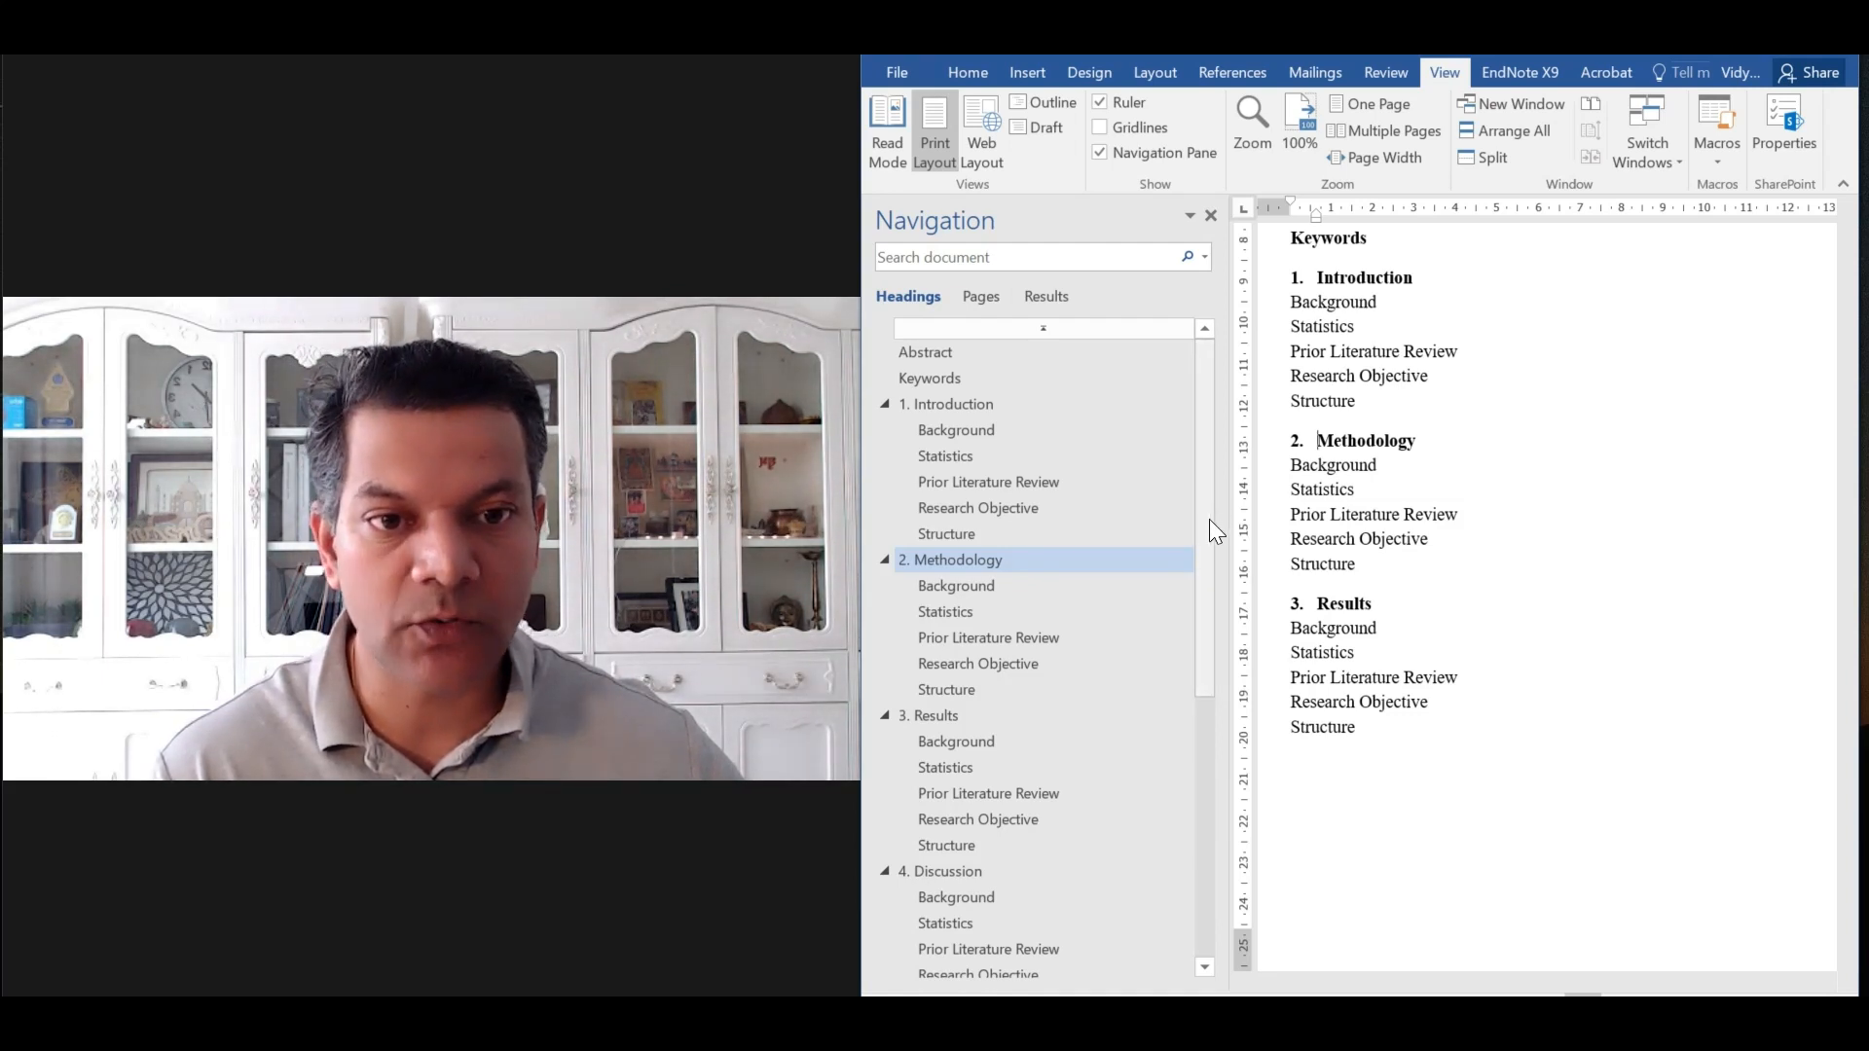
pyautogui.moveTo(987, 481)
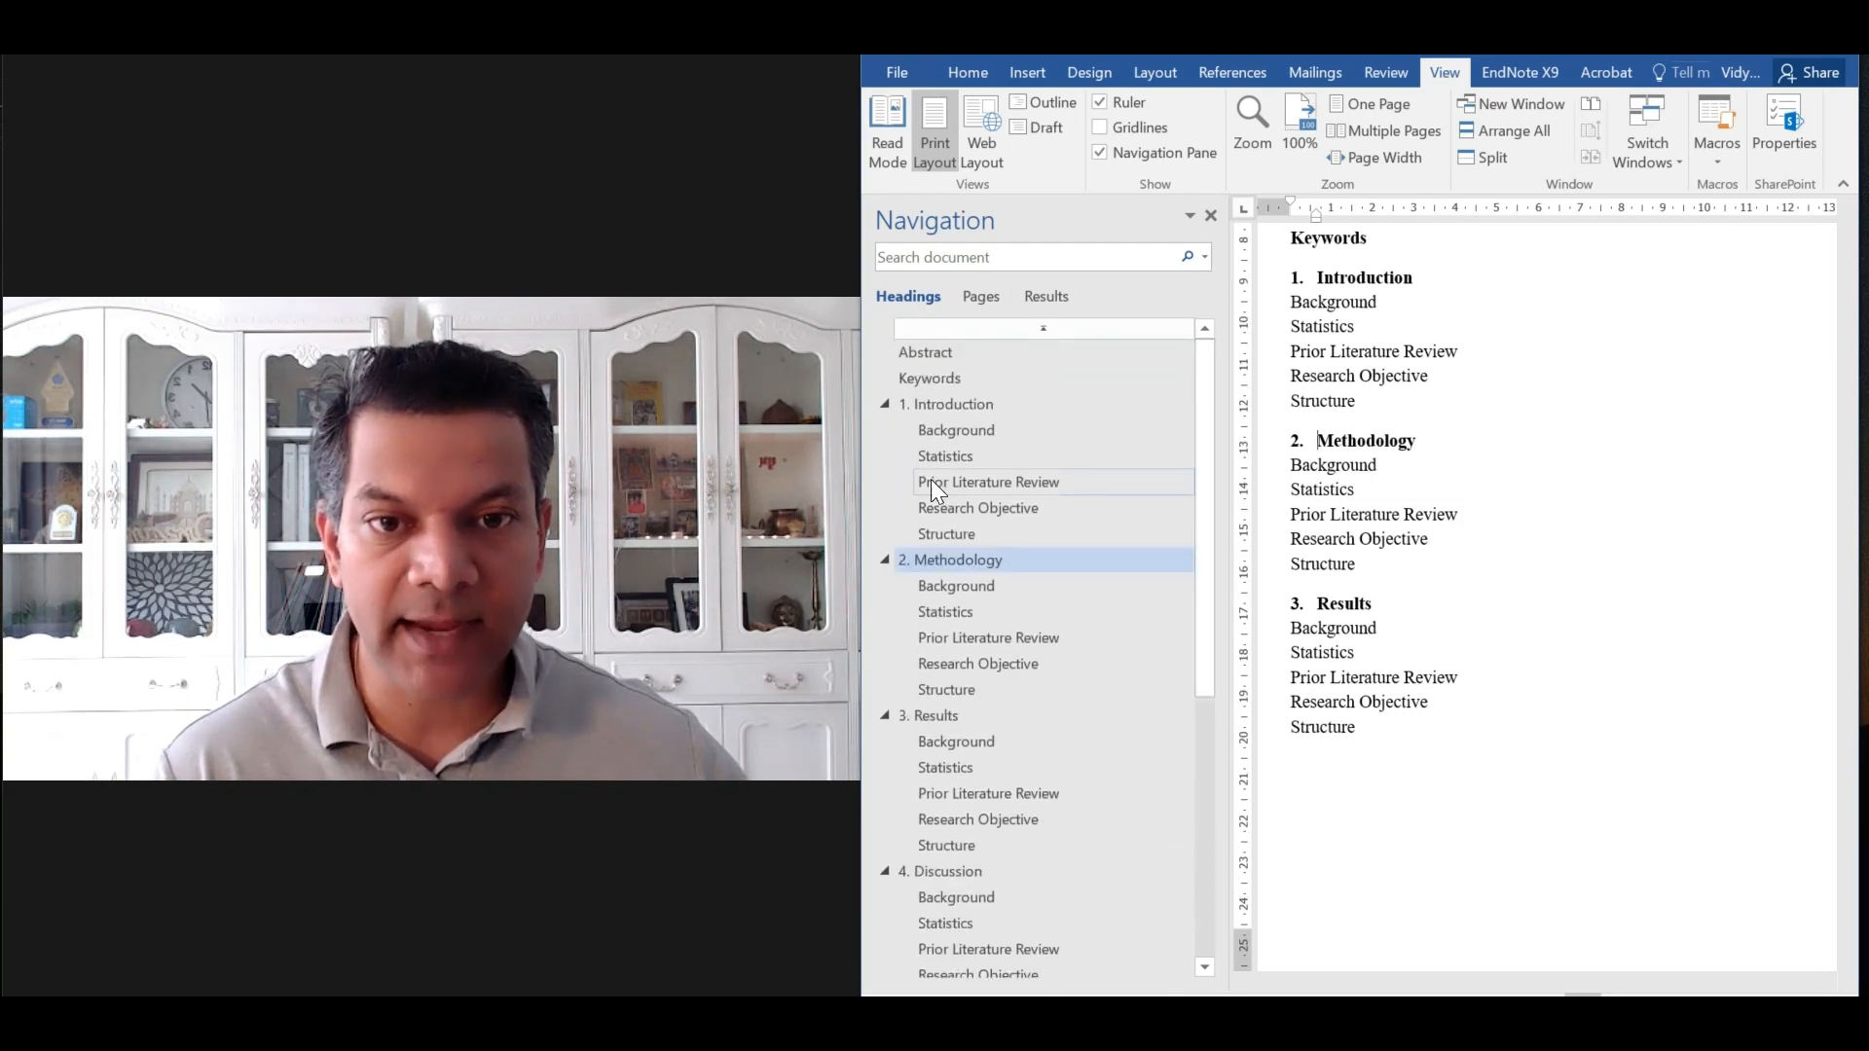
pyautogui.moveTo(965, 430)
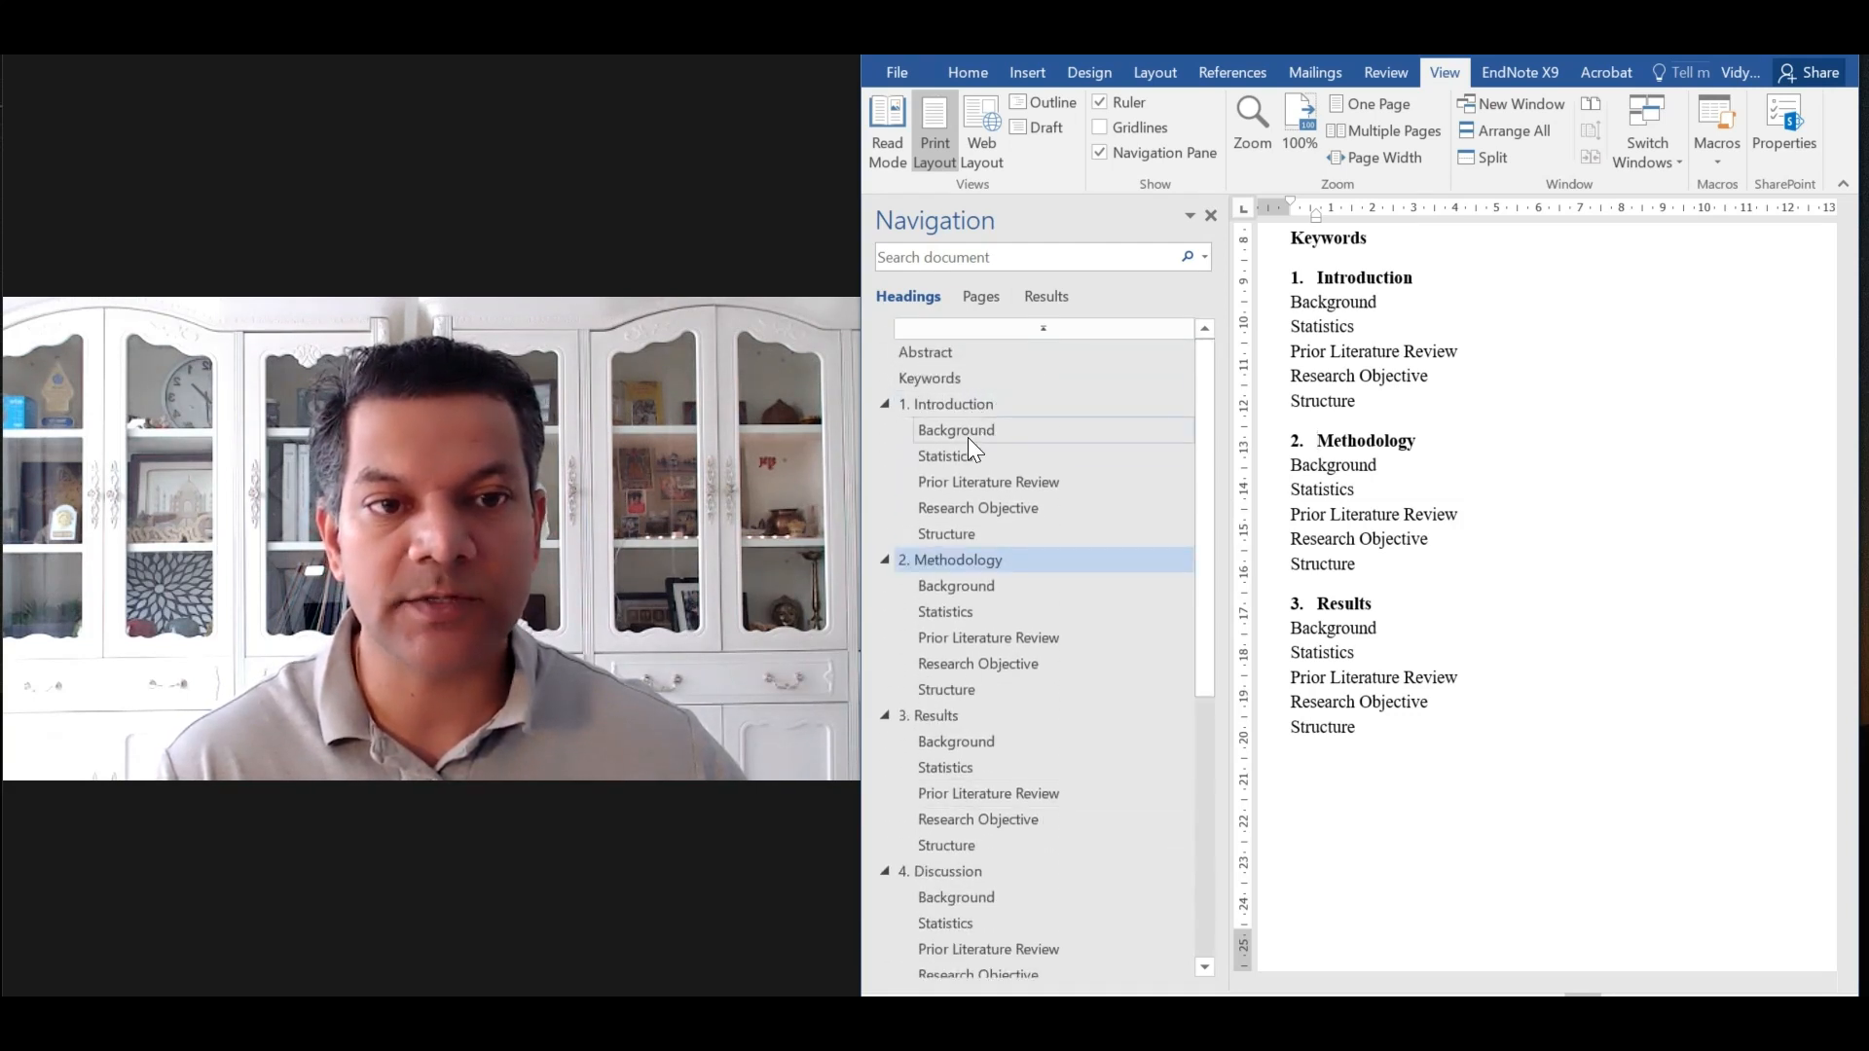
pyautogui.click(946, 767)
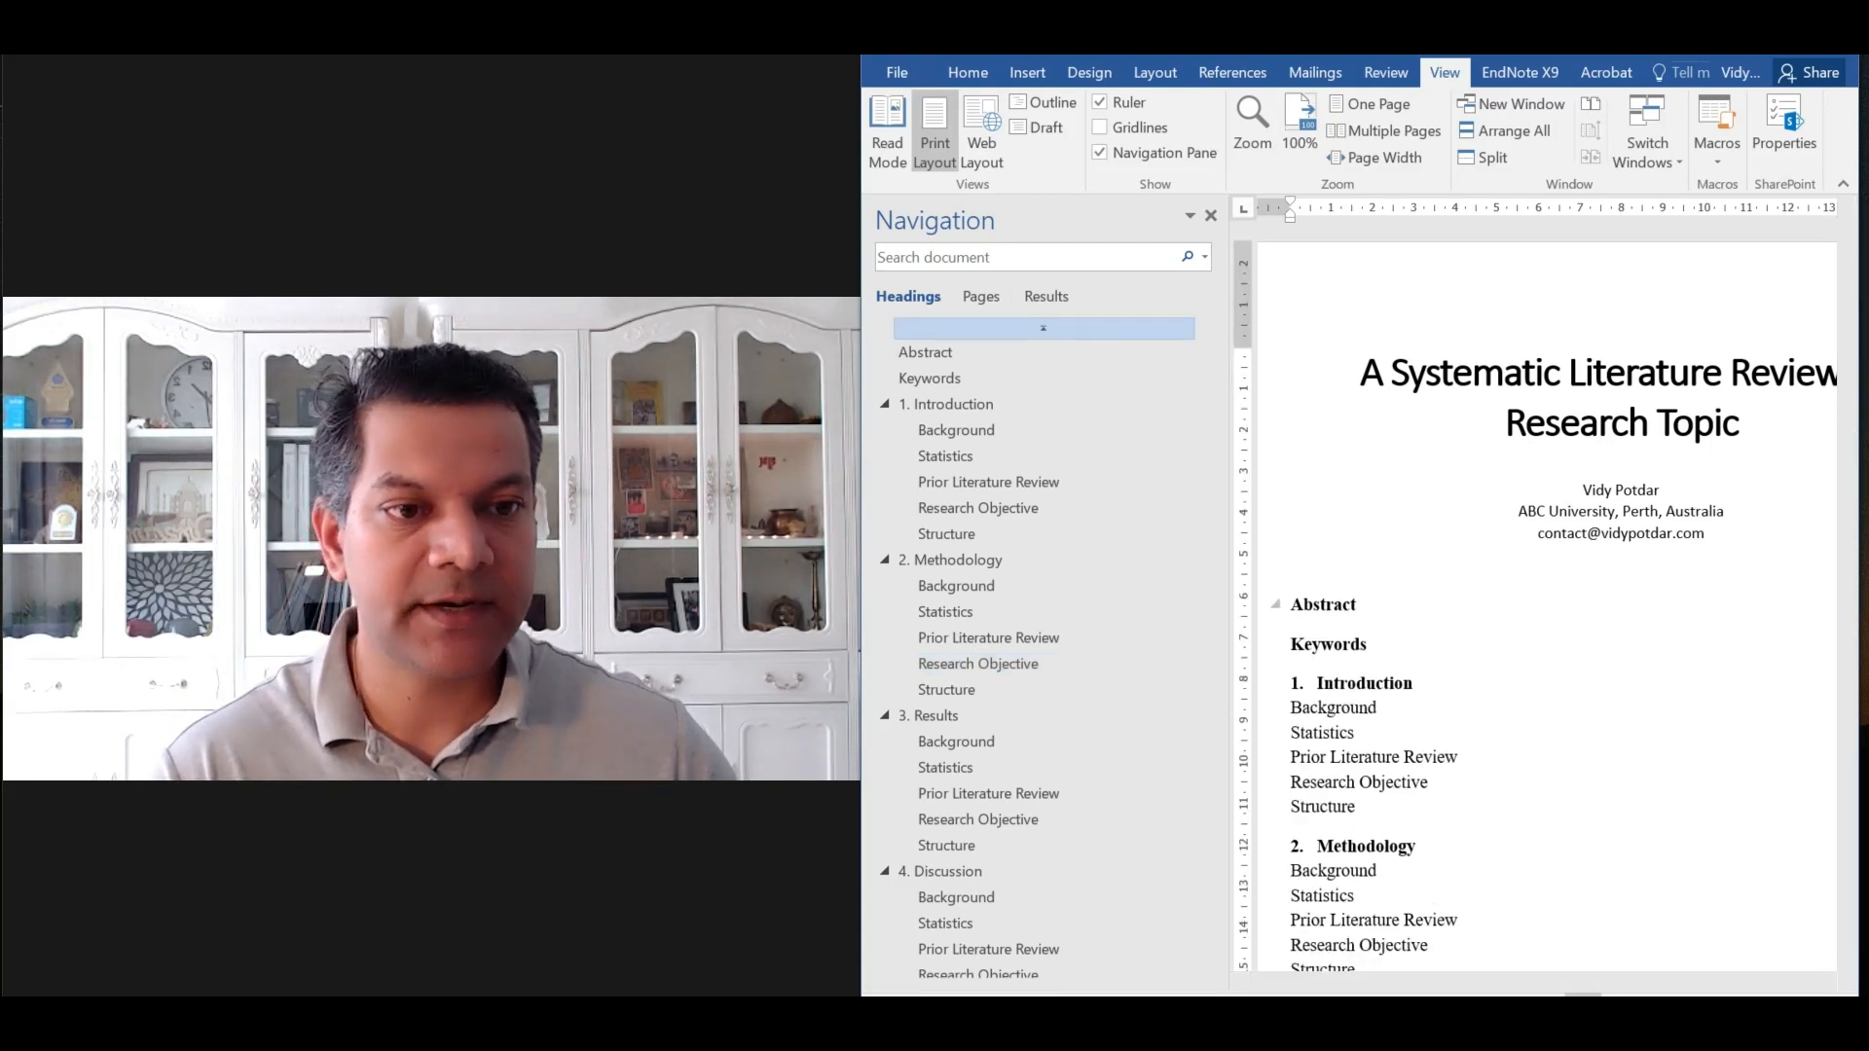
pyautogui.doubleClick(1620, 533)
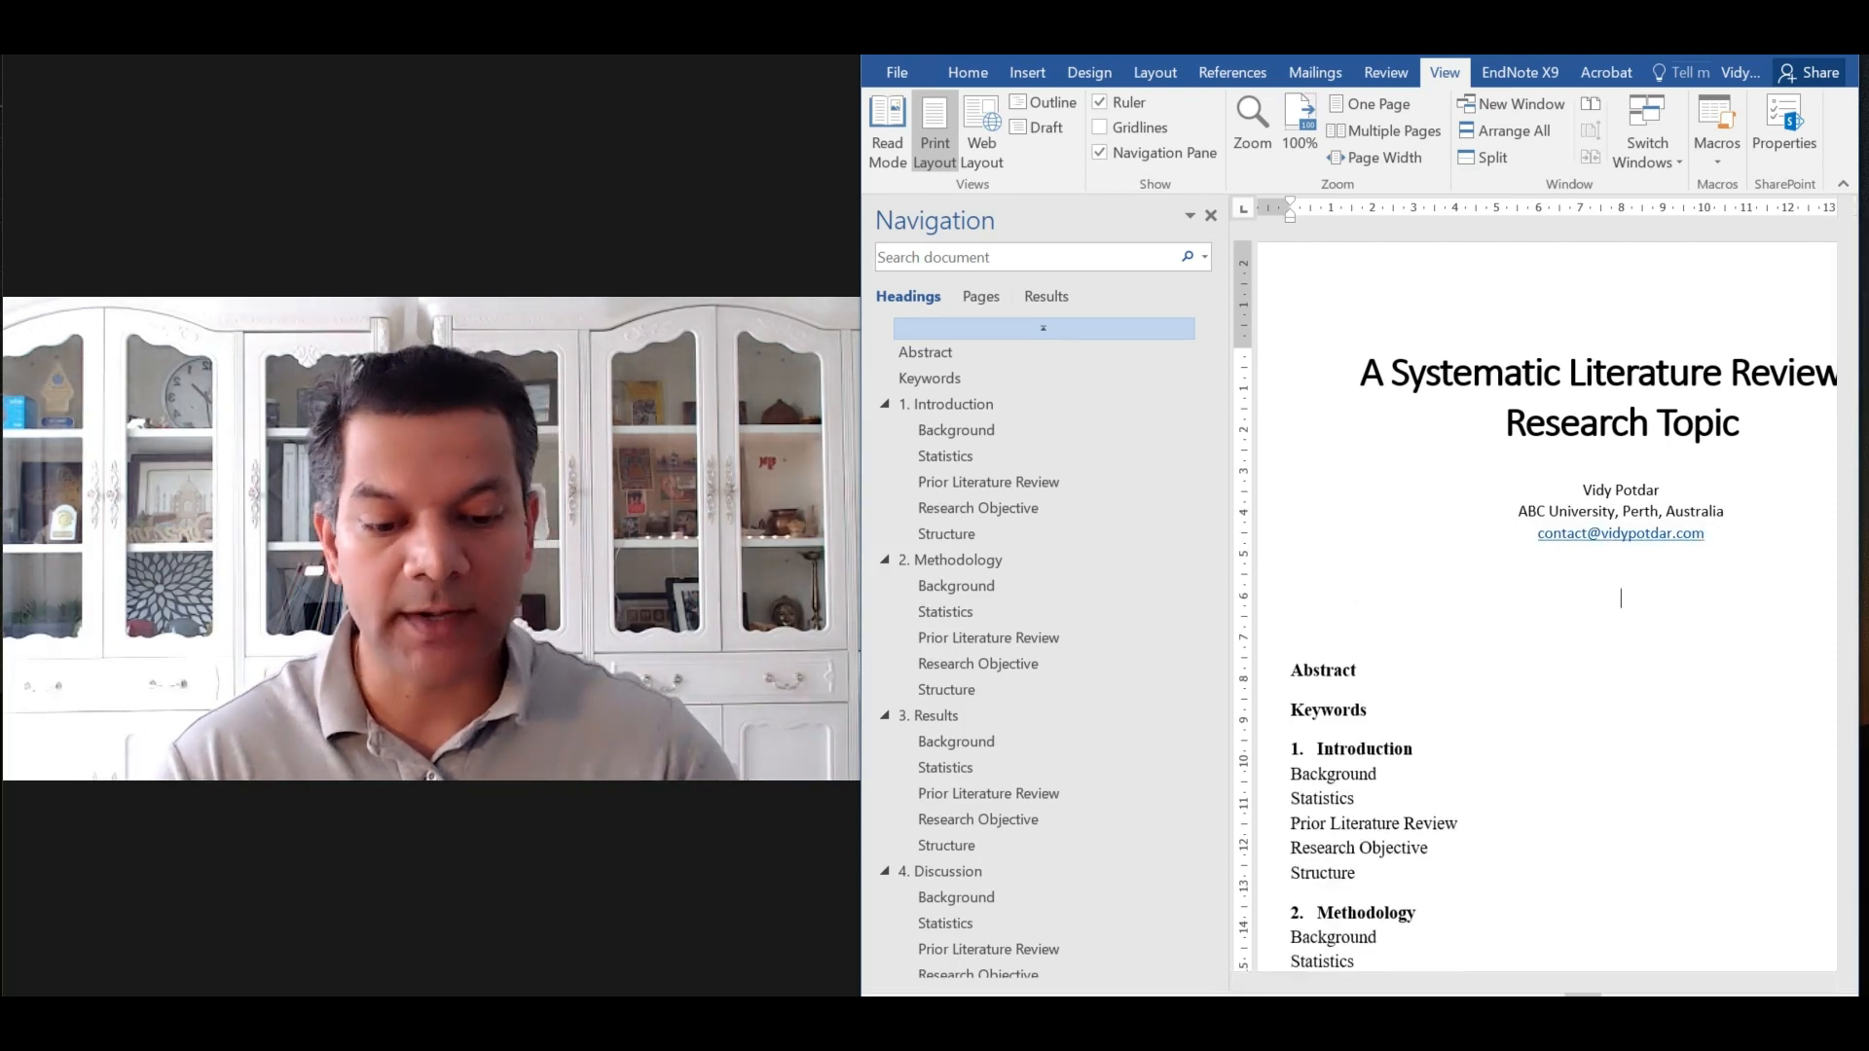
pyautogui.write('www.v')
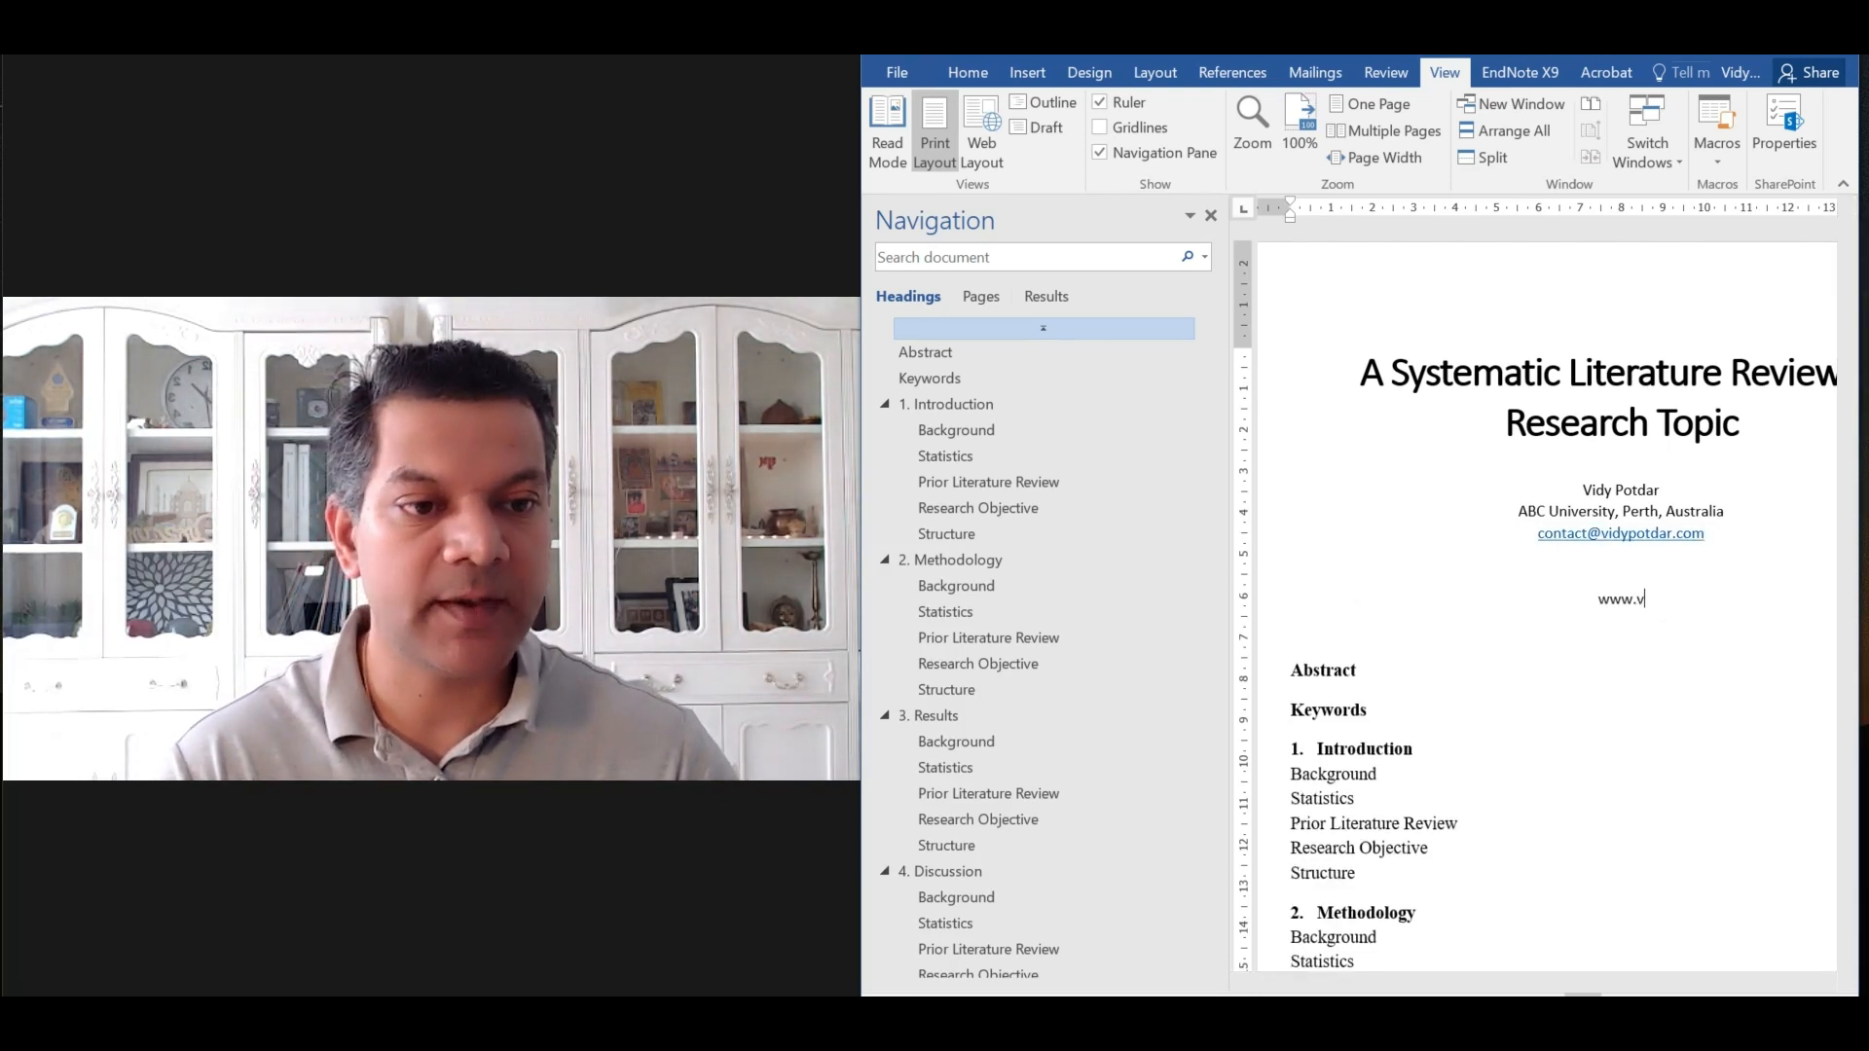
pyautogui.write('idypotdar.co')
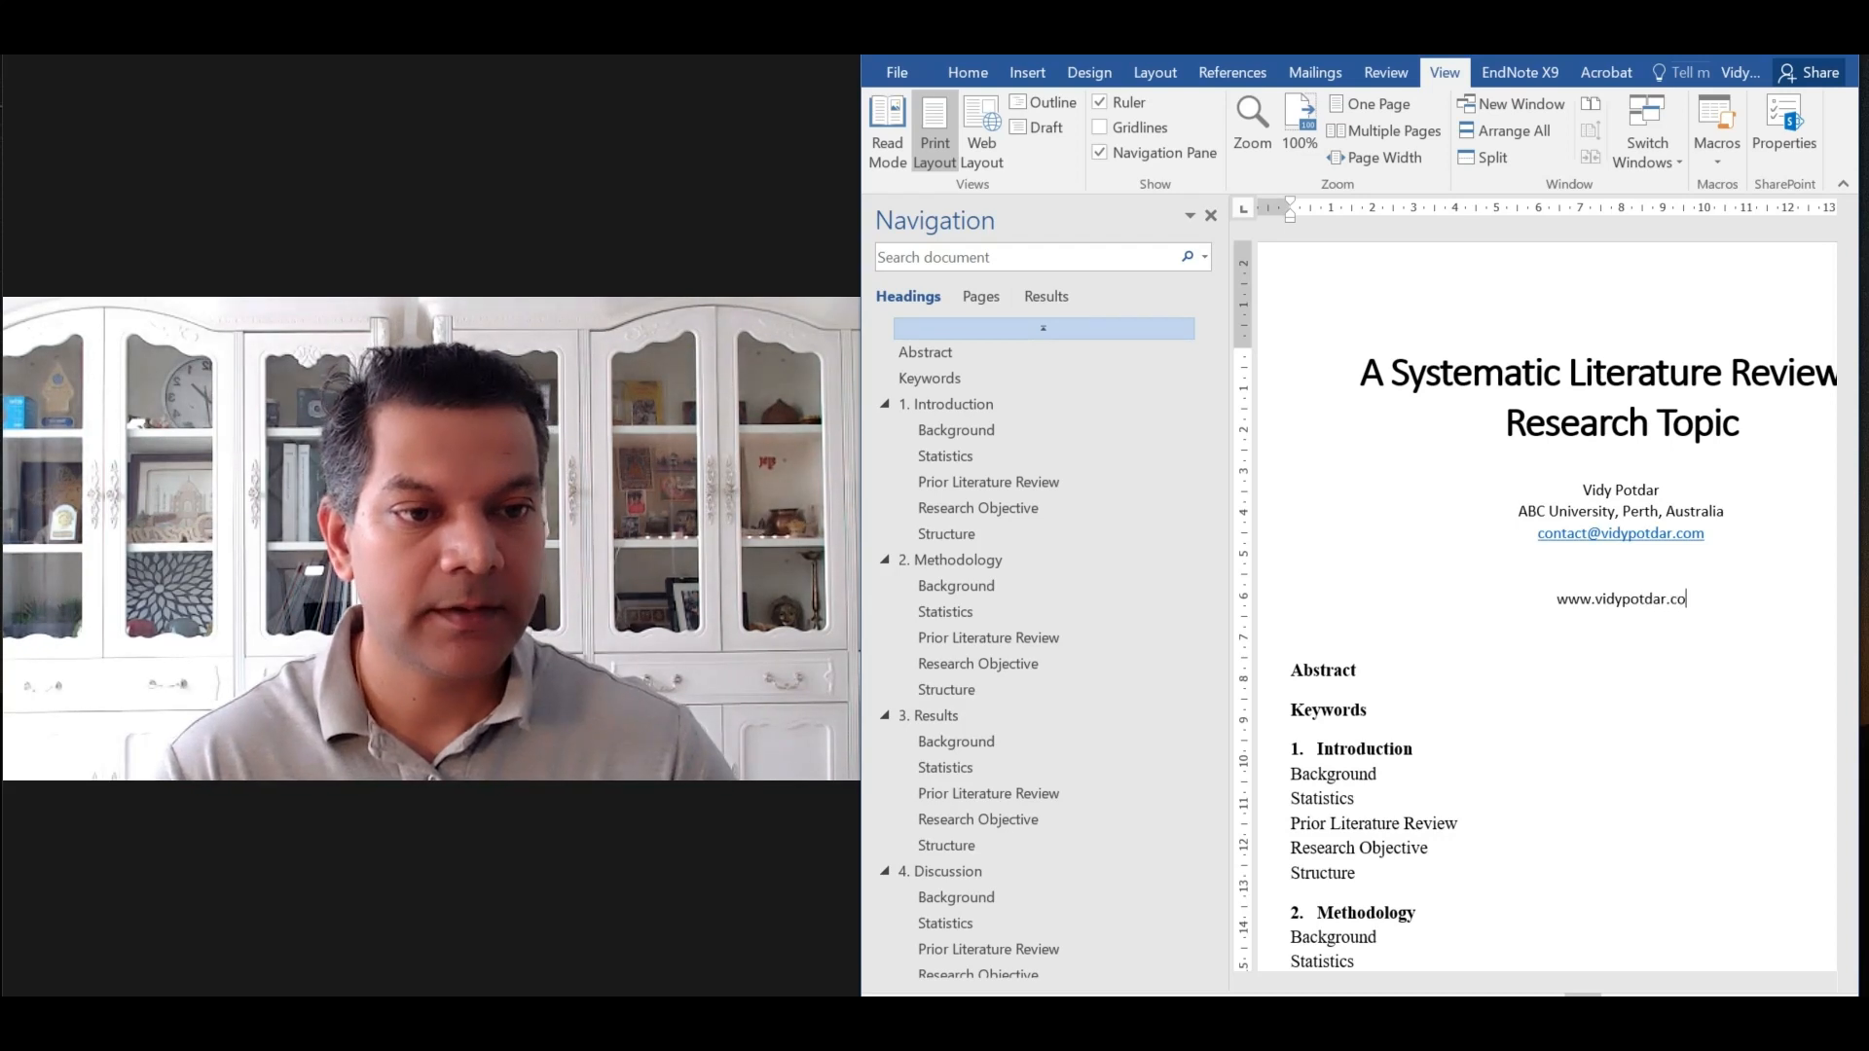